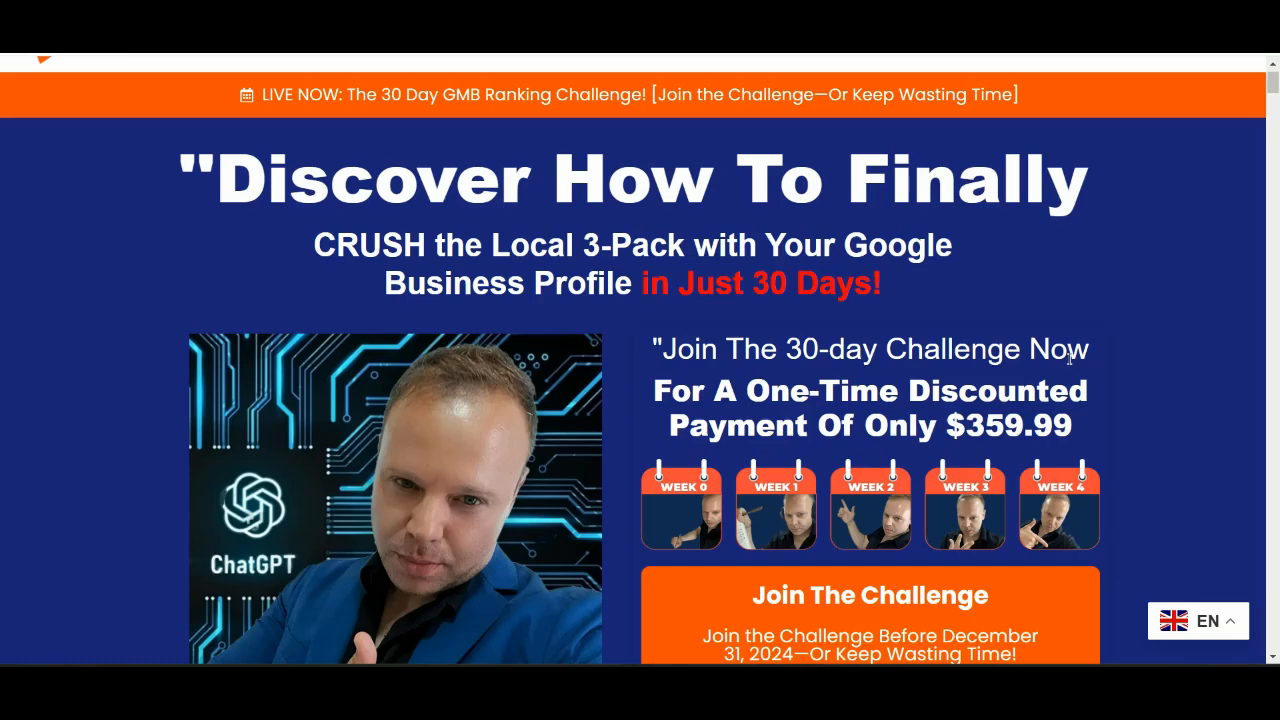
pyautogui.moveTo(1016, 260)
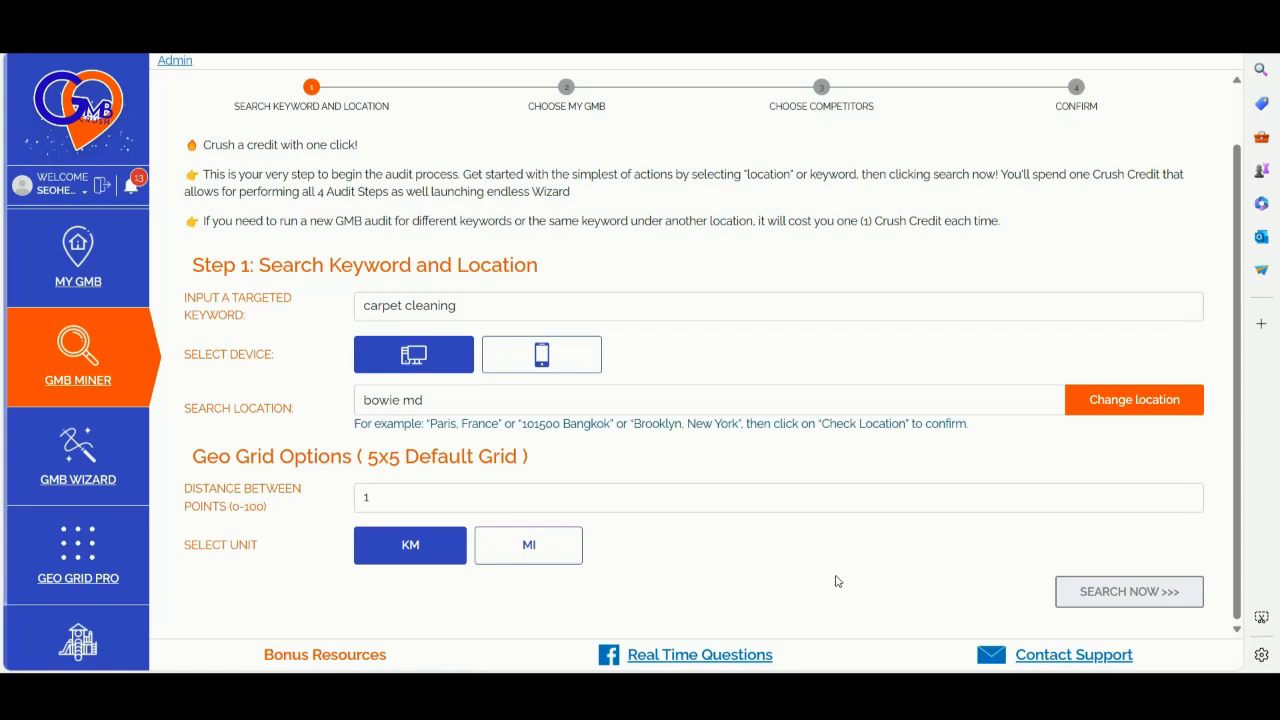
pyautogui.moveTo(688, 358)
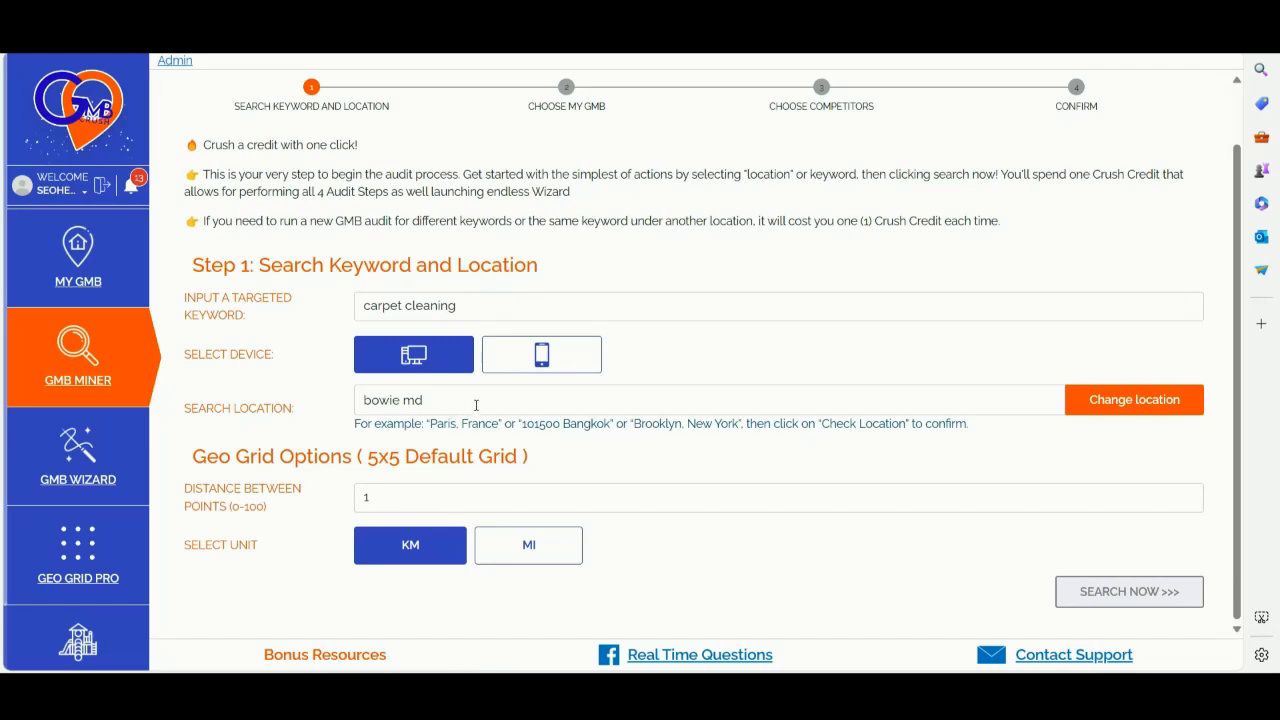
pyautogui.moveTo(584, 470)
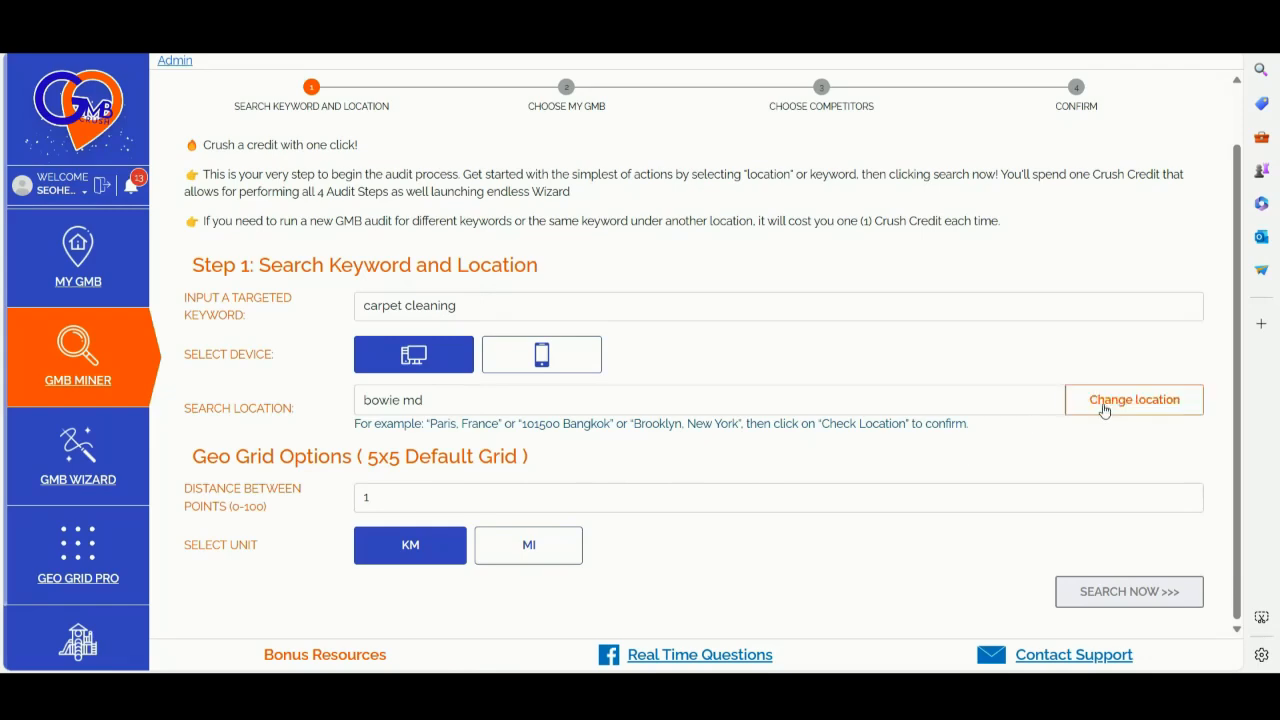
# - Run the carpet cleaning search for Bowie, Maryland, United States, confirming the credit spend
pyautogui.click(1132, 400)
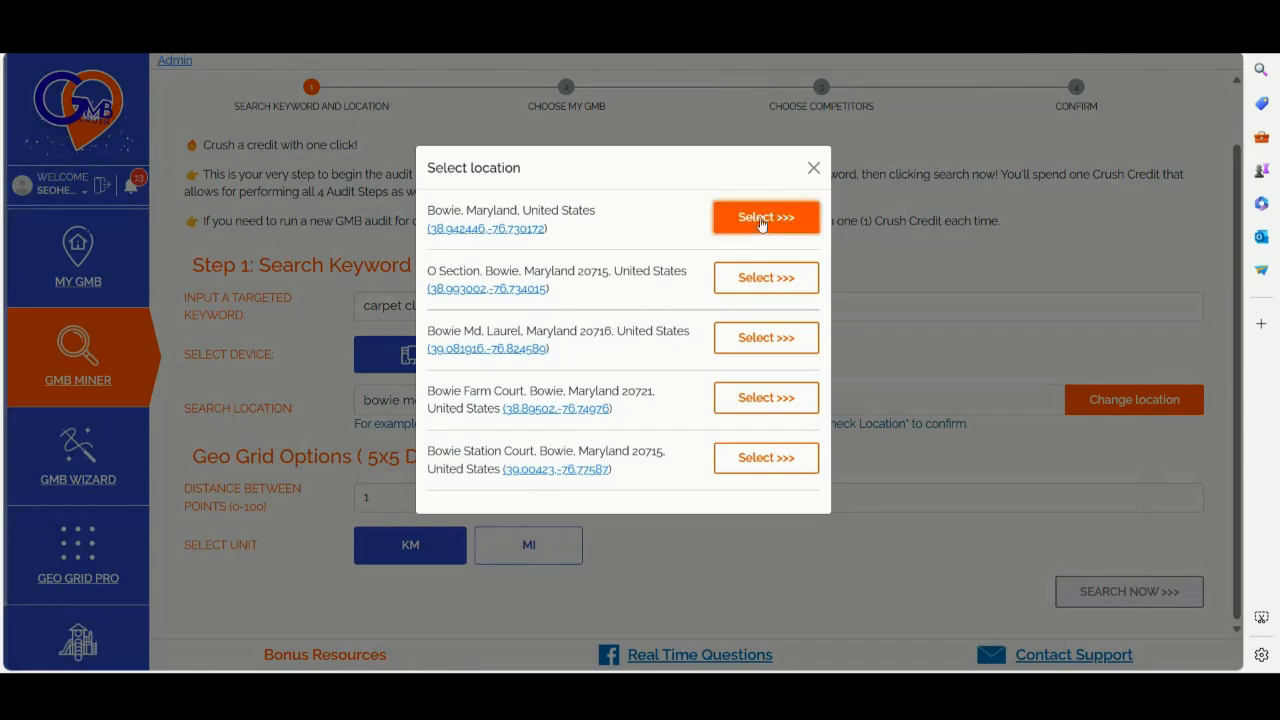
pyautogui.click(766, 216)
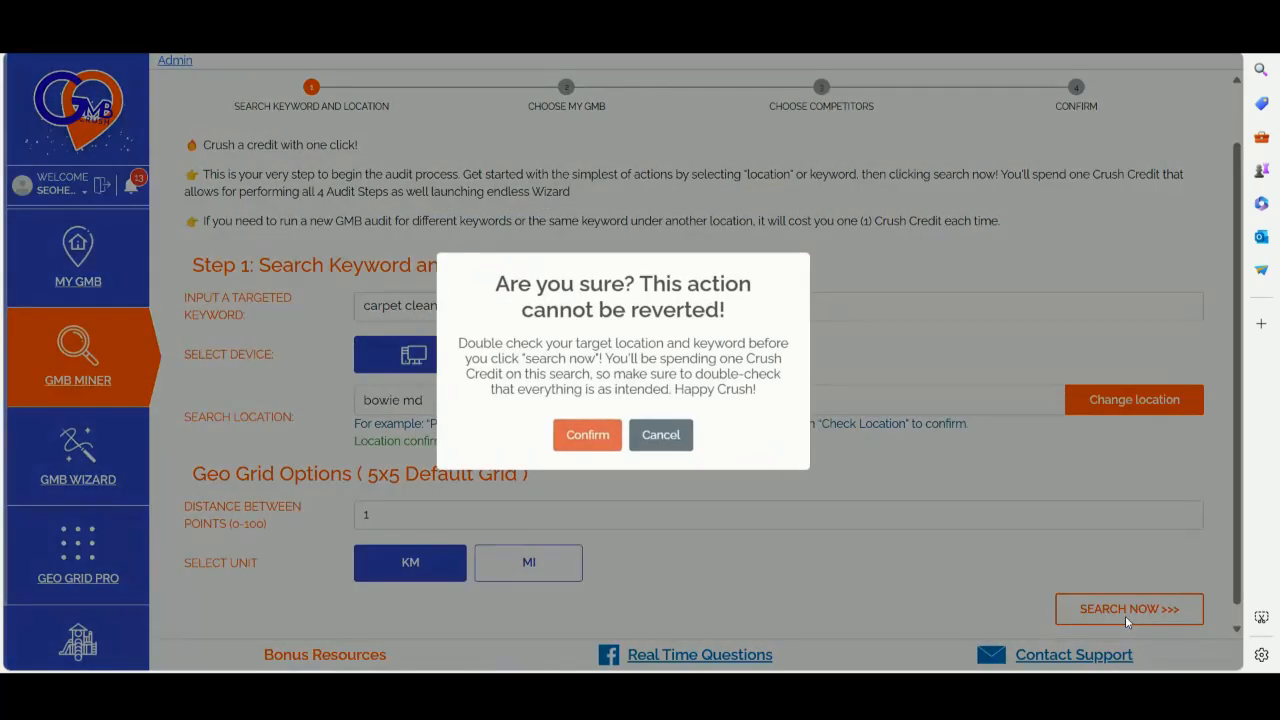
pyautogui.click(588, 434)
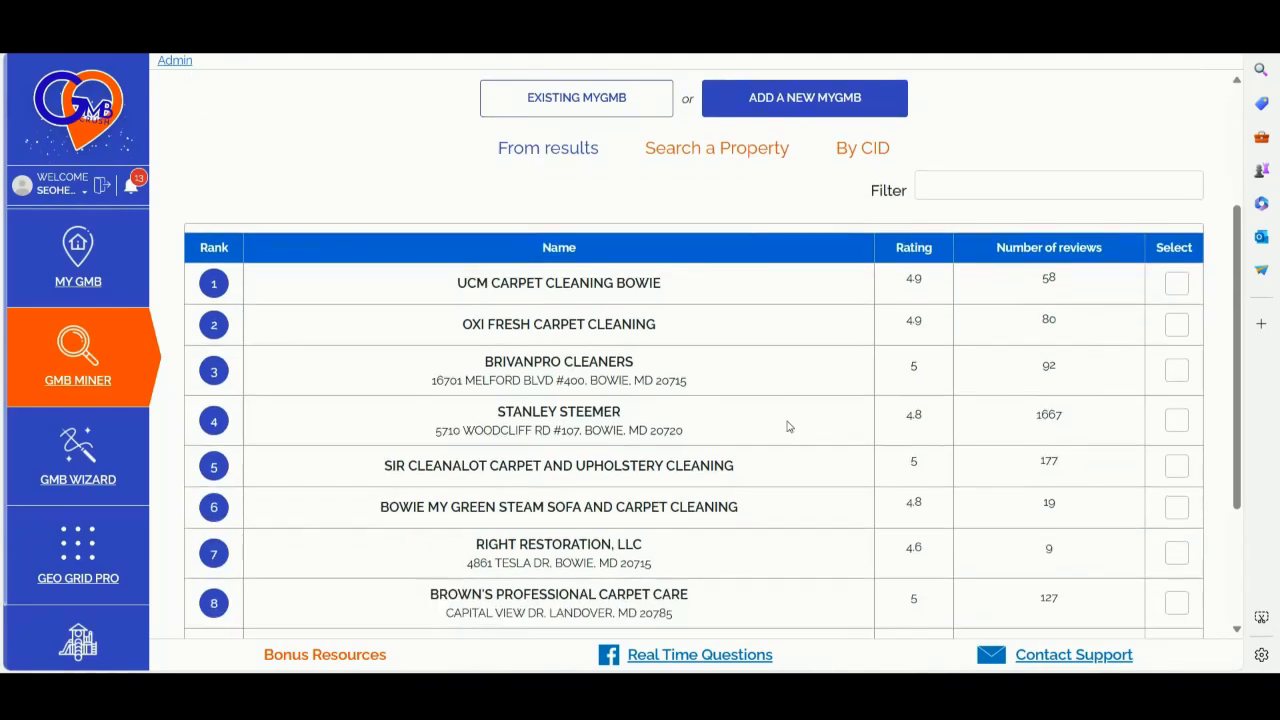
# - Mark BrivanPro Cleaners as my business in the ranked results
pyautogui.click(1176, 370)
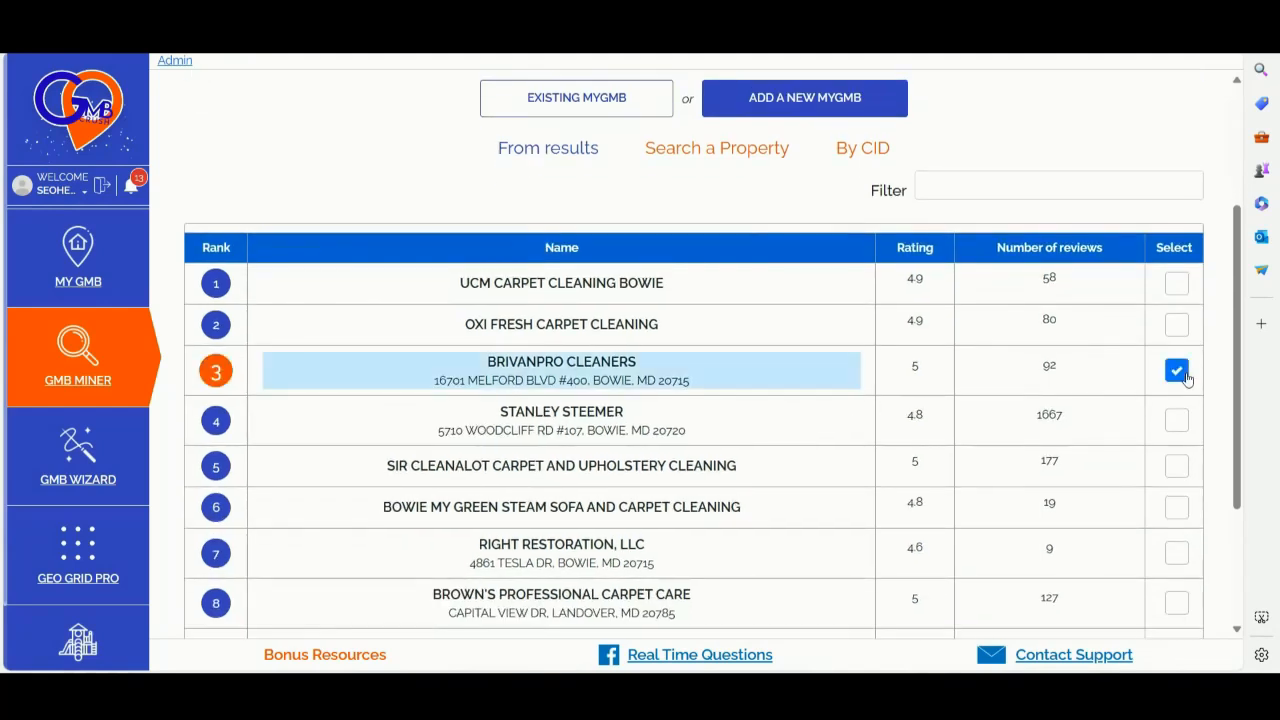
pyautogui.scroll(-3)
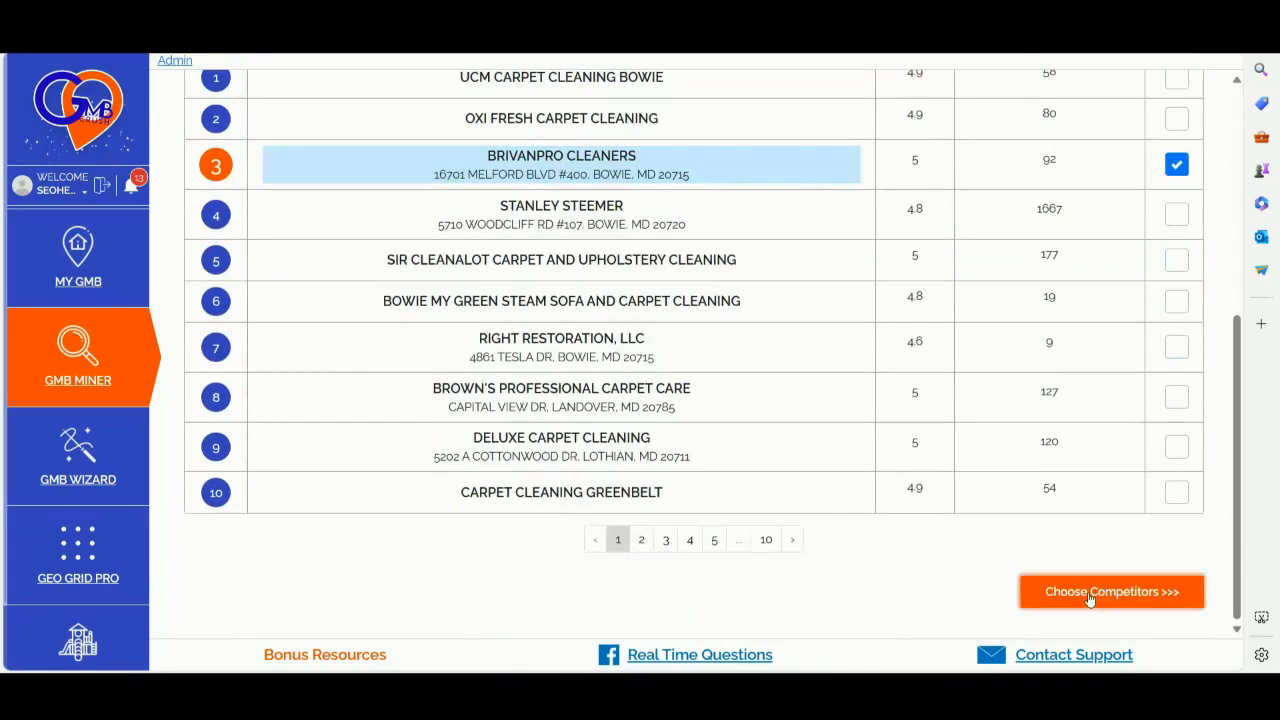
# - Add UCM Carpet Cleaning Bowie, Oxi Fresh Carpet Cleaning and Stanley Steemer as competitors
pyautogui.click(1110, 592)
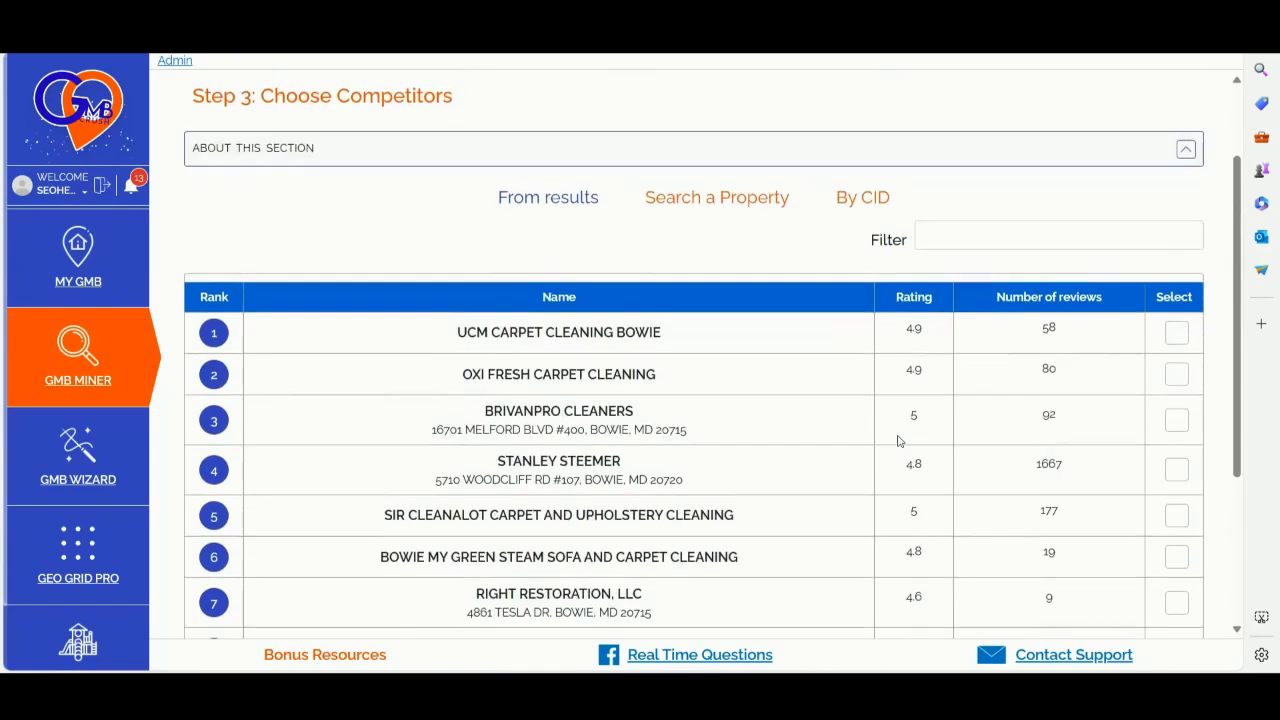
pyautogui.scroll(-3)
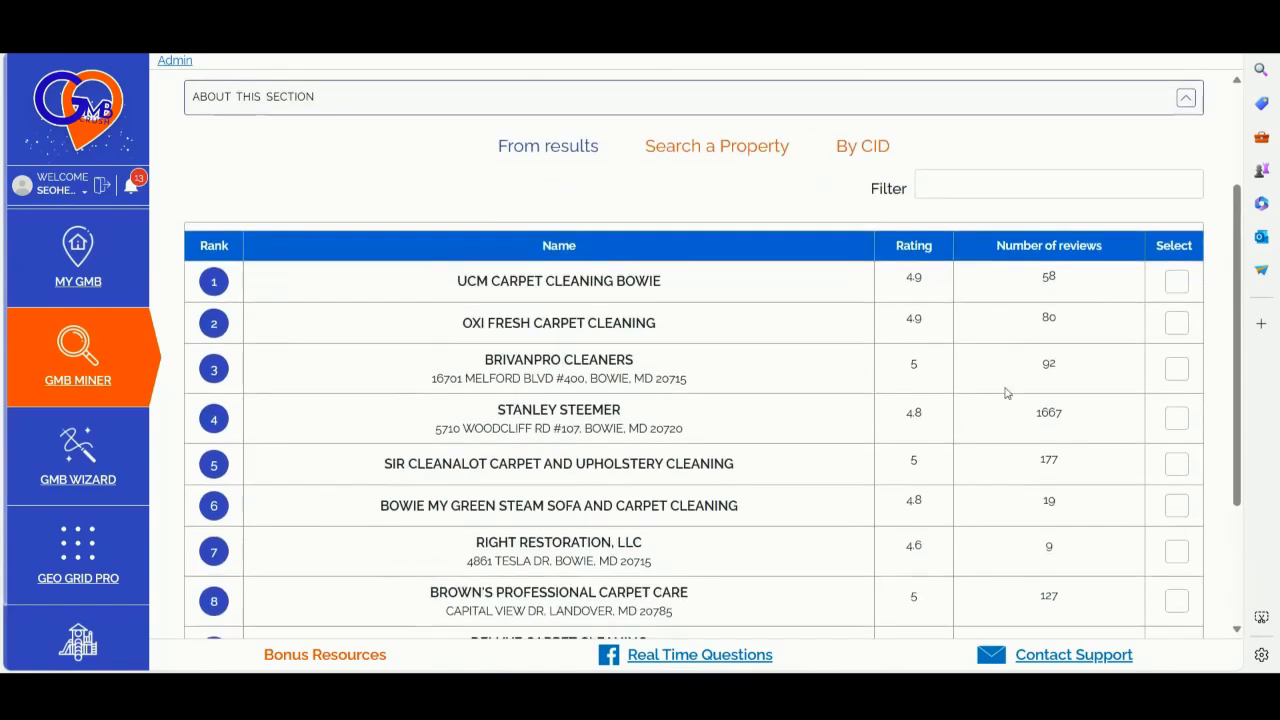
pyautogui.click(1176, 284)
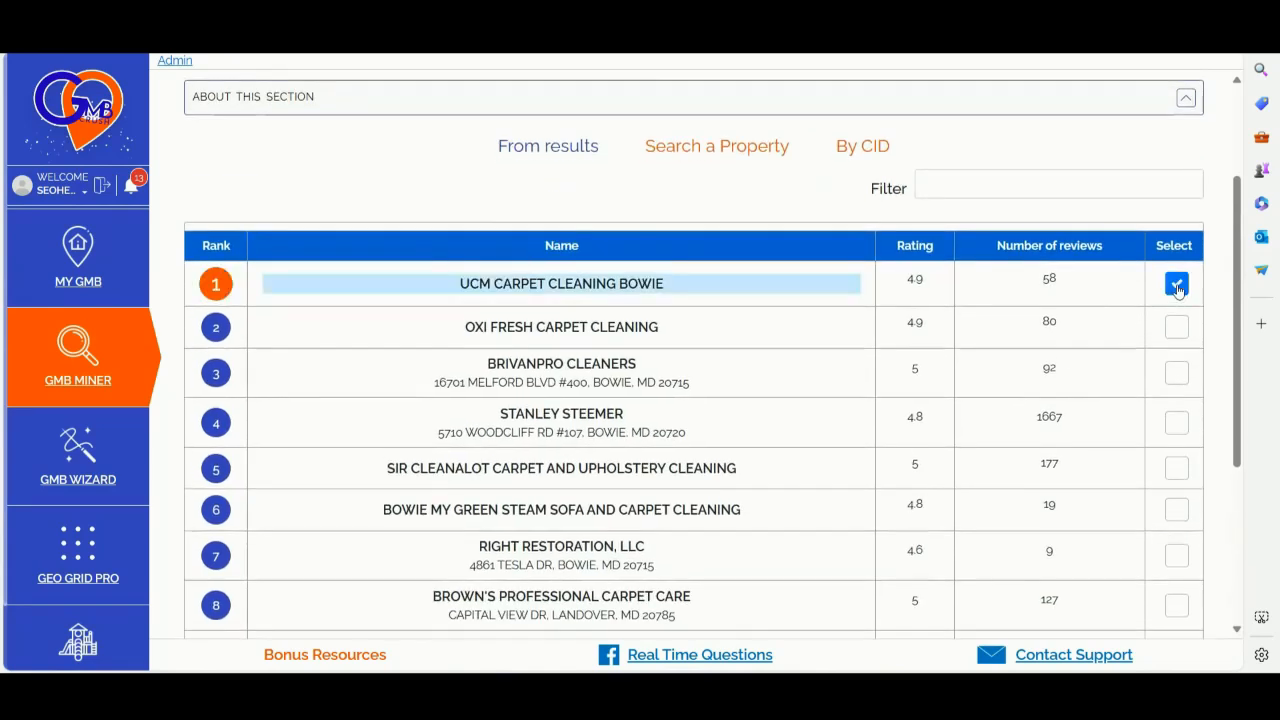
pyautogui.click(1176, 284)
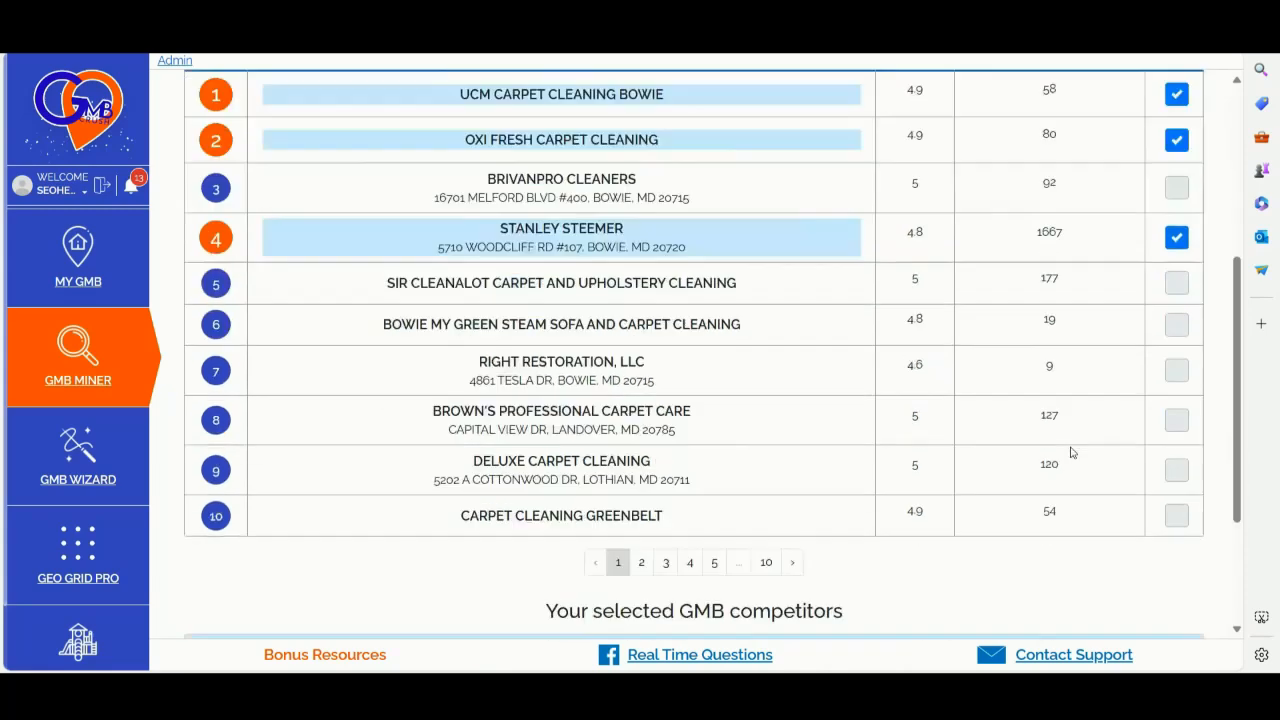
pyautogui.scroll(-3)
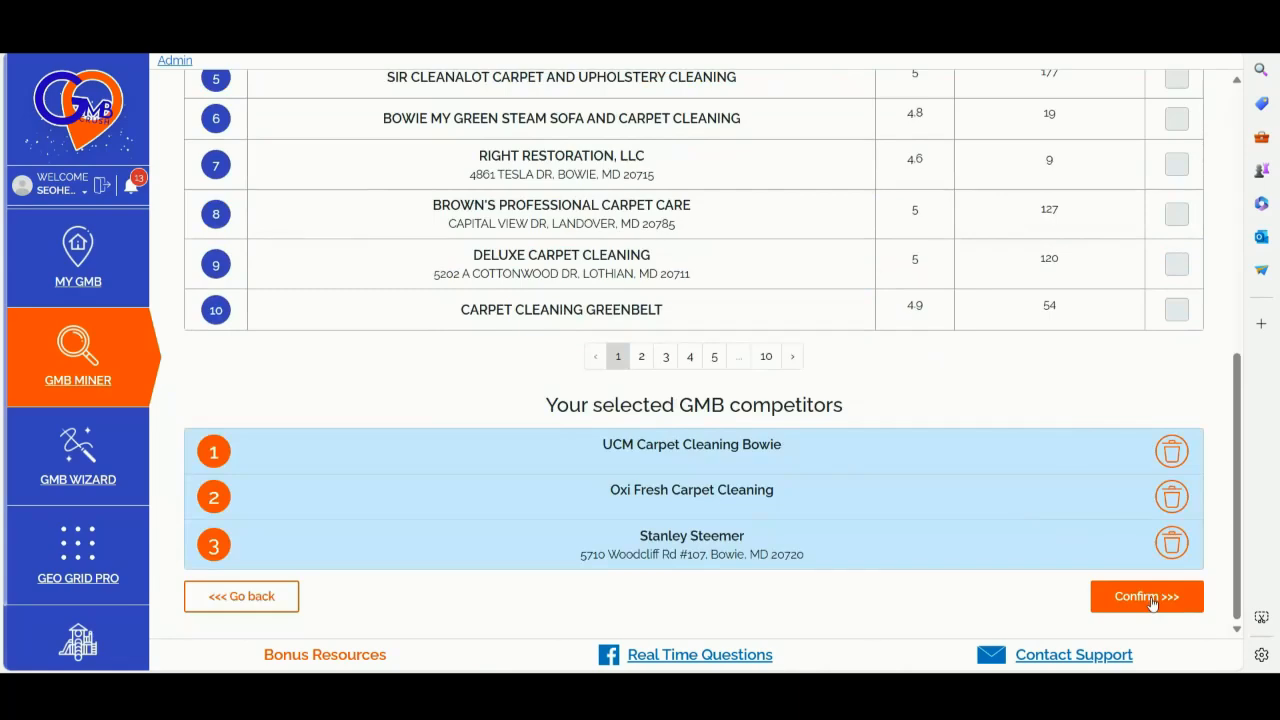
# - Confirm the selection and launch the audit, building the carpet cleaning competitors list
pyautogui.click(1146, 596)
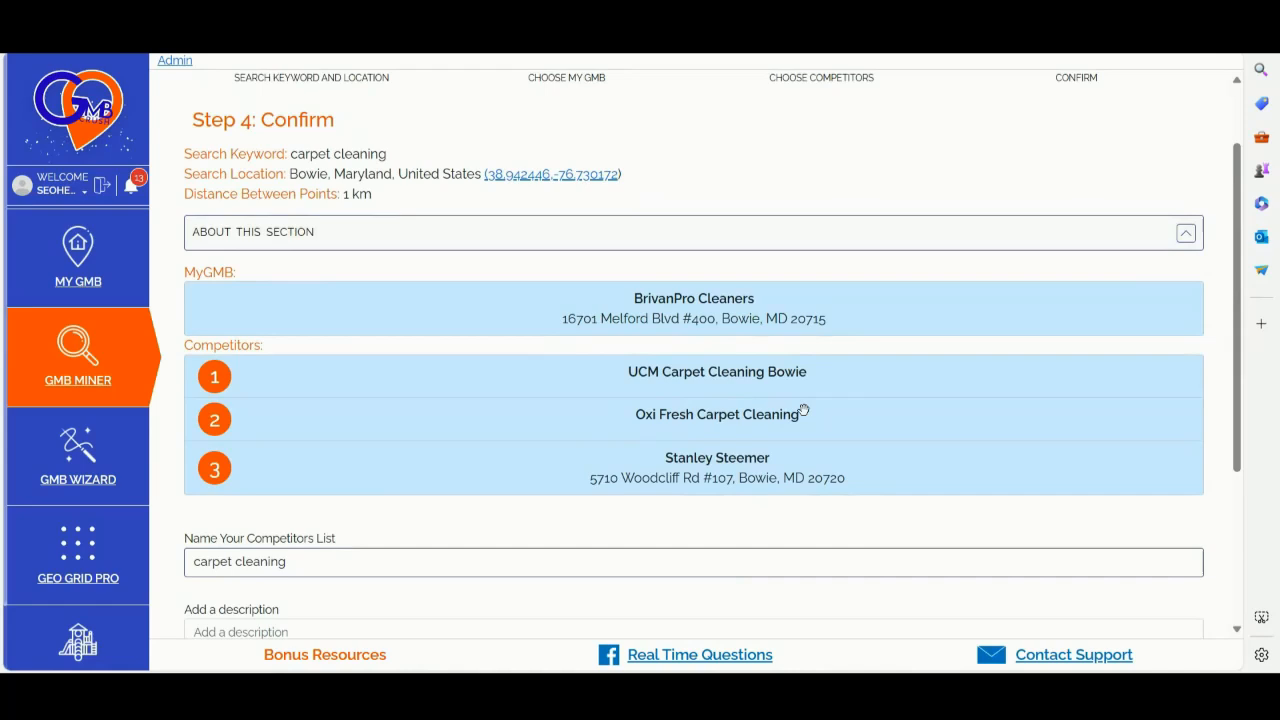
pyautogui.scroll(-3)
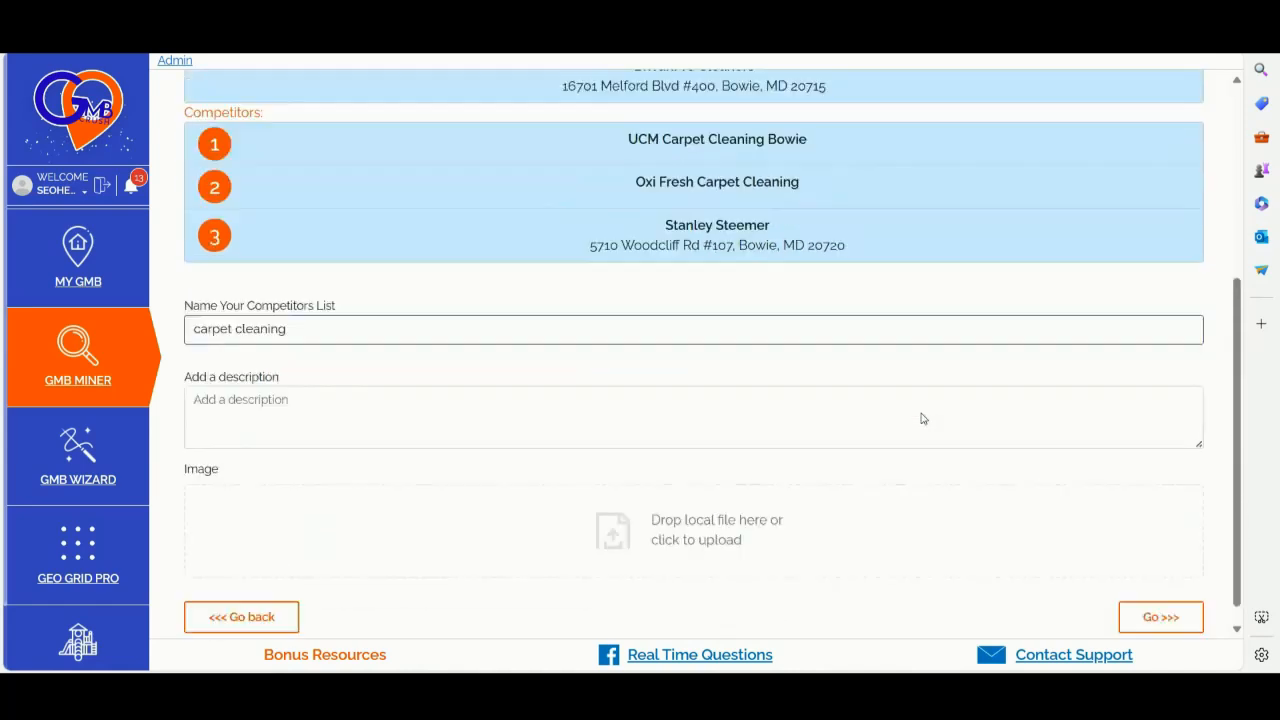
pyautogui.click(1160, 616)
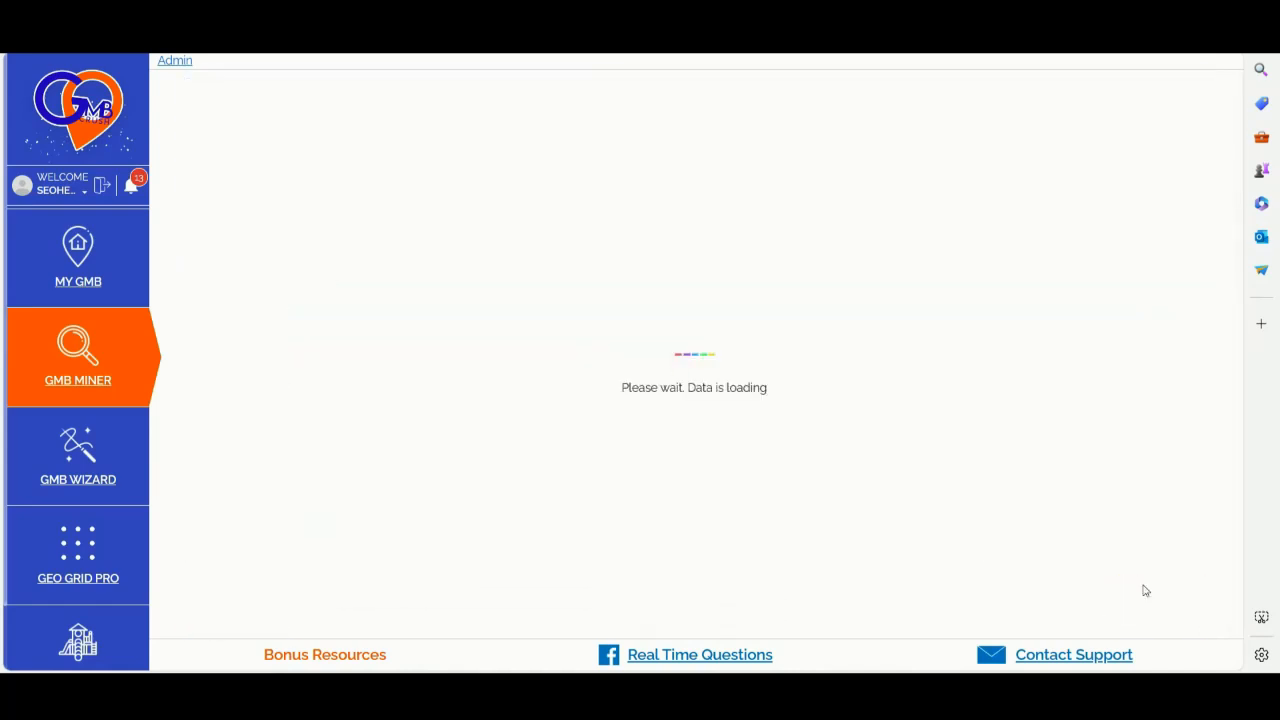
pyautogui.moveTo(870, 414)
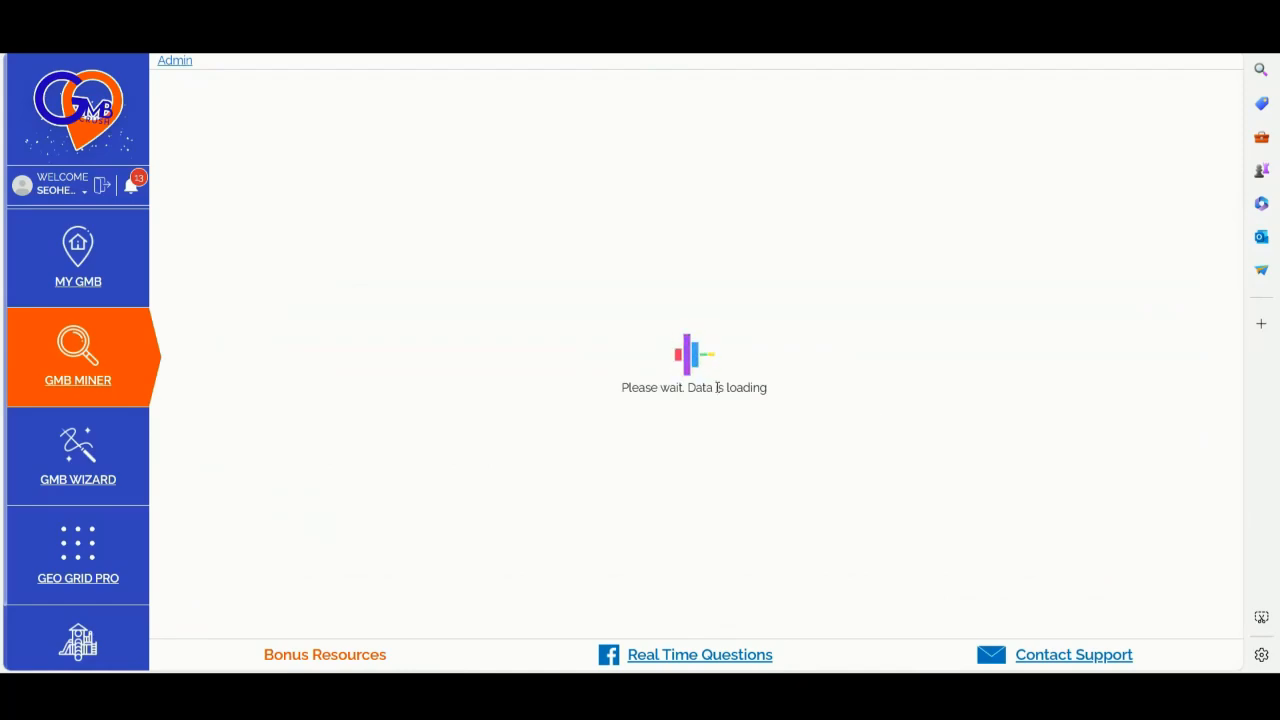
pyautogui.click(78, 456)
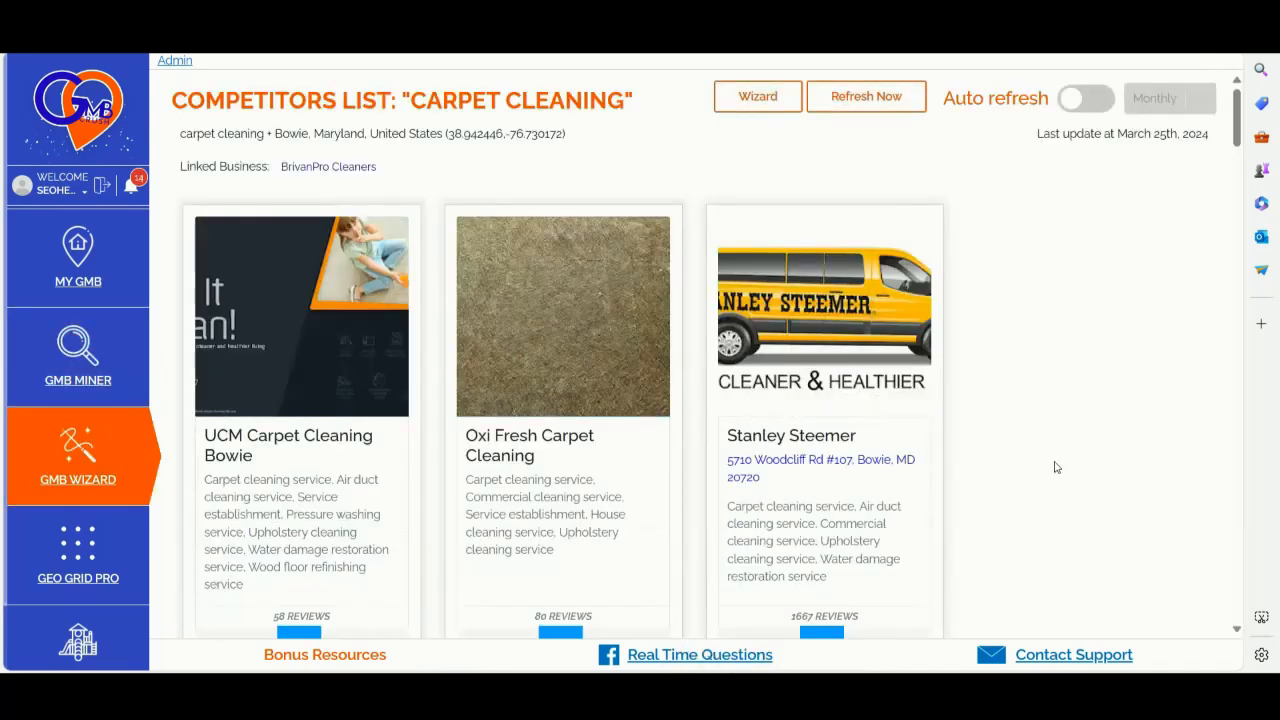
pyautogui.moveTo(1000, 350)
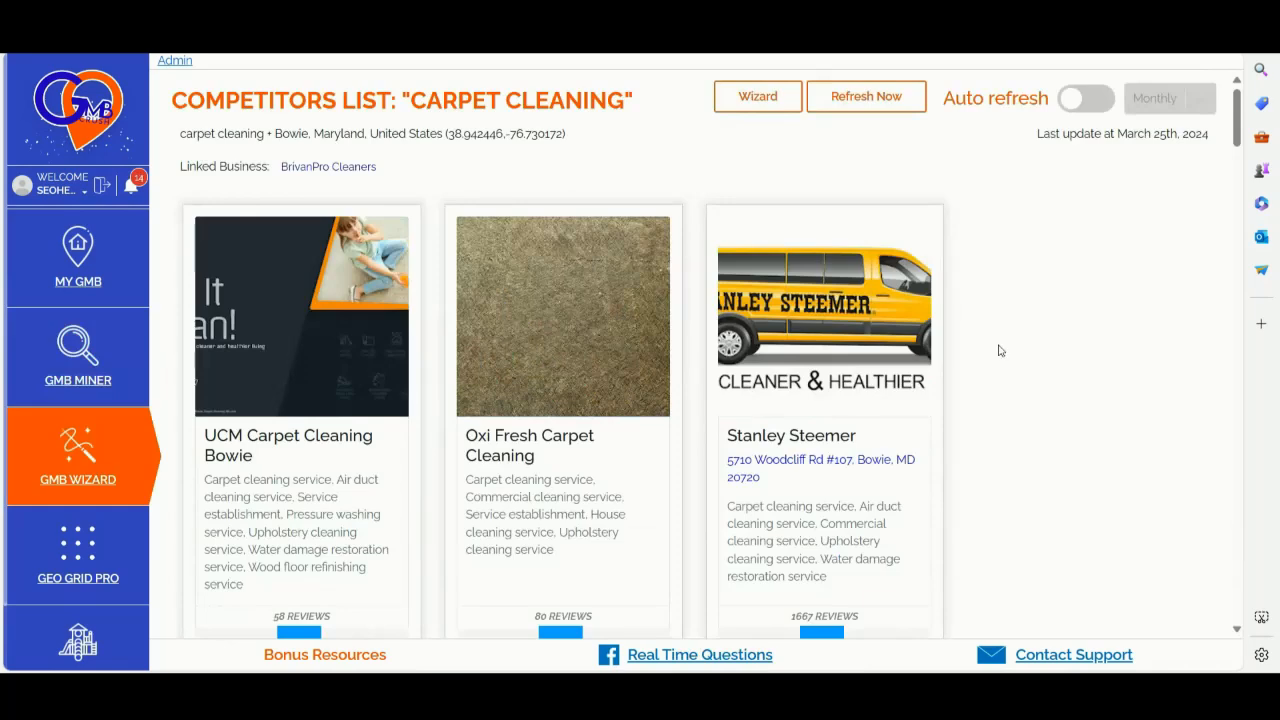
pyautogui.moveTo(1016, 414)
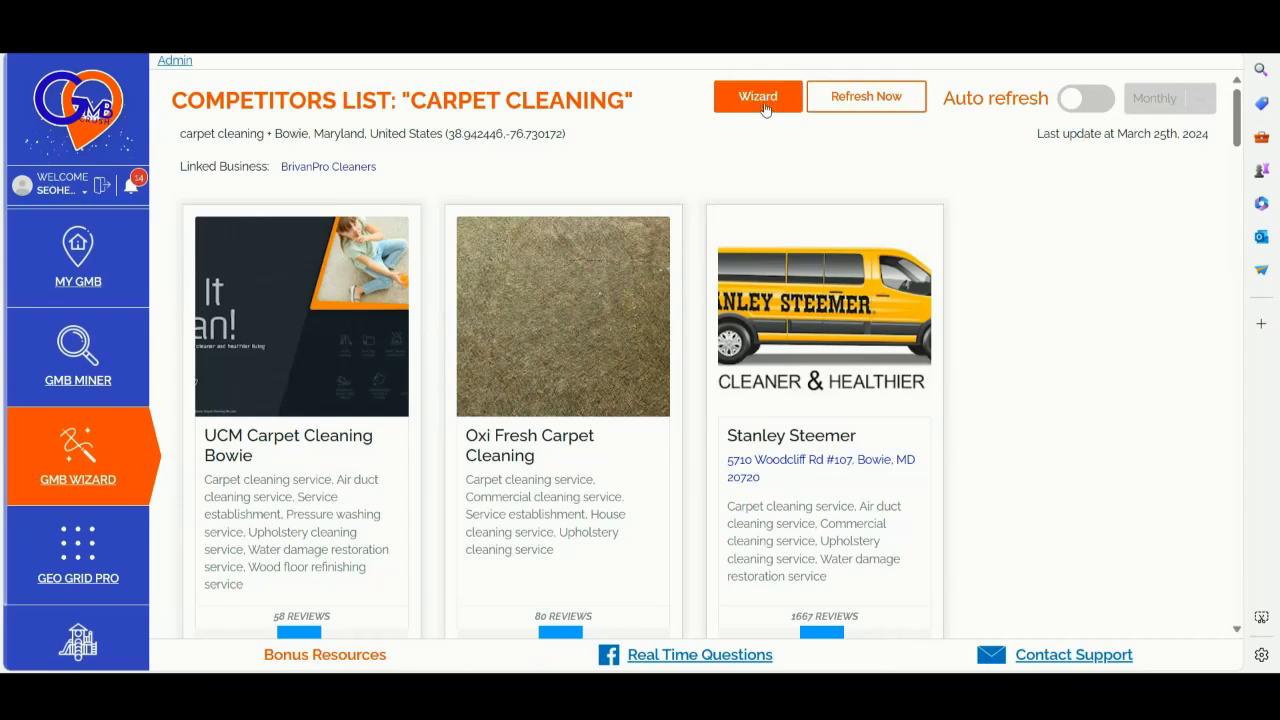
# - Open the wizard report showing BrivanPro's 52% overall score and its category opportunities
pyautogui.click(756, 96)
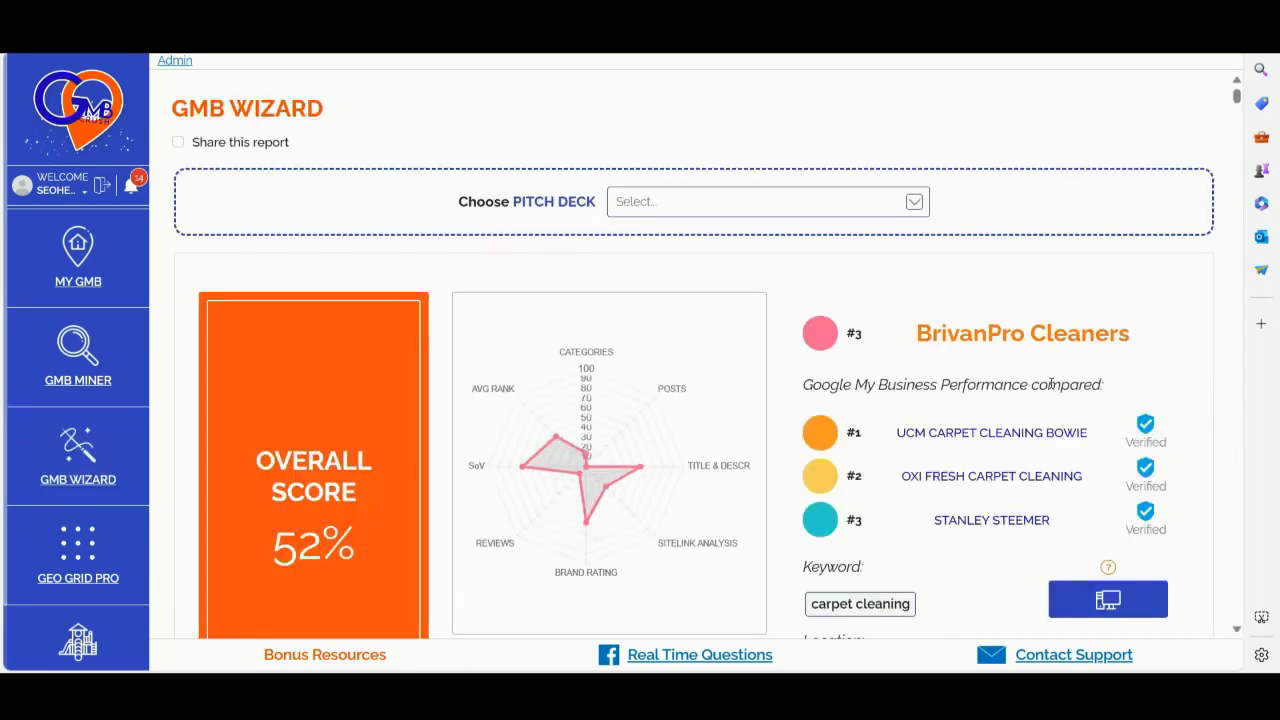
pyautogui.scroll(-3)
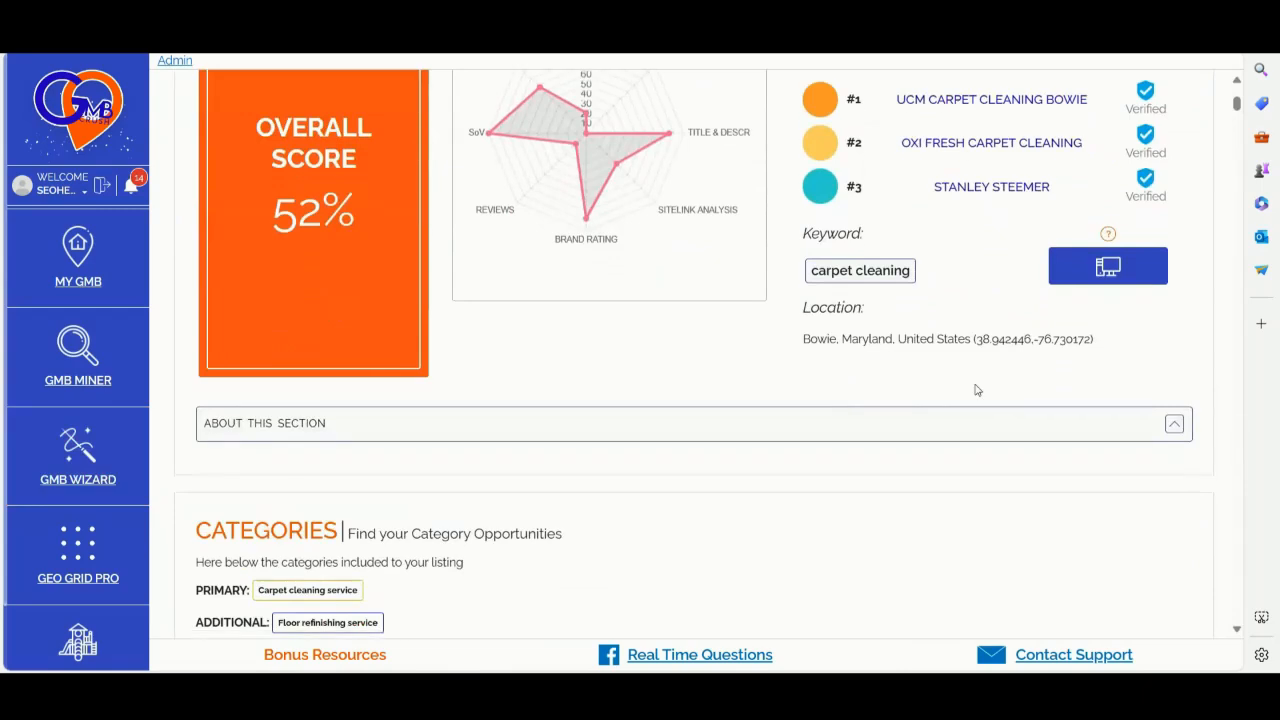
pyautogui.scroll(-3)
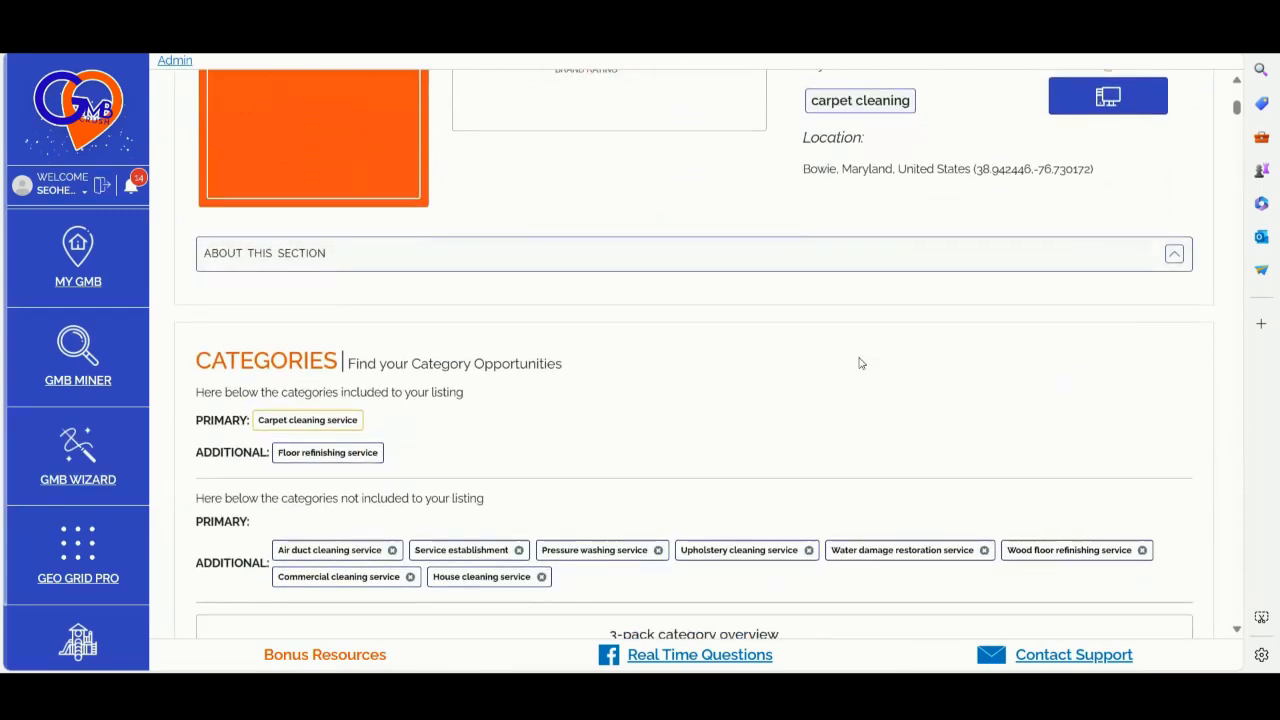
pyautogui.moveTo(820, 340)
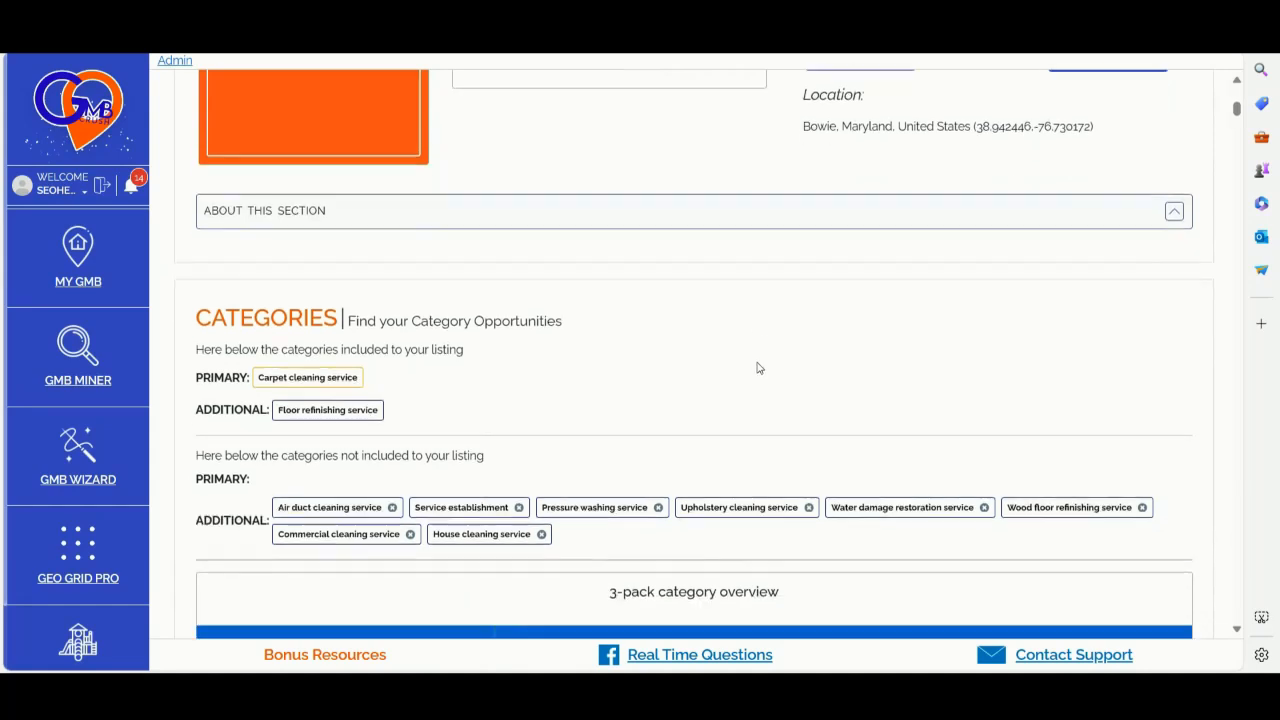
pyautogui.scroll(-3)
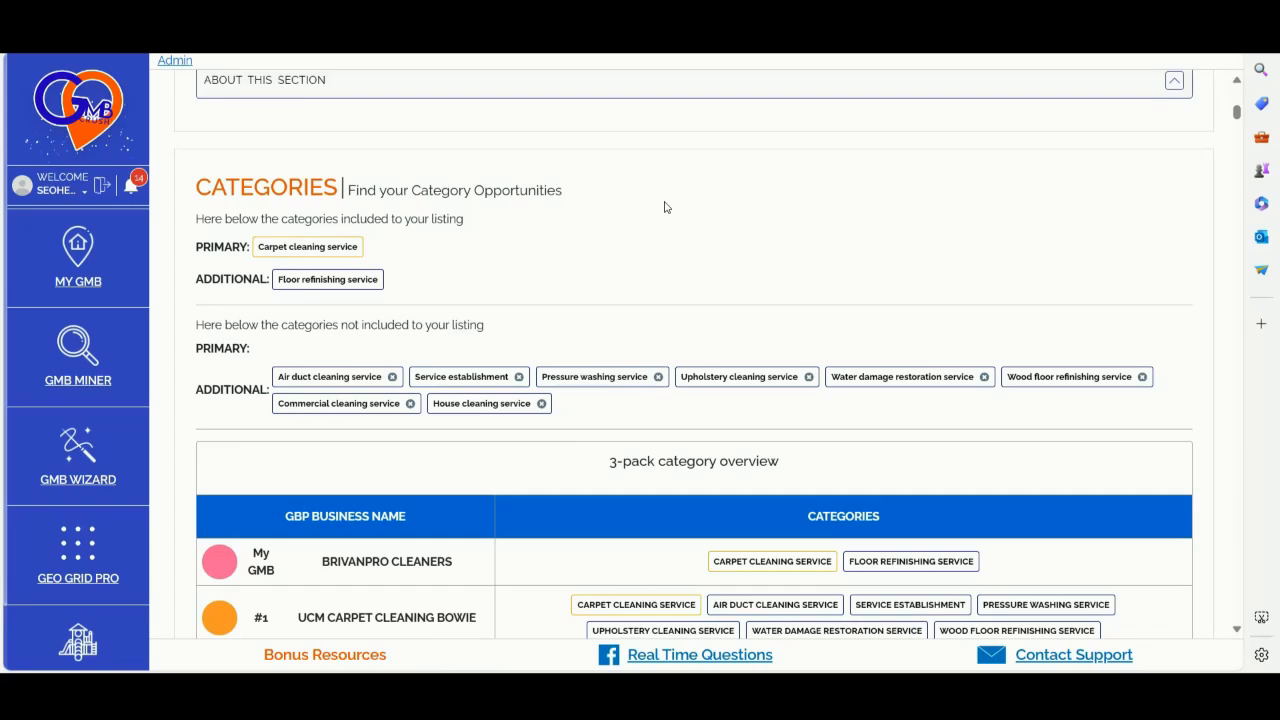
pyautogui.moveTo(732, 296)
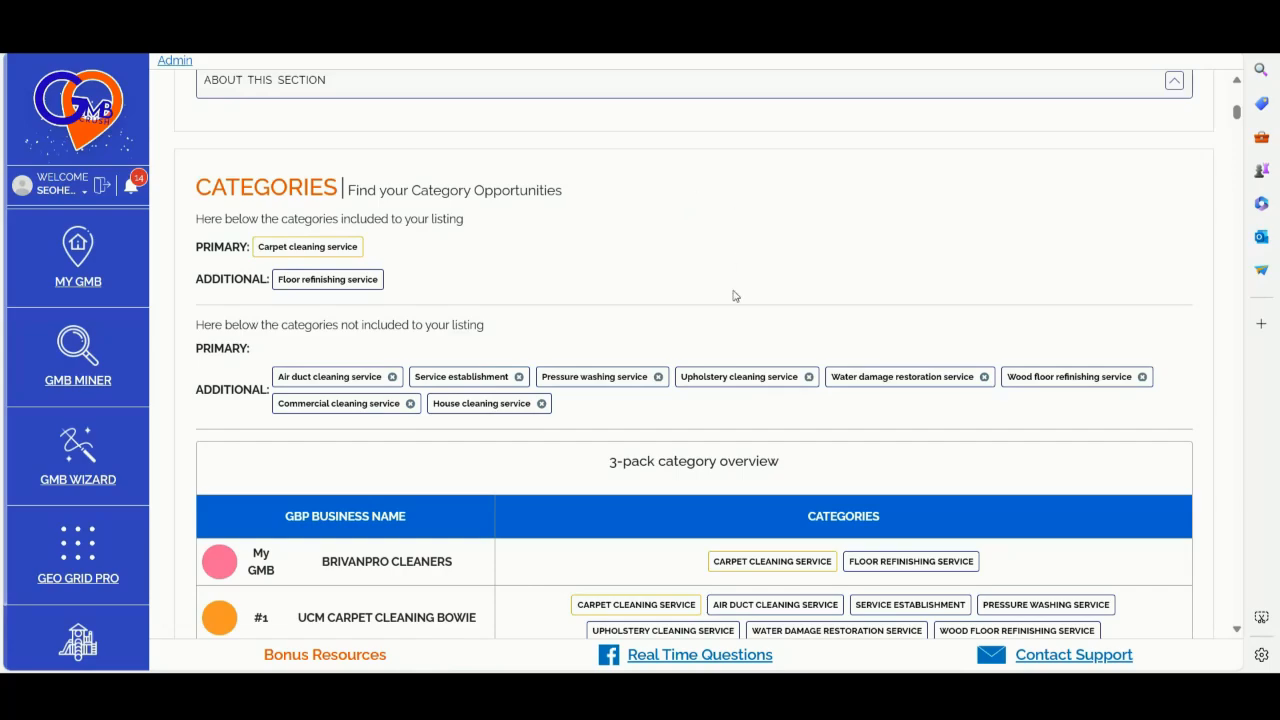
# - Scroll past the competitor websites table to the ZIP code comparison section
pyautogui.scroll(-3)
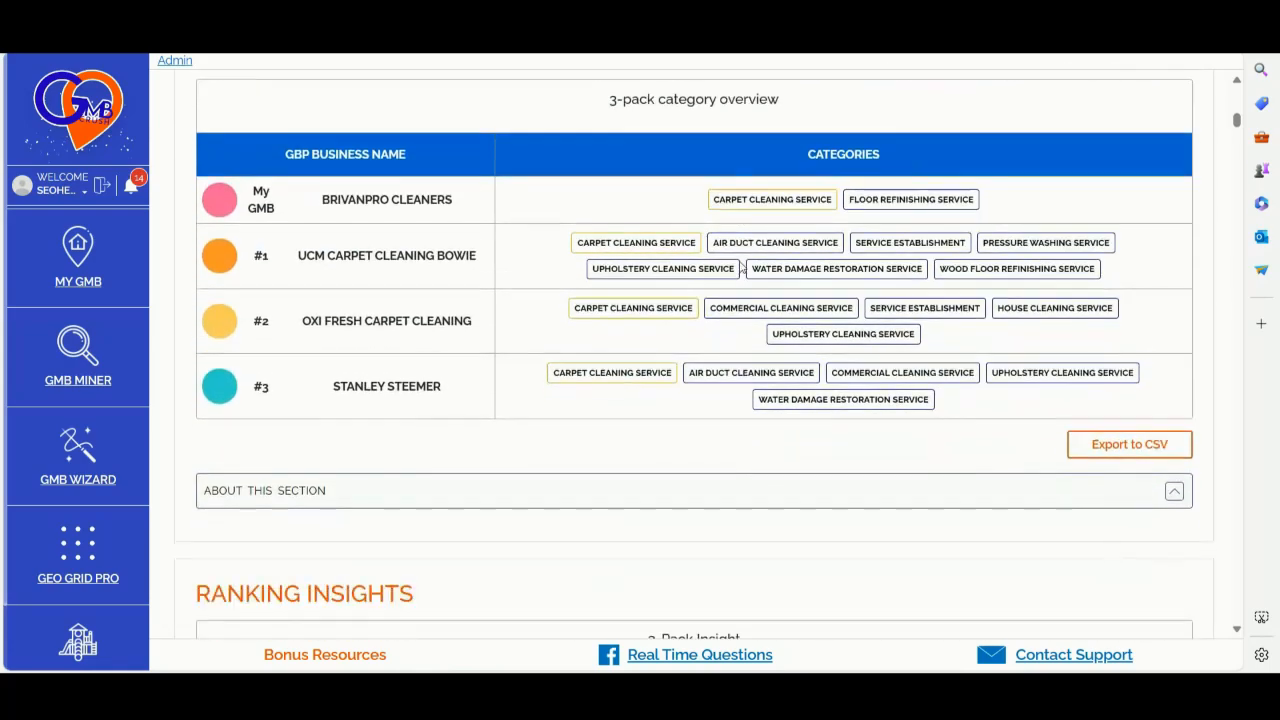
pyautogui.scroll(-3)
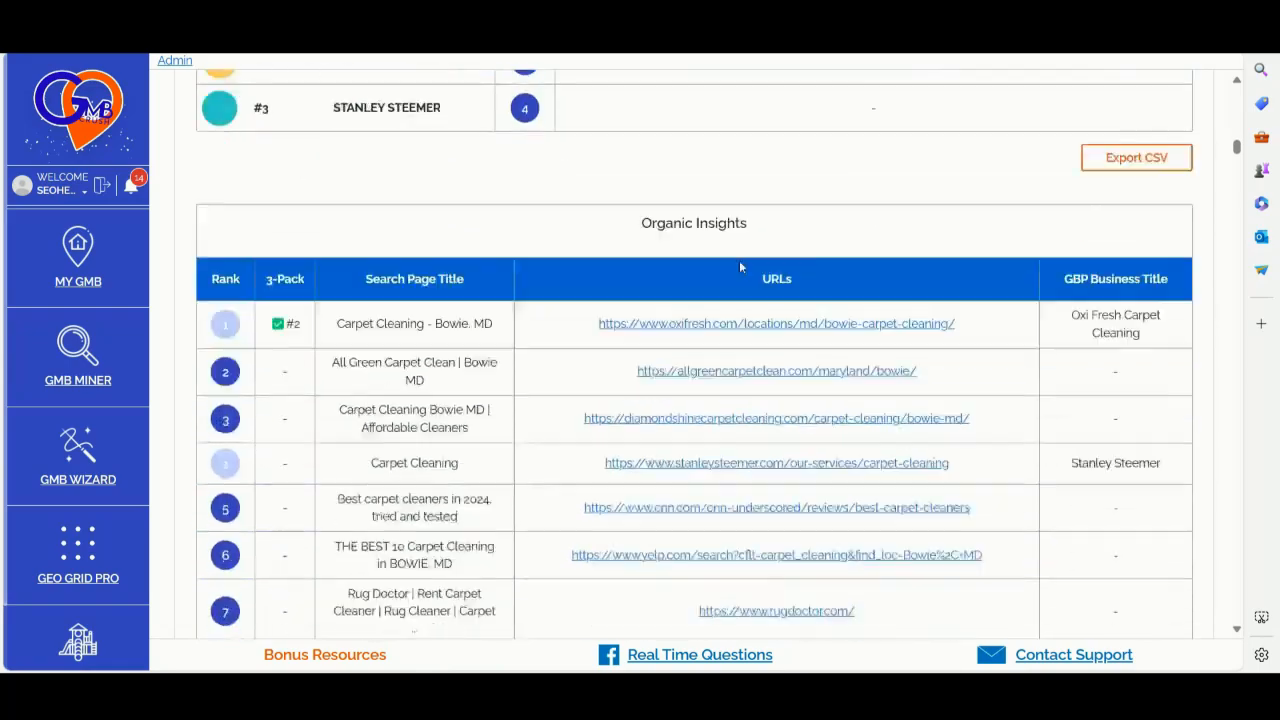
pyautogui.scroll(-3)
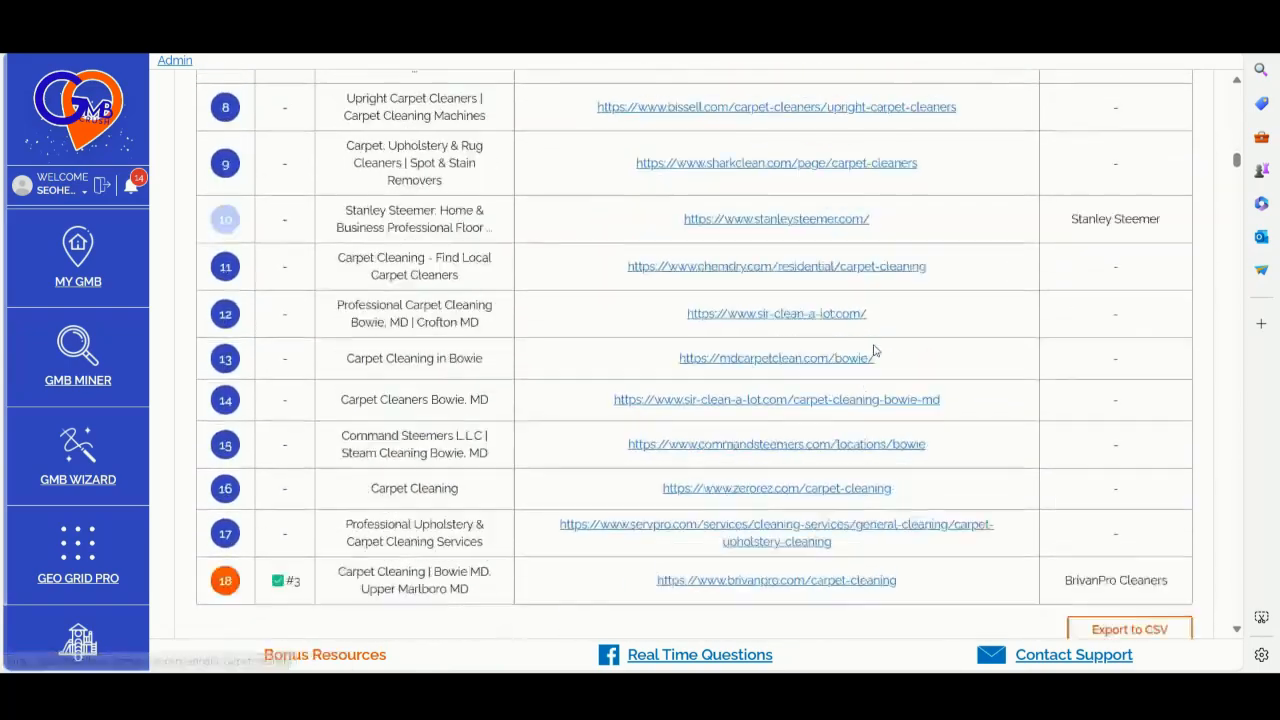
pyautogui.scroll(-3)
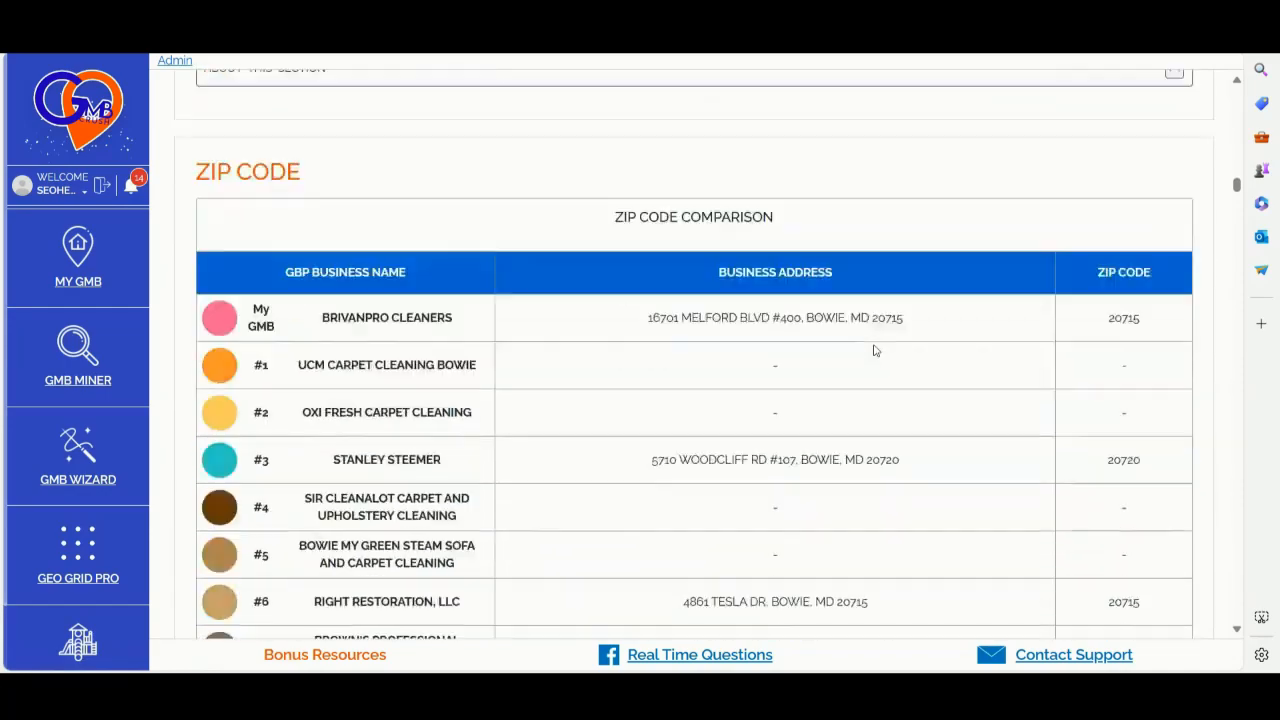
pyautogui.scroll(-3)
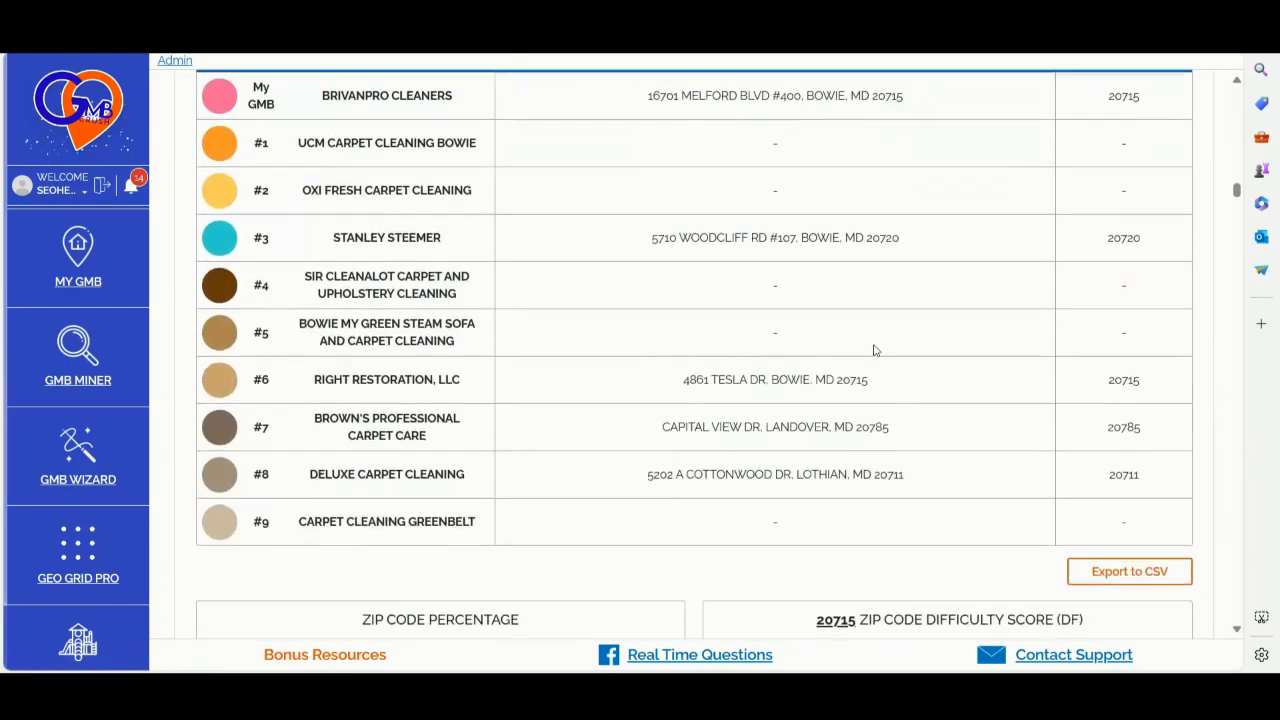
pyautogui.scroll(-3)
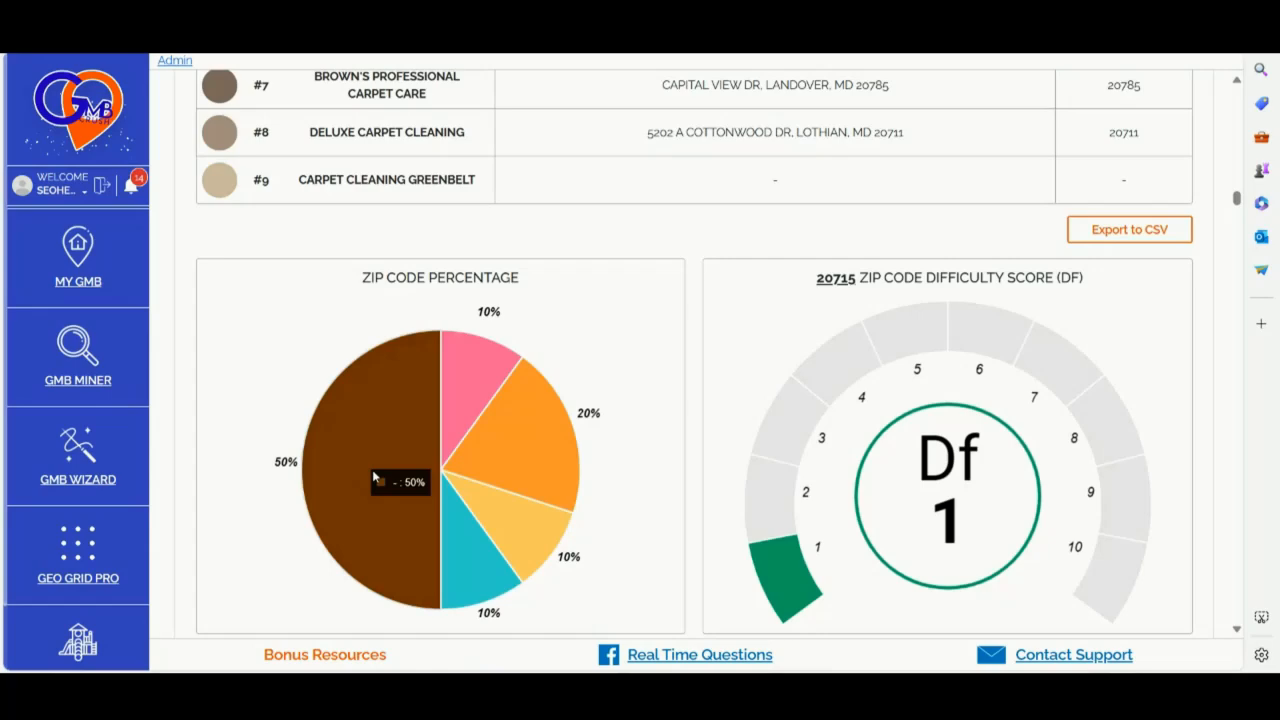
# - Review the ZIP pie chart and 20715 difficulty score, then switch to the Location Pages SEO chat
pyautogui.scroll(3)
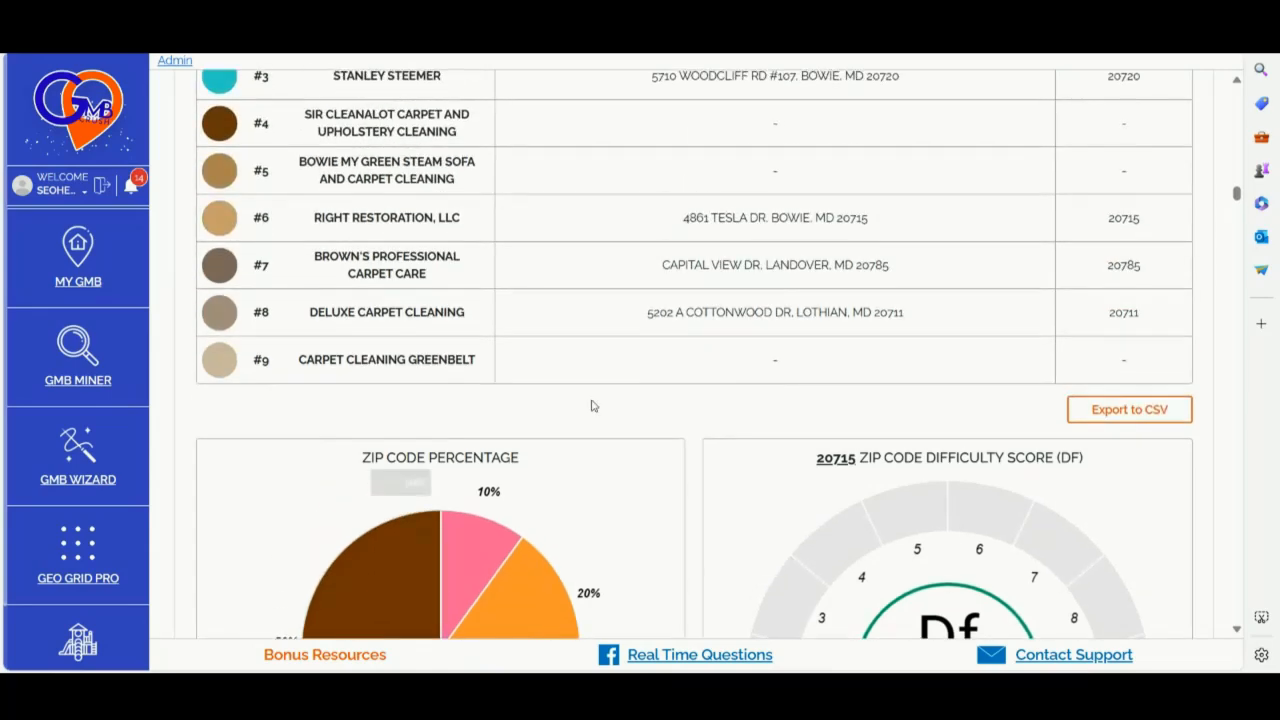
pyautogui.scroll(3)
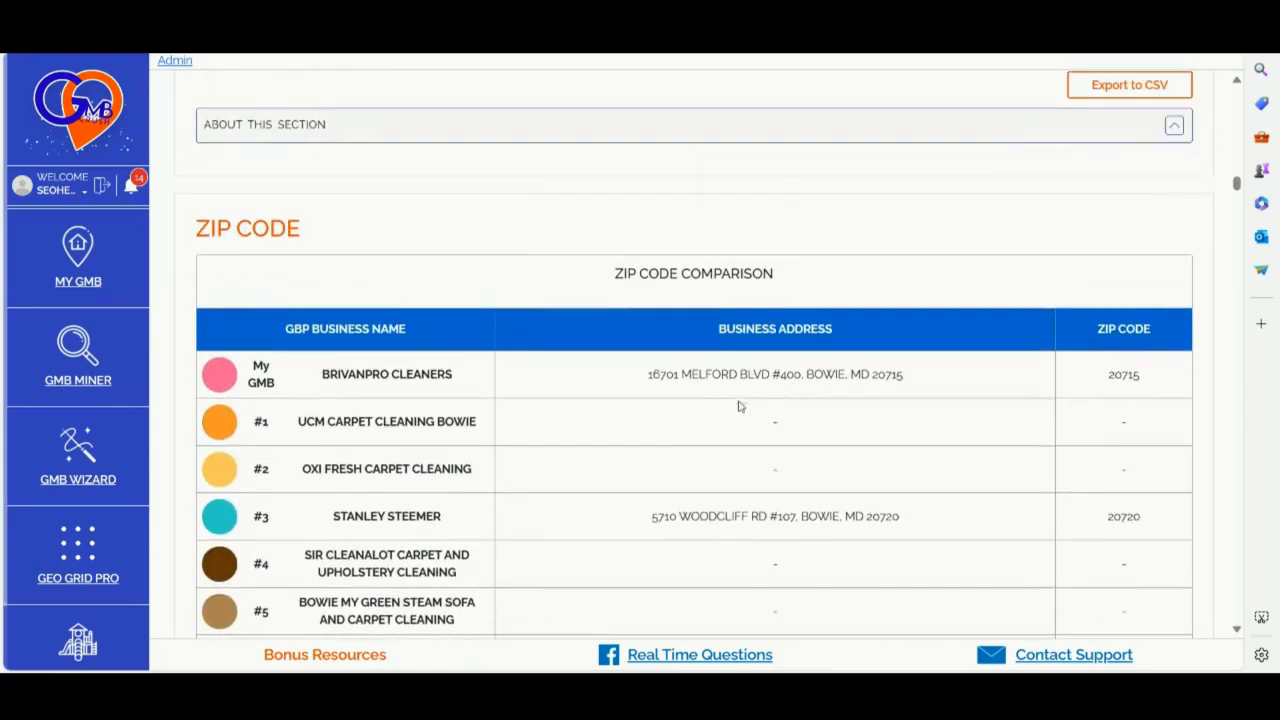
pyautogui.scroll(-3)
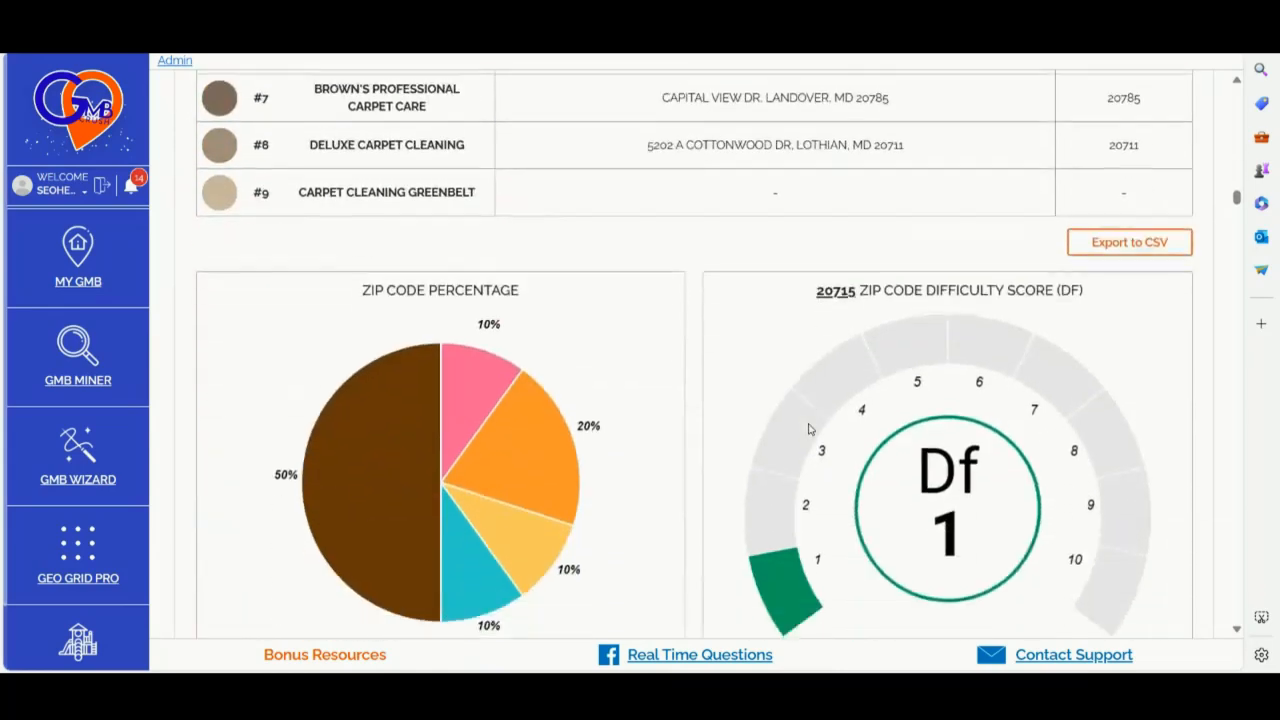
pyautogui.scroll(-3)
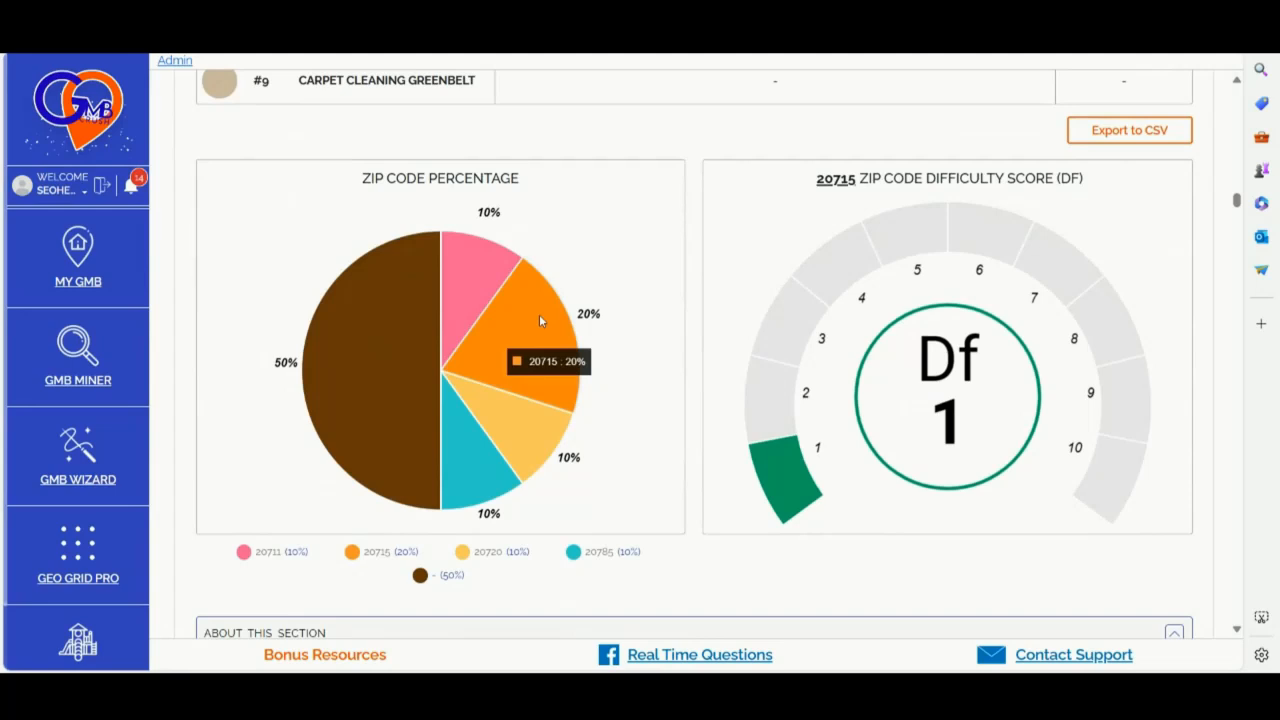
pyautogui.moveTo(540, 374)
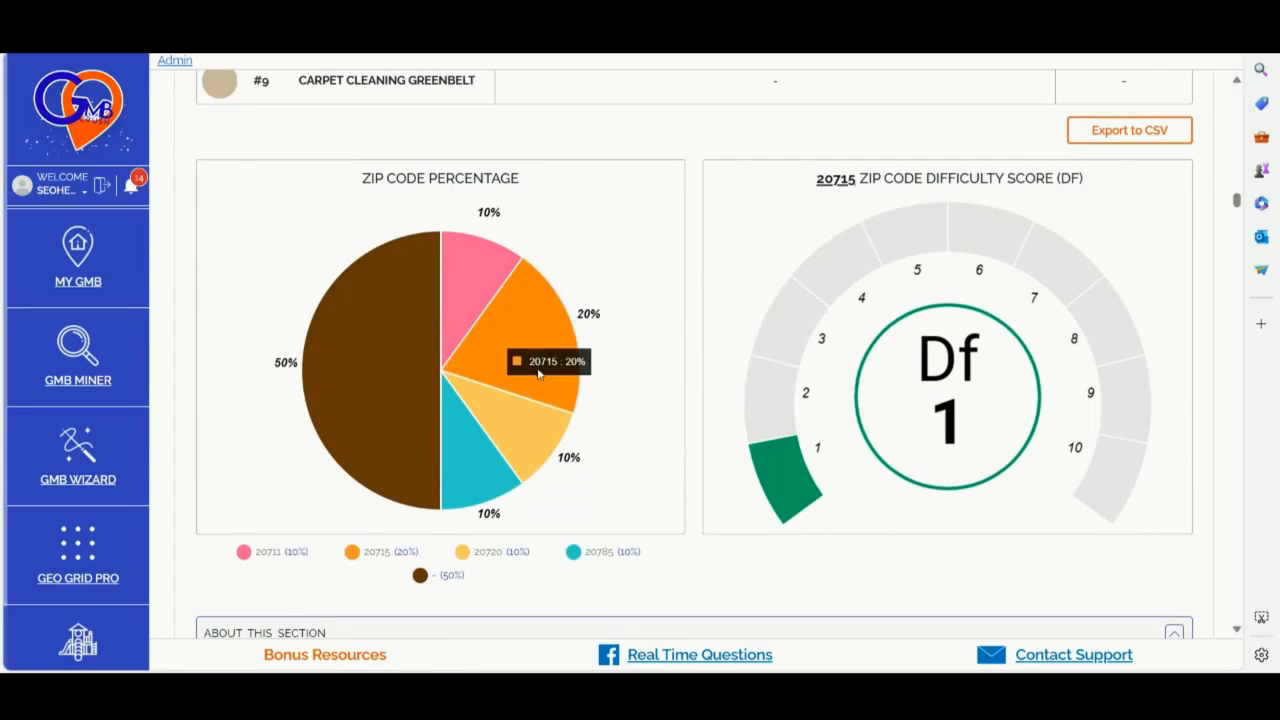
pyautogui.moveTo(660, 344)
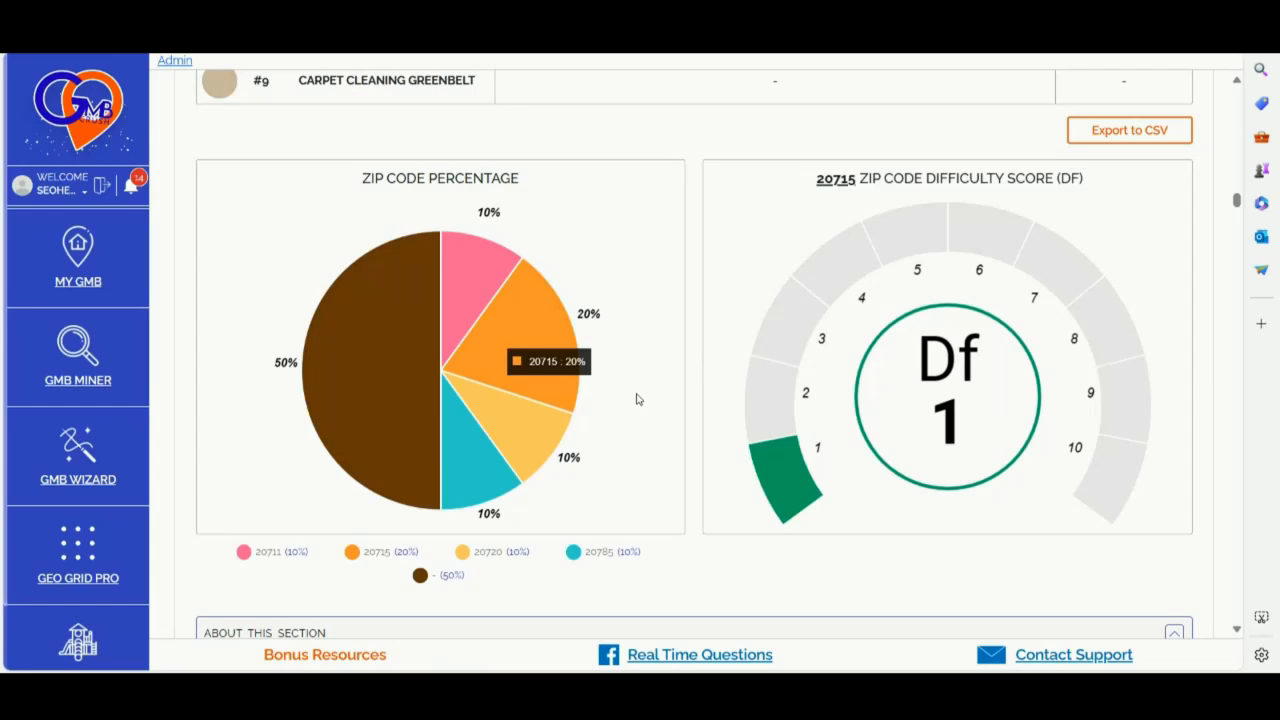
pyautogui.moveTo(622, 384)
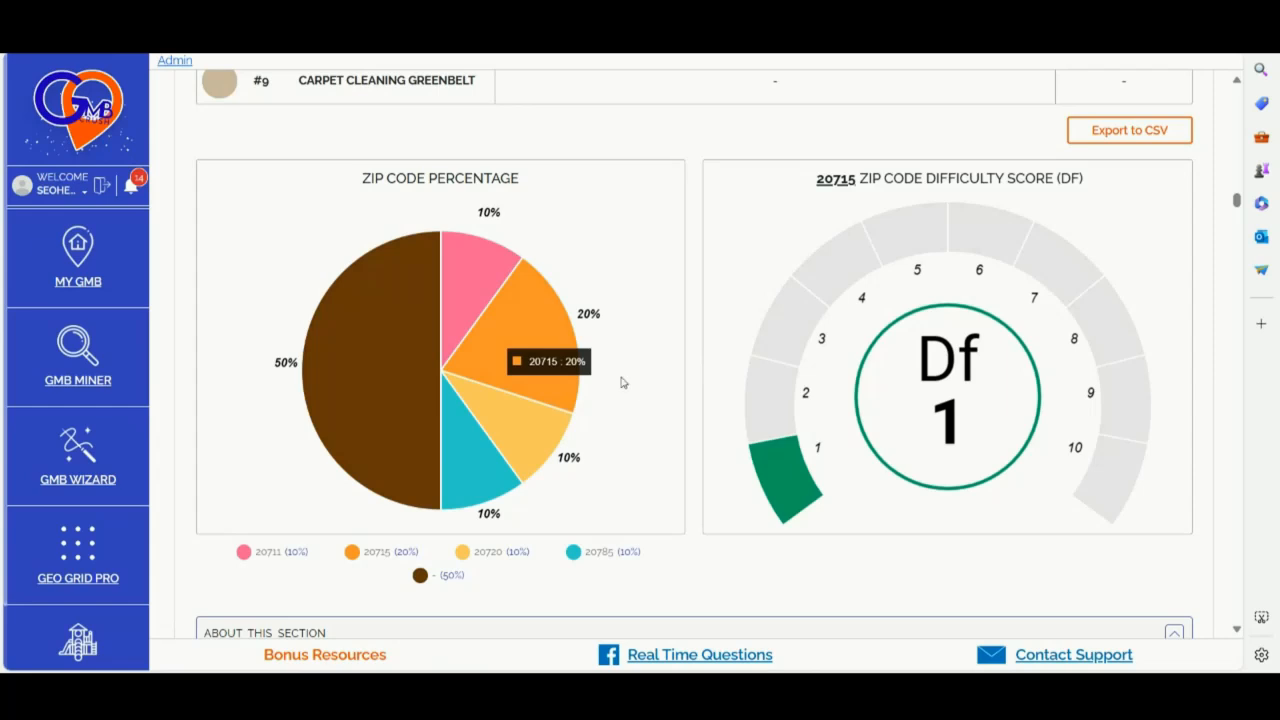
pyautogui.moveTo(626, 384)
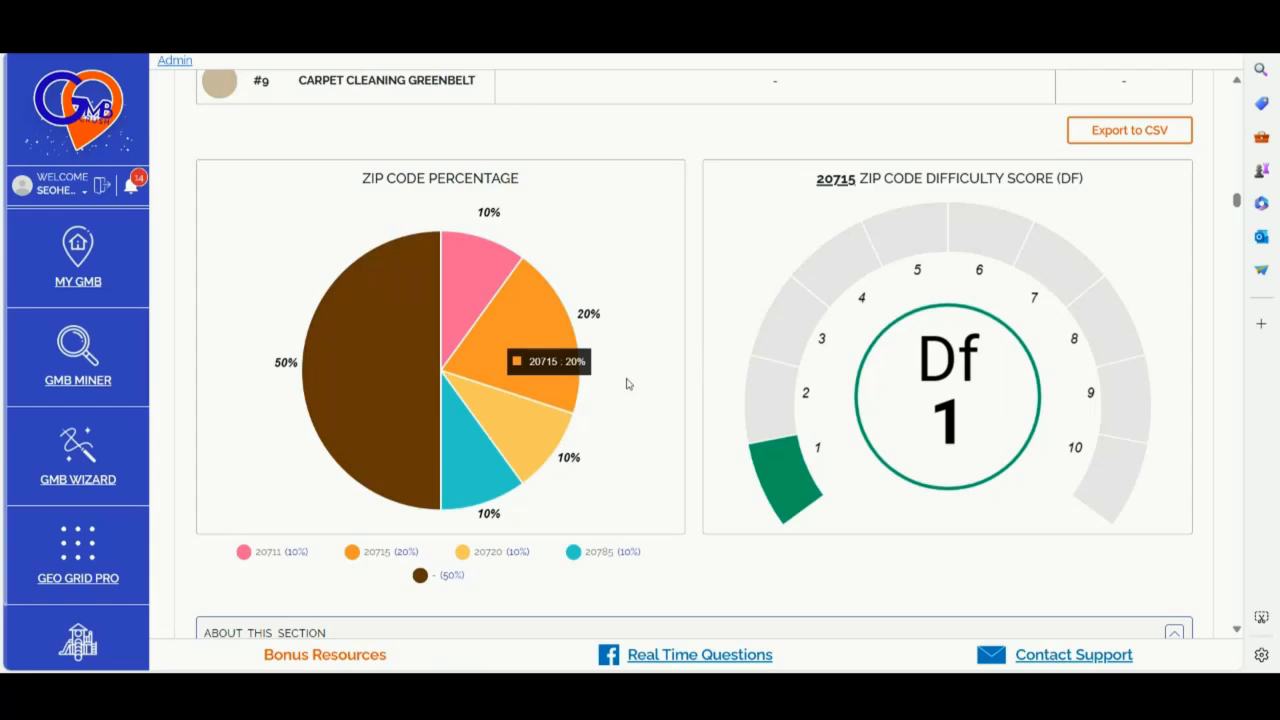
pyautogui.moveTo(624, 396)
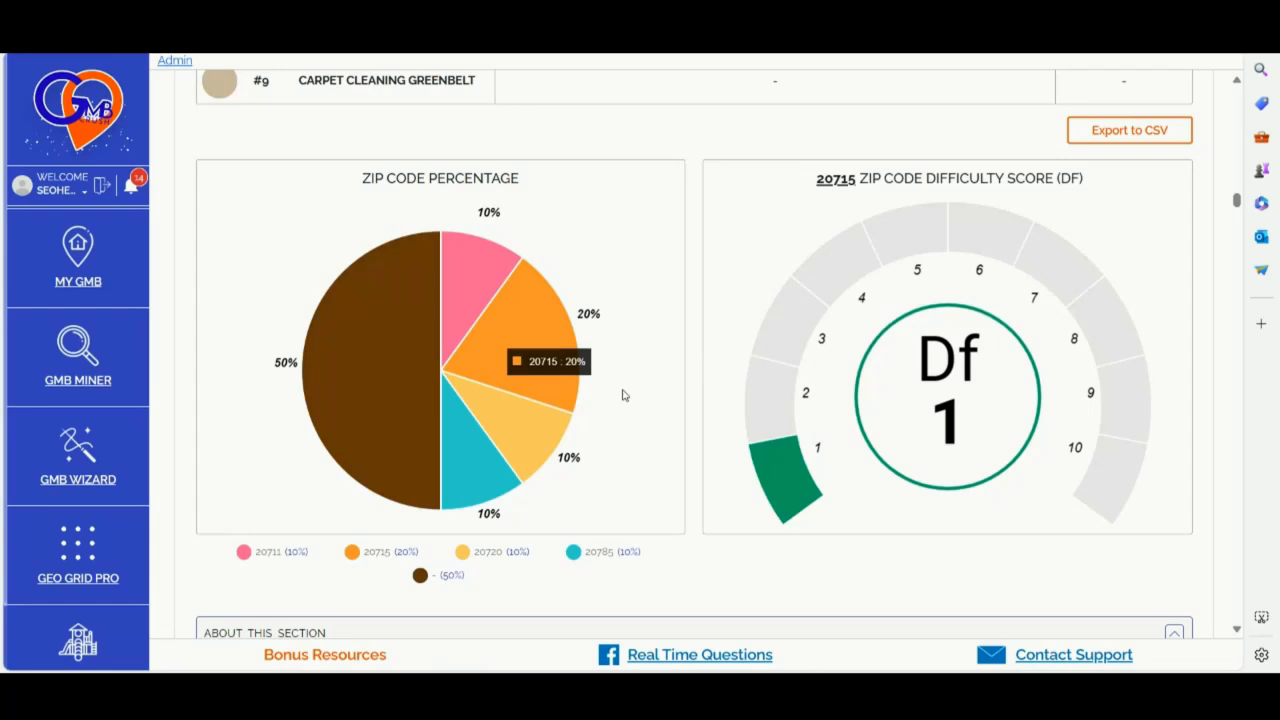
pyautogui.moveTo(636, 442)
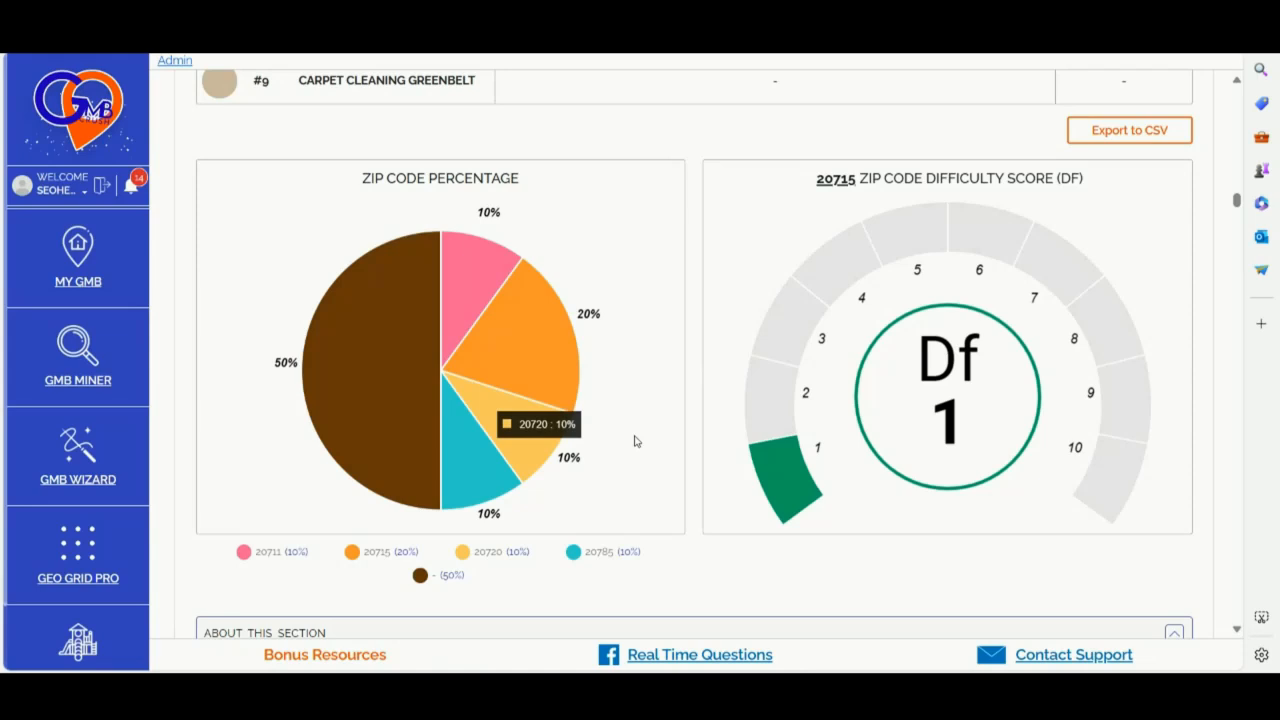
pyautogui.press('alt+tab')
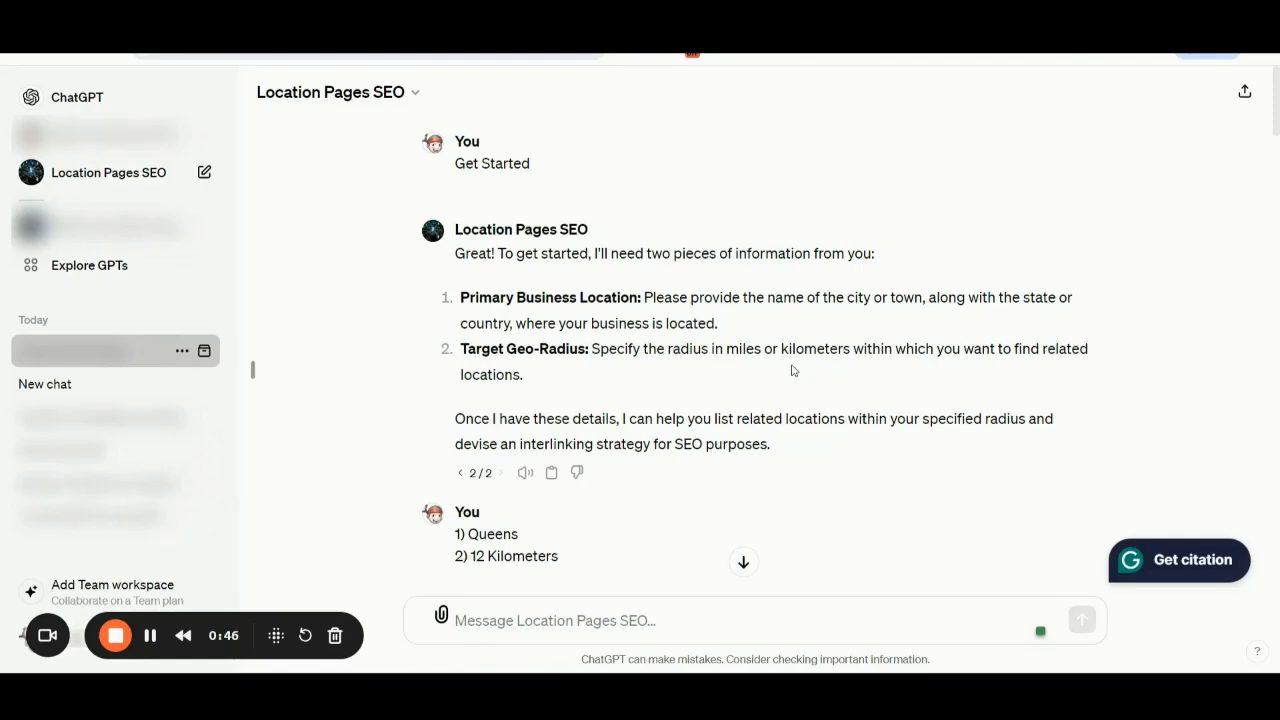
pyautogui.moveTo(514, 162)
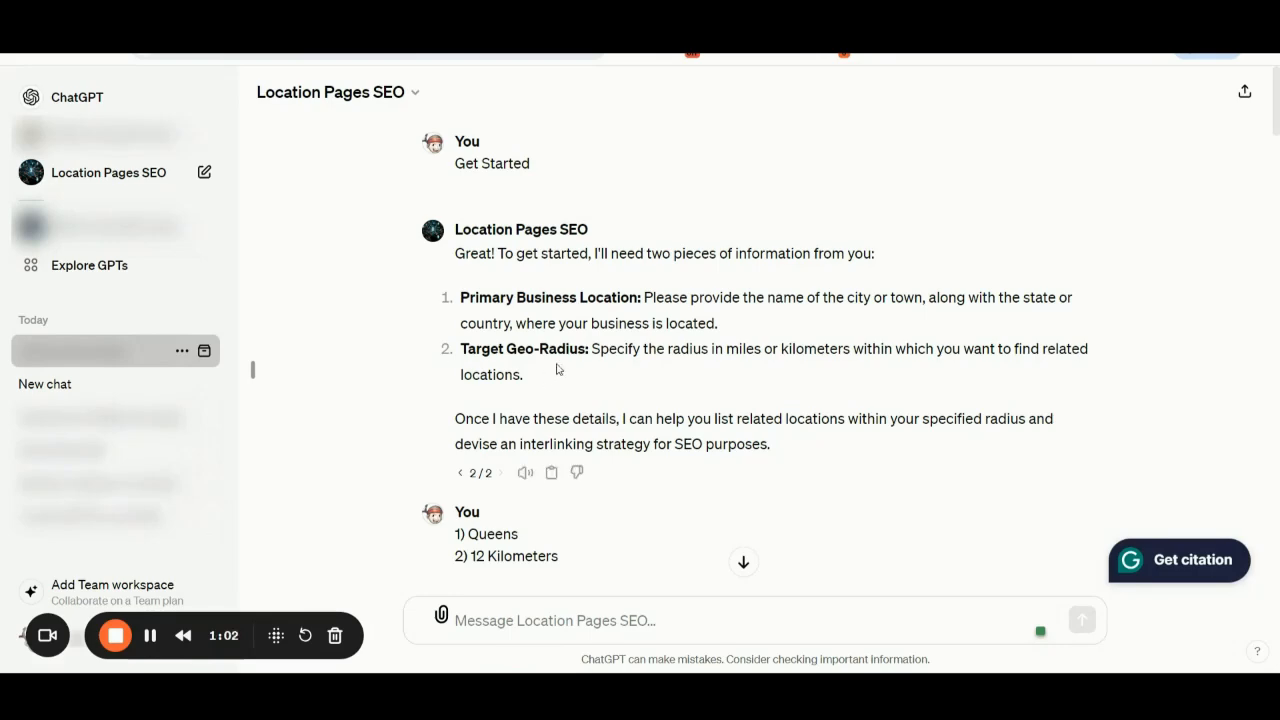
# - Scroll the Location Pages SEO chat to the reply giving Queens and a 12 Kilometers radius
pyautogui.scroll(-3)
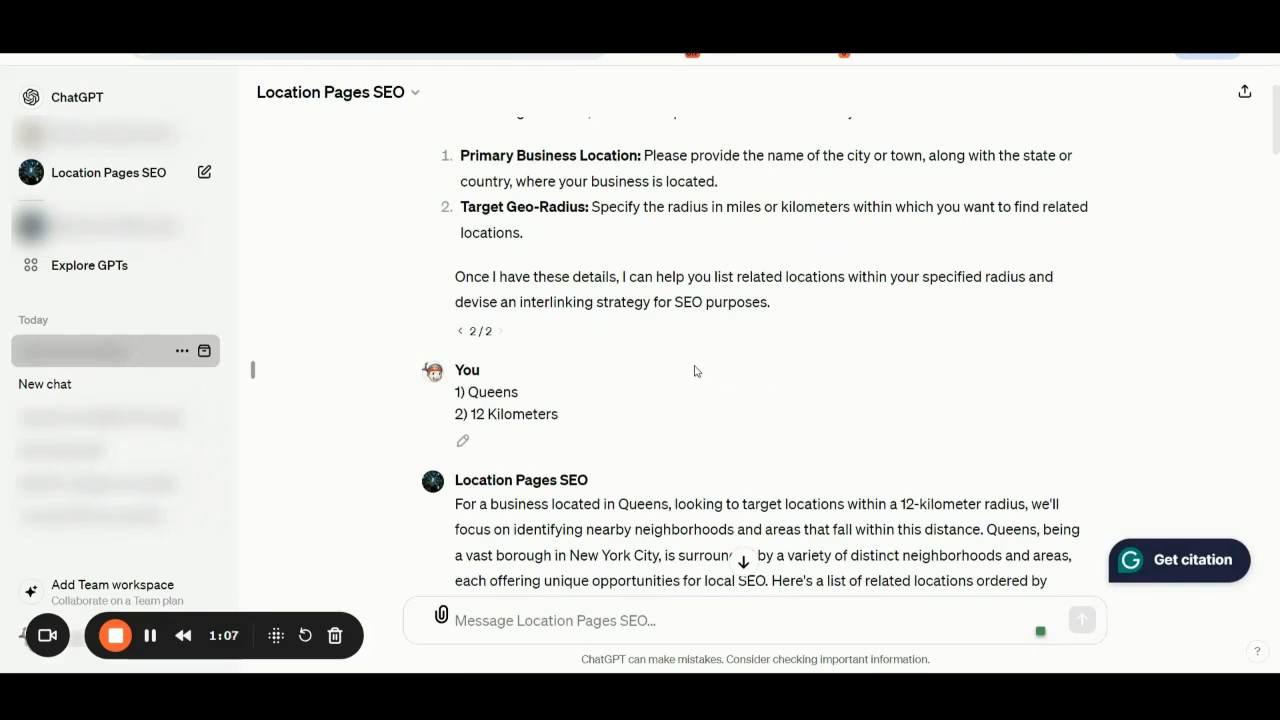
pyautogui.scroll(3)
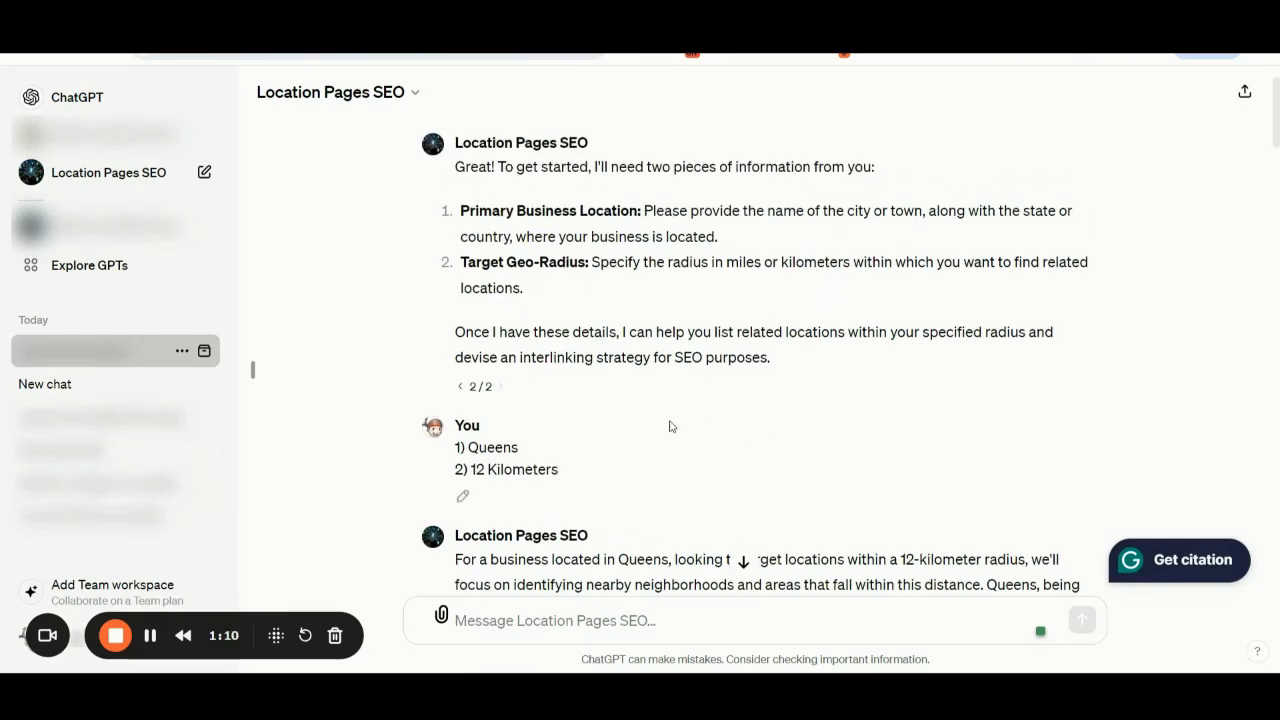
pyautogui.scroll(-3)
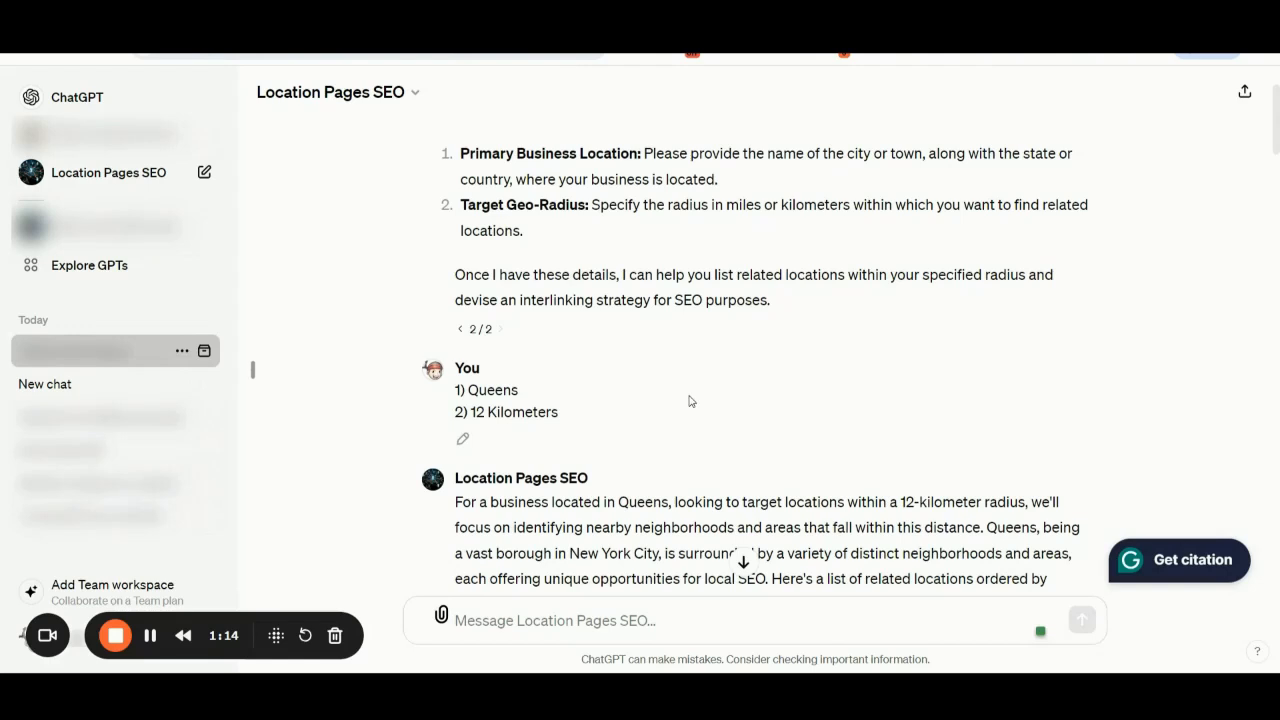
pyautogui.moveTo(724, 404)
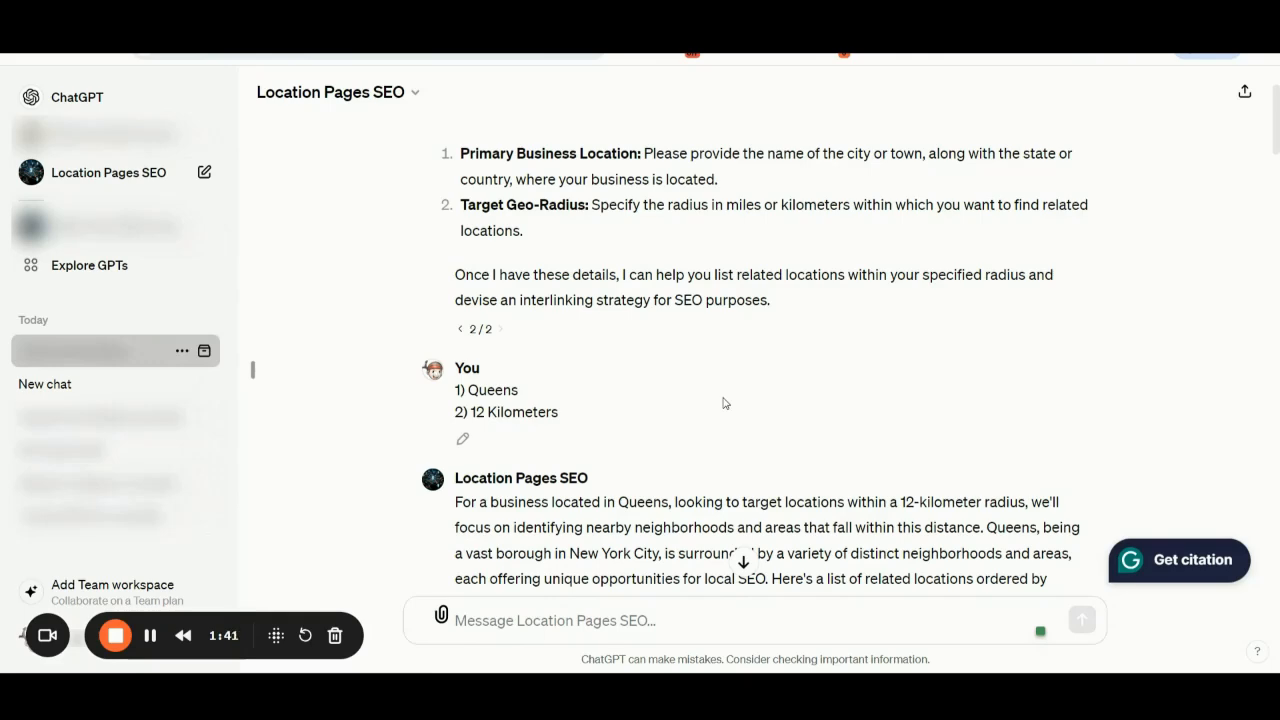
pyautogui.moveTo(658, 414)
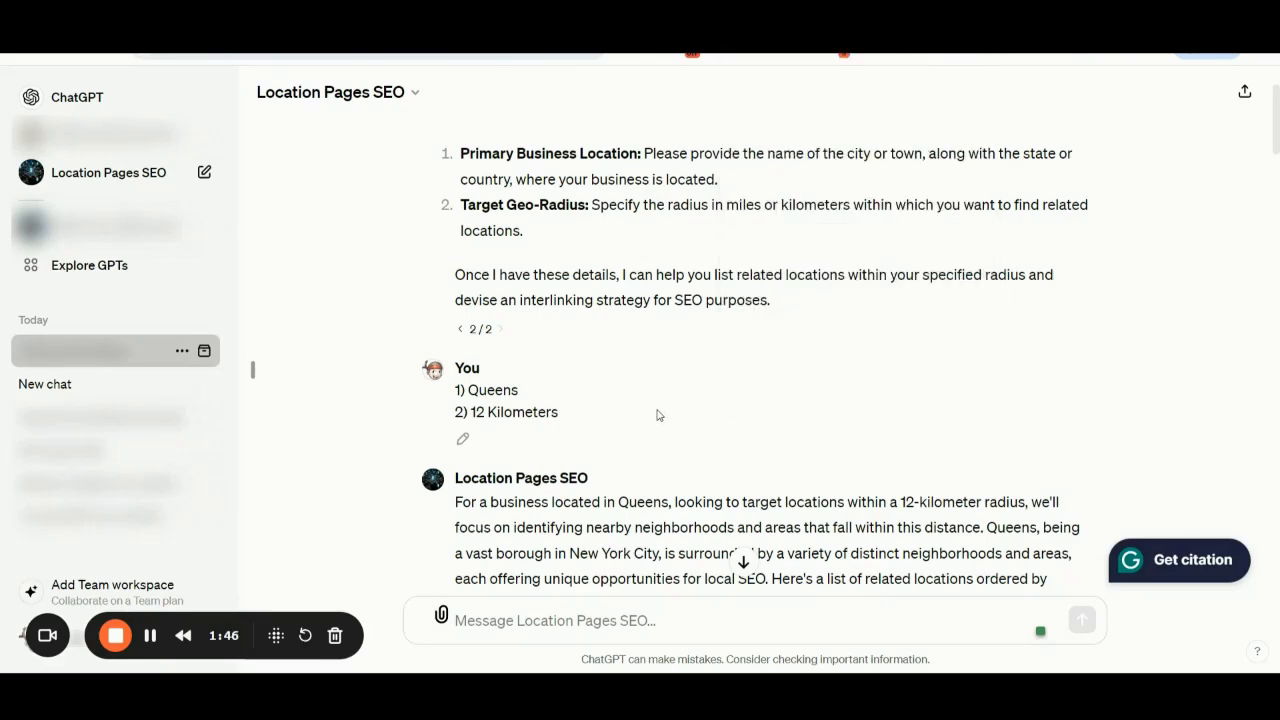
# - Scroll past the 20 nearby Queens neighborhoods to the Interlink Strategy for SEO heading
pyautogui.scroll(-3)
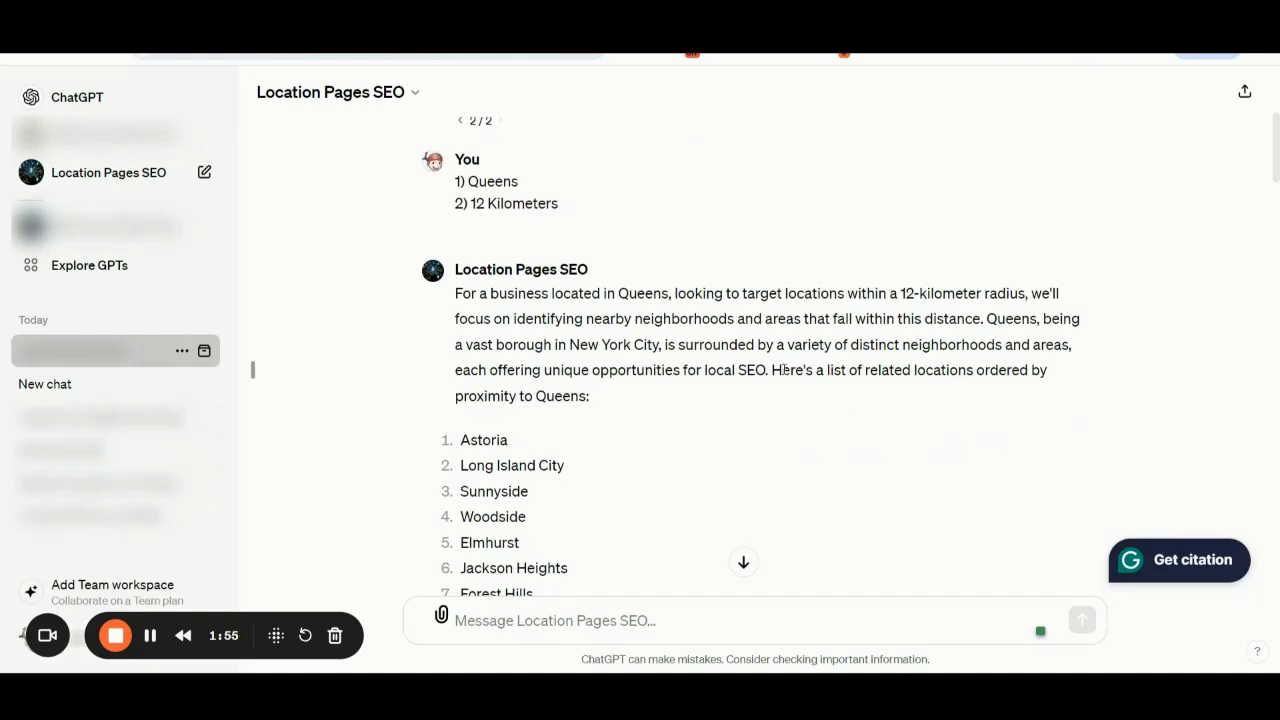
pyautogui.moveTo(854, 394)
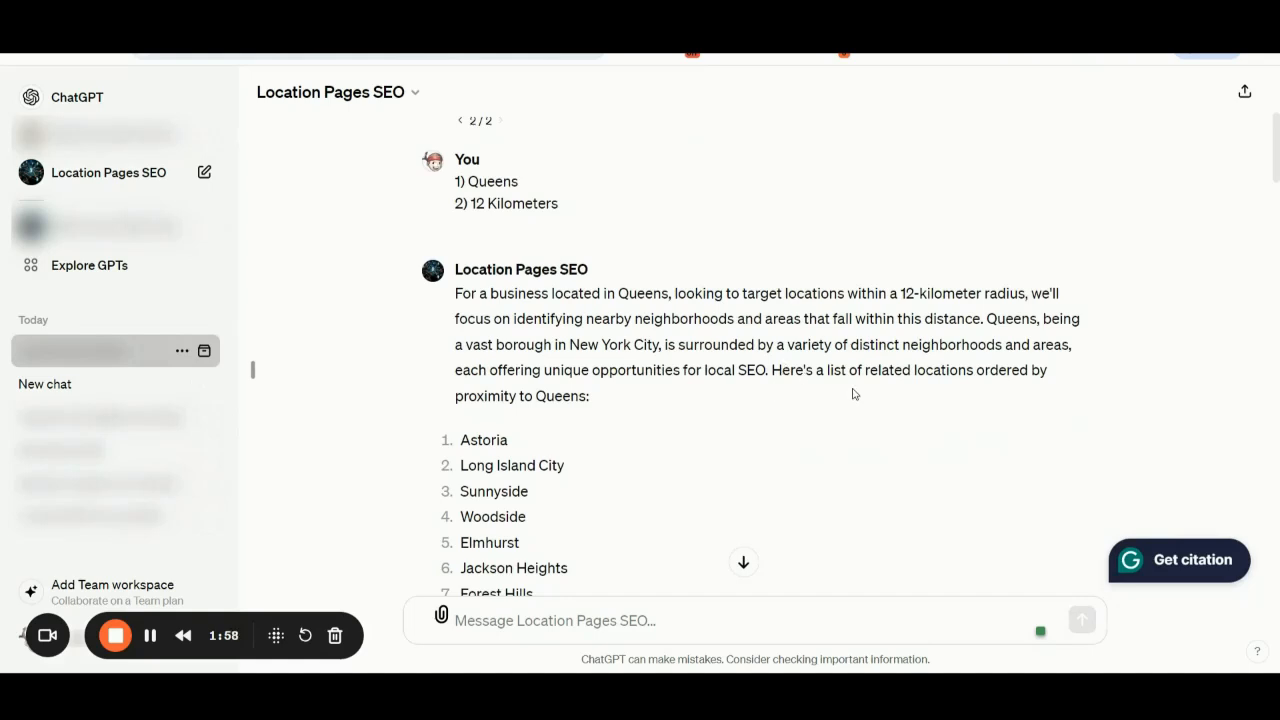
pyautogui.scroll(-3)
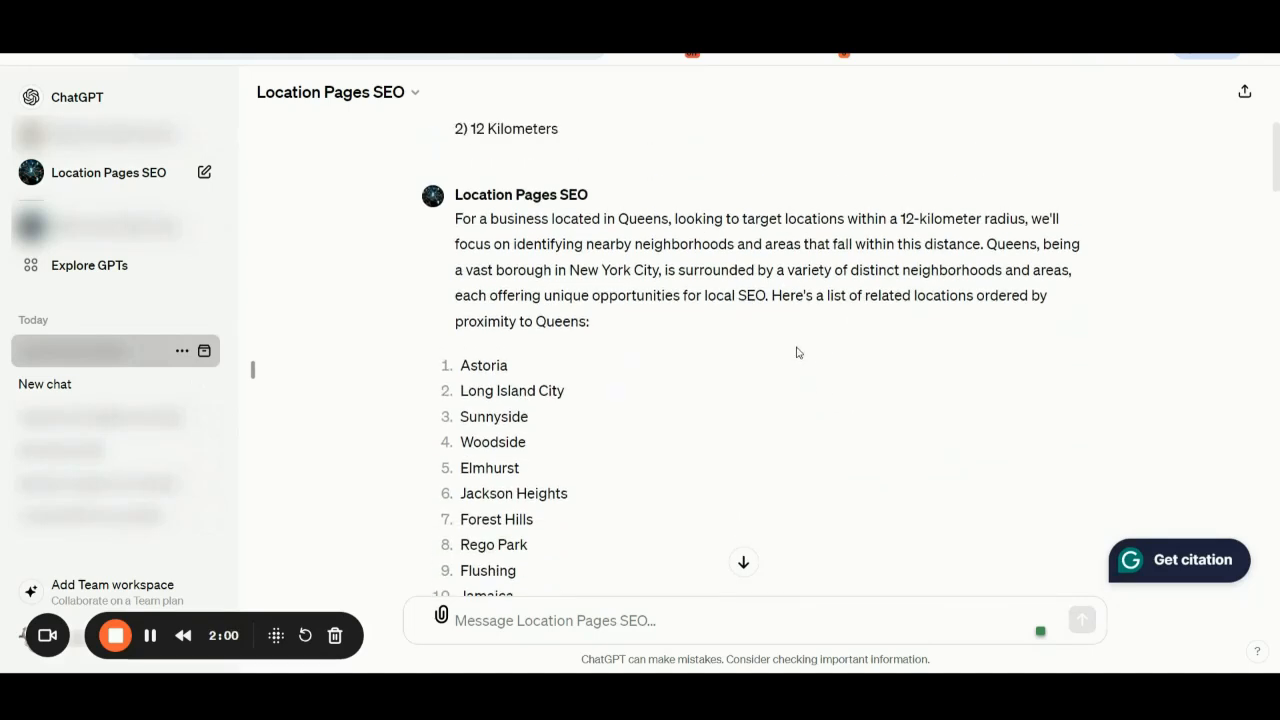
pyautogui.moveTo(868, 312)
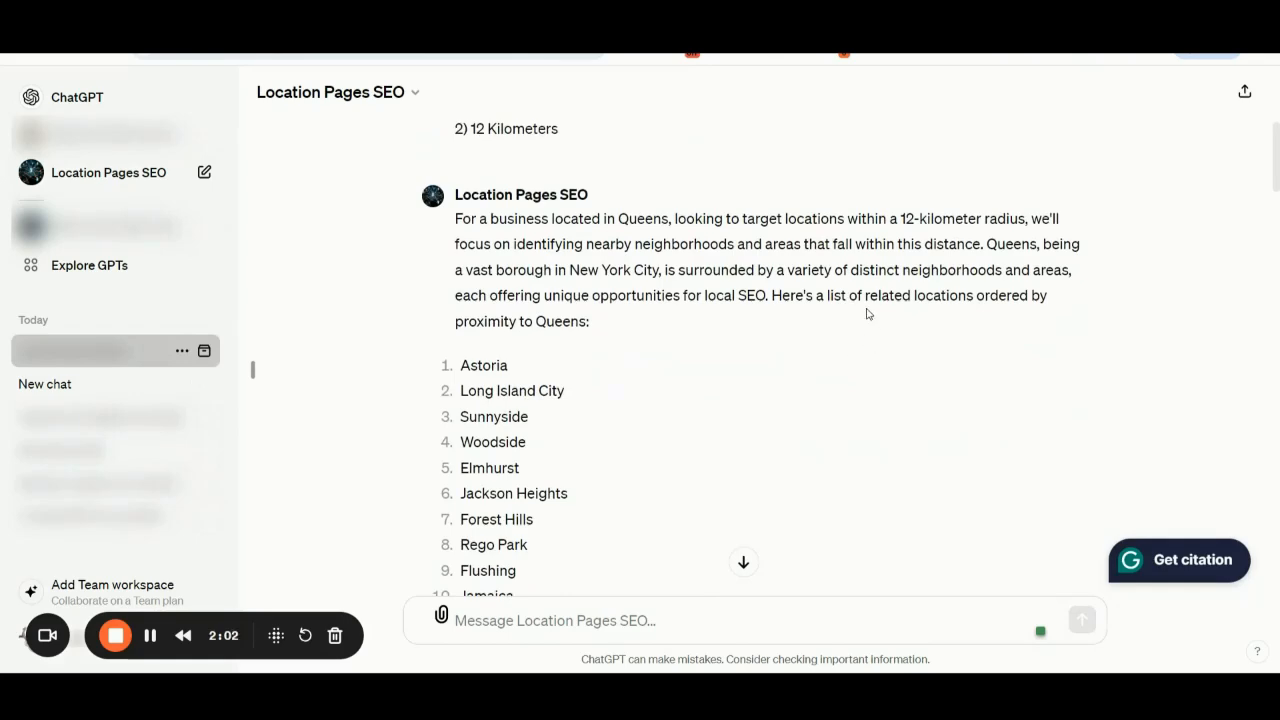
pyautogui.moveTo(658, 340)
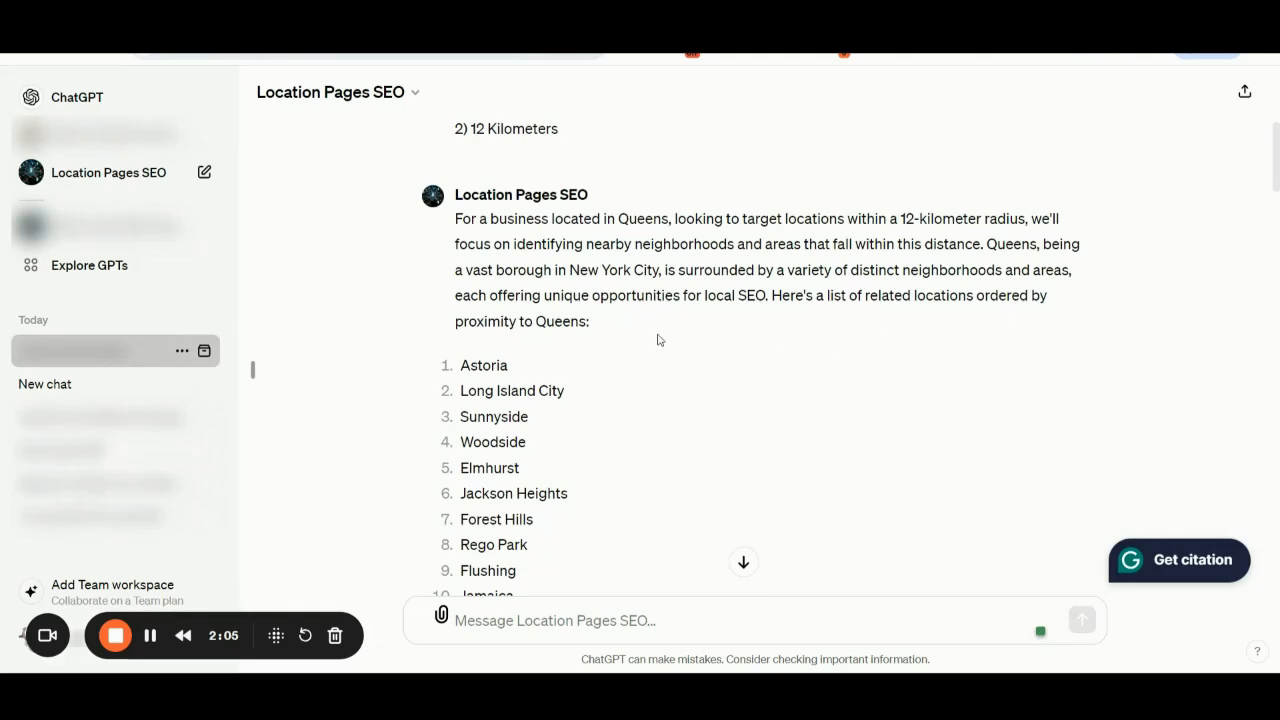
pyautogui.scroll(-3)
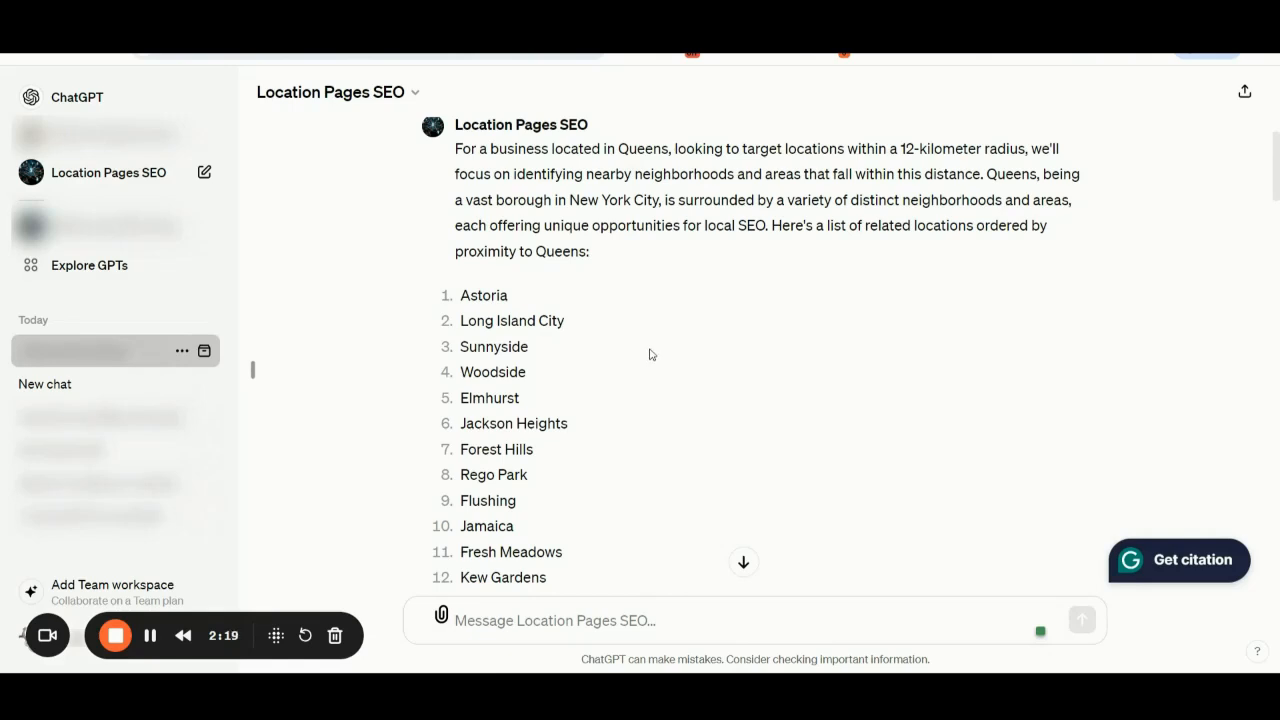
pyautogui.moveTo(692, 368)
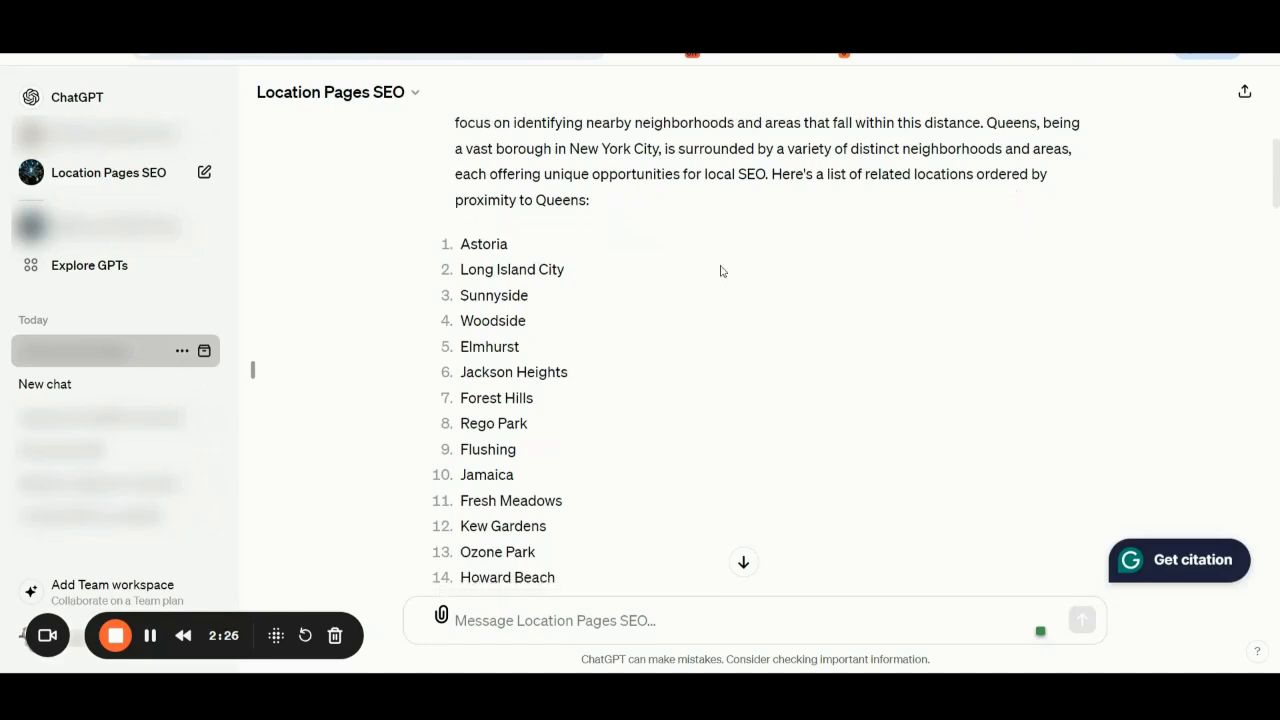
pyautogui.scroll(-3)
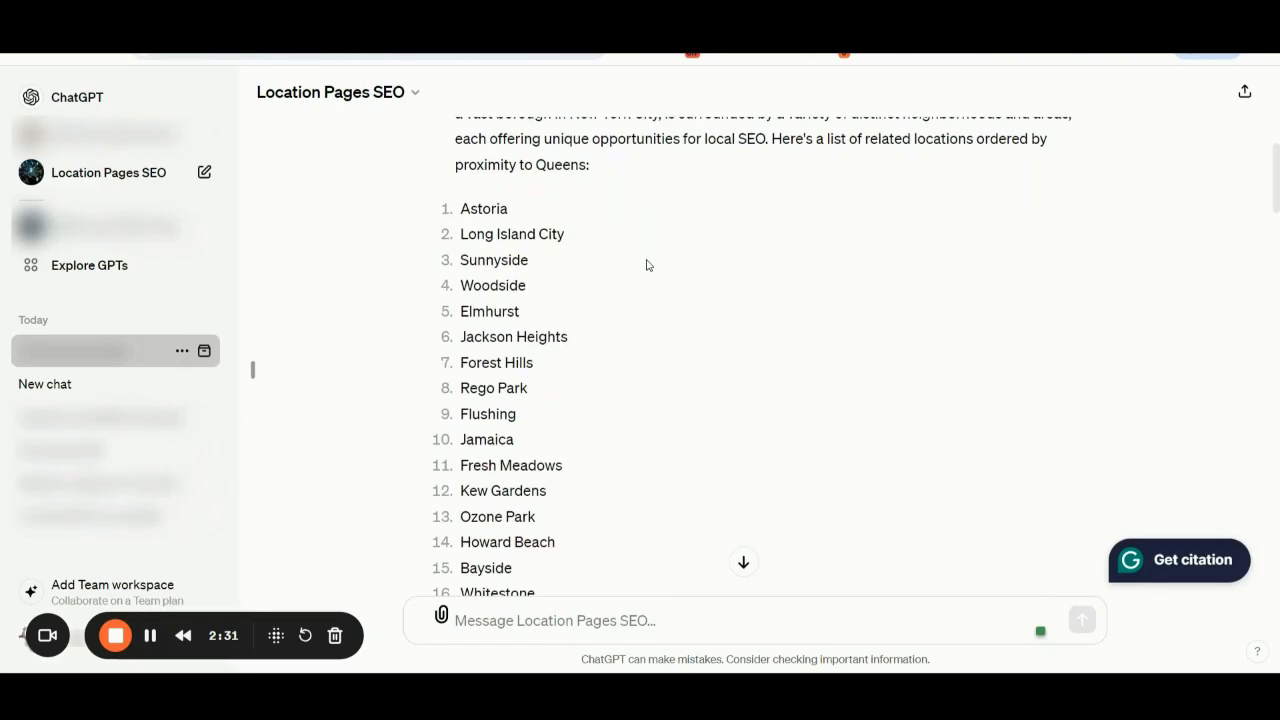
pyautogui.scroll(-3)
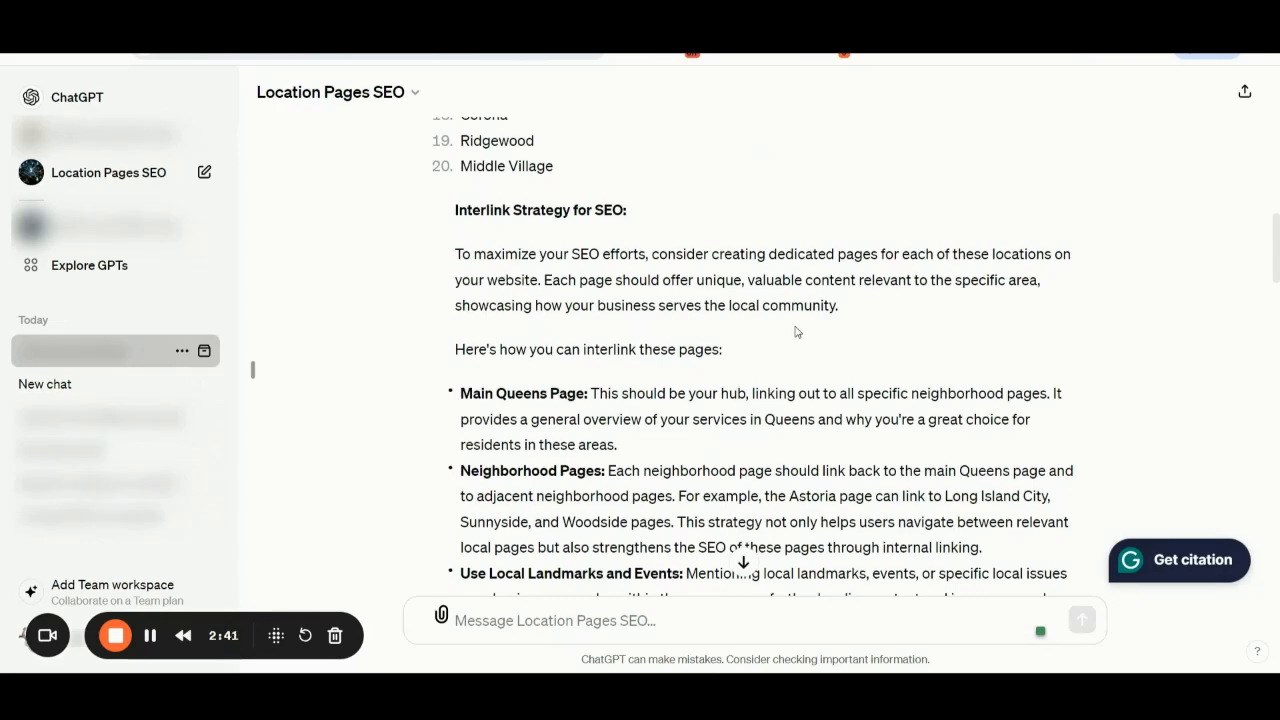
# - Read the interlinking tips down to the 'Give me the full interlink strategy list' prompt
pyautogui.scroll(-3)
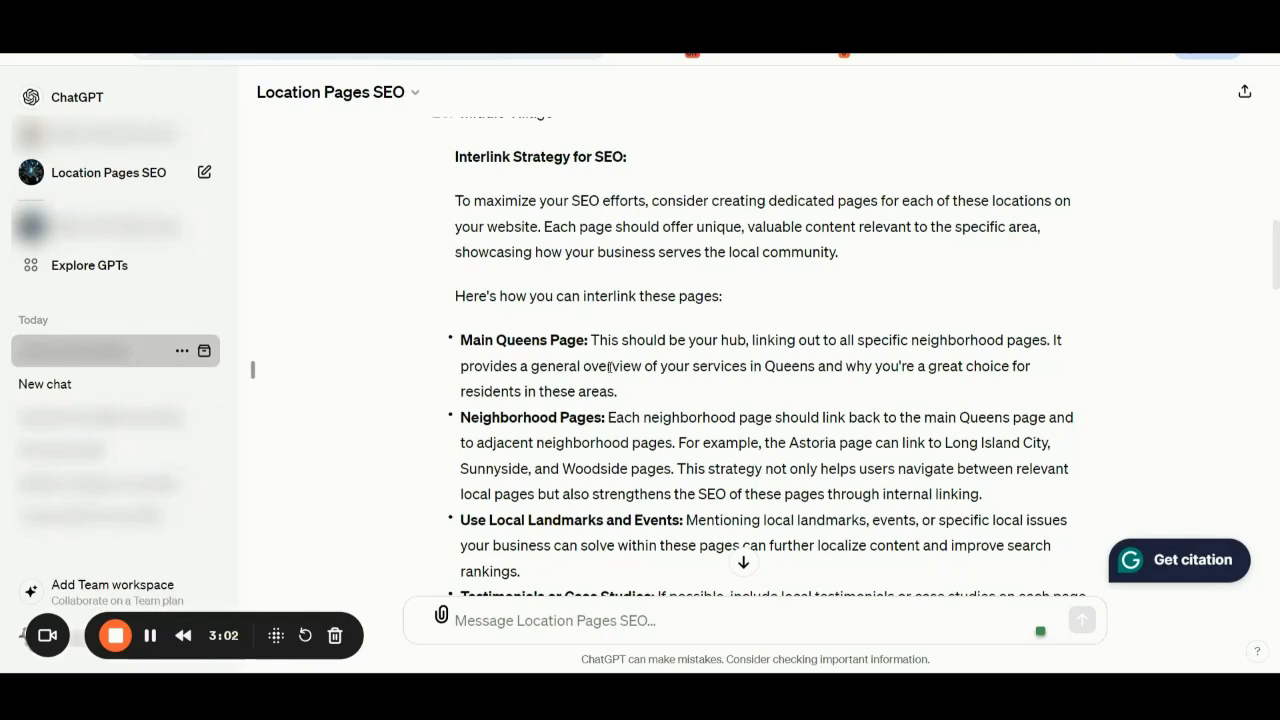
pyautogui.scroll(-3)
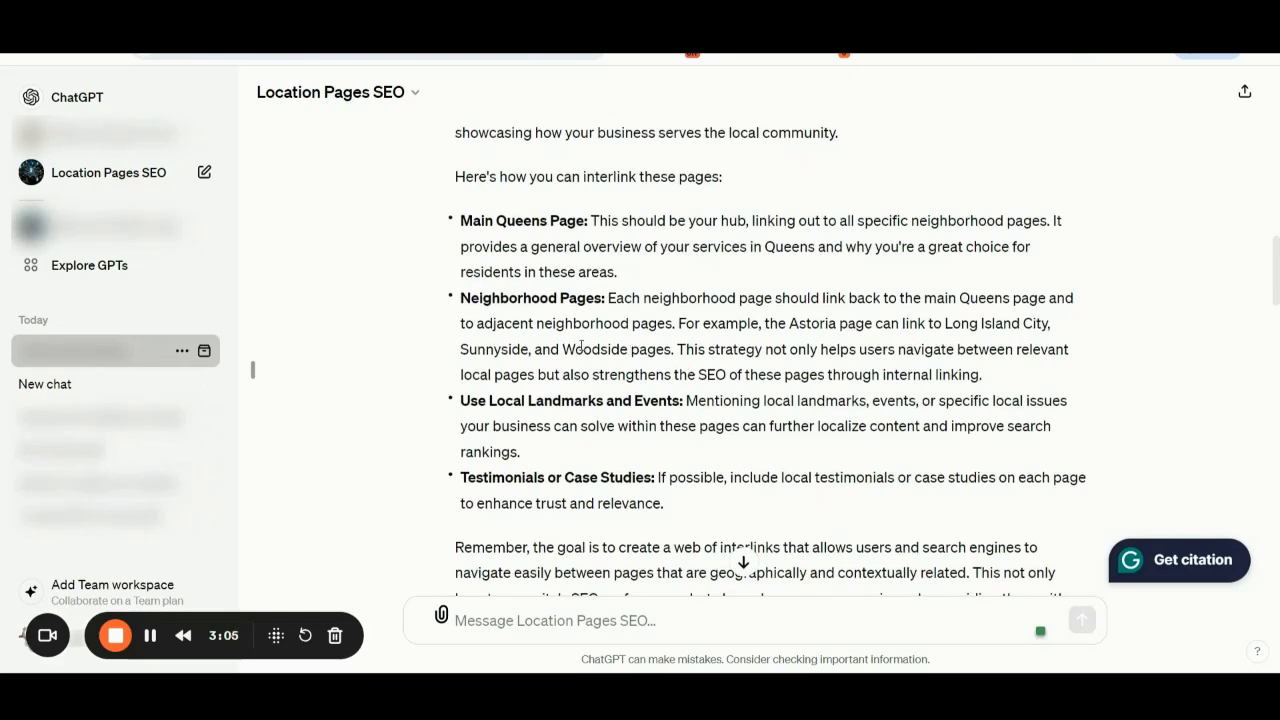
pyautogui.moveTo(538, 344)
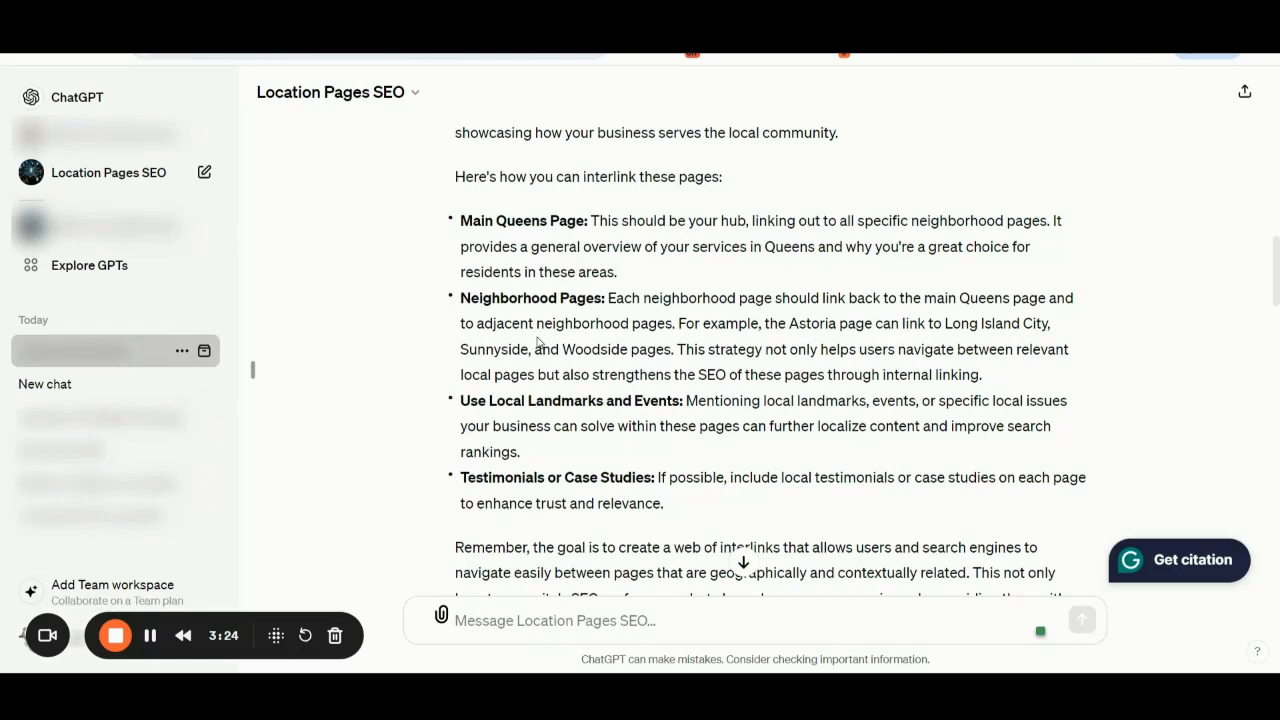
pyautogui.scroll(-3)
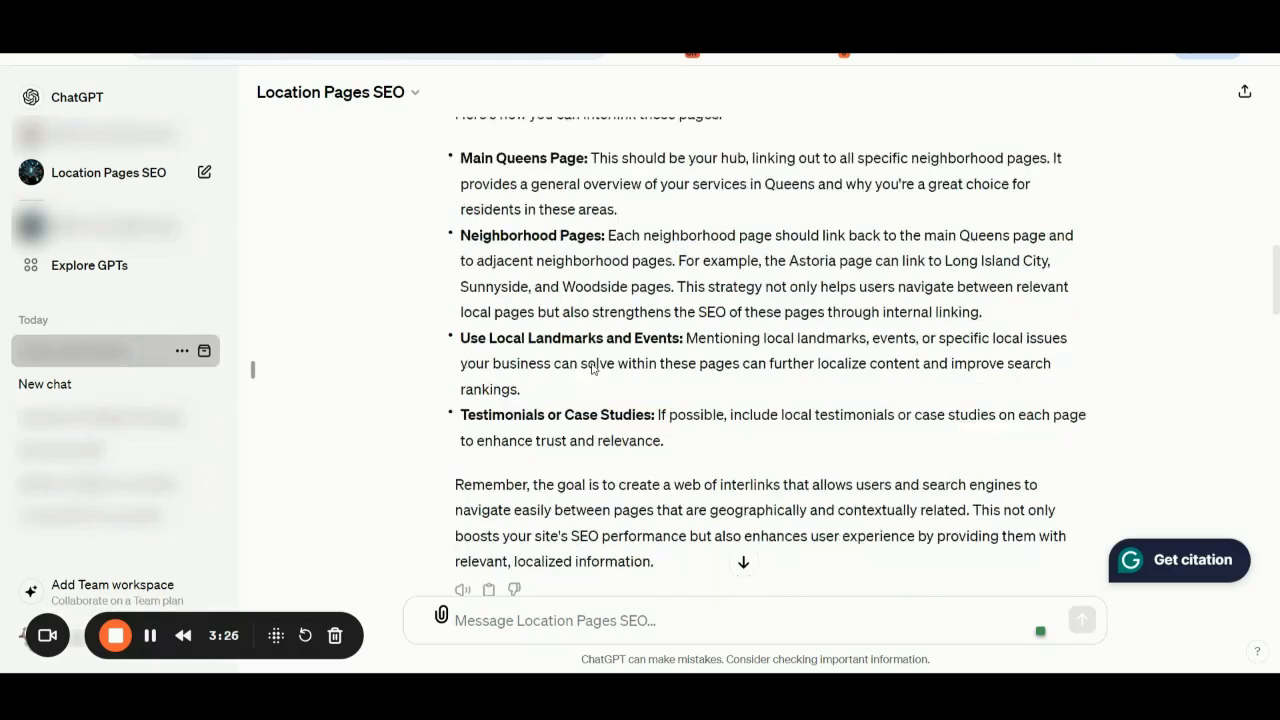
pyautogui.scroll(3)
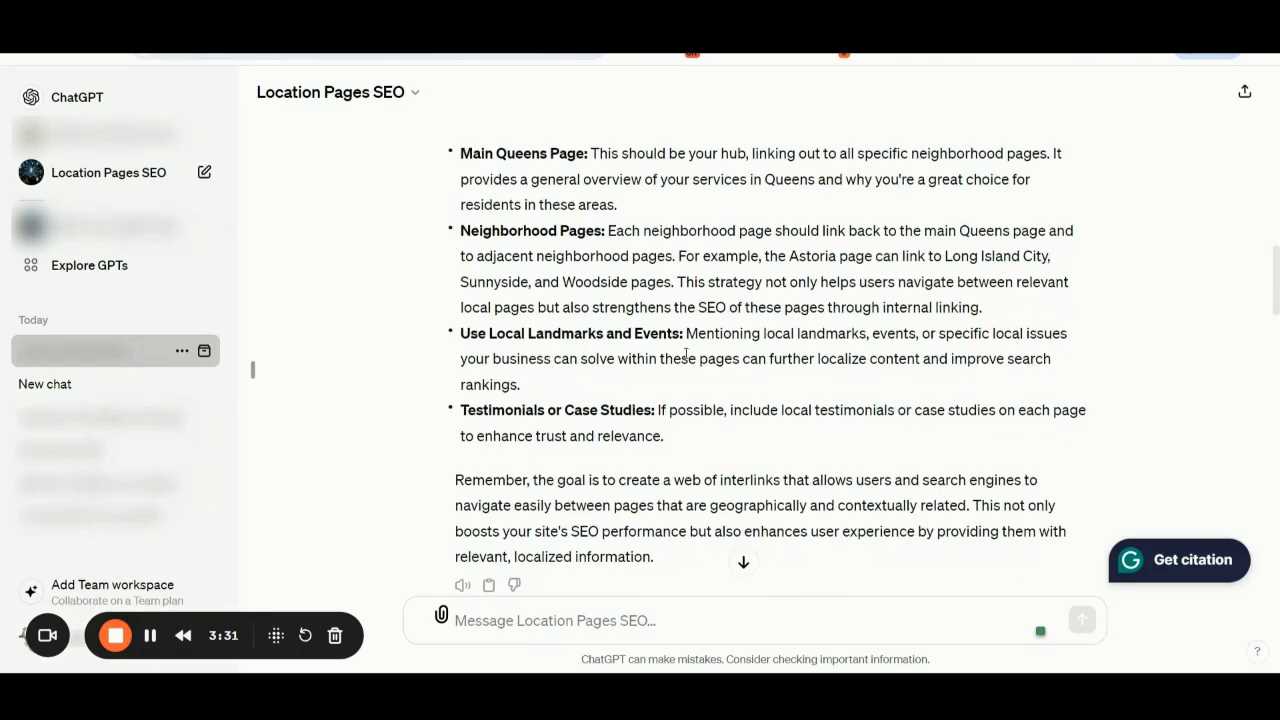
pyautogui.scroll(-3)
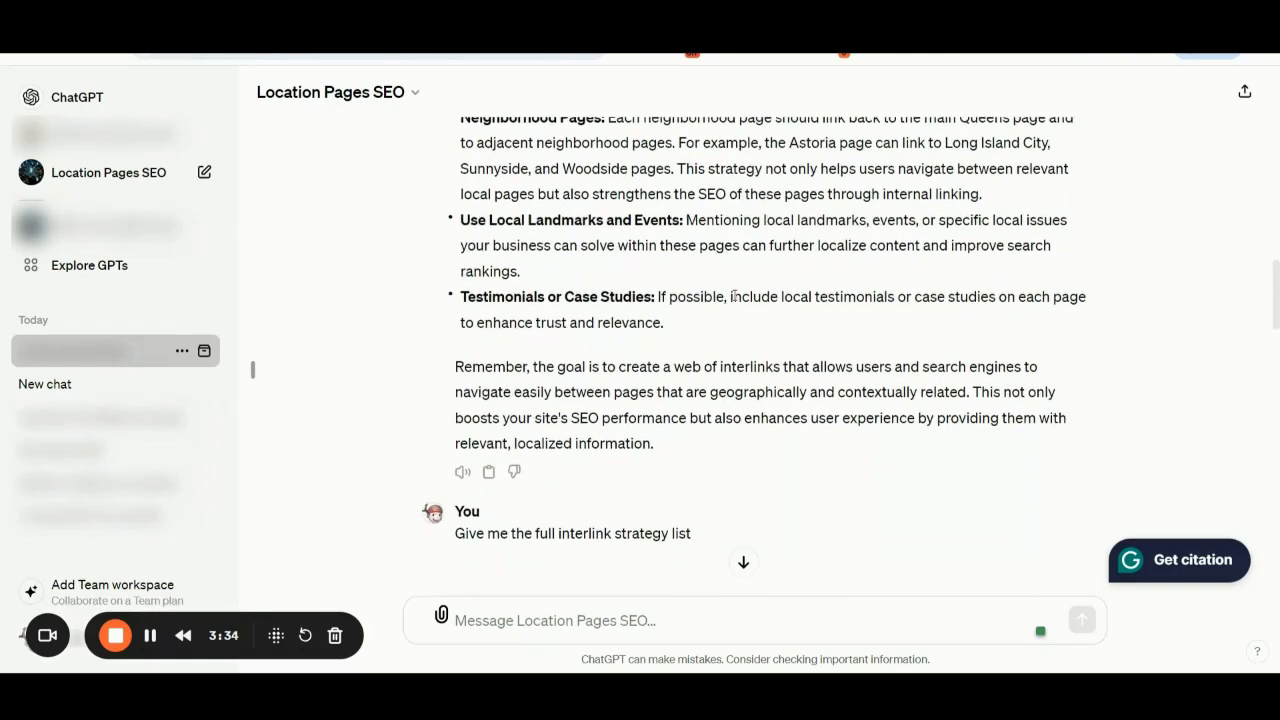
# - Scroll past Main Queens Page and Neighborhood Pages to Detailed Interlinking starting with Astoria and Long Island City
pyautogui.scroll(-3)
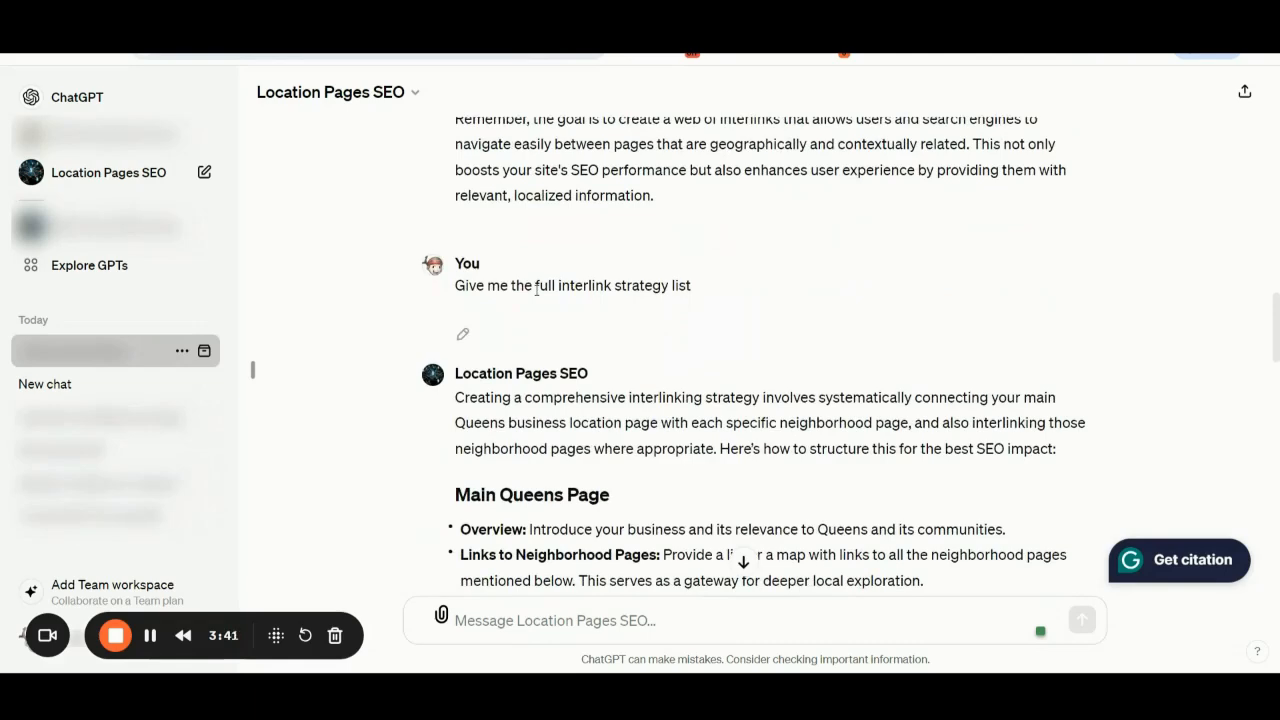
pyautogui.scroll(-3)
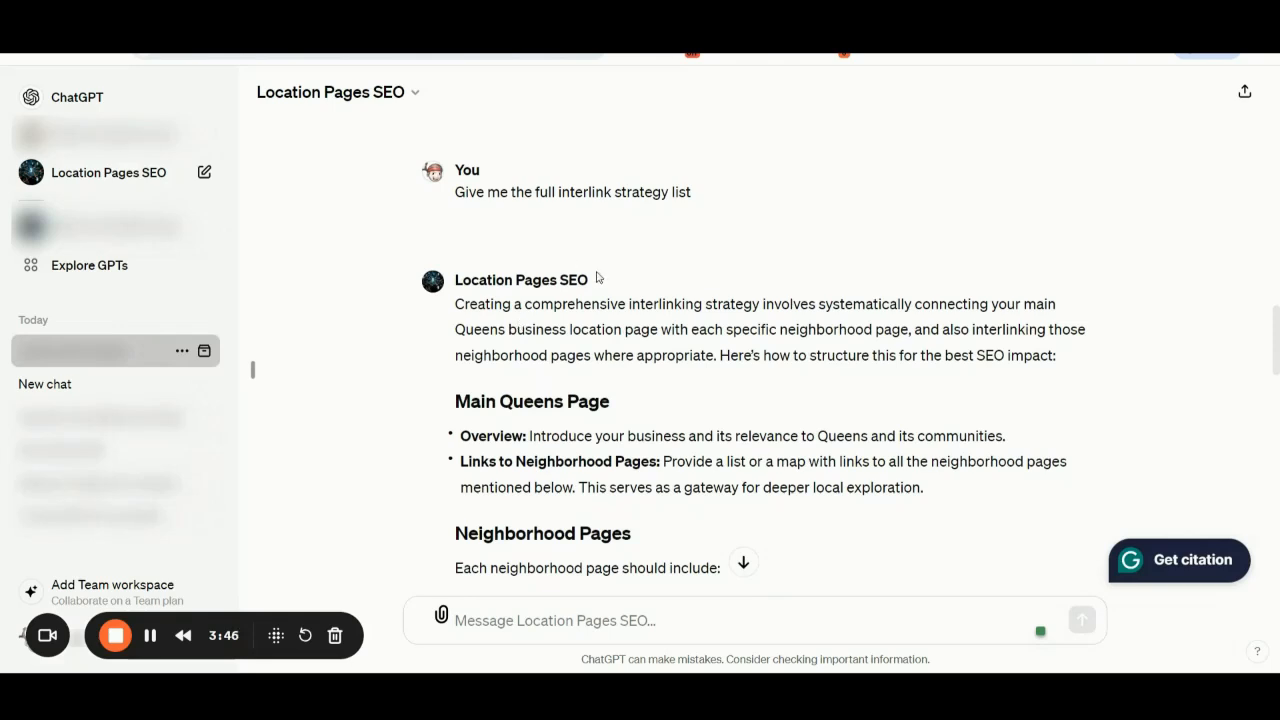
pyautogui.moveTo(696, 264)
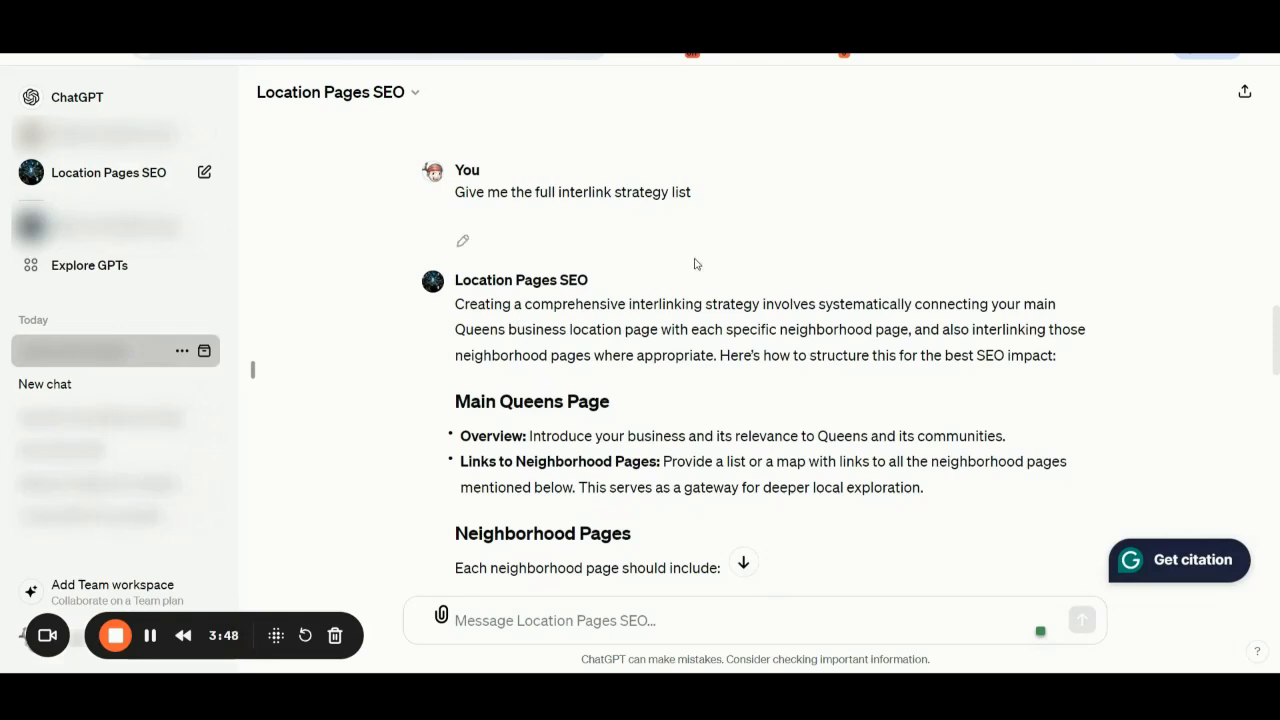
pyautogui.moveTo(750, 266)
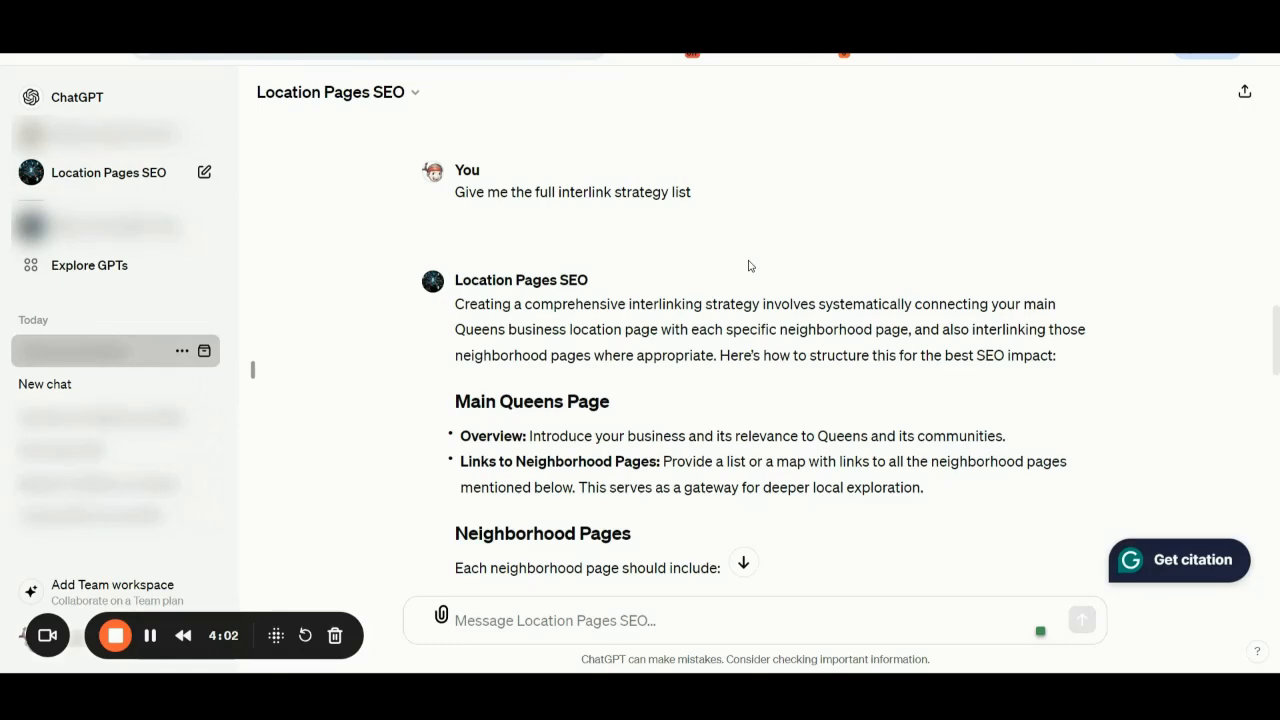
pyautogui.moveTo(784, 380)
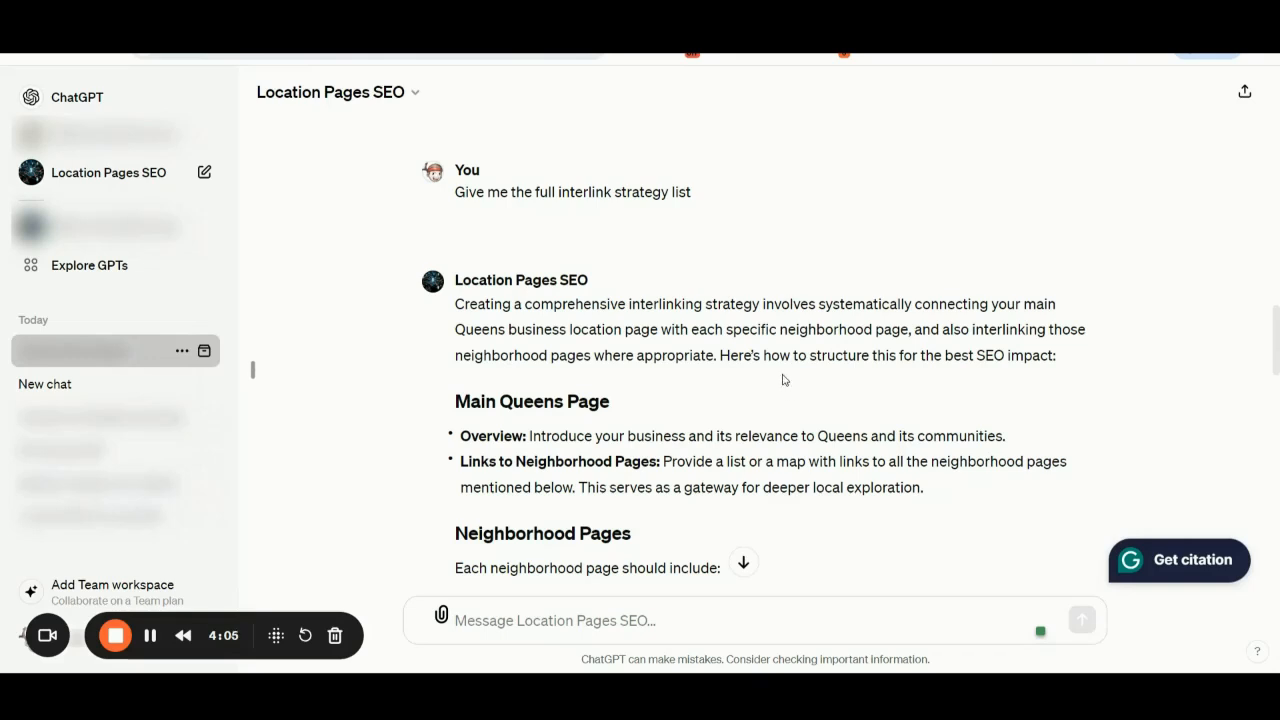
pyautogui.moveTo(920, 376)
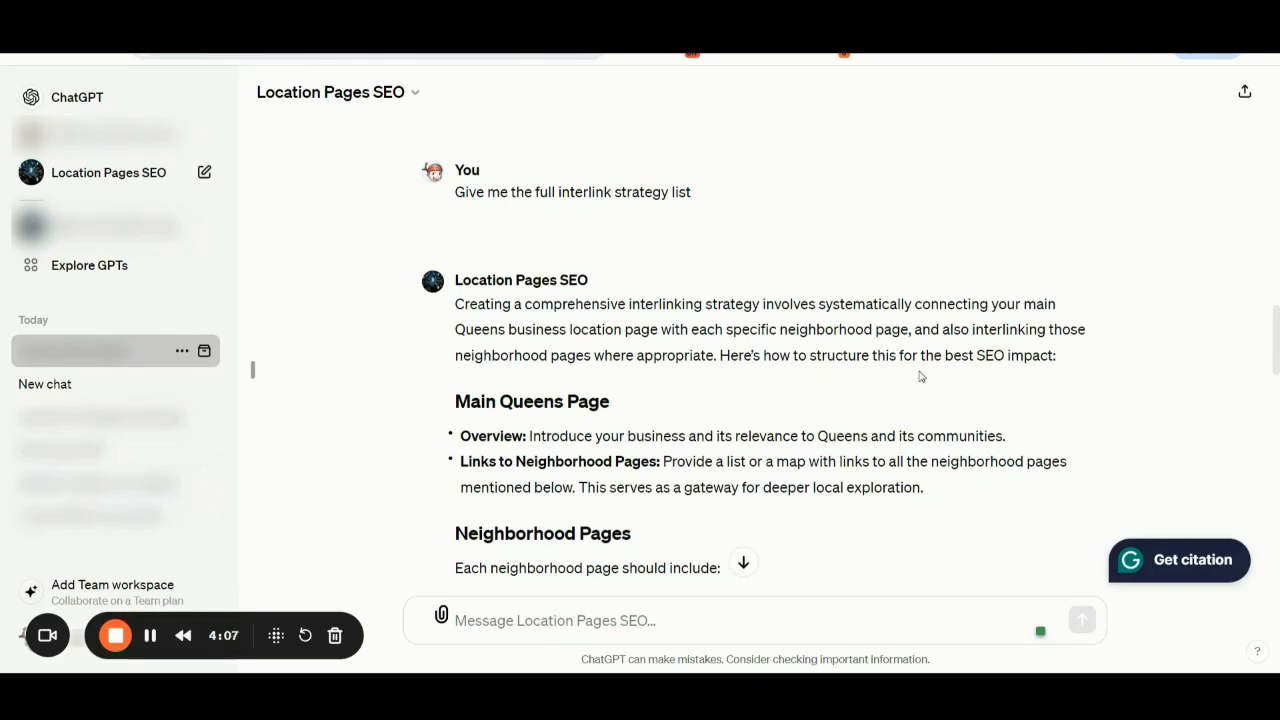
pyautogui.scroll(-3)
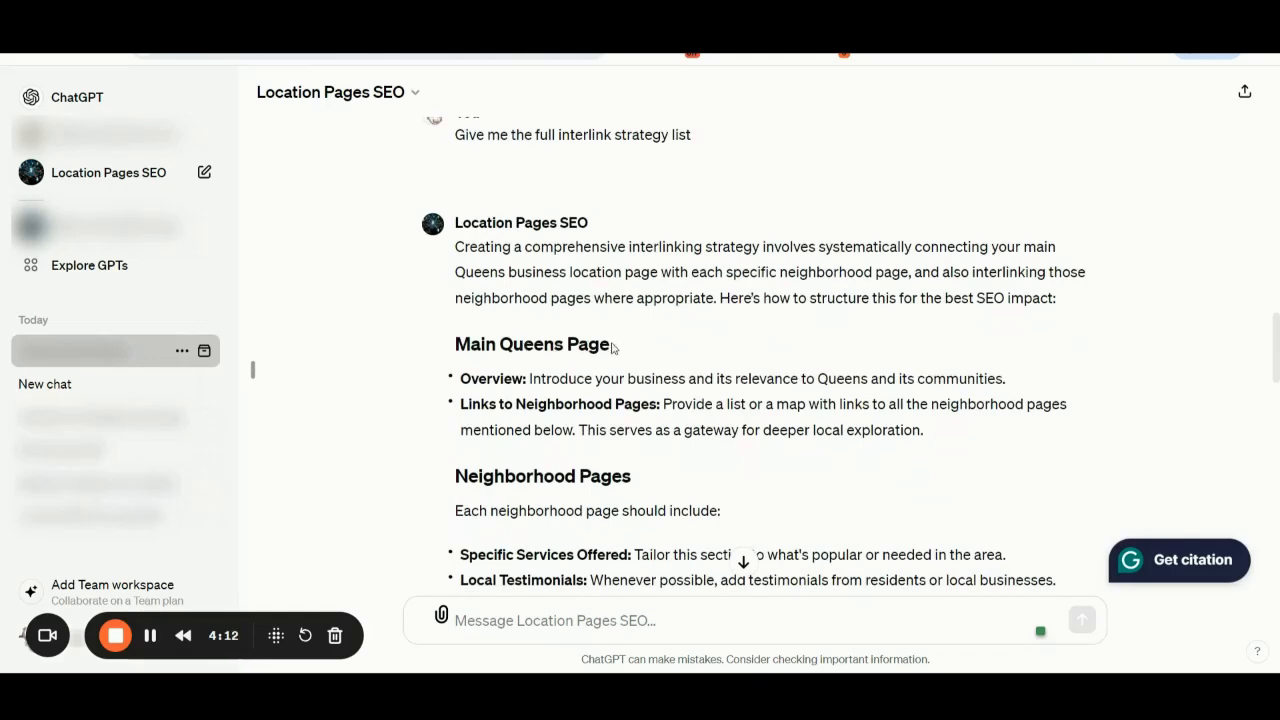
pyautogui.scroll(-3)
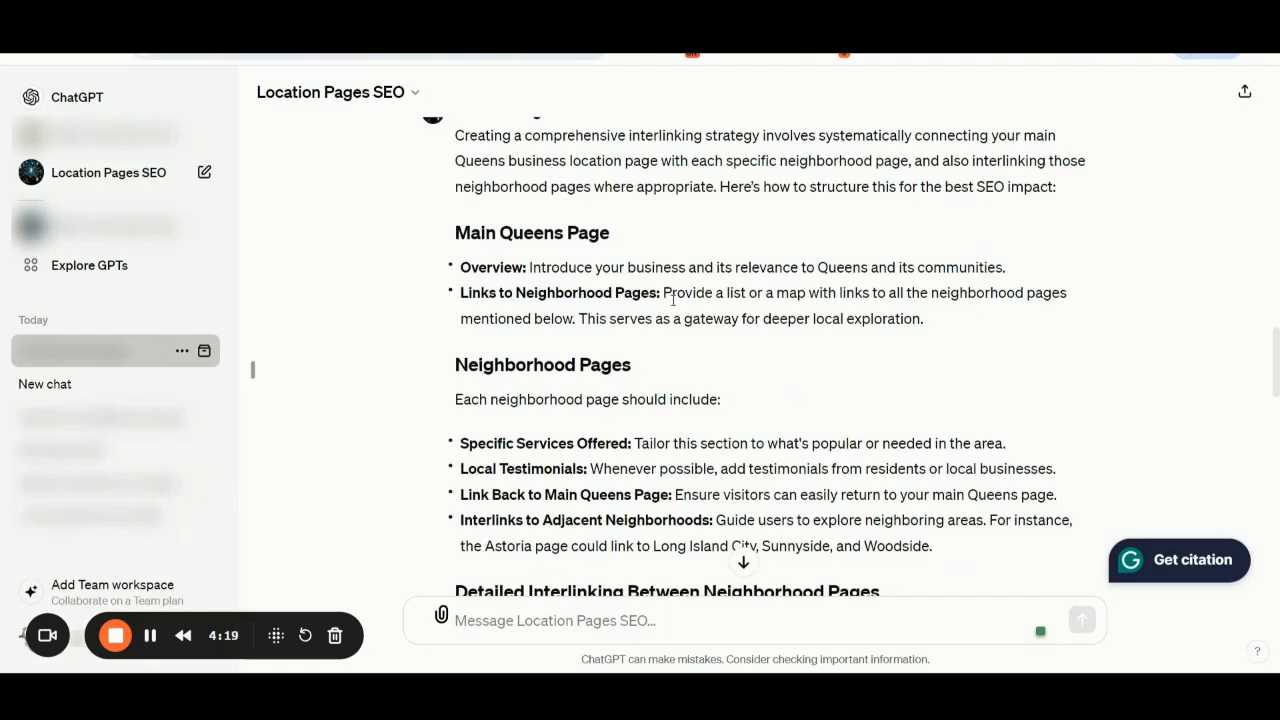
pyautogui.scroll(-3)
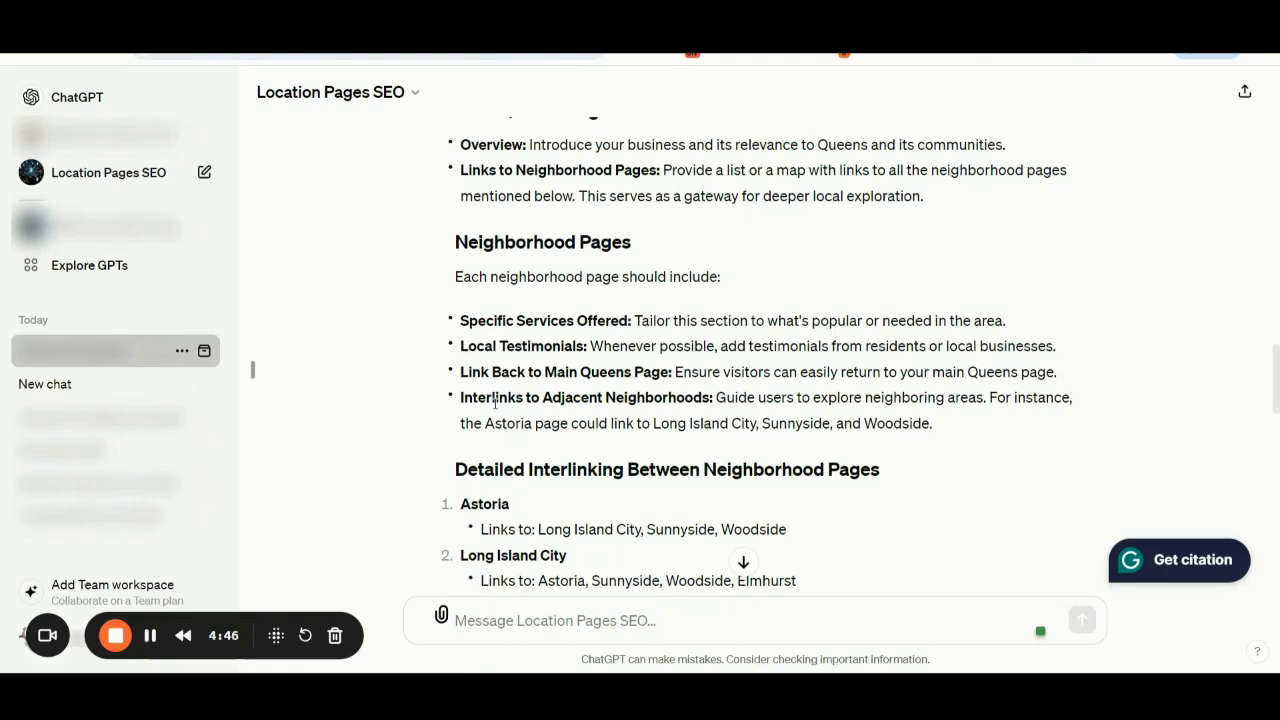
pyautogui.scroll(-3)
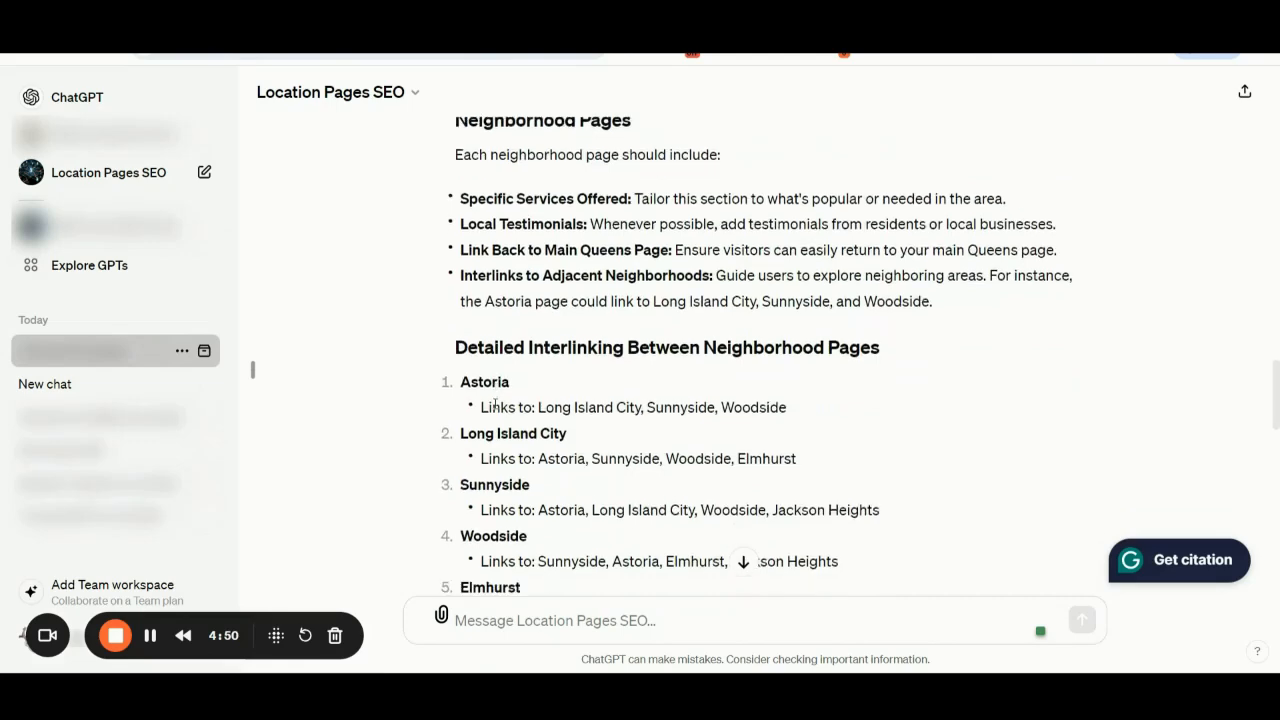
pyautogui.scroll(-3)
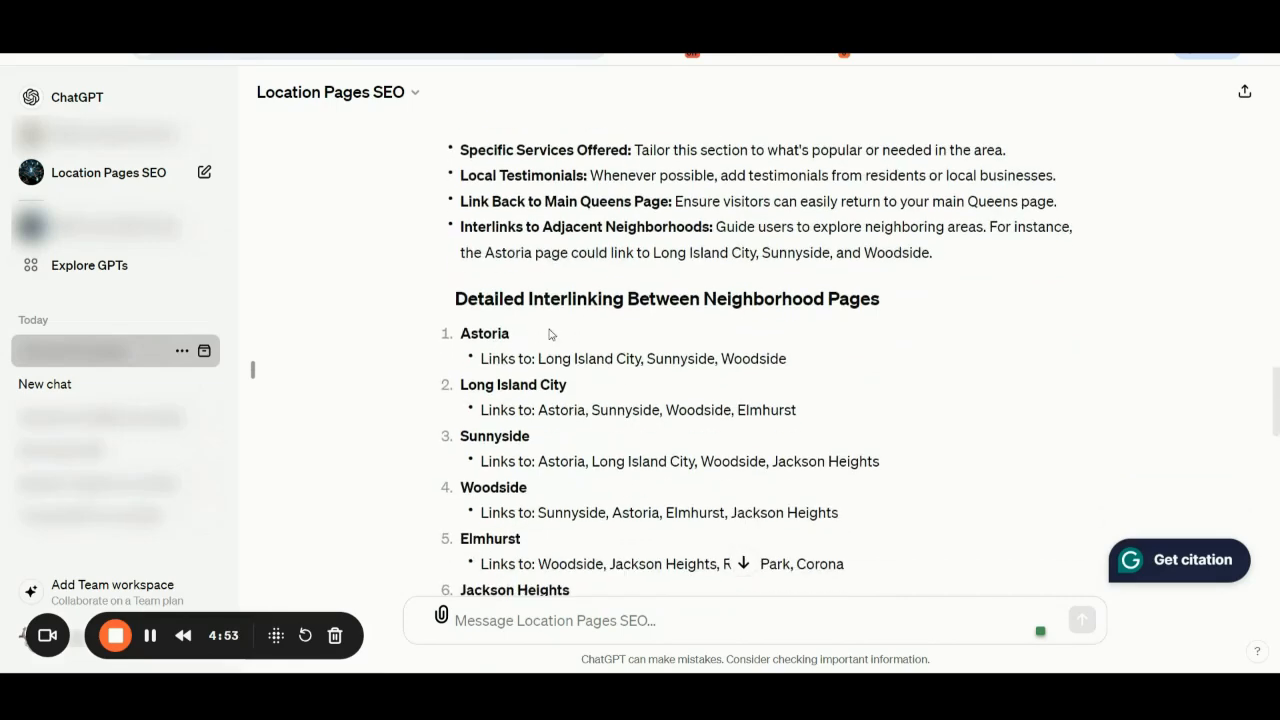
pyautogui.moveTo(728, 400)
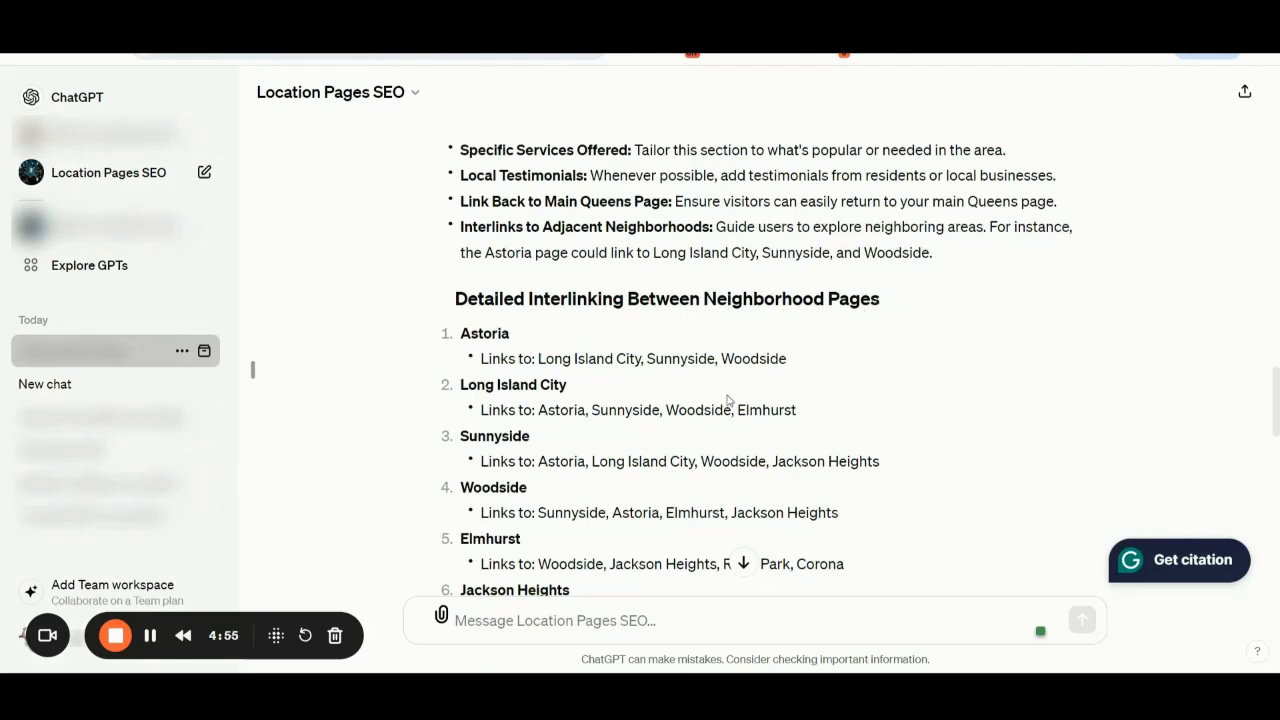
pyautogui.moveTo(504, 364)
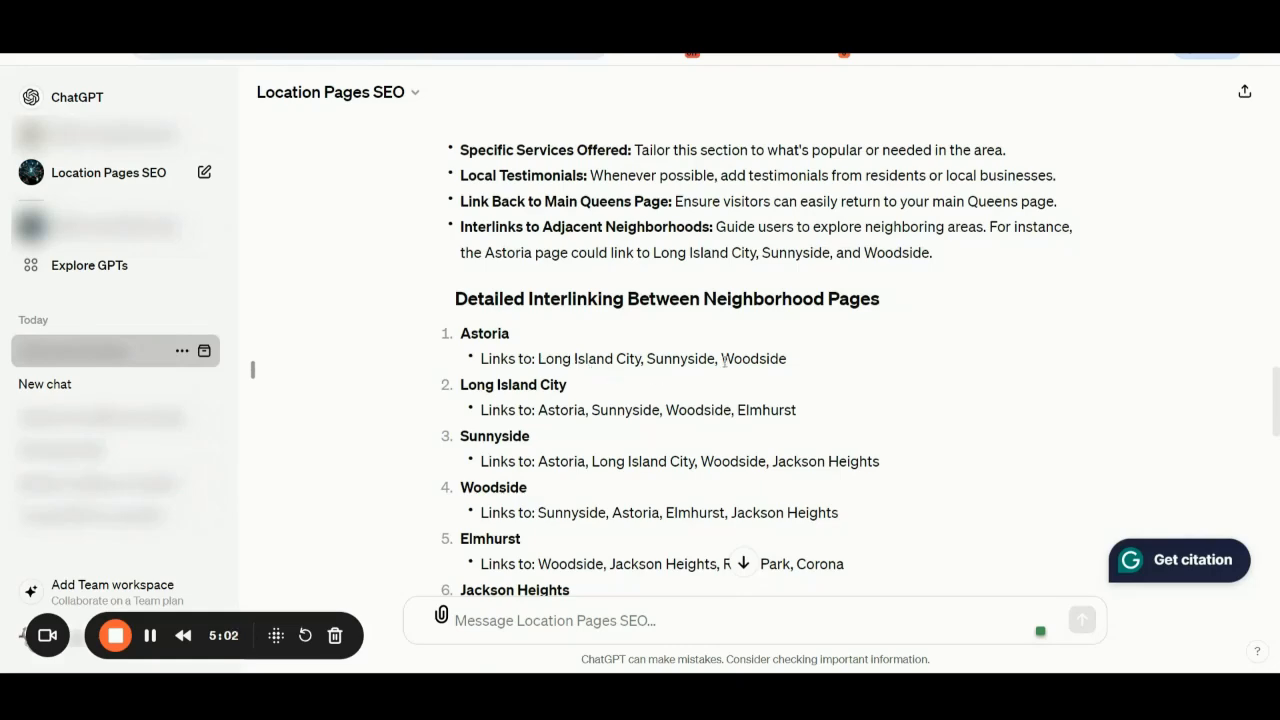
pyautogui.scroll(-3)
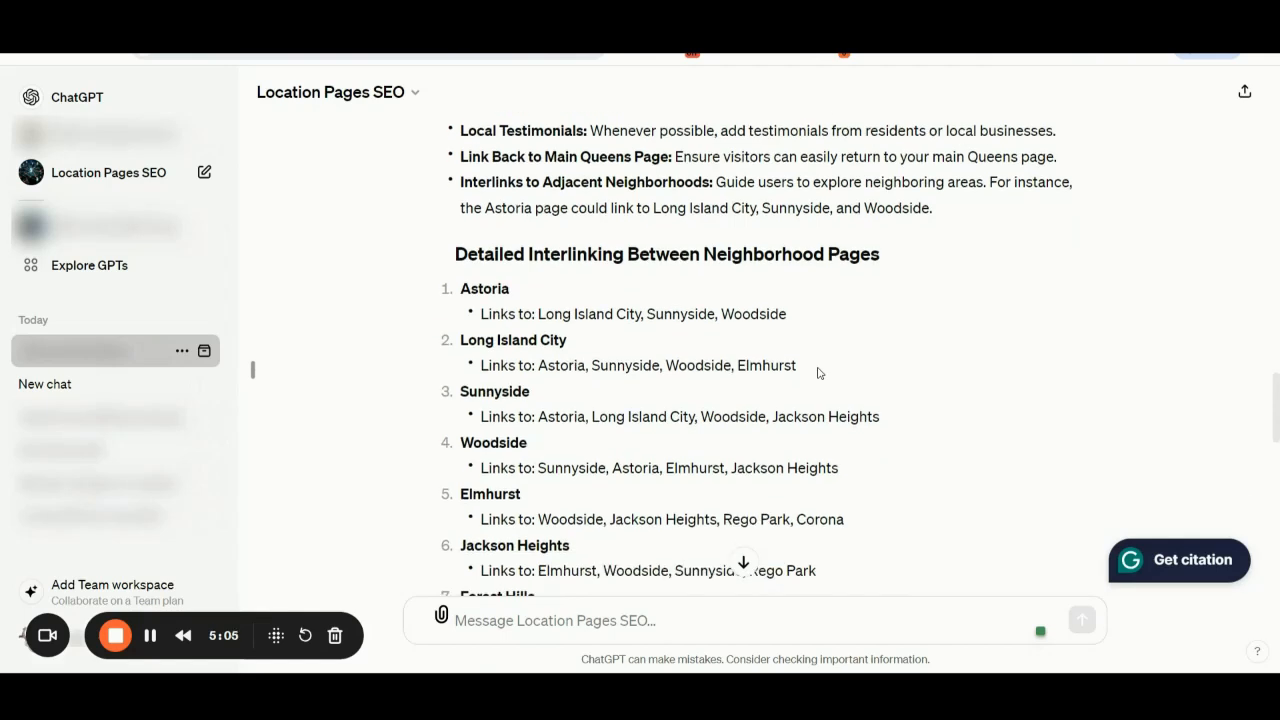
pyautogui.scroll(-3)
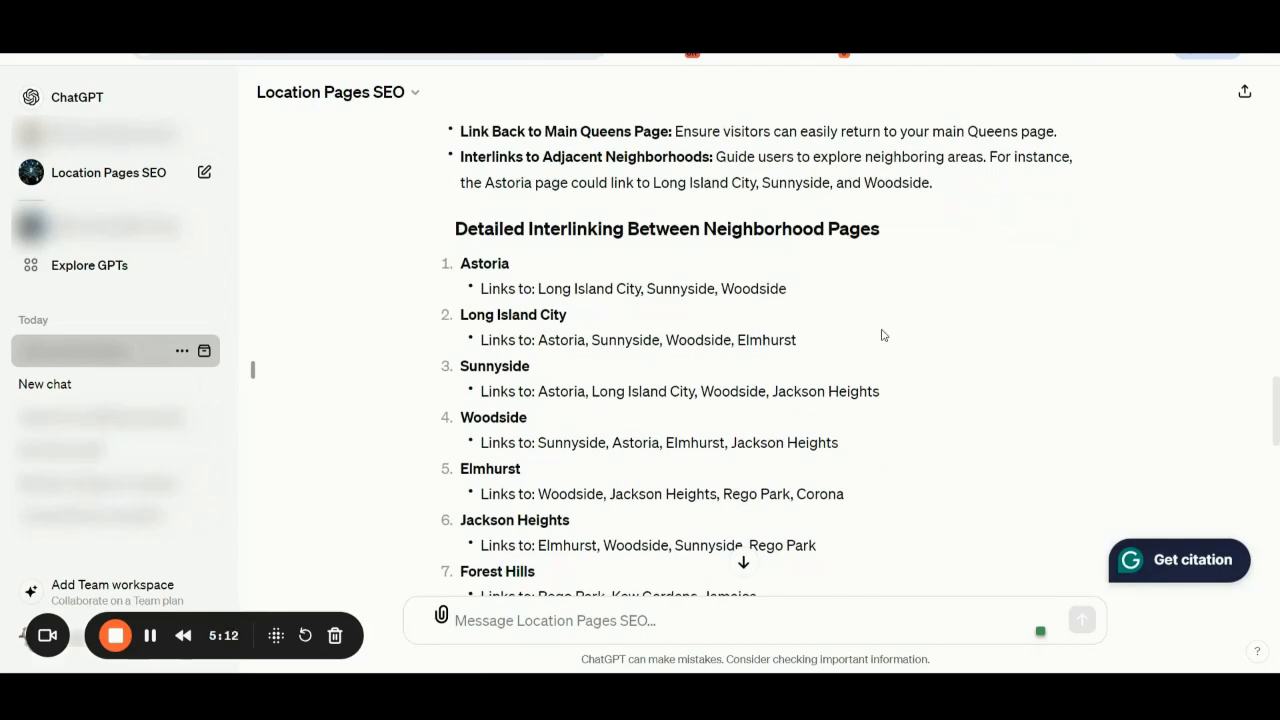
pyautogui.scroll(-3)
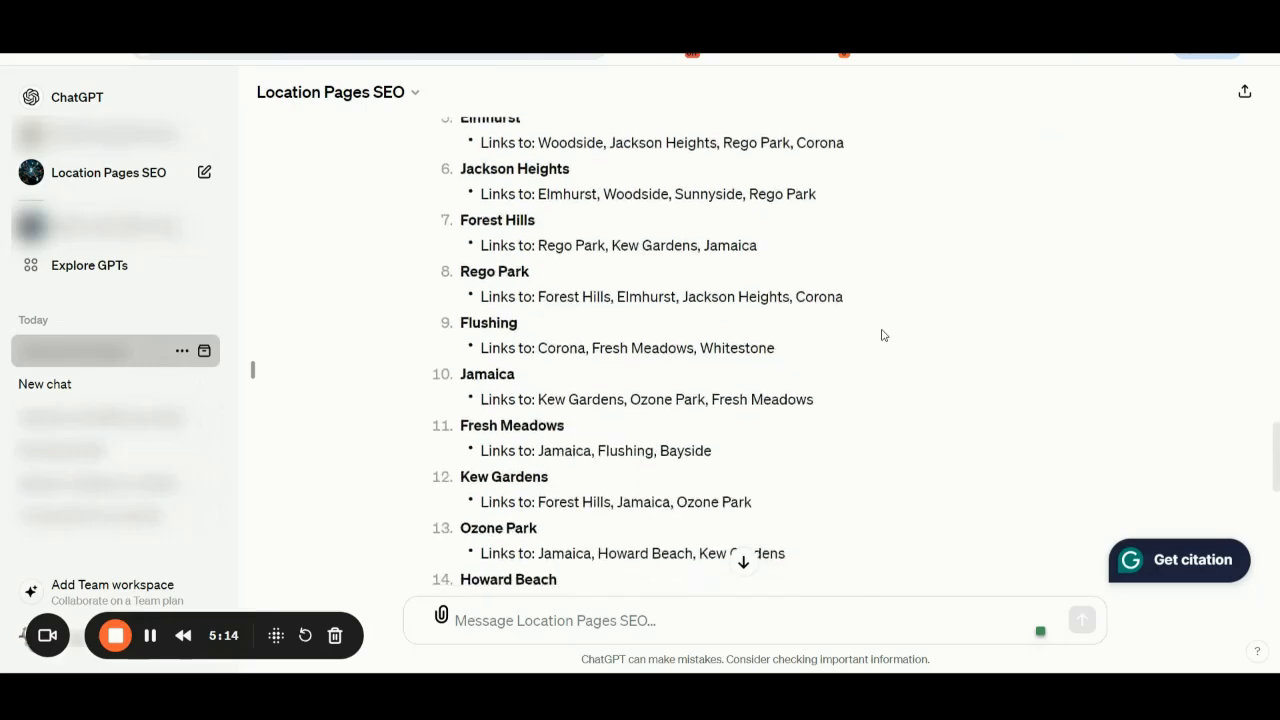
pyautogui.scroll(-3)
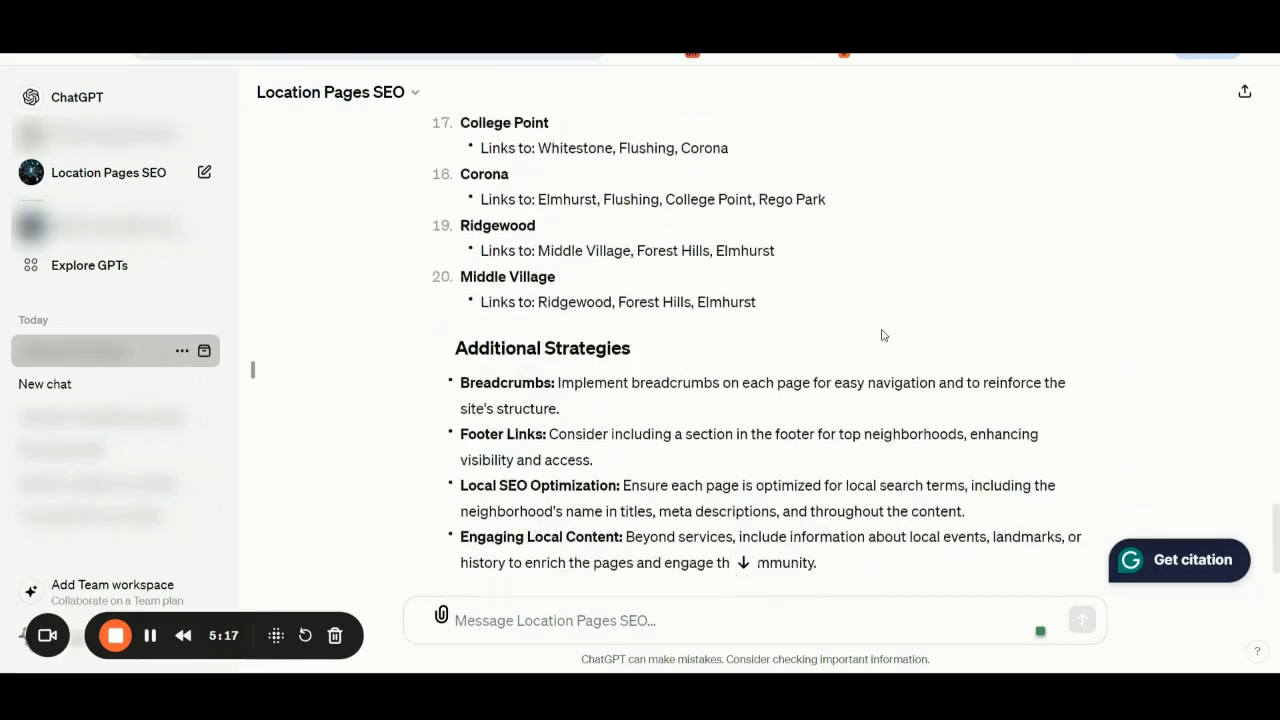
pyautogui.scroll(-3)
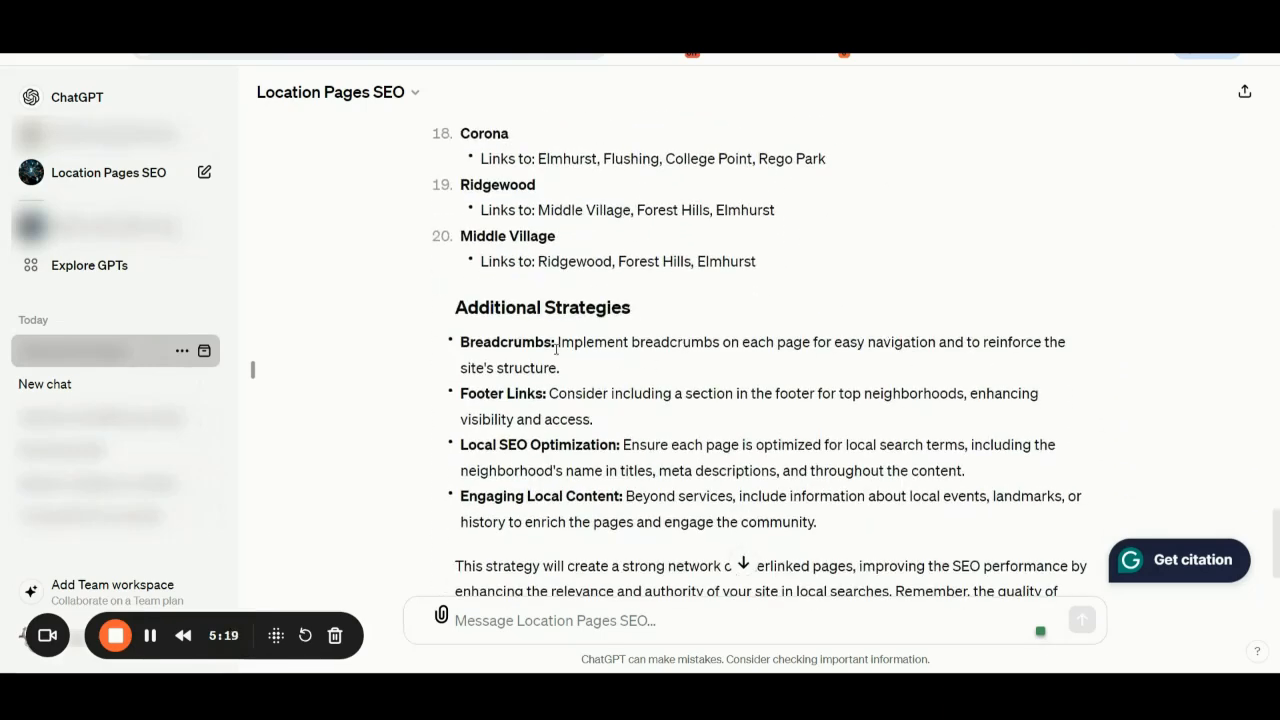
pyautogui.moveTo(630, 364)
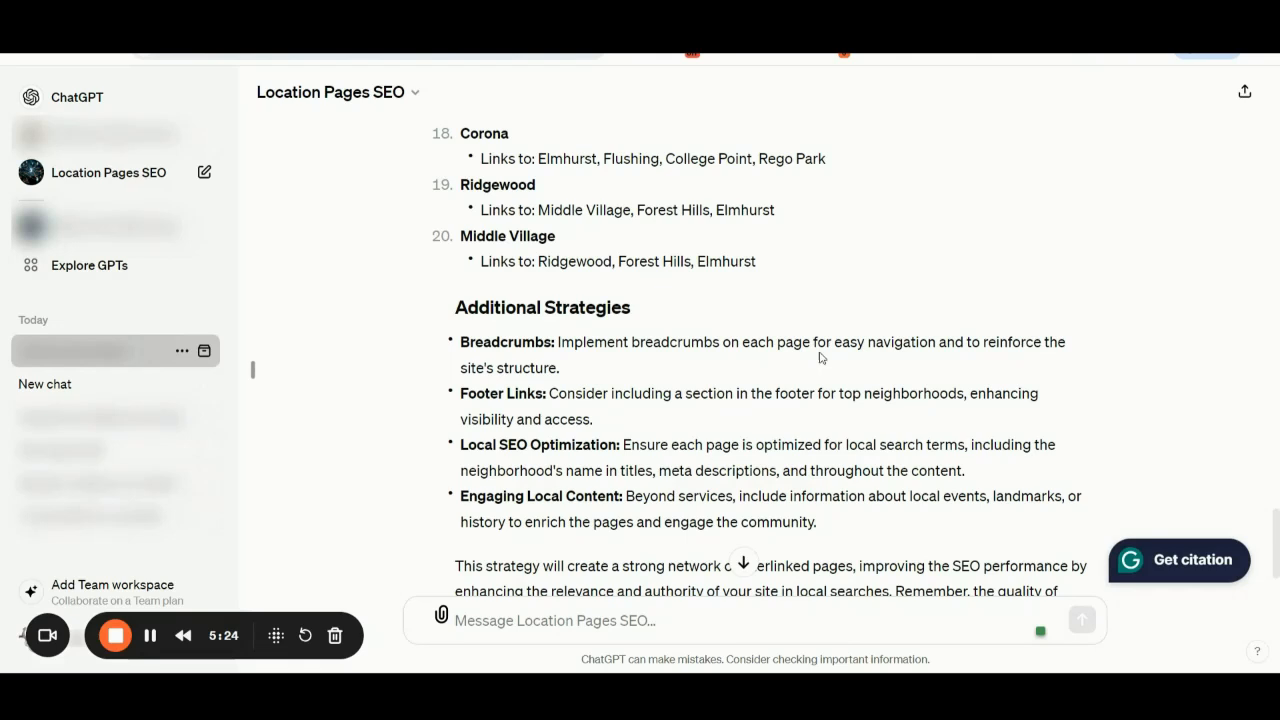
pyautogui.moveTo(838, 368)
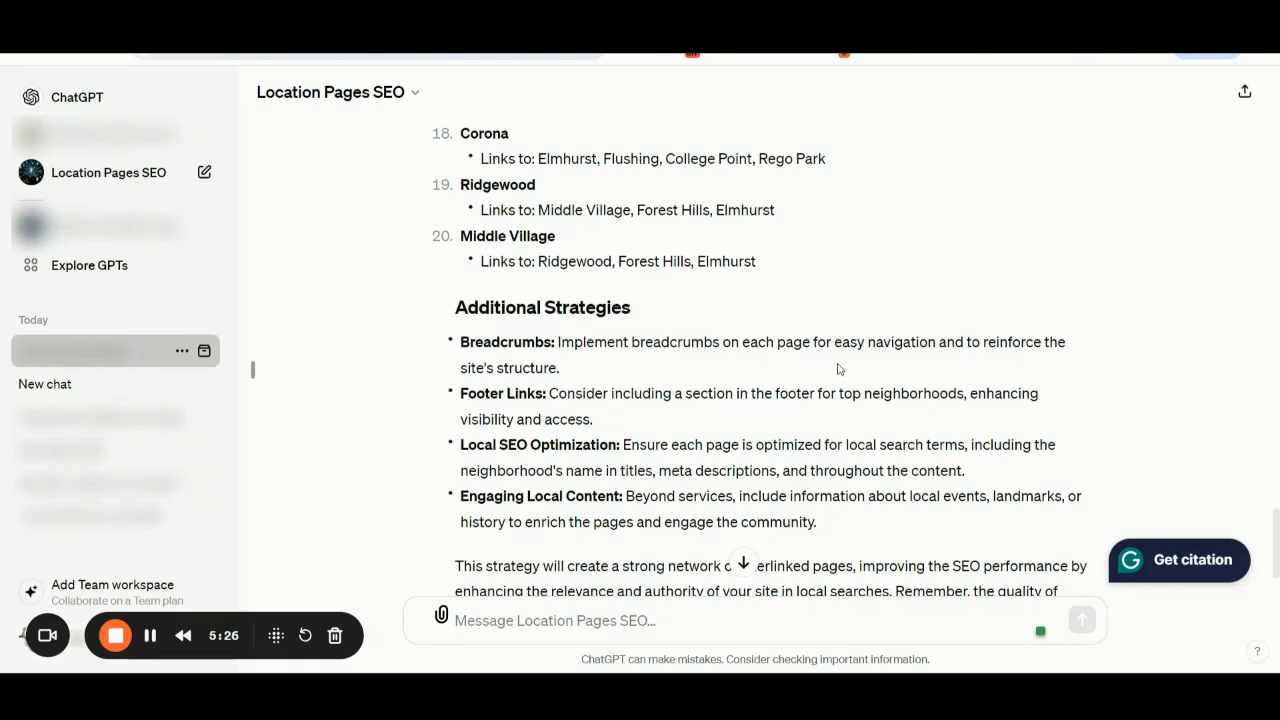
pyautogui.scroll(-3)
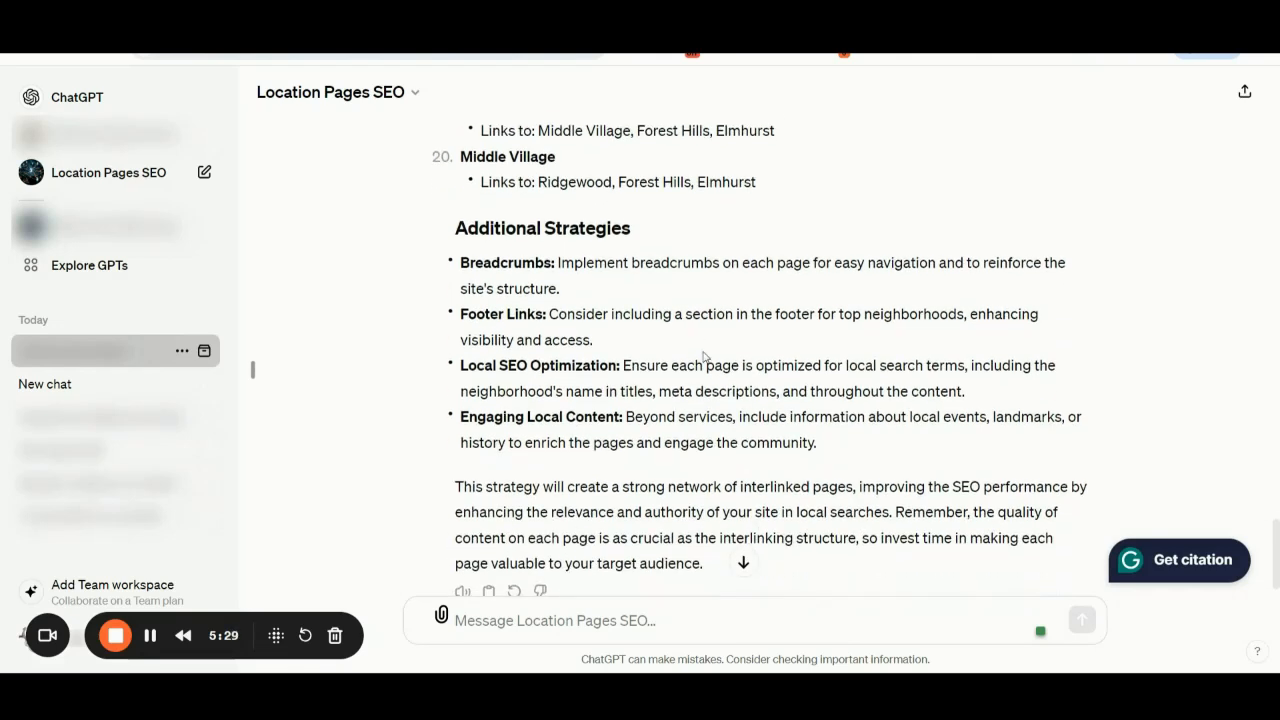
pyautogui.moveTo(648, 338)
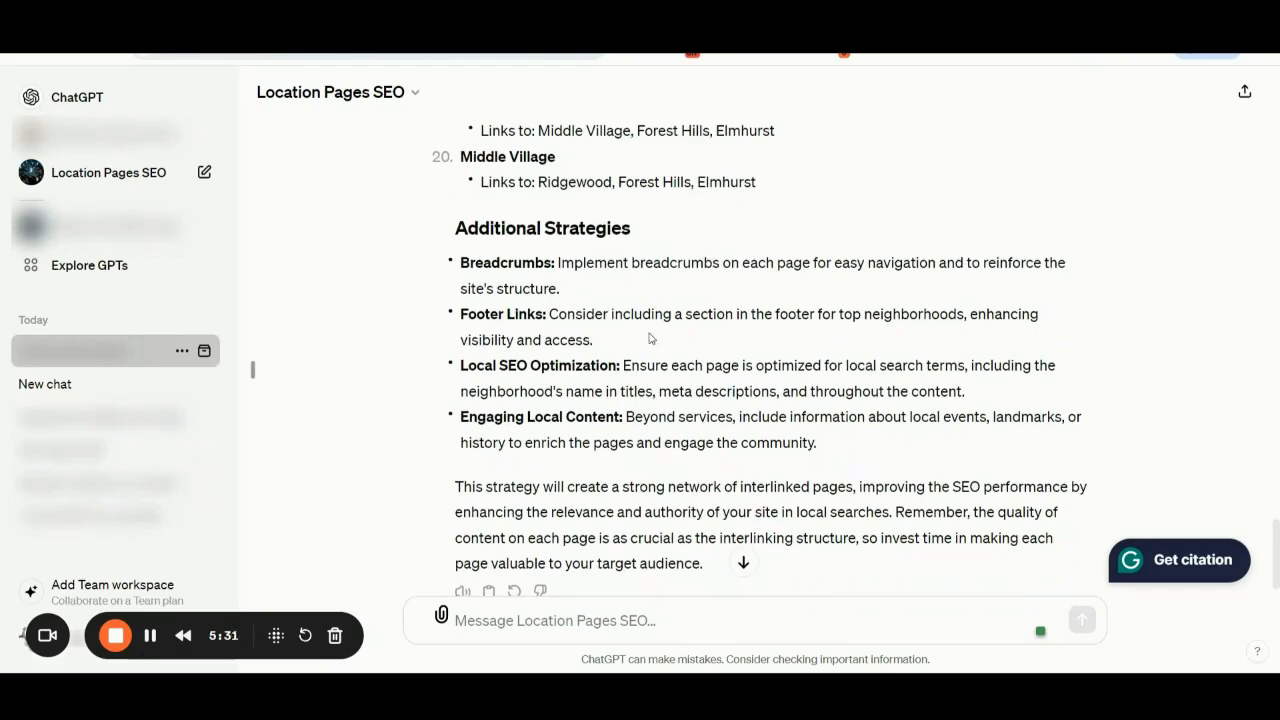
pyautogui.moveTo(704, 340)
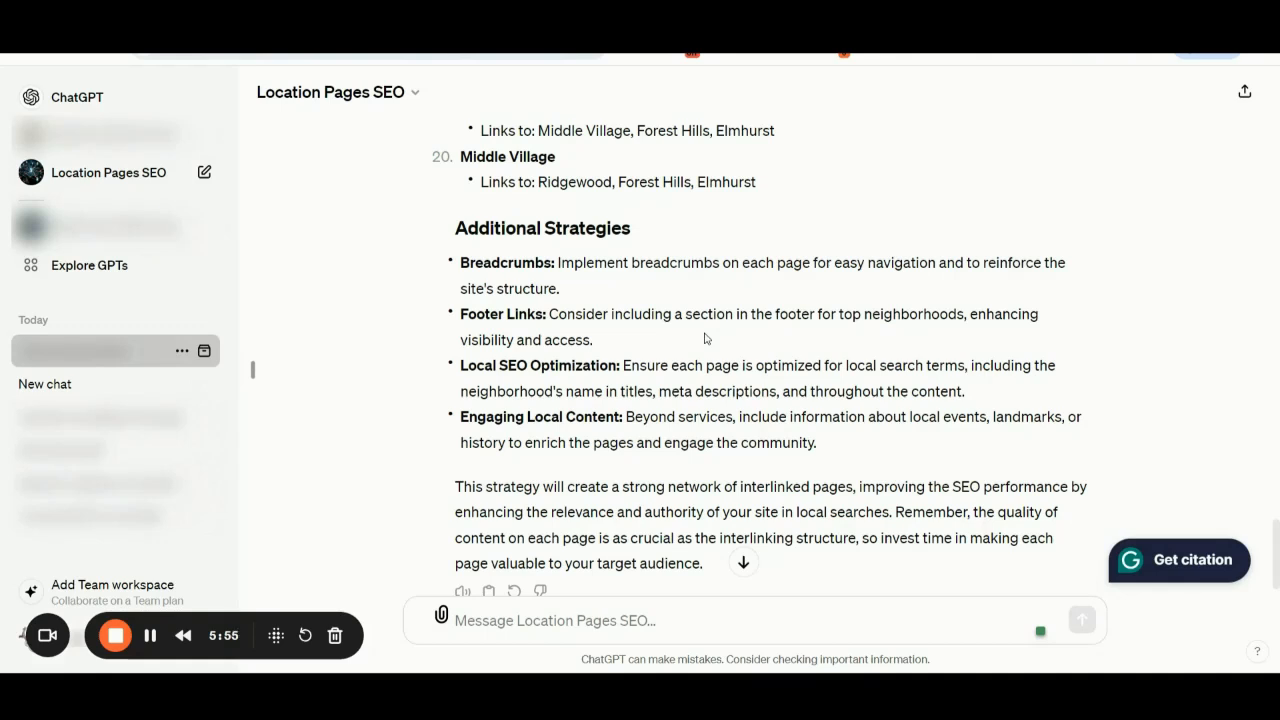
pyautogui.scroll(-3)
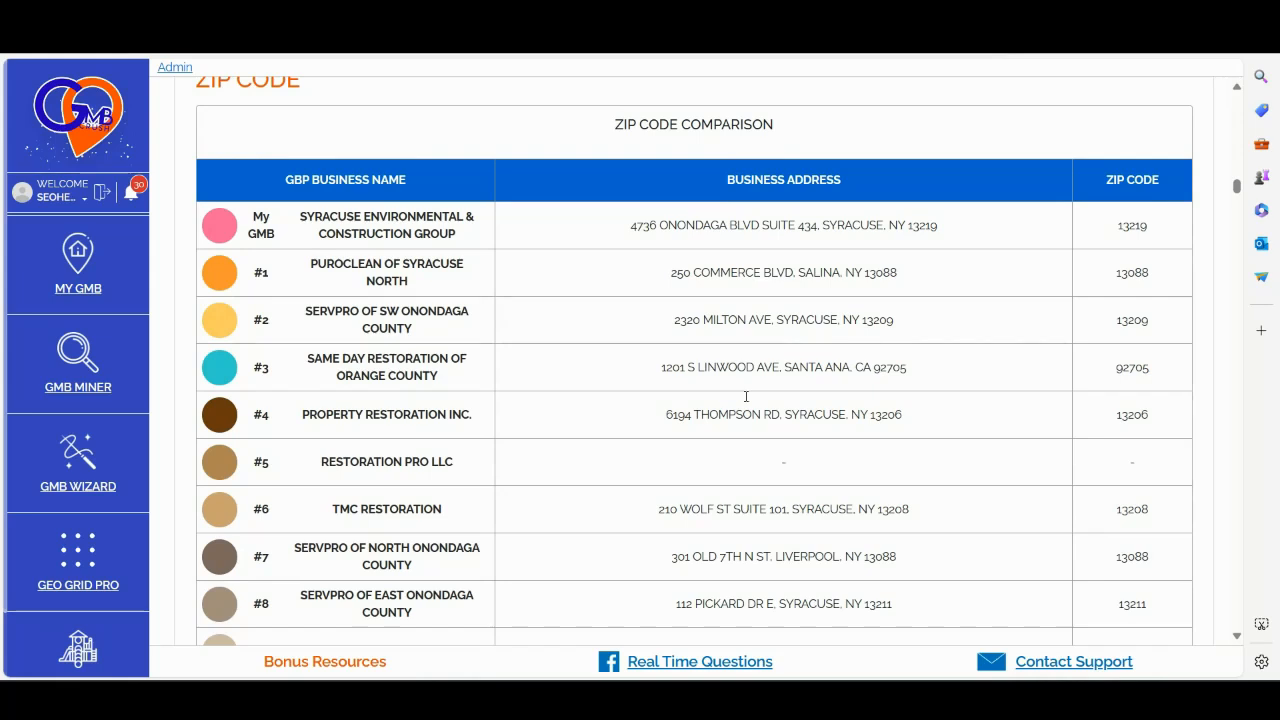
# - Scroll through the Zip Code Comparison table of BrivanPro against its top competitors
pyautogui.scroll(3)
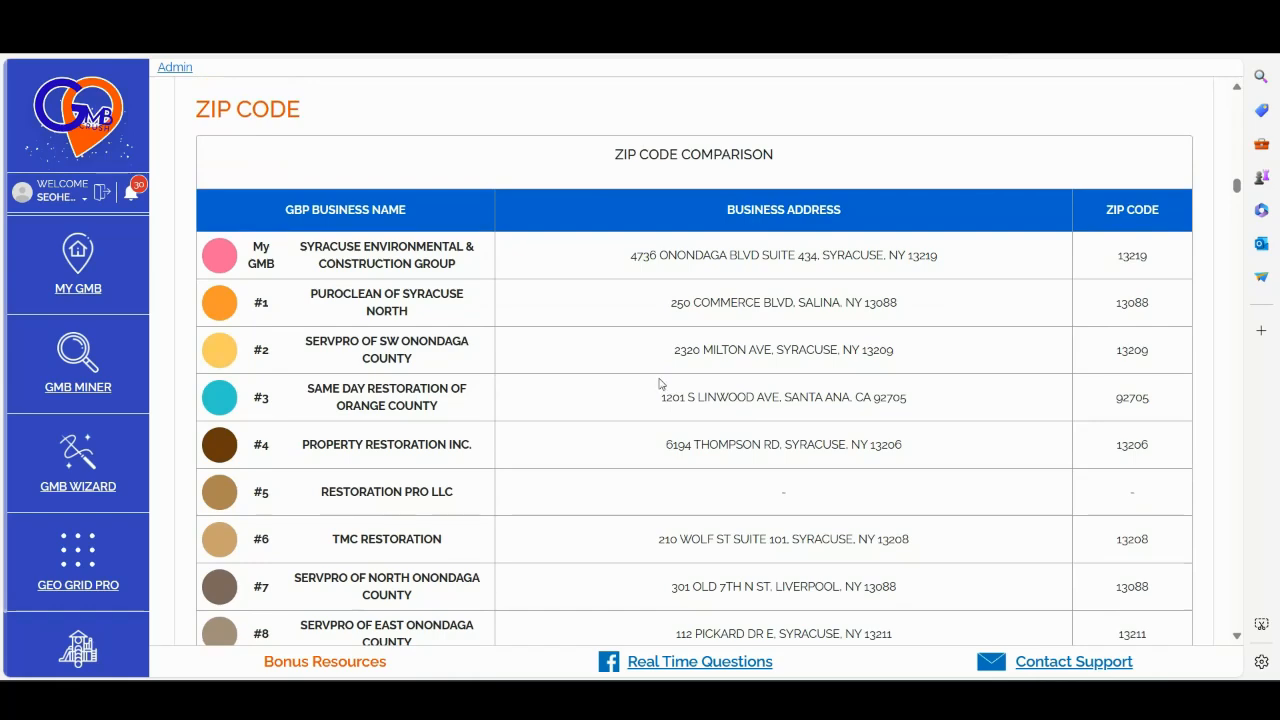
pyautogui.moveTo(700, 346)
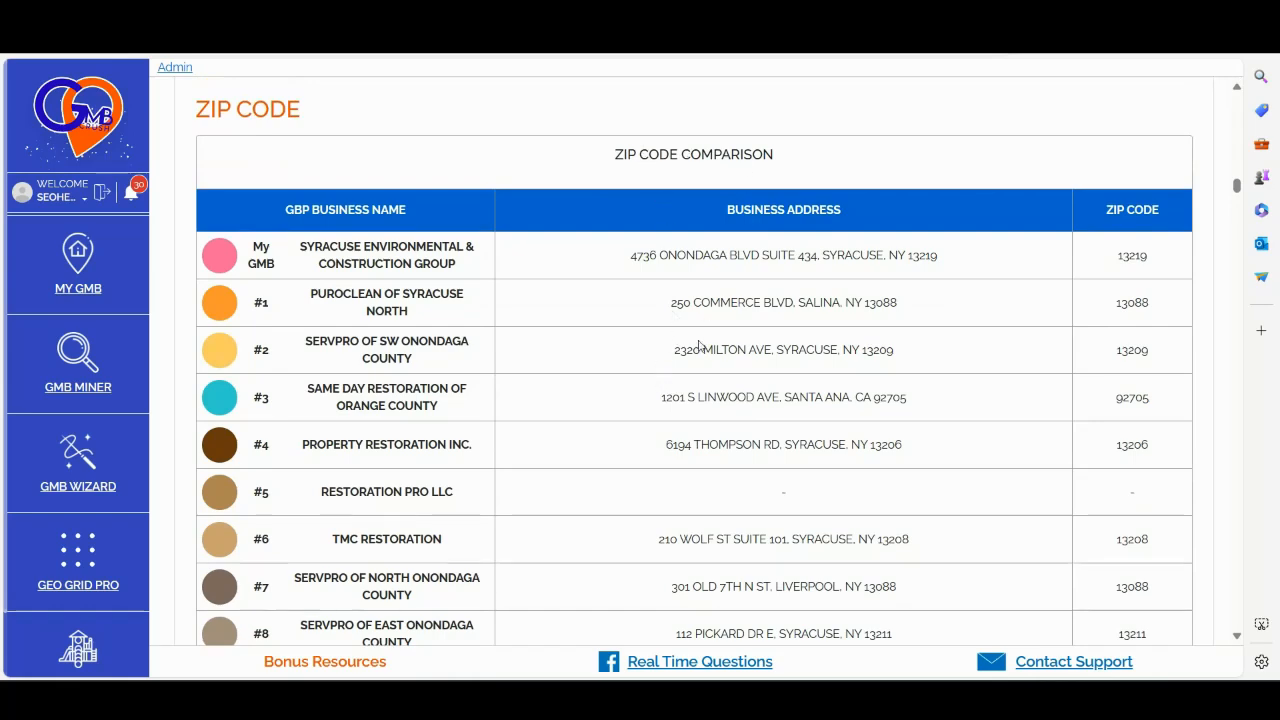
pyautogui.moveTo(630, 428)
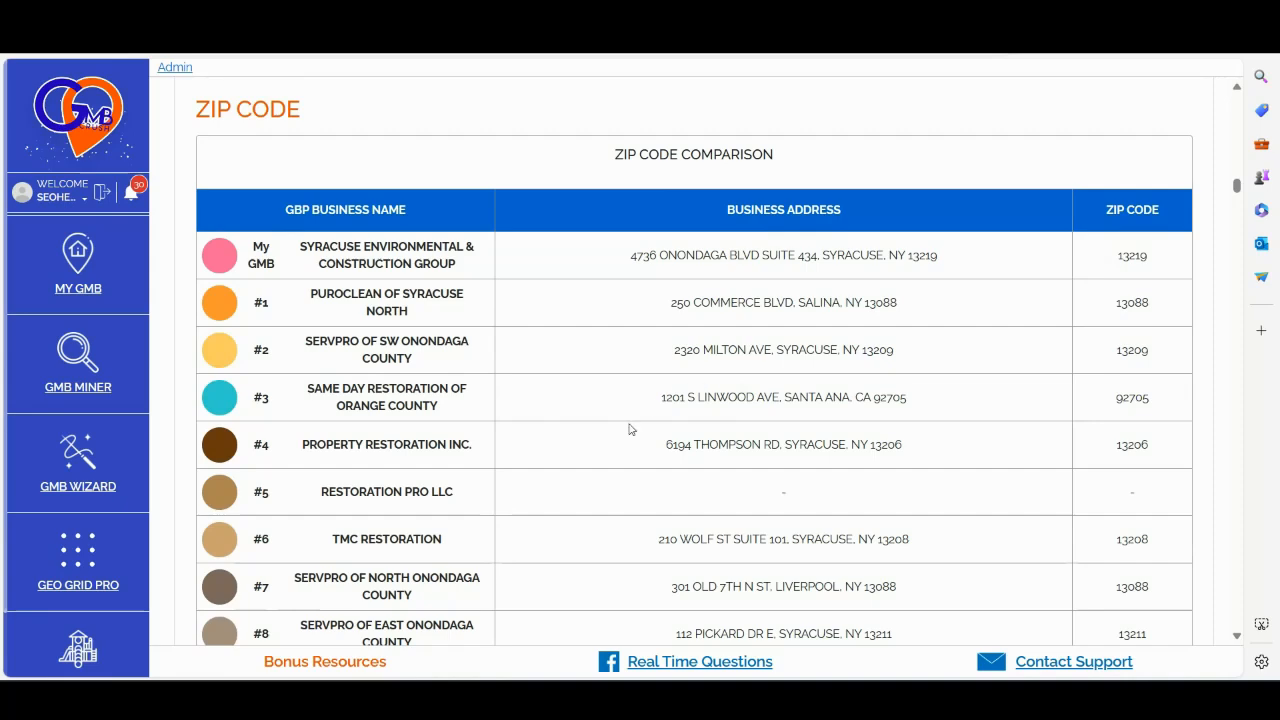
pyautogui.scroll(-3)
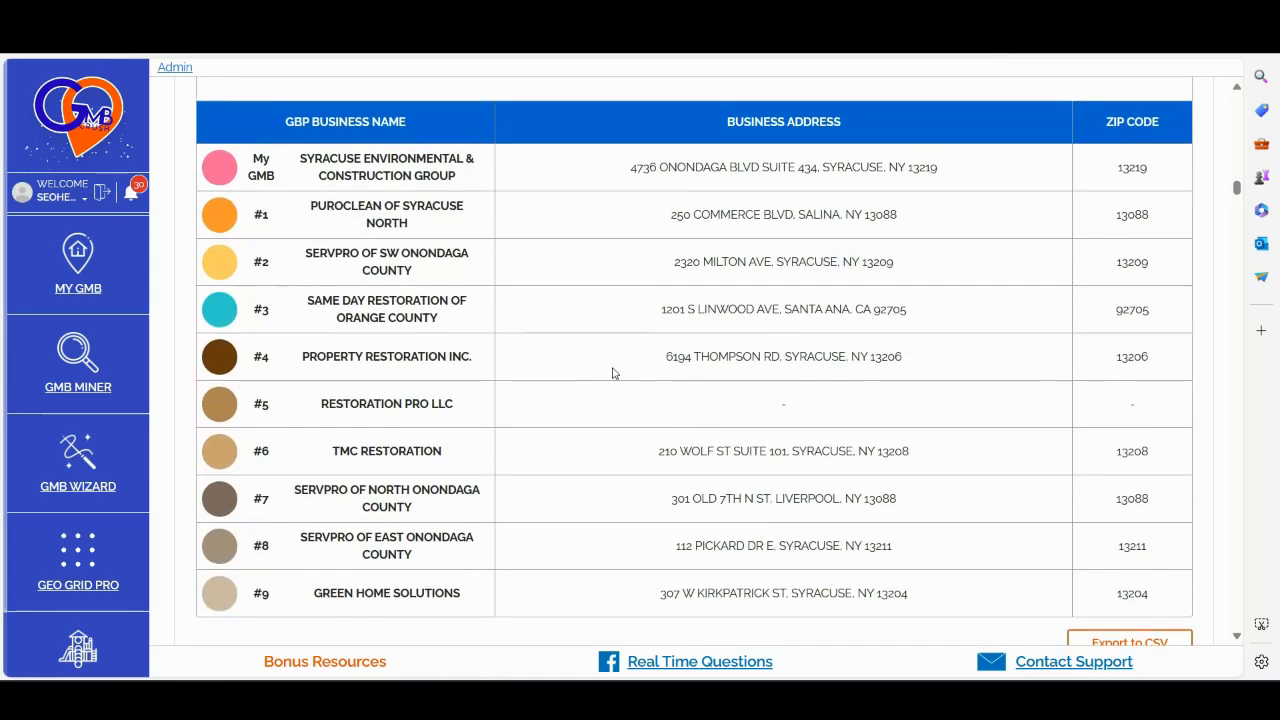
pyautogui.scroll(-3)
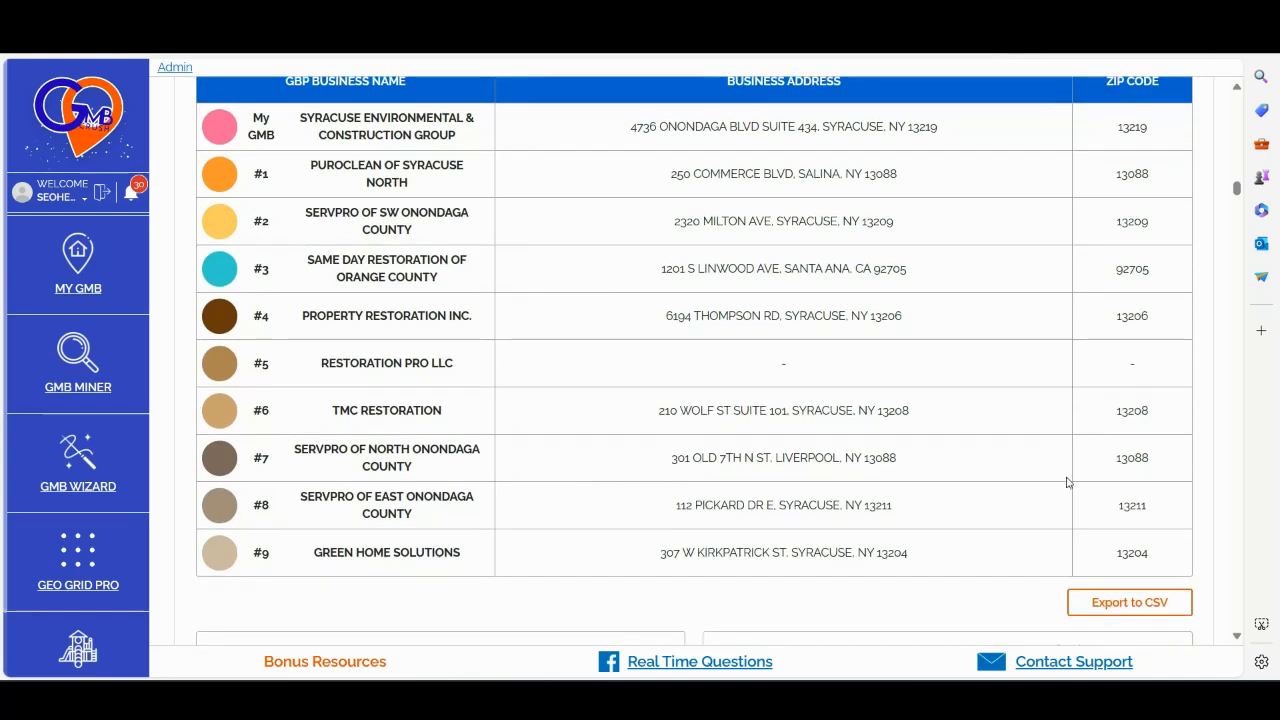
pyautogui.click(1128, 602)
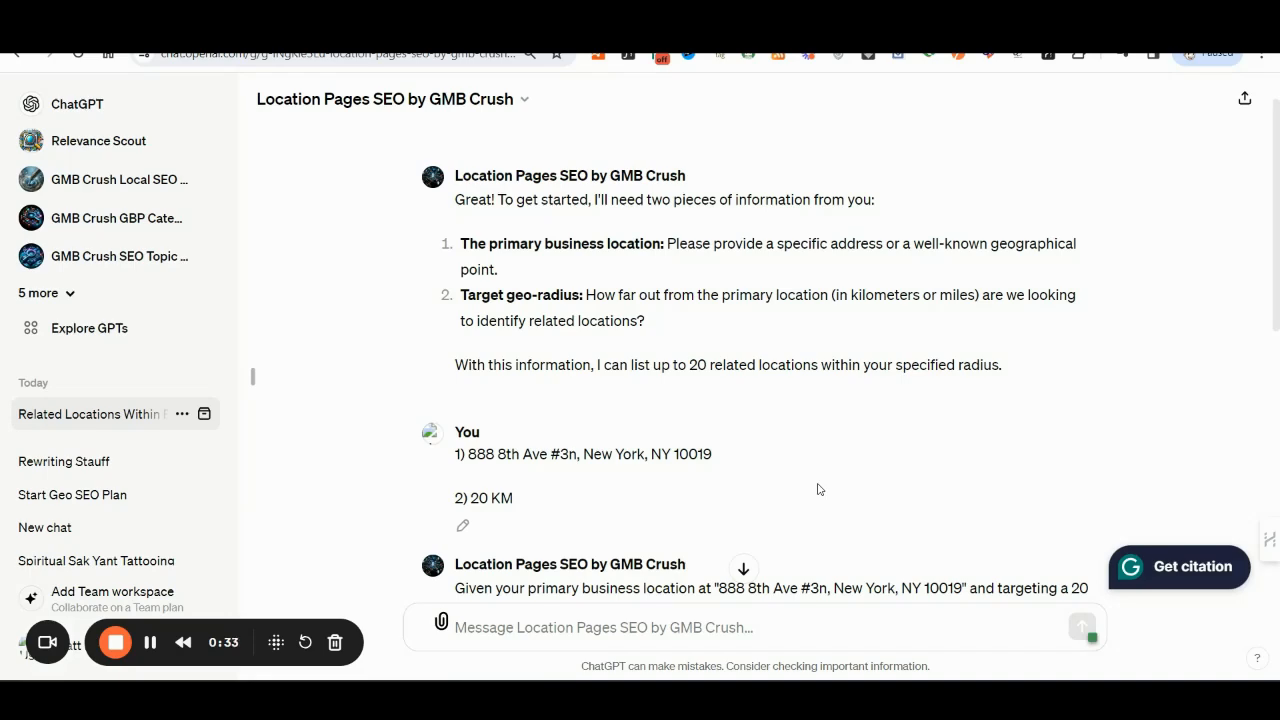
# - Scroll through the Location Pages SEO chat showing the address and 20 KM radius
pyautogui.scroll(-3)
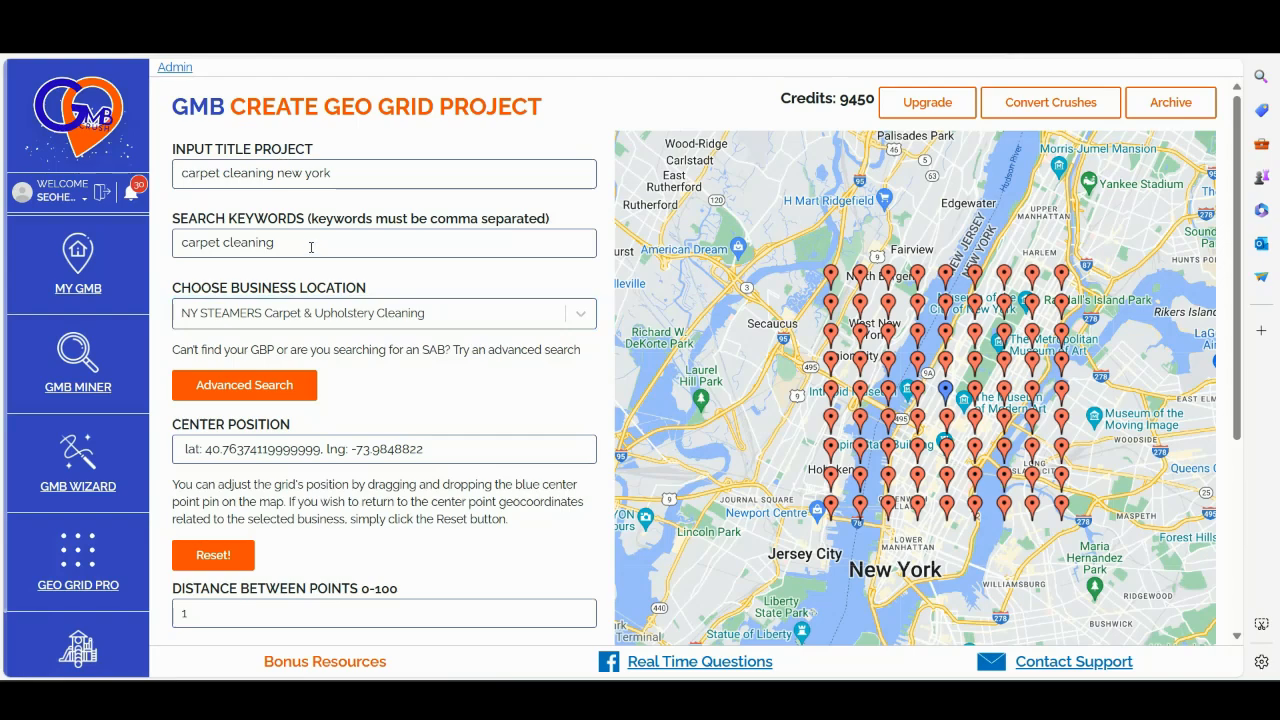
pyautogui.moveTo(382, 336)
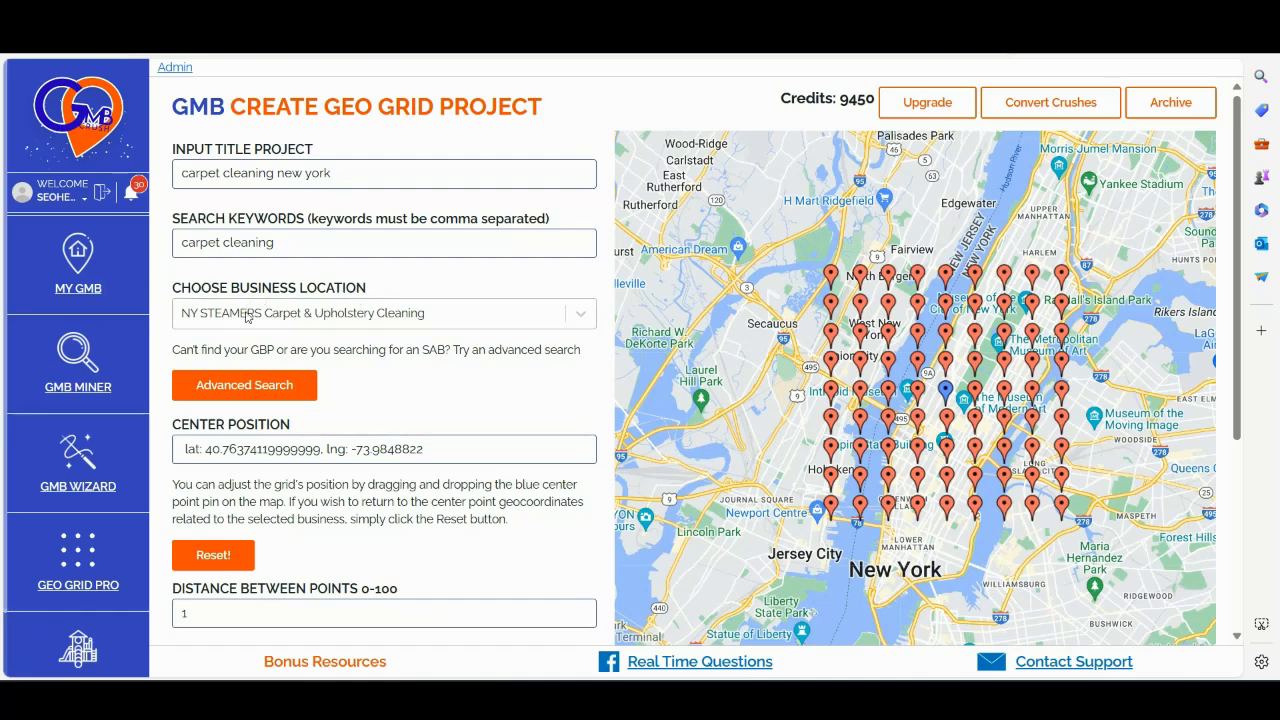
pyautogui.moveTo(276, 320)
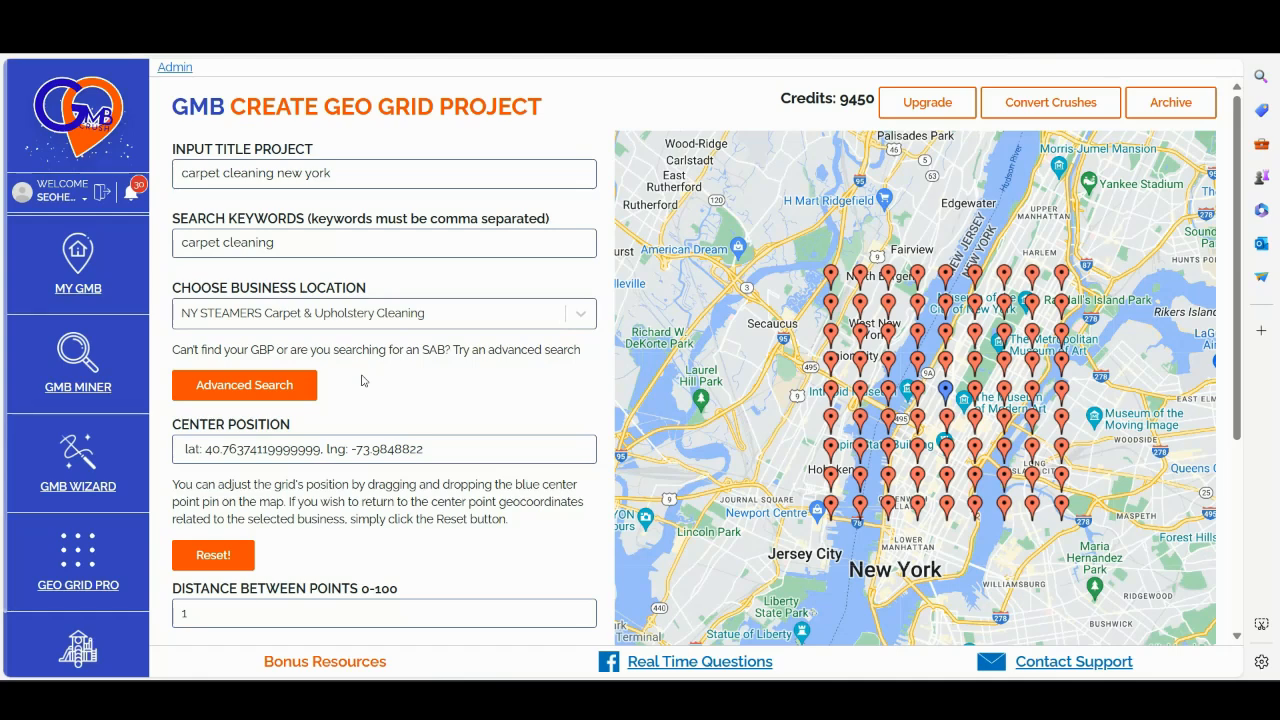
pyautogui.moveTo(520, 368)
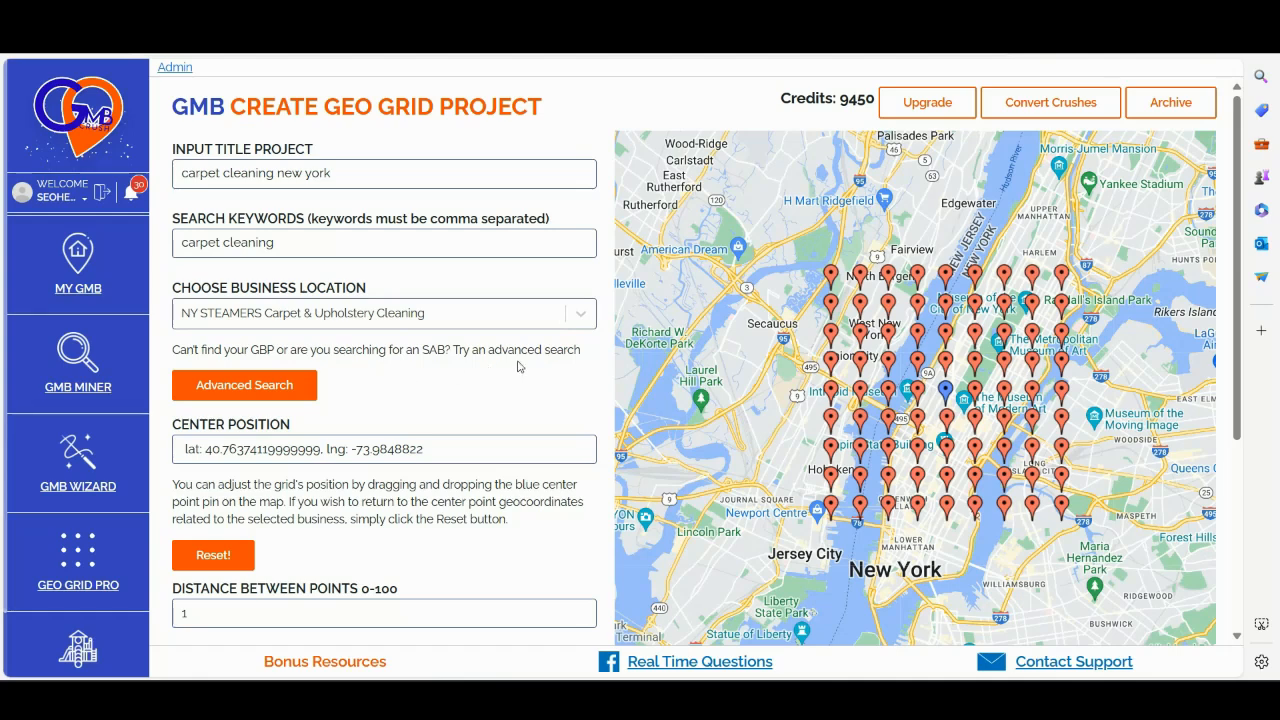
pyautogui.moveTo(244, 384)
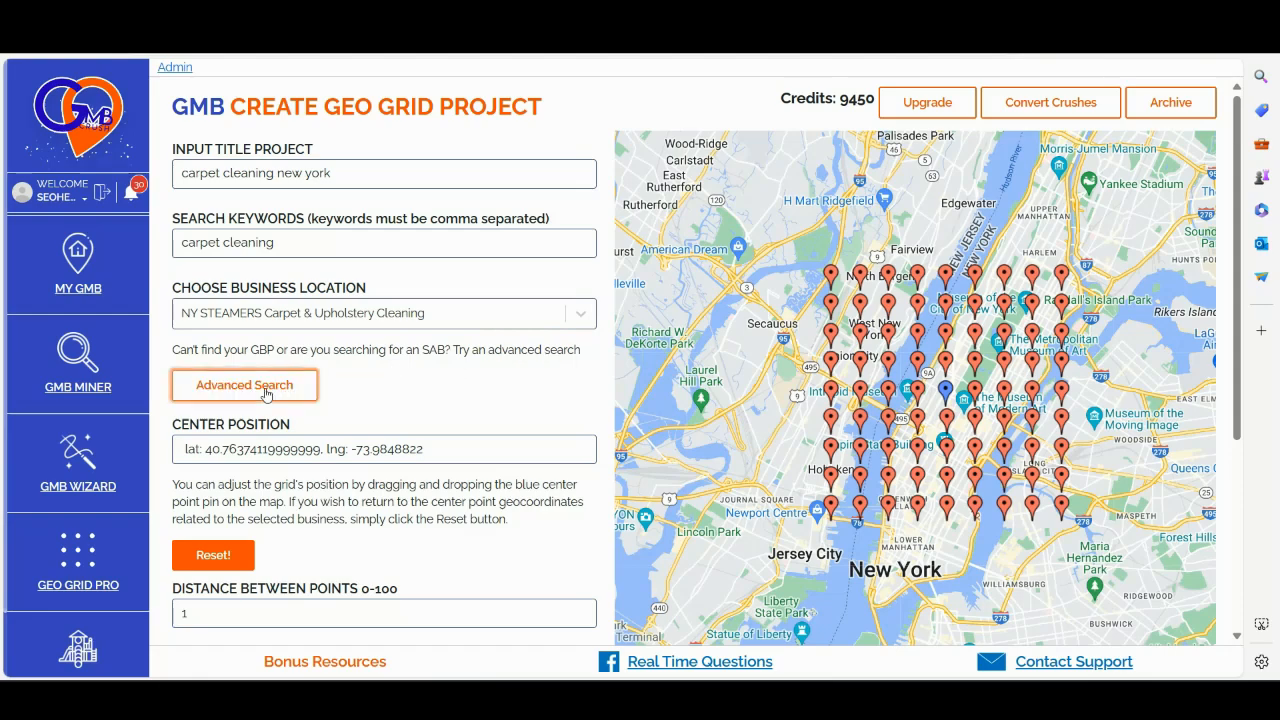
# - Reveal the Advanced Search fields for the carpet cleaning New York project and review the grid position
pyautogui.click(244, 384)
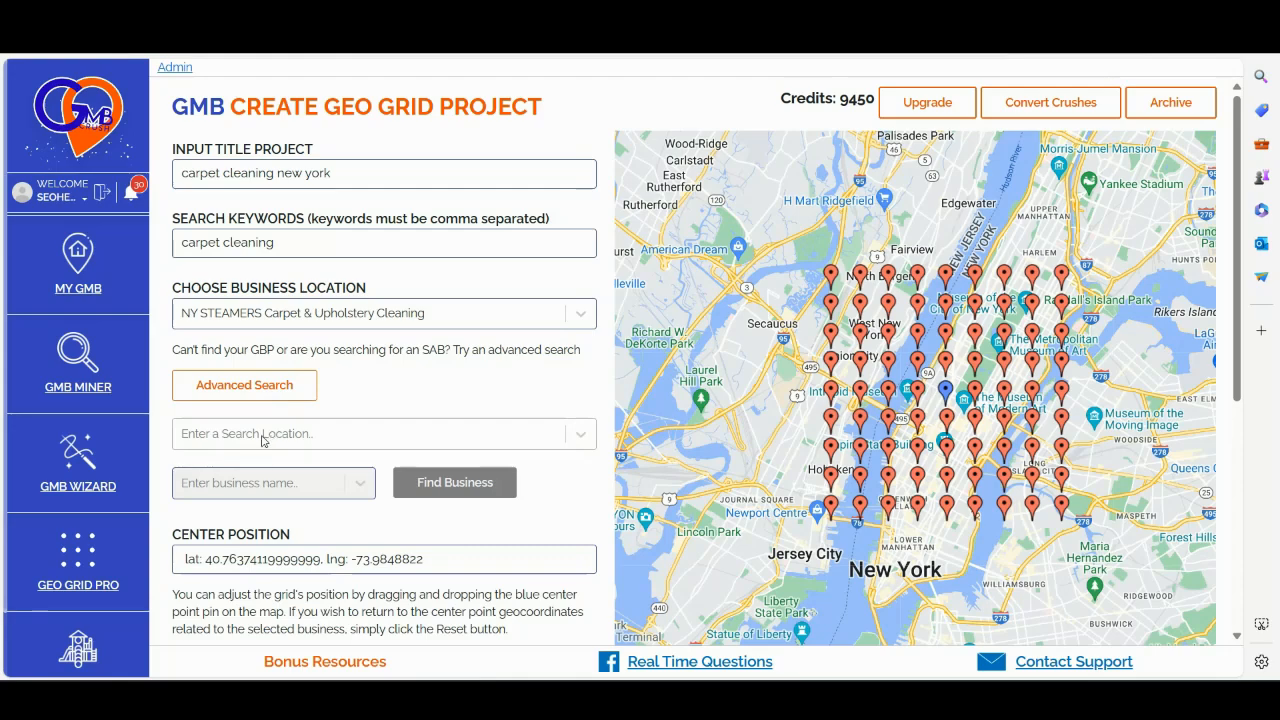
pyautogui.moveTo(284, 486)
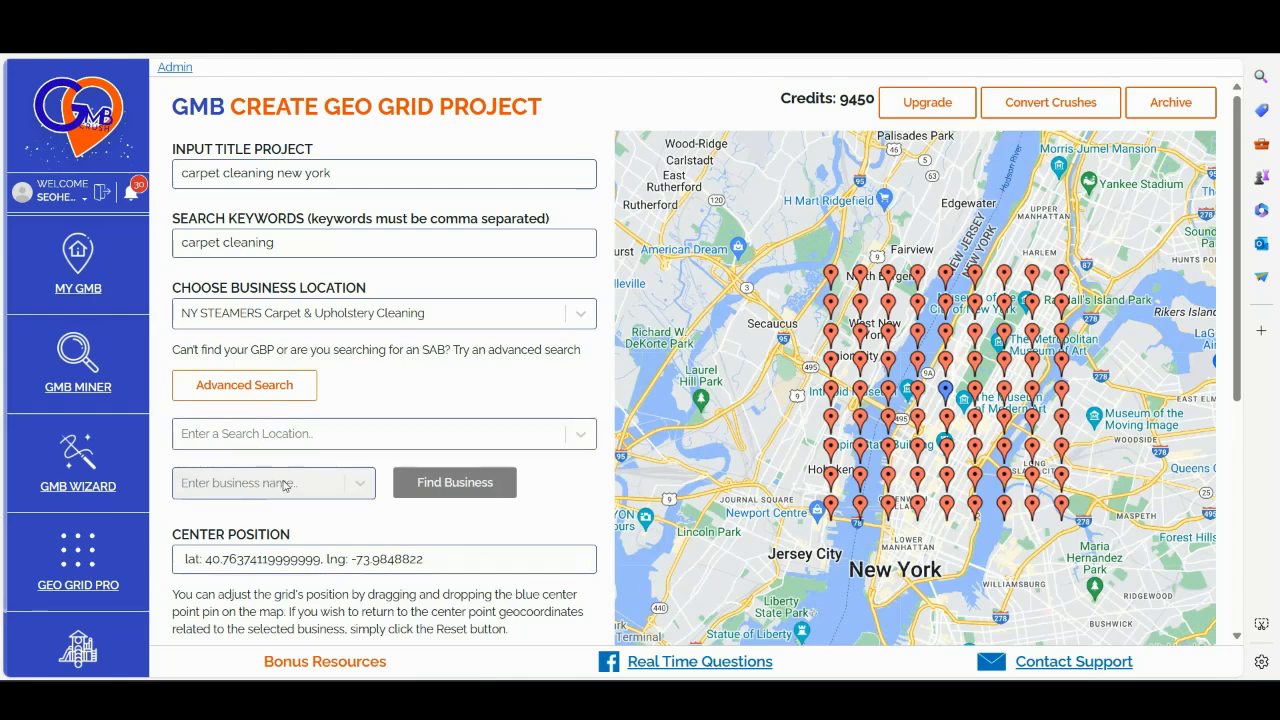
pyautogui.scroll(-3)
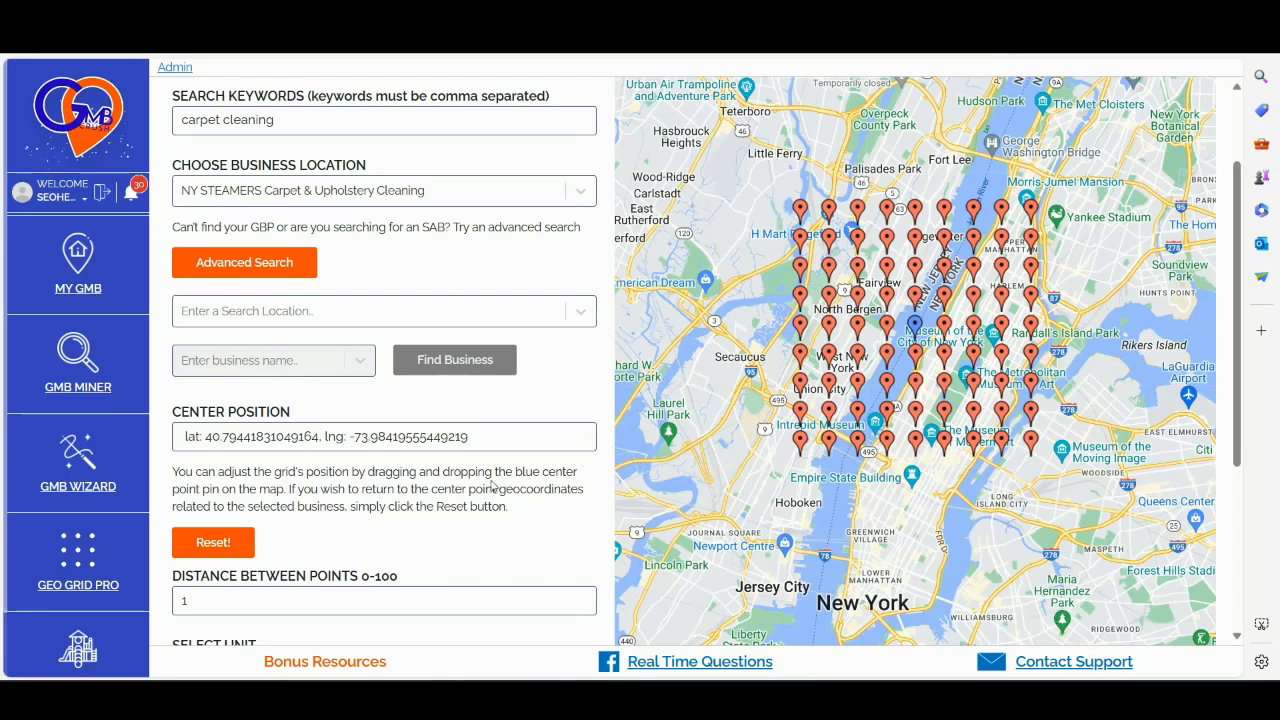
pyautogui.moveTo(916, 330)
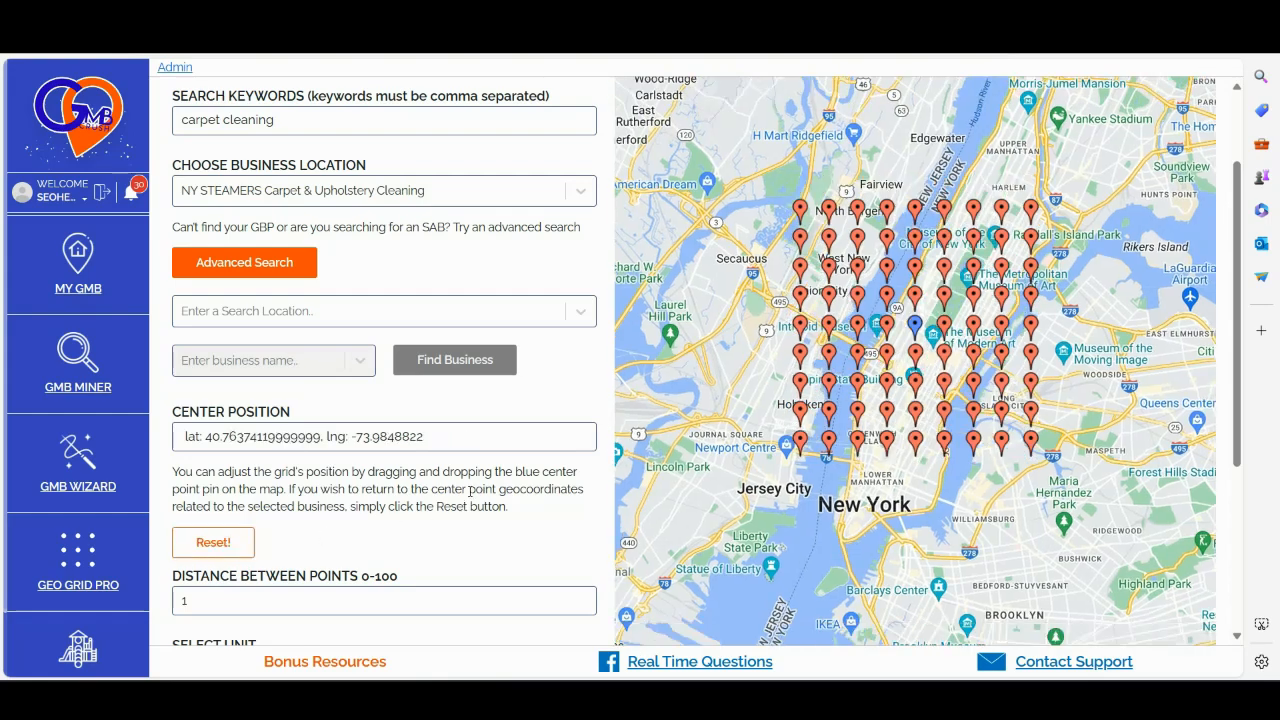
# - Start the carpet cleaning New York geo grid scan and confirm spending the credits
pyautogui.scroll(-3)
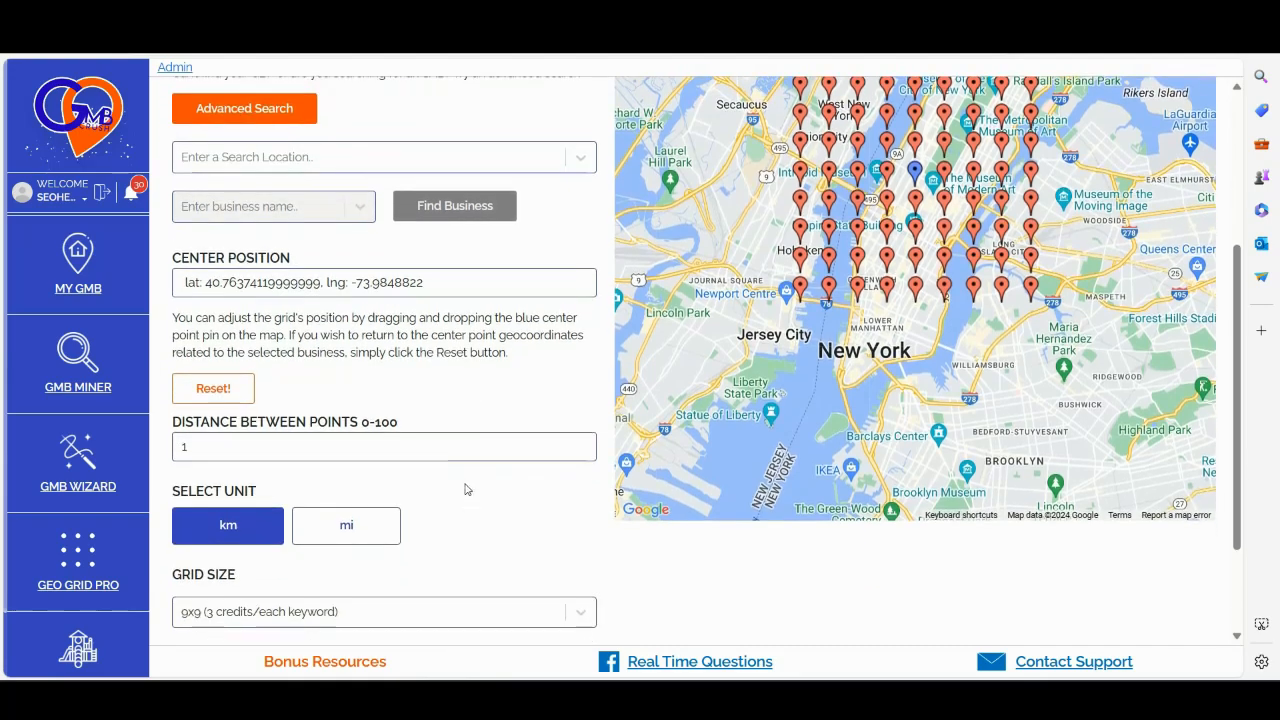
pyautogui.scroll(-3)
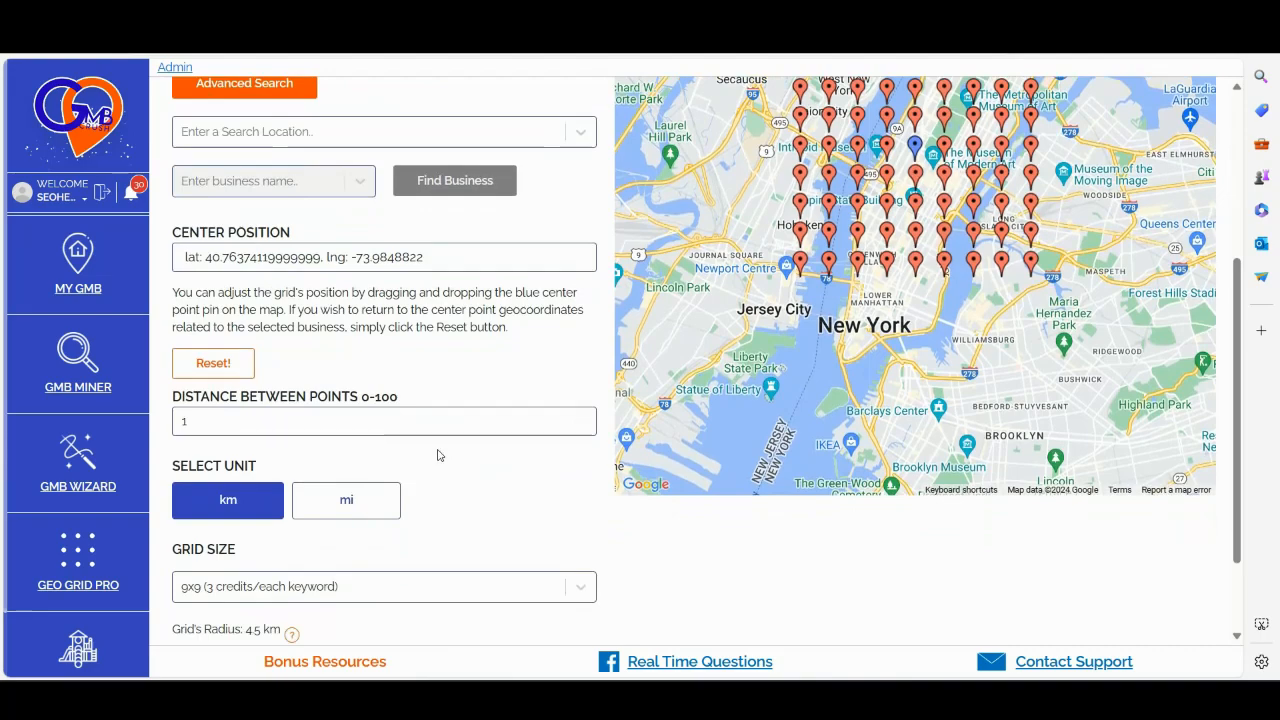
pyautogui.scroll(-3)
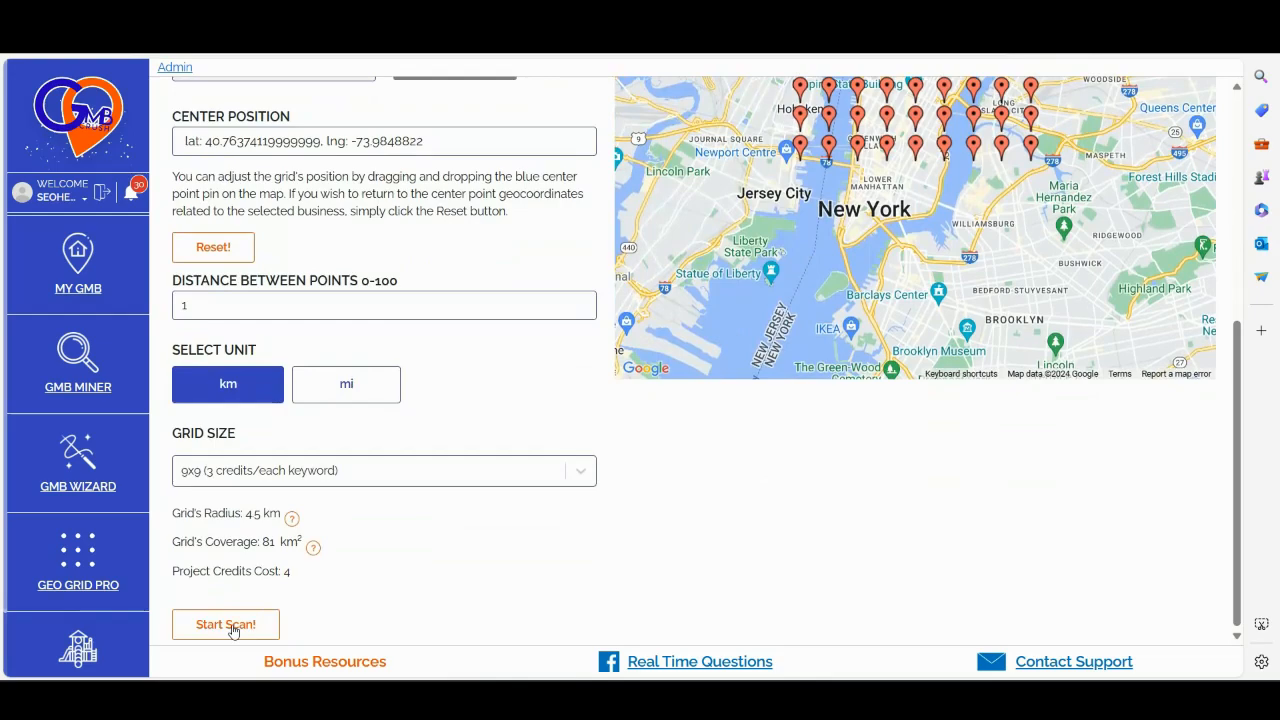
pyautogui.click(224, 624)
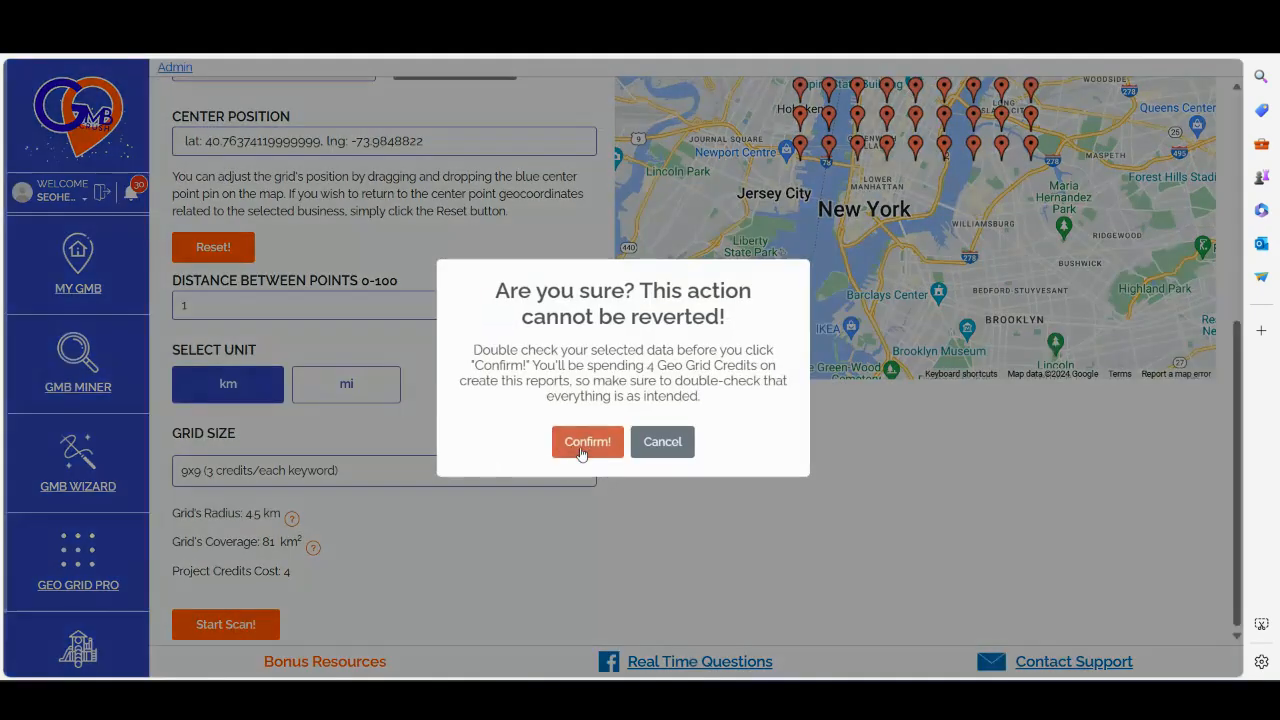
pyautogui.click(588, 442)
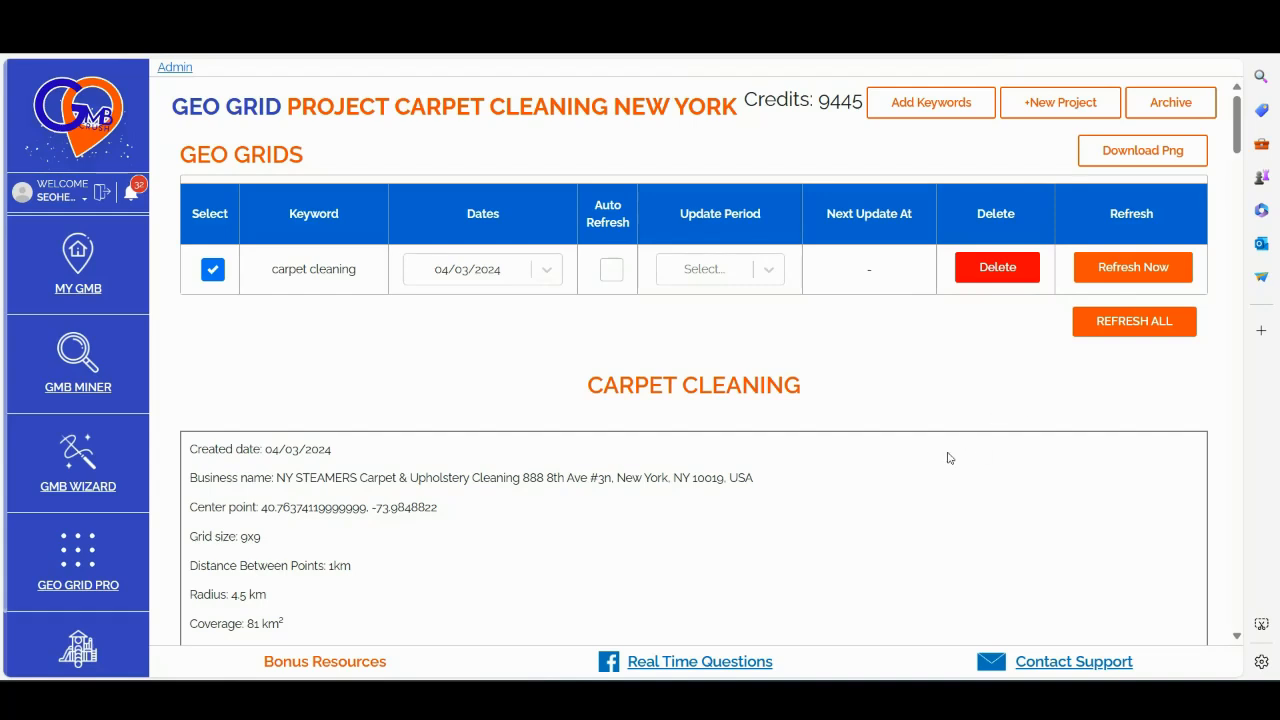
pyautogui.moveTo(918, 476)
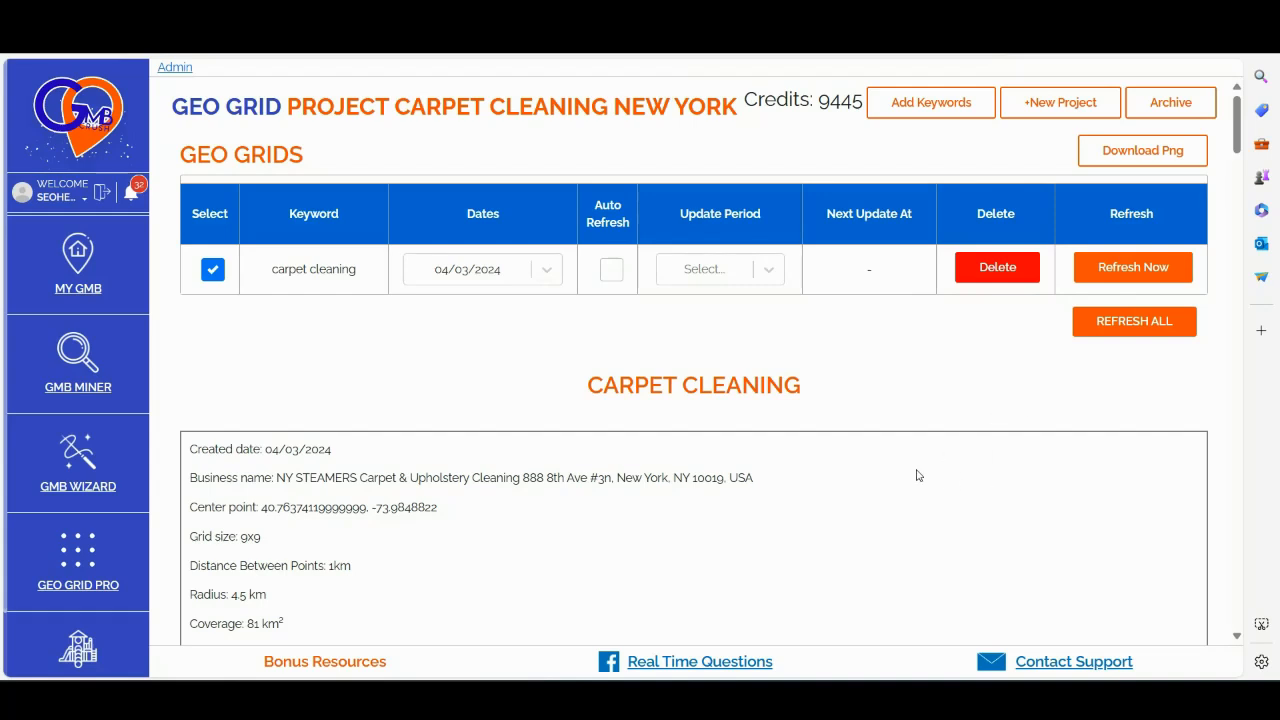
pyautogui.moveTo(1024, 468)
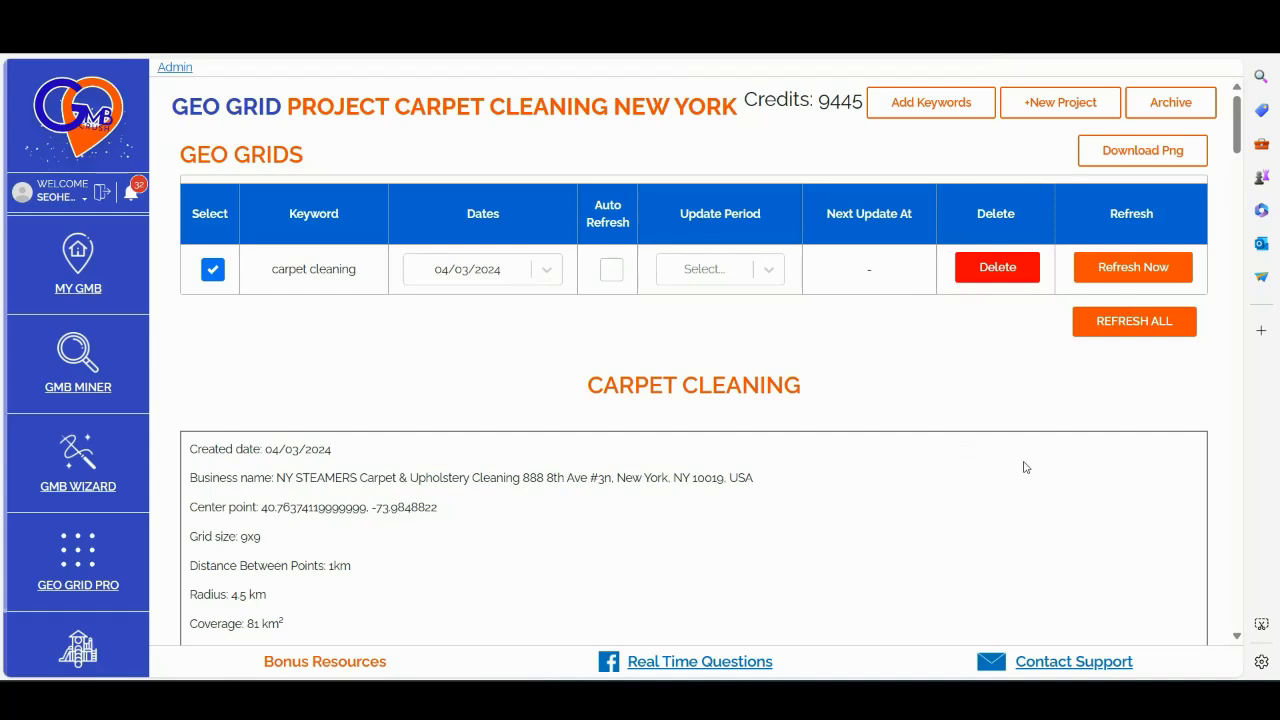
pyautogui.scroll(-3)
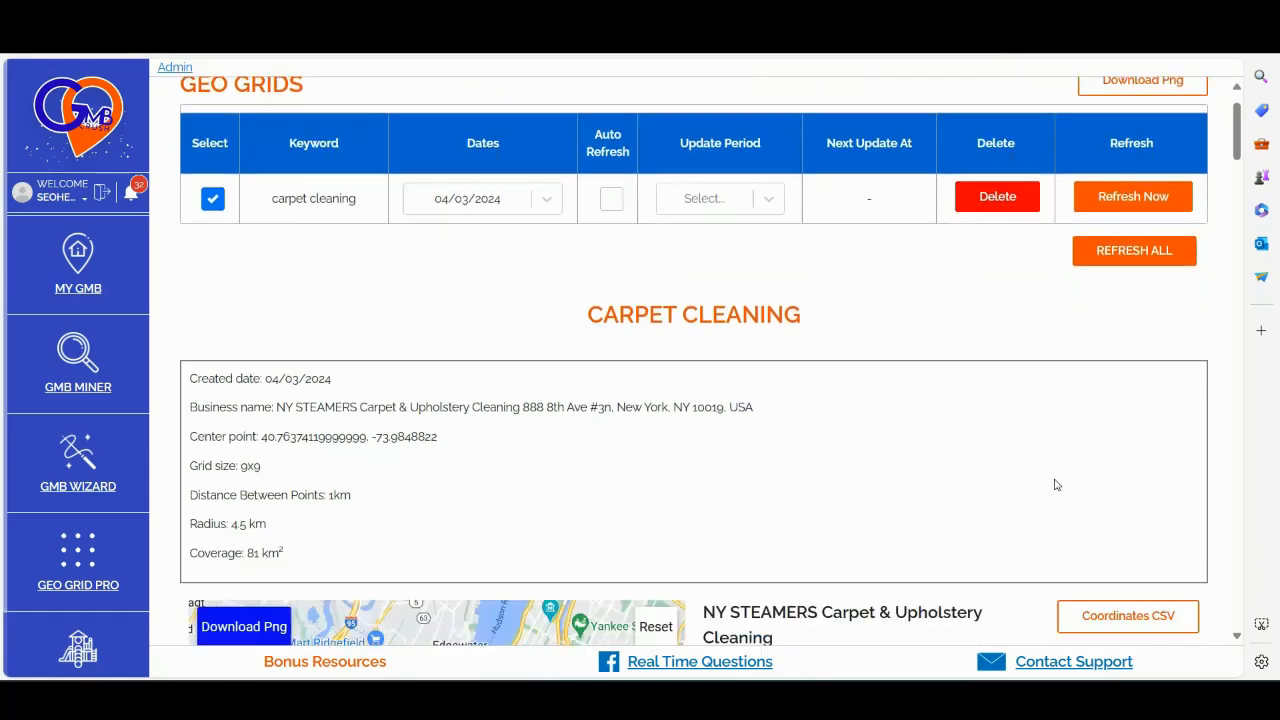
pyautogui.scroll(-3)
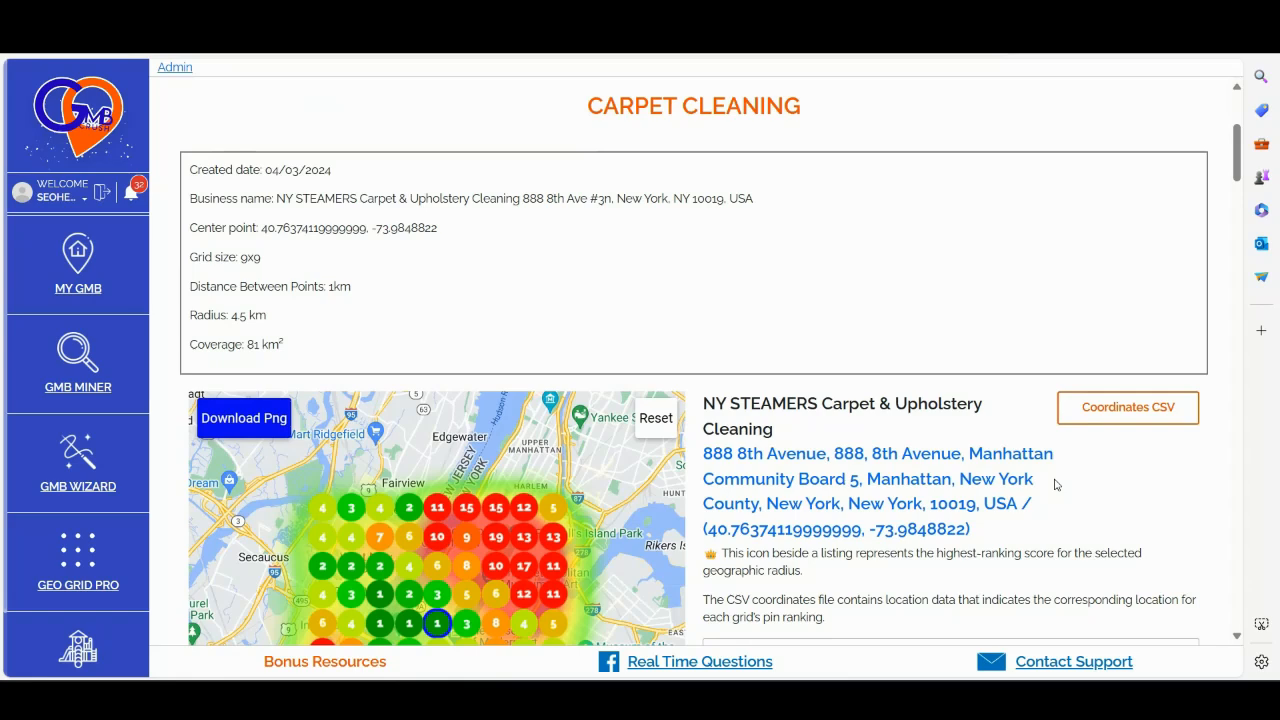
pyautogui.scroll(-3)
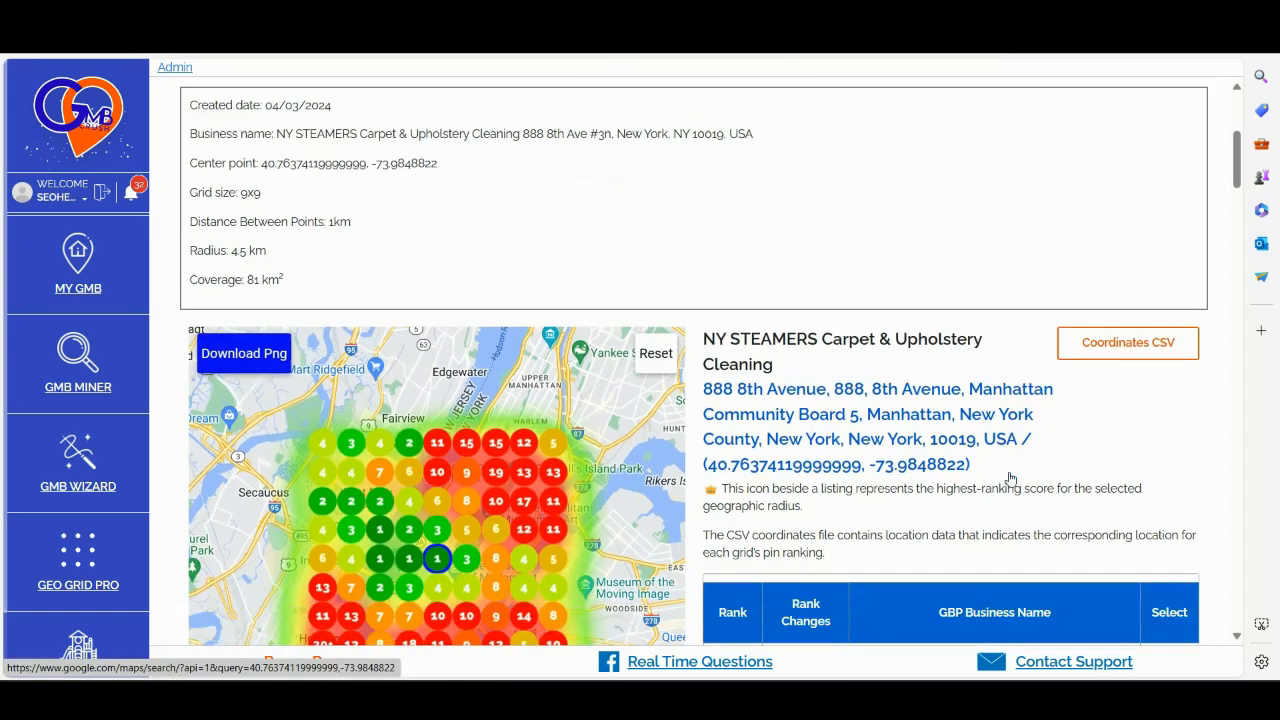
pyautogui.scroll(-3)
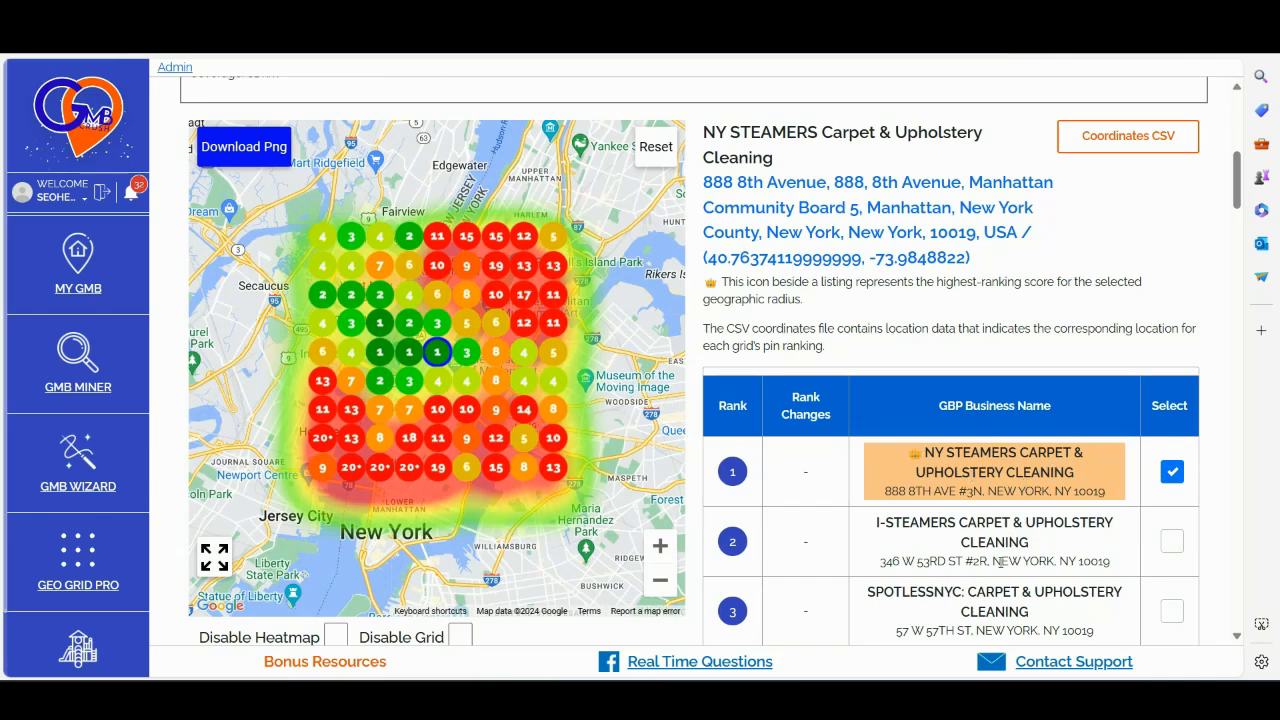
pyautogui.moveTo(452, 376)
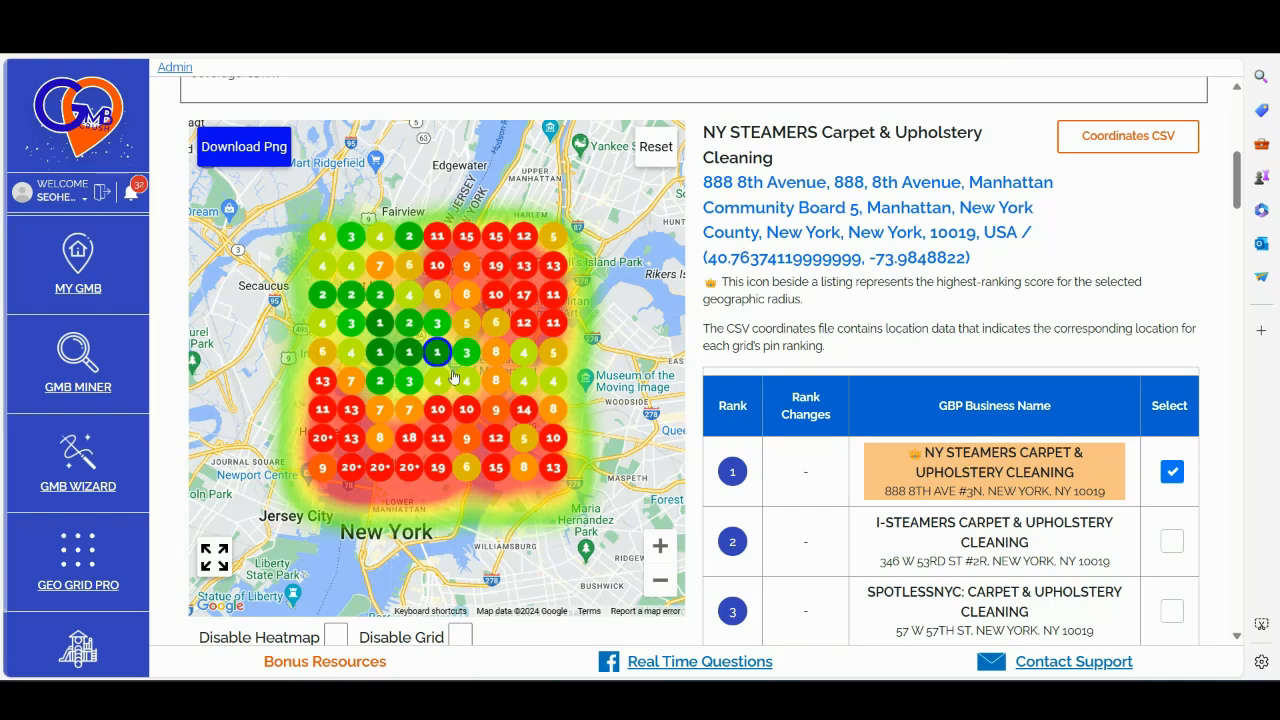
pyautogui.moveTo(856, 368)
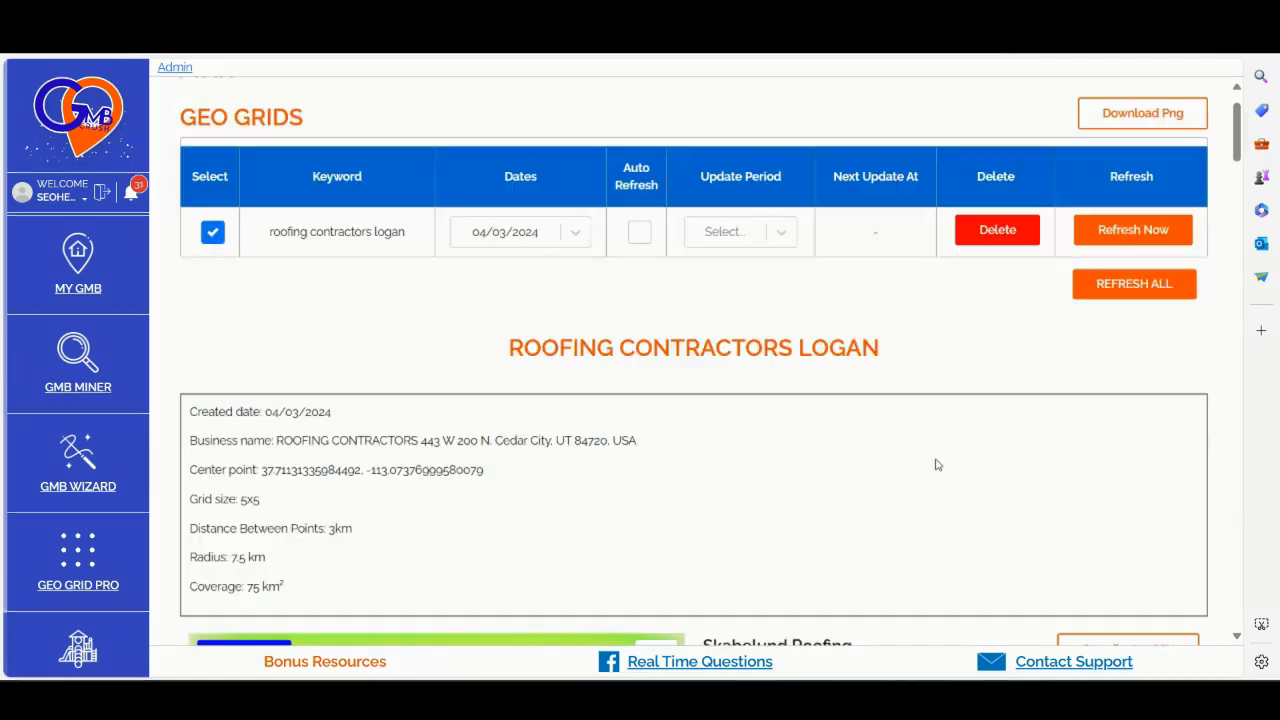
pyautogui.moveTo(762, 340)
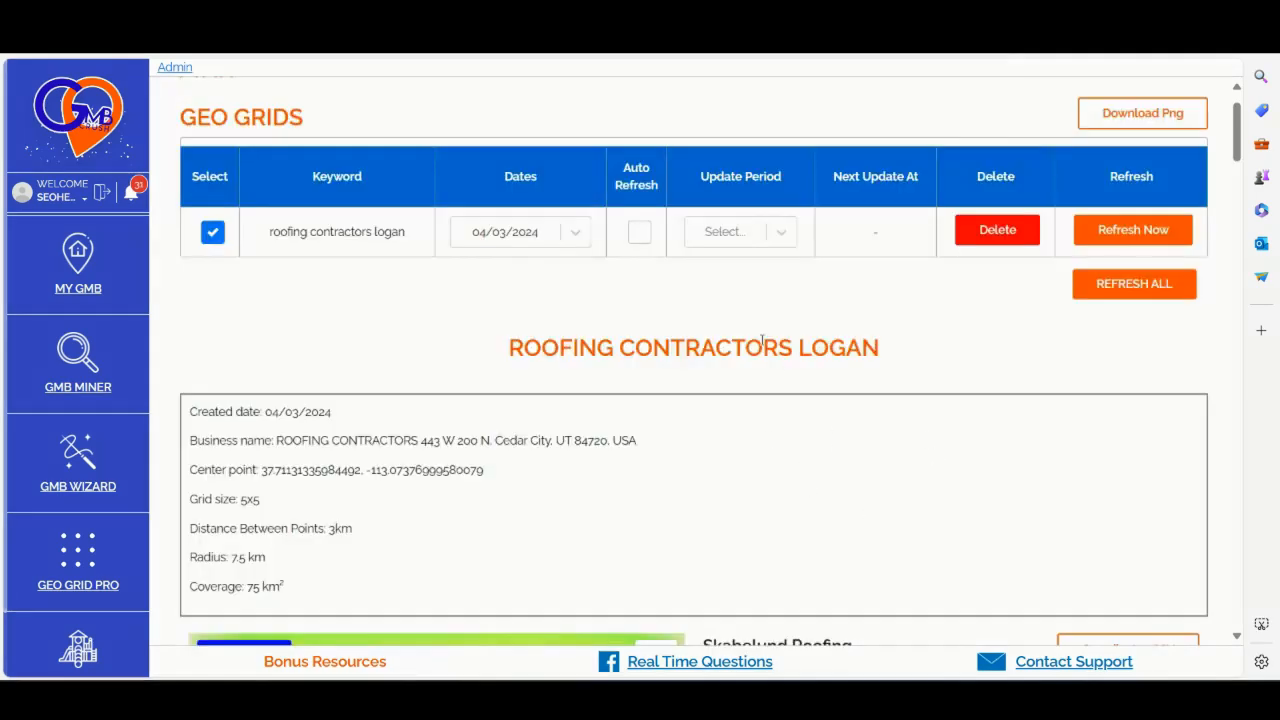
# - Check the Roofing Contractors Logan update period choices and look through its heatmap and ranking table
pyautogui.click(740, 232)
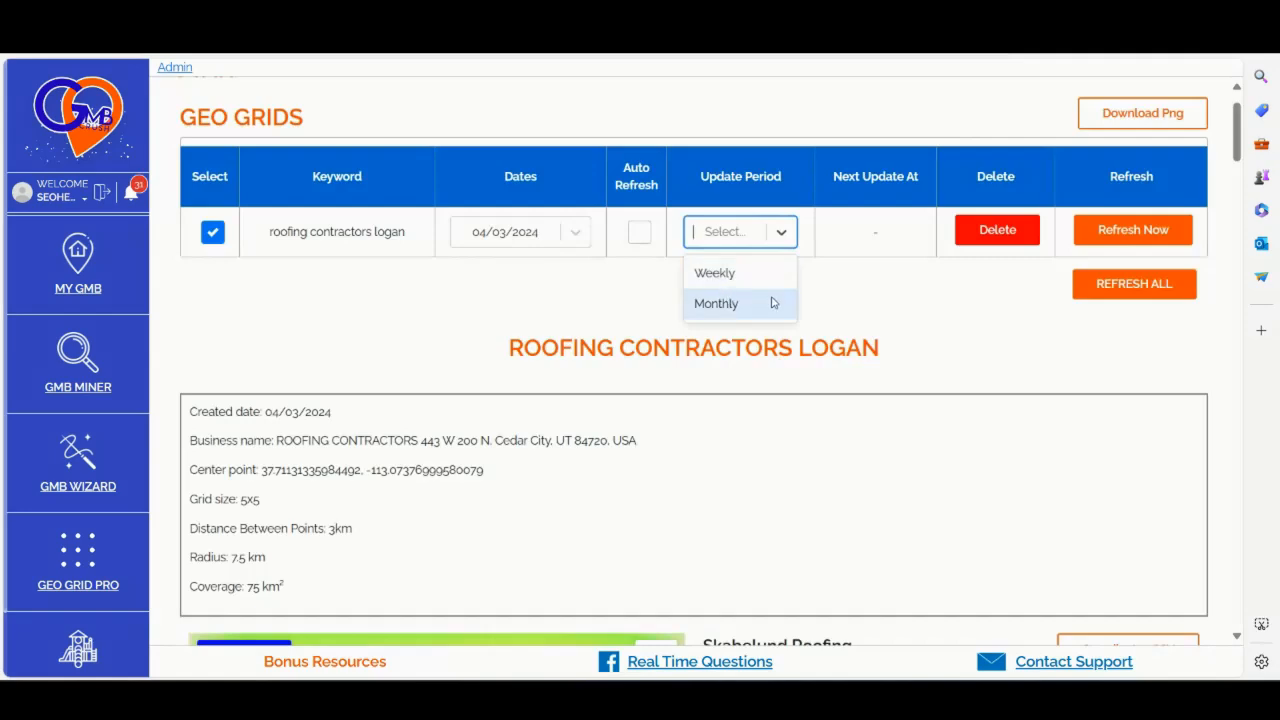
pyautogui.moveTo(1000, 368)
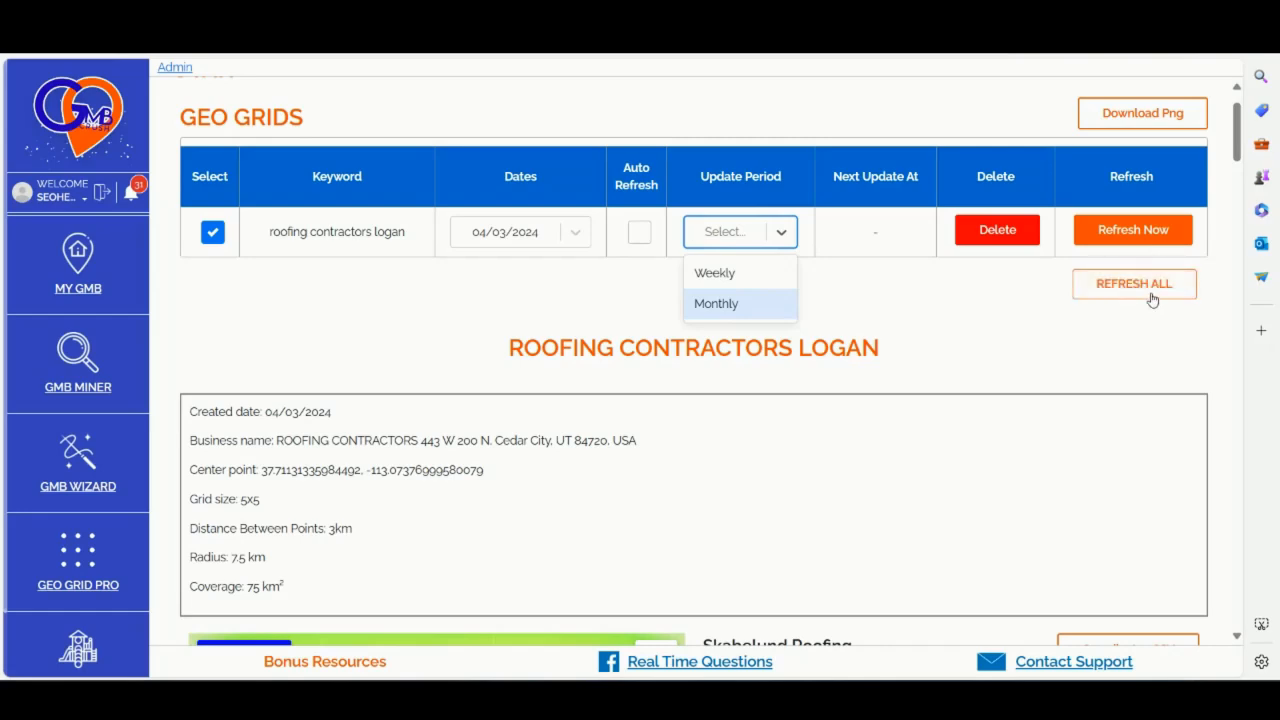
pyautogui.moveTo(970, 344)
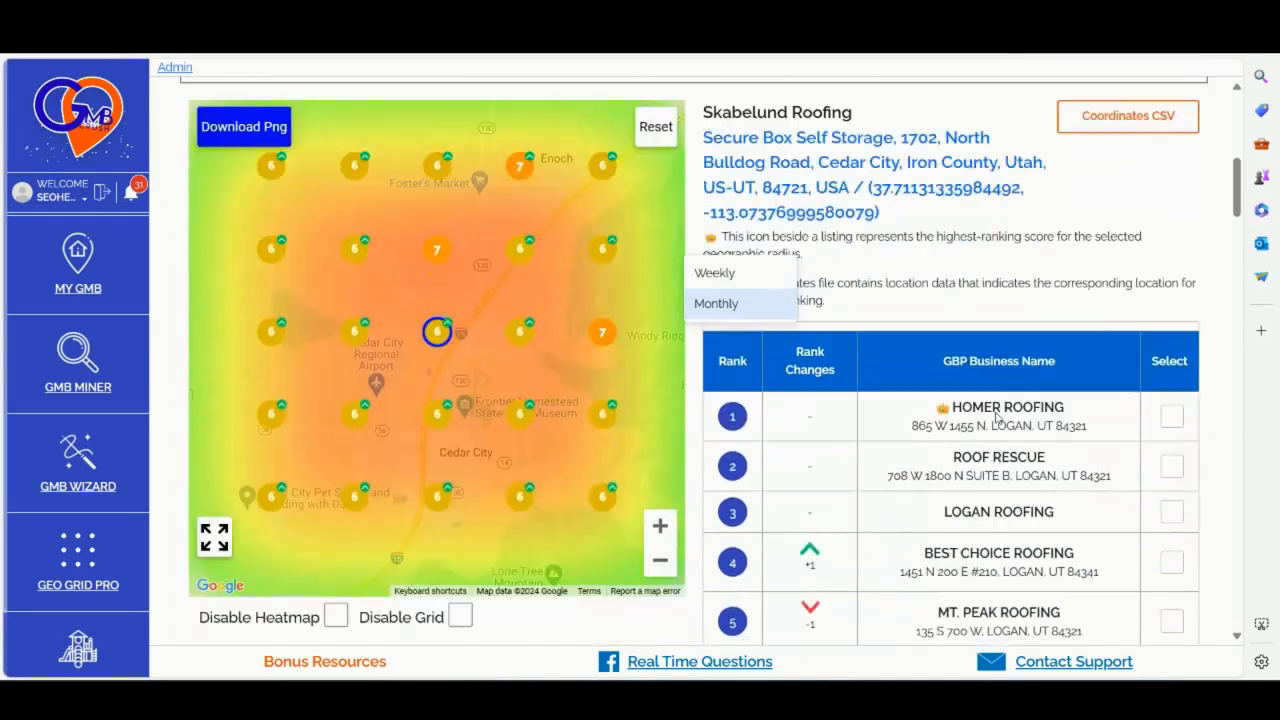
pyautogui.scroll(-3)
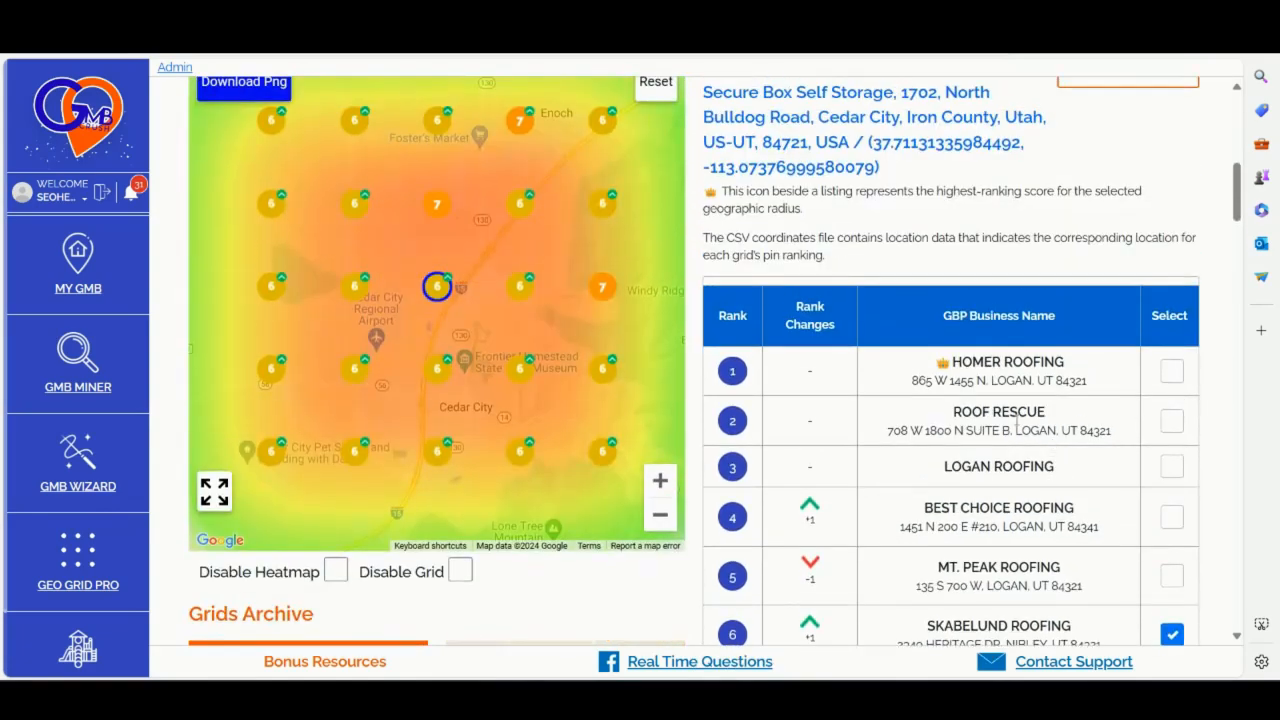
pyautogui.scroll(-3)
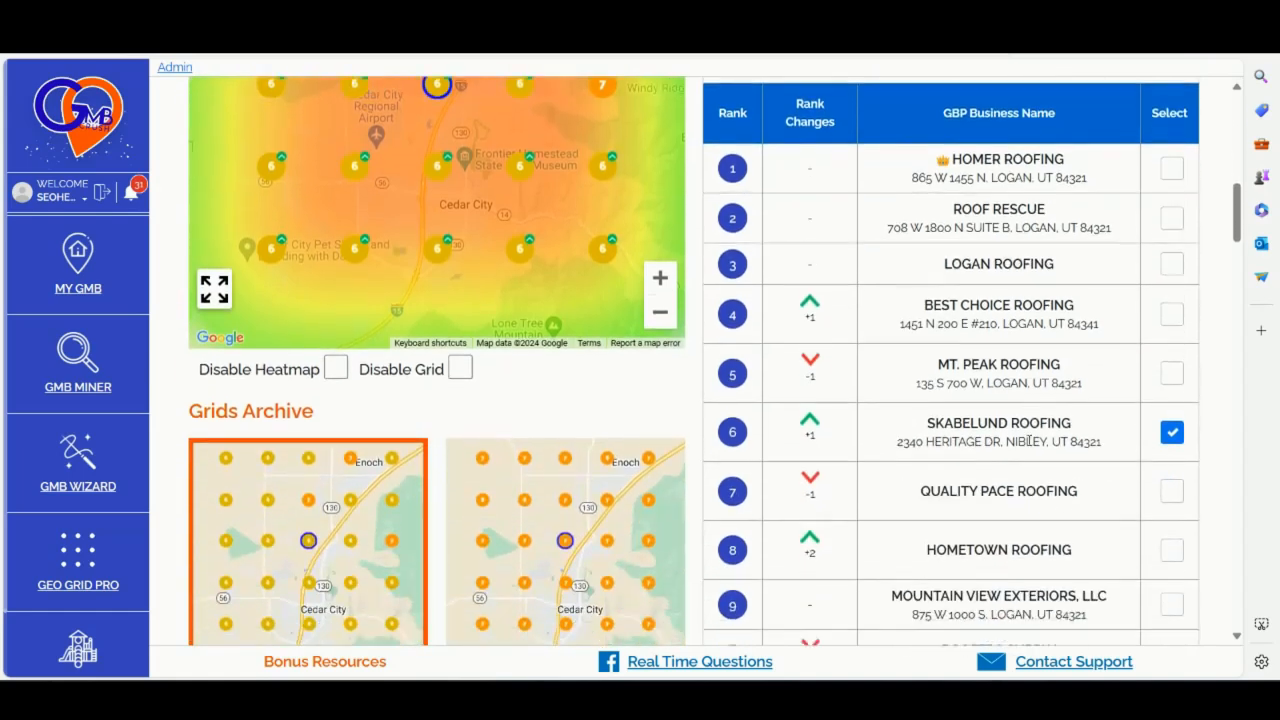
pyautogui.scroll(-3)
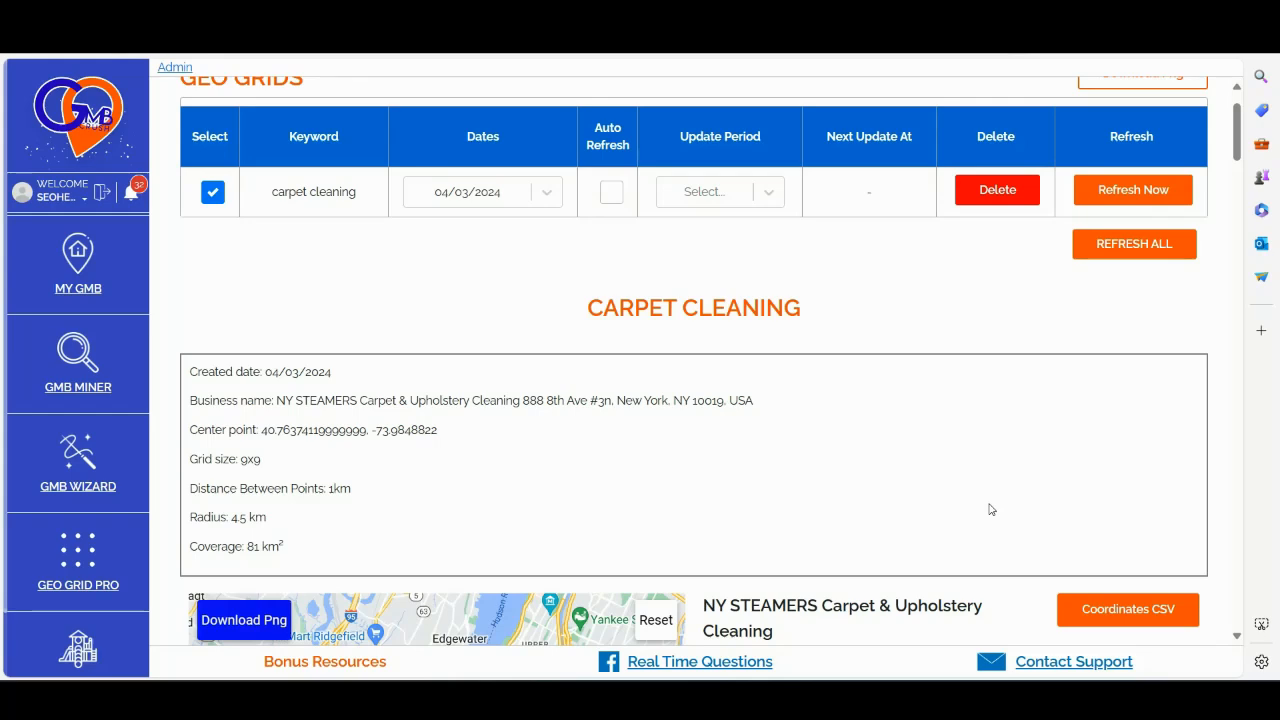
# - Download the Carpet Cleaning grid's coordinates and rankings as a Coordinates CSV
pyautogui.scroll(-3)
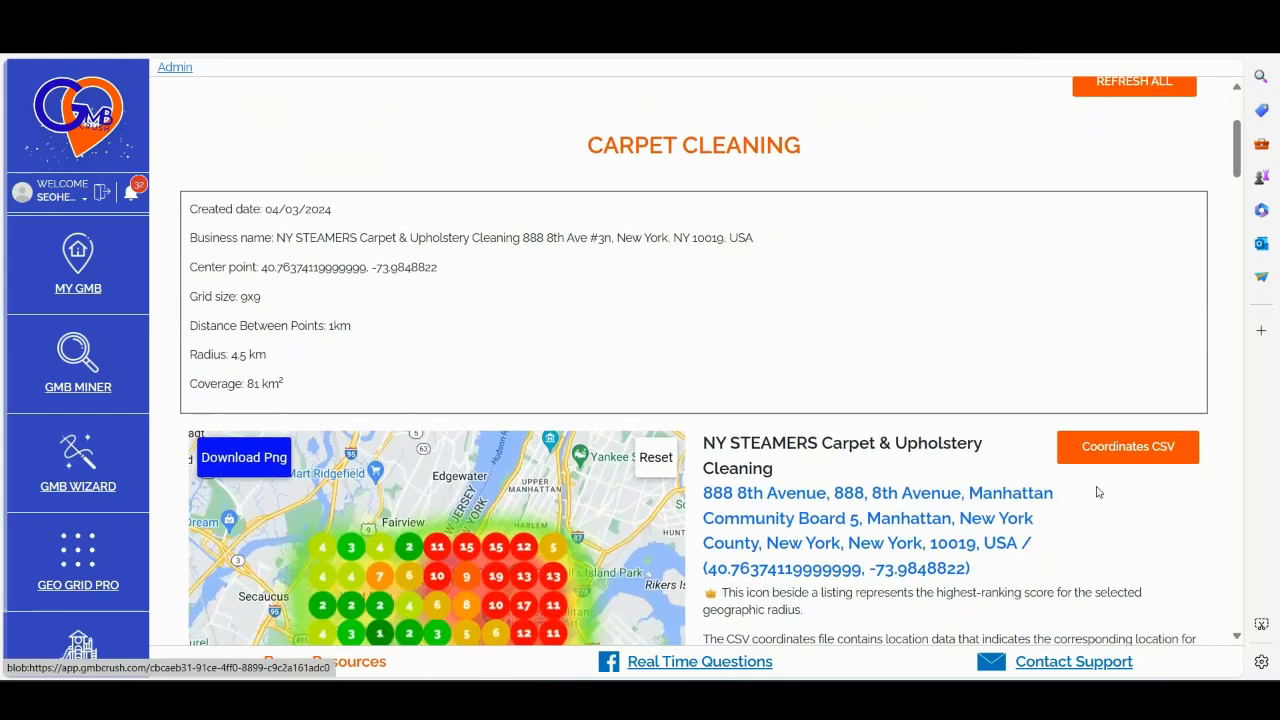
pyautogui.moveTo(1130, 486)
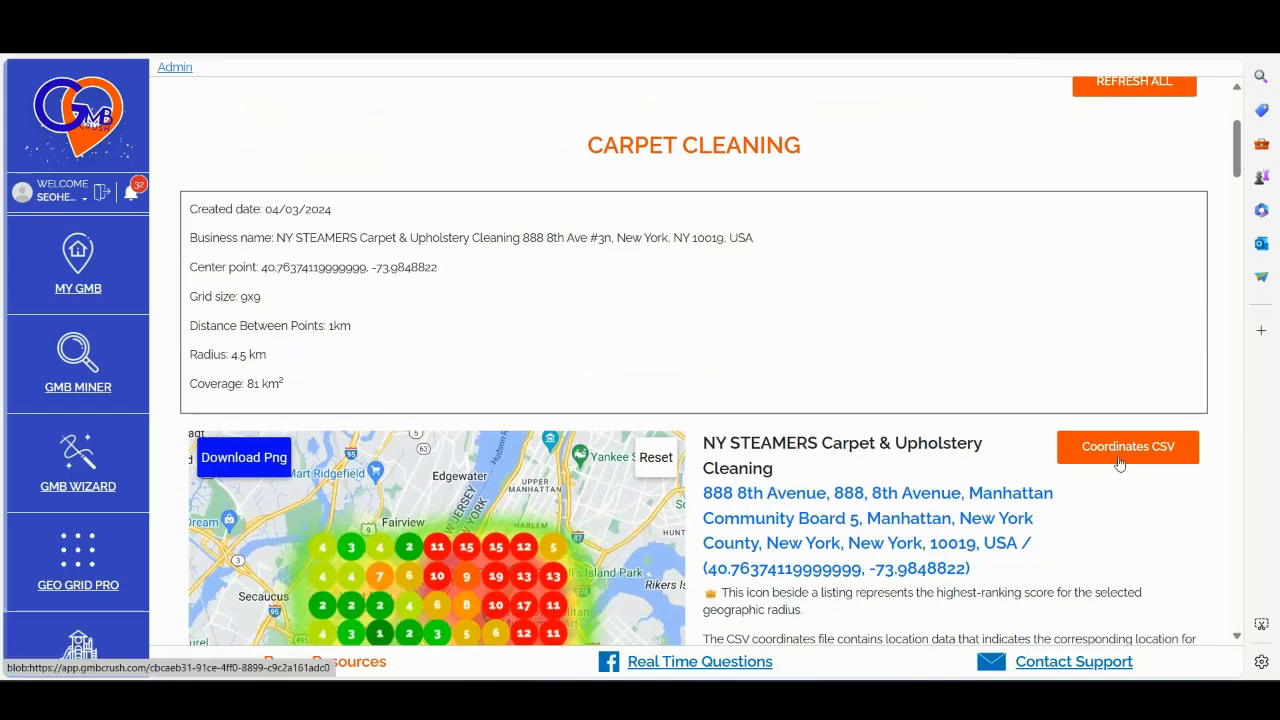
pyautogui.click(1128, 446)
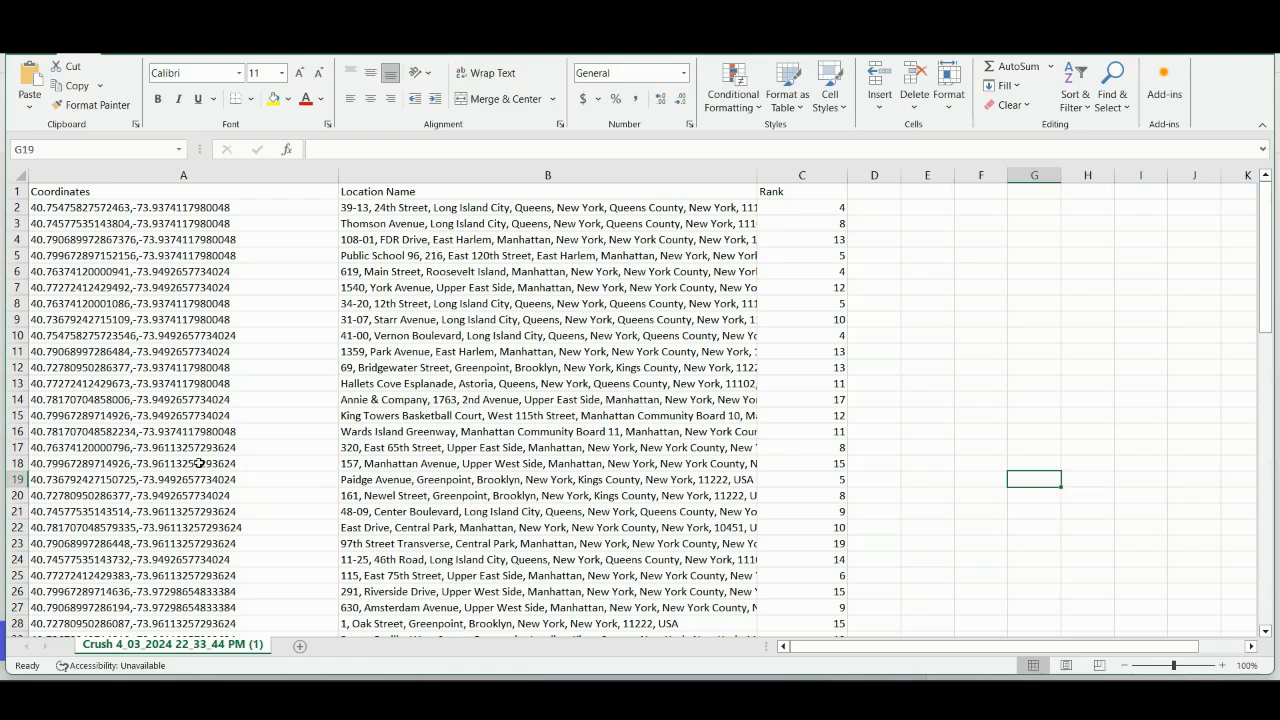
pyautogui.moveTo(490, 402)
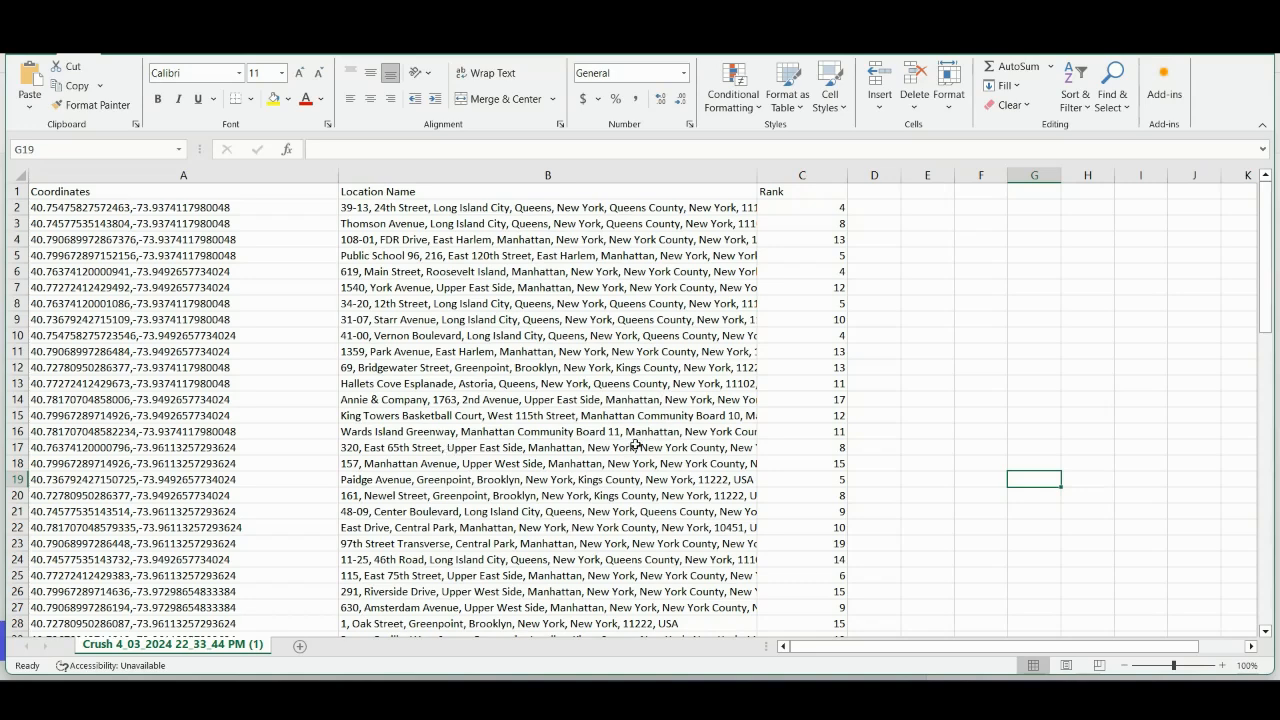
pyautogui.moveTo(818, 428)
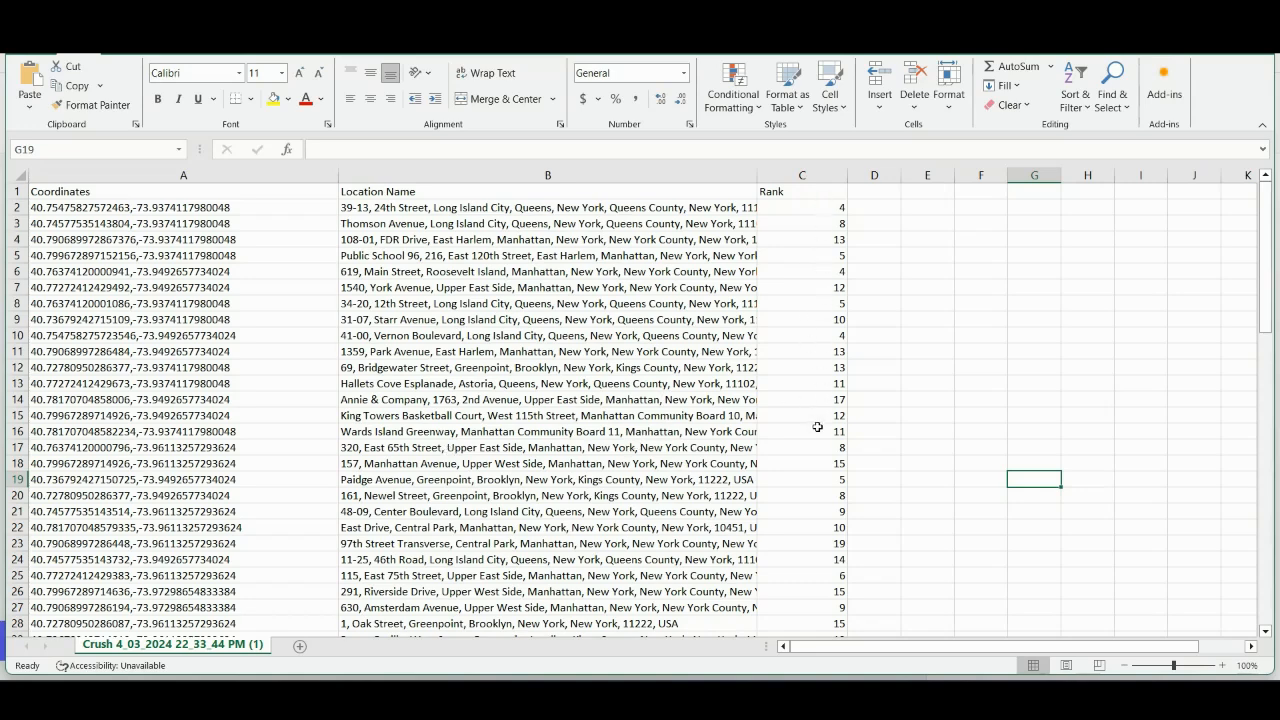
pyautogui.moveTo(456, 400)
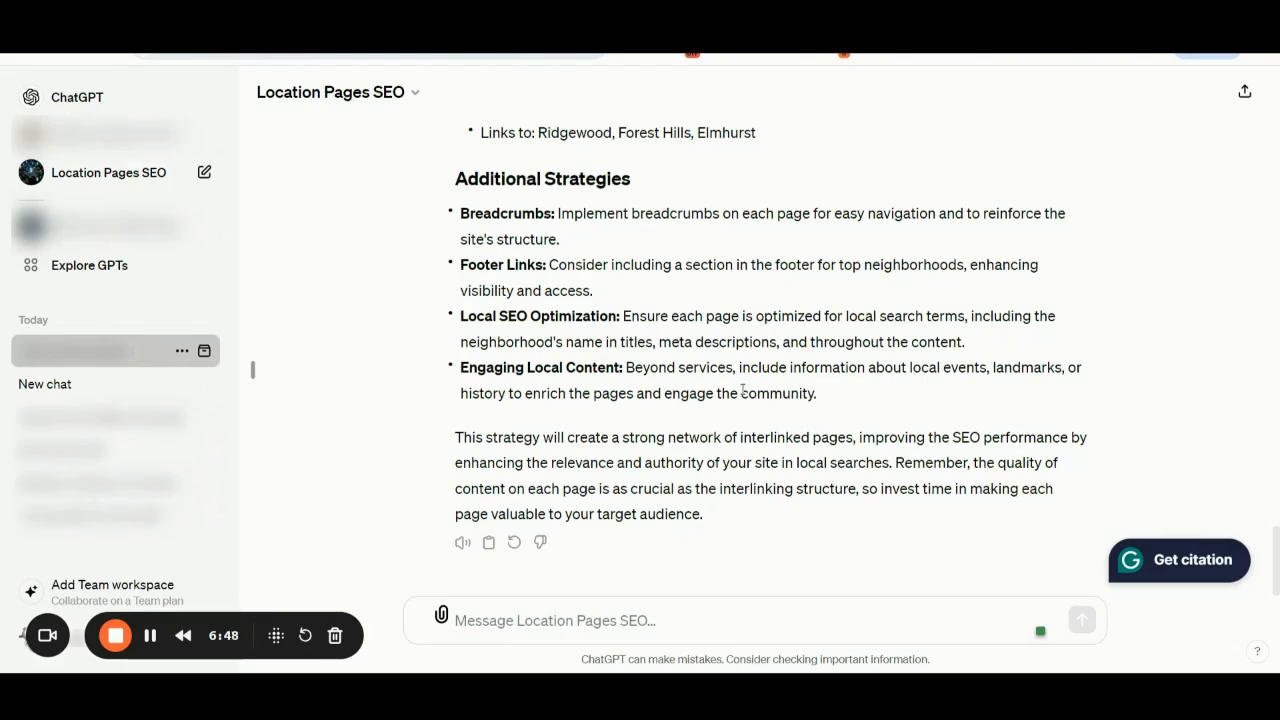
pyautogui.moveTo(604, 428)
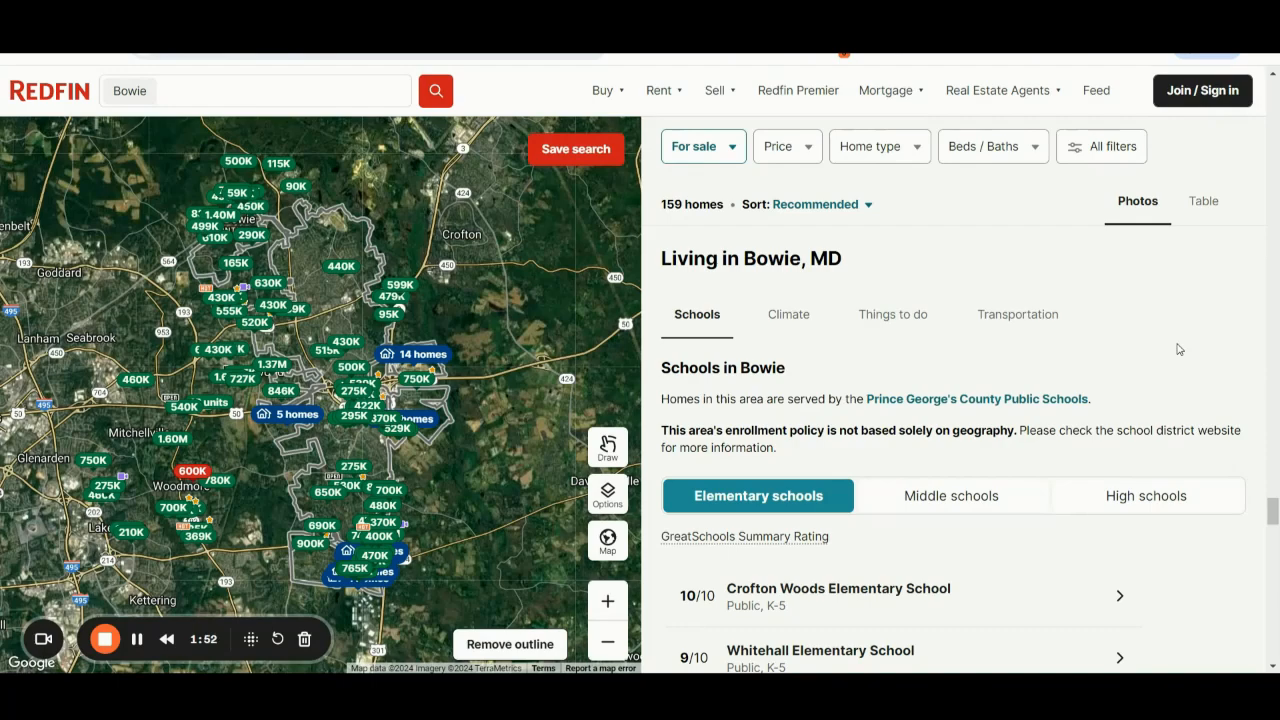
pyautogui.click(256, 92)
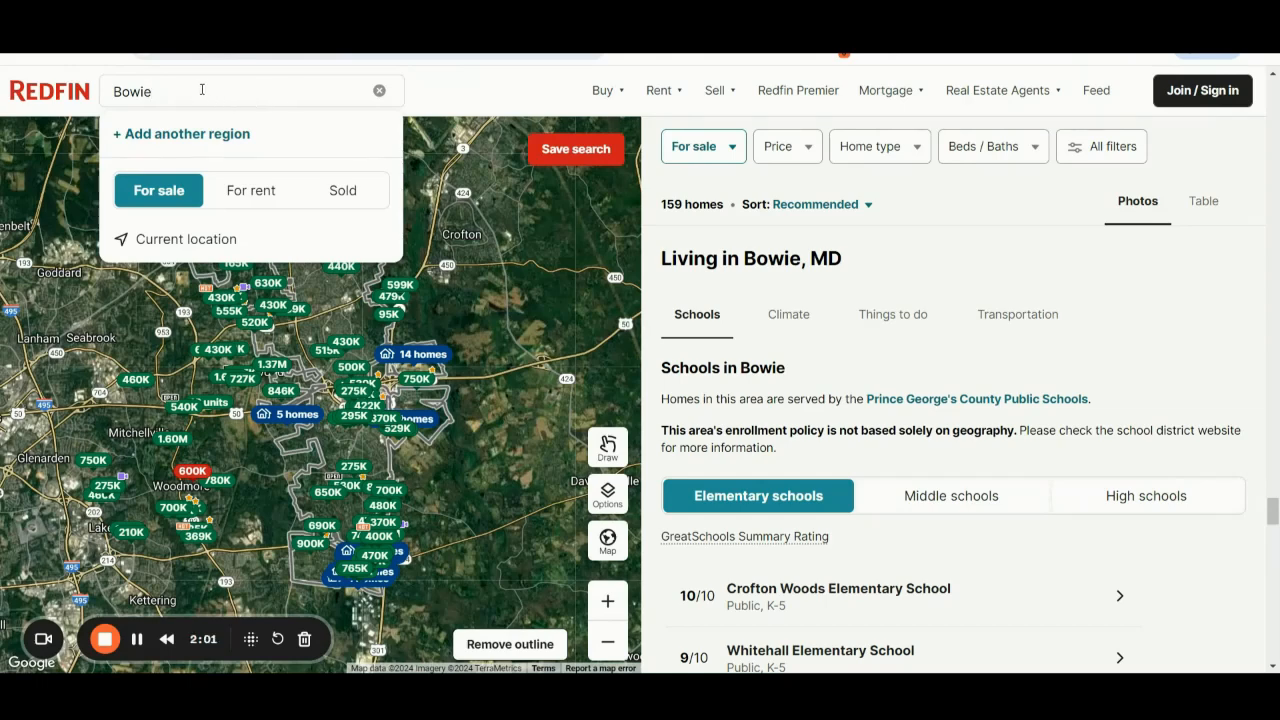
pyautogui.moveTo(1128, 298)
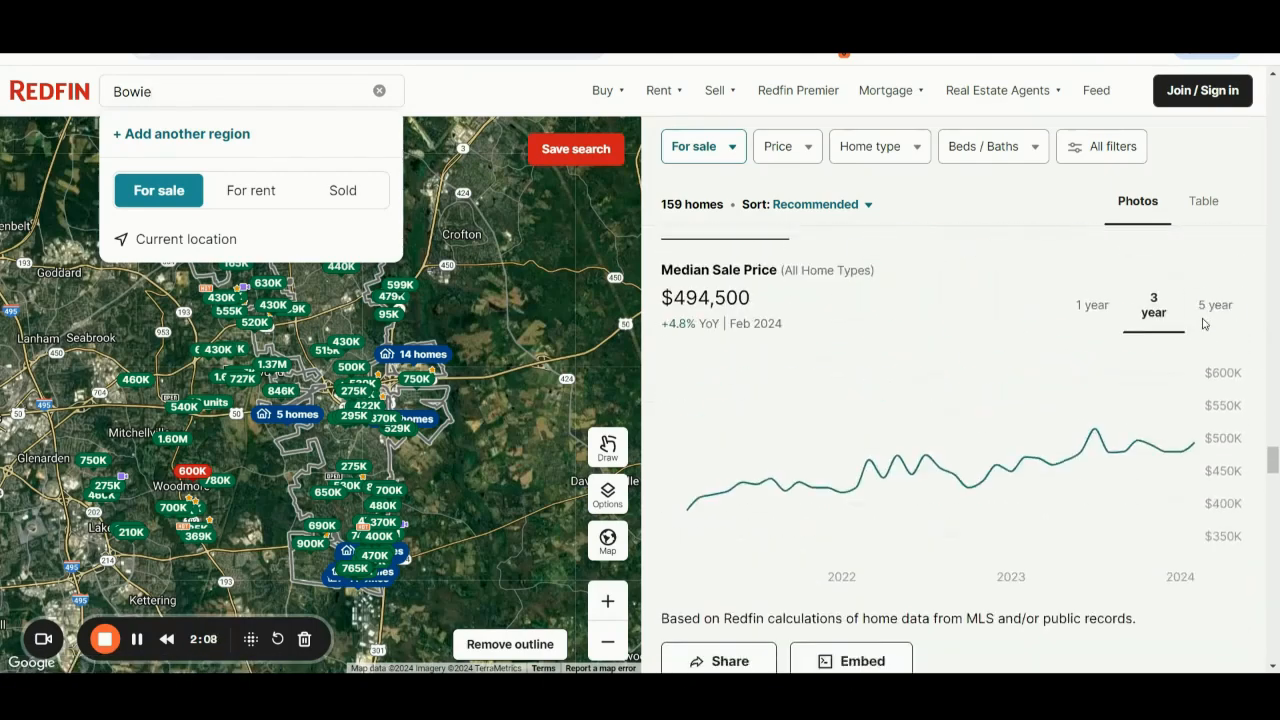
pyautogui.scroll(-3)
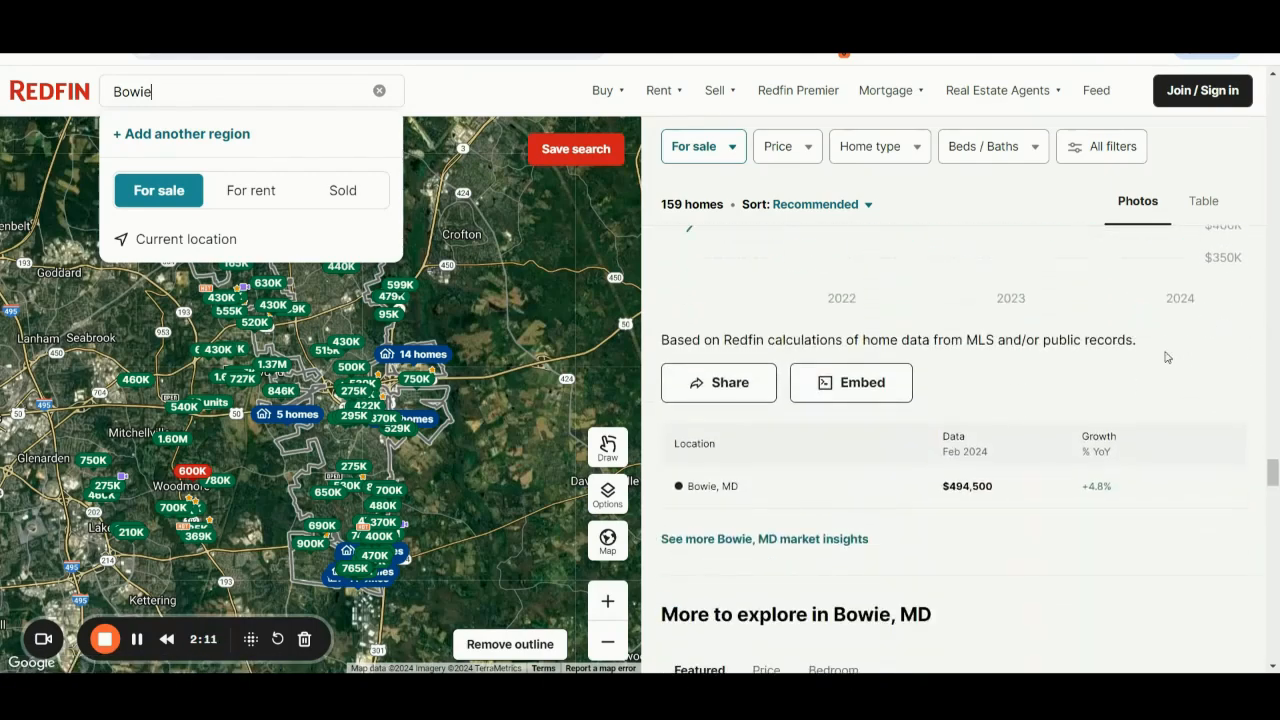
pyautogui.moveTo(1178, 514)
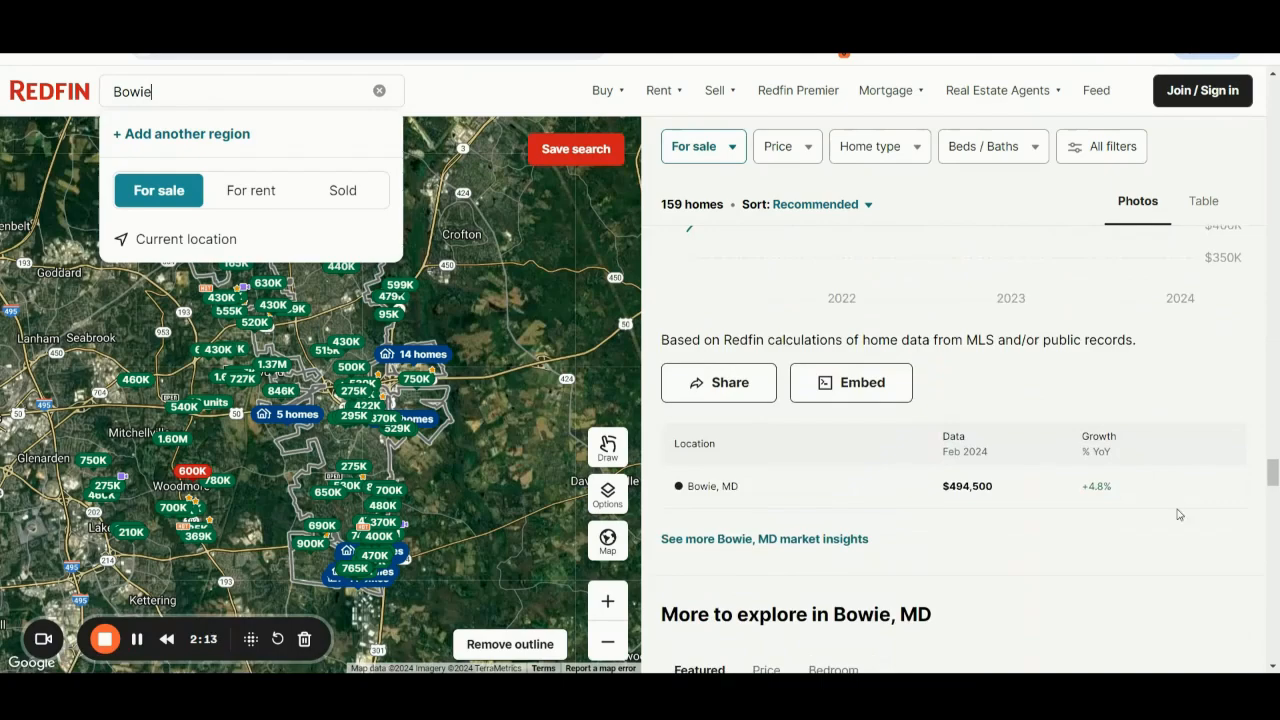
pyautogui.scroll(-3)
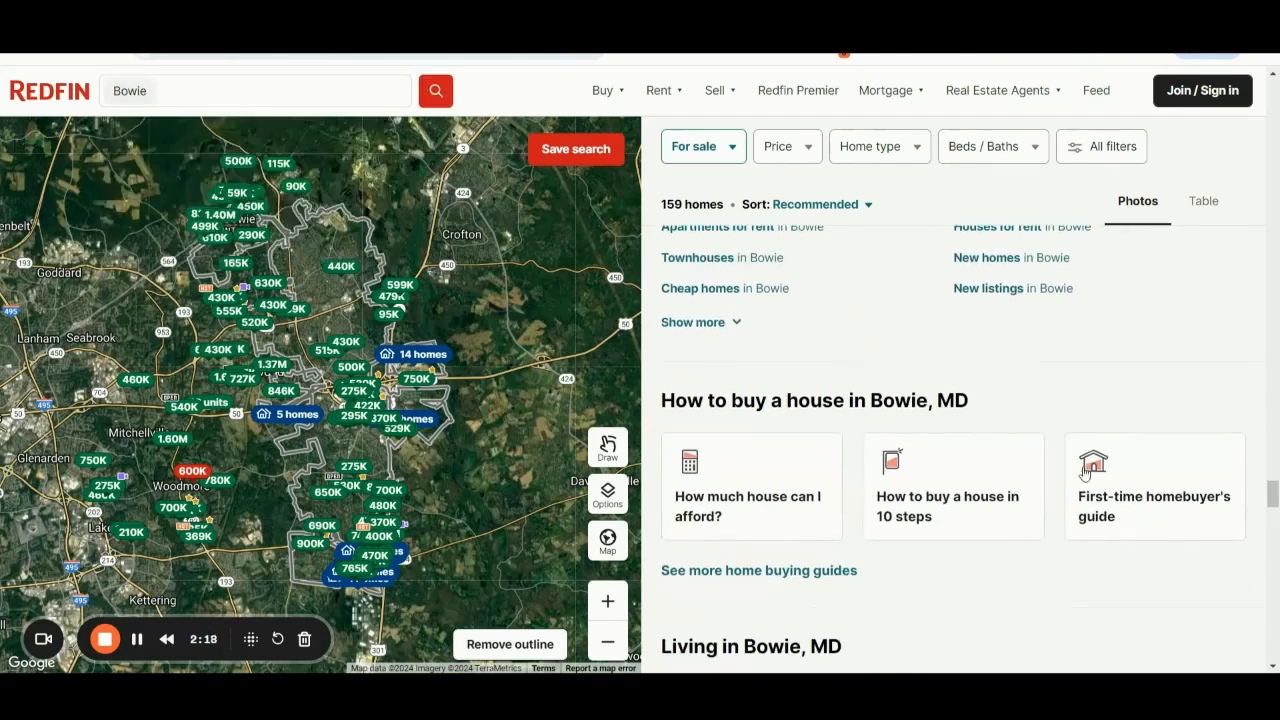
pyautogui.scroll(-3)
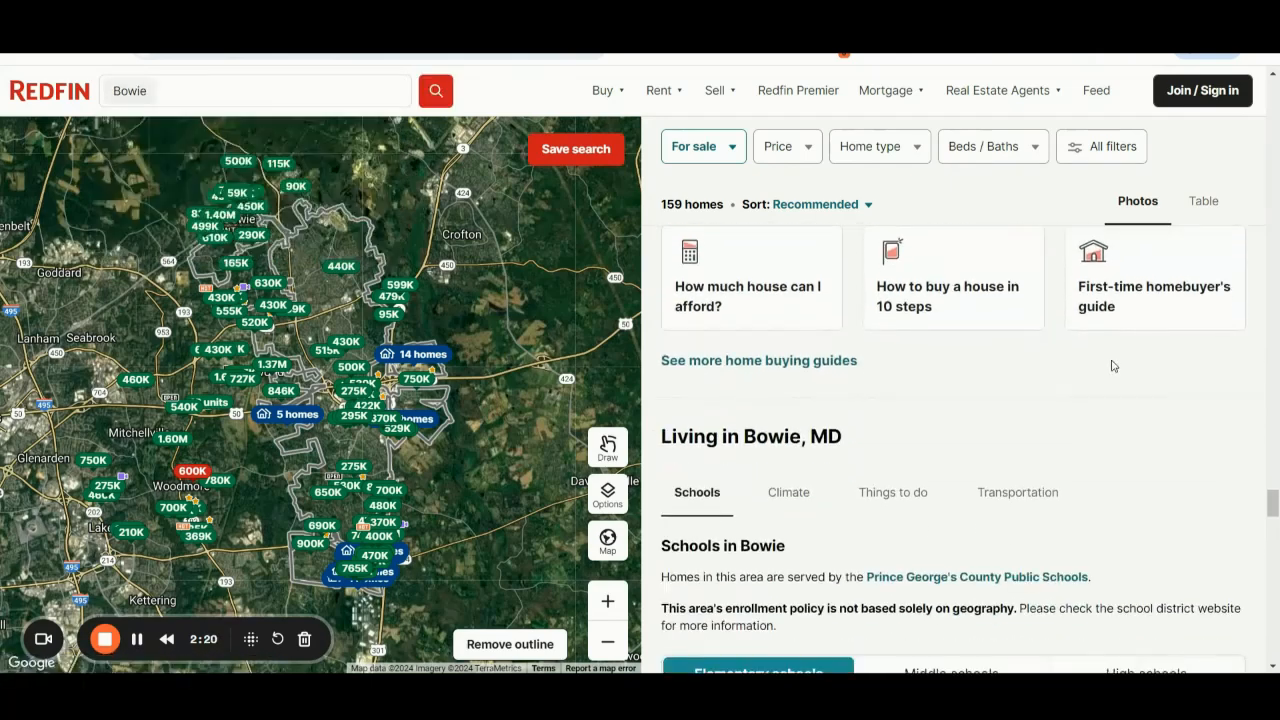
pyautogui.scroll(-3)
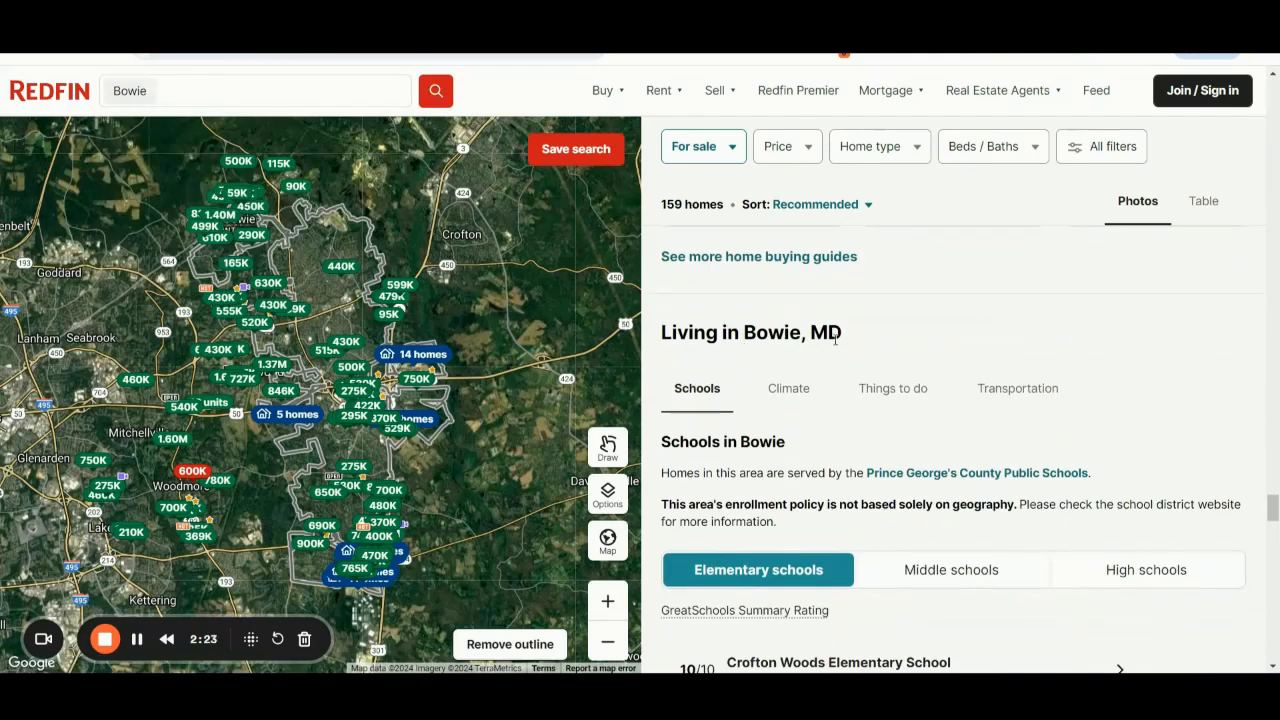
pyautogui.scroll(-3)
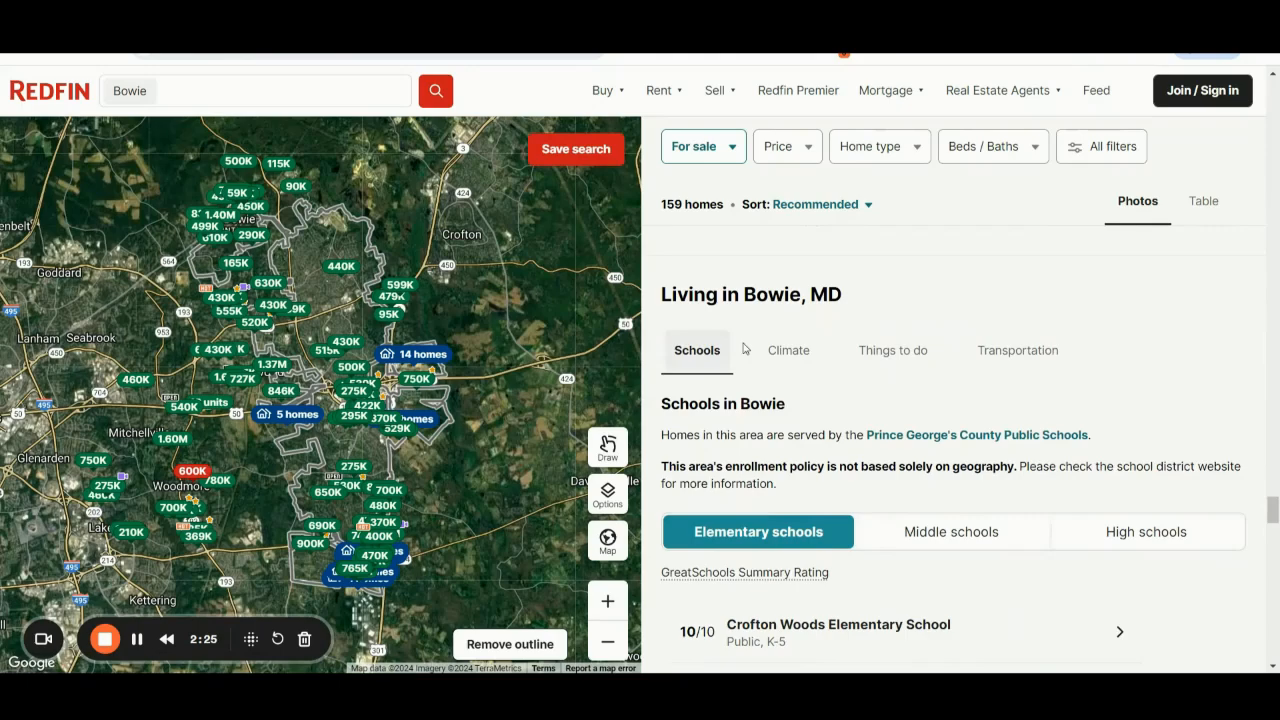
pyautogui.moveTo(892, 350)
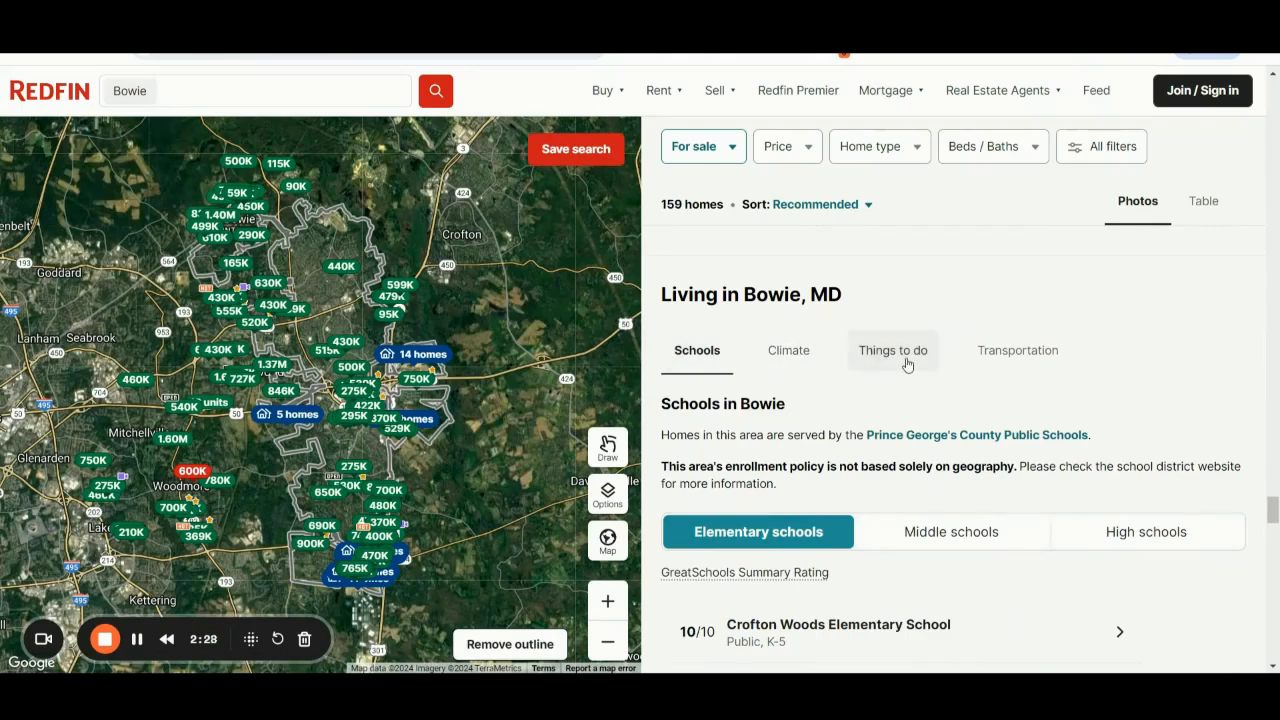
pyautogui.click(1016, 350)
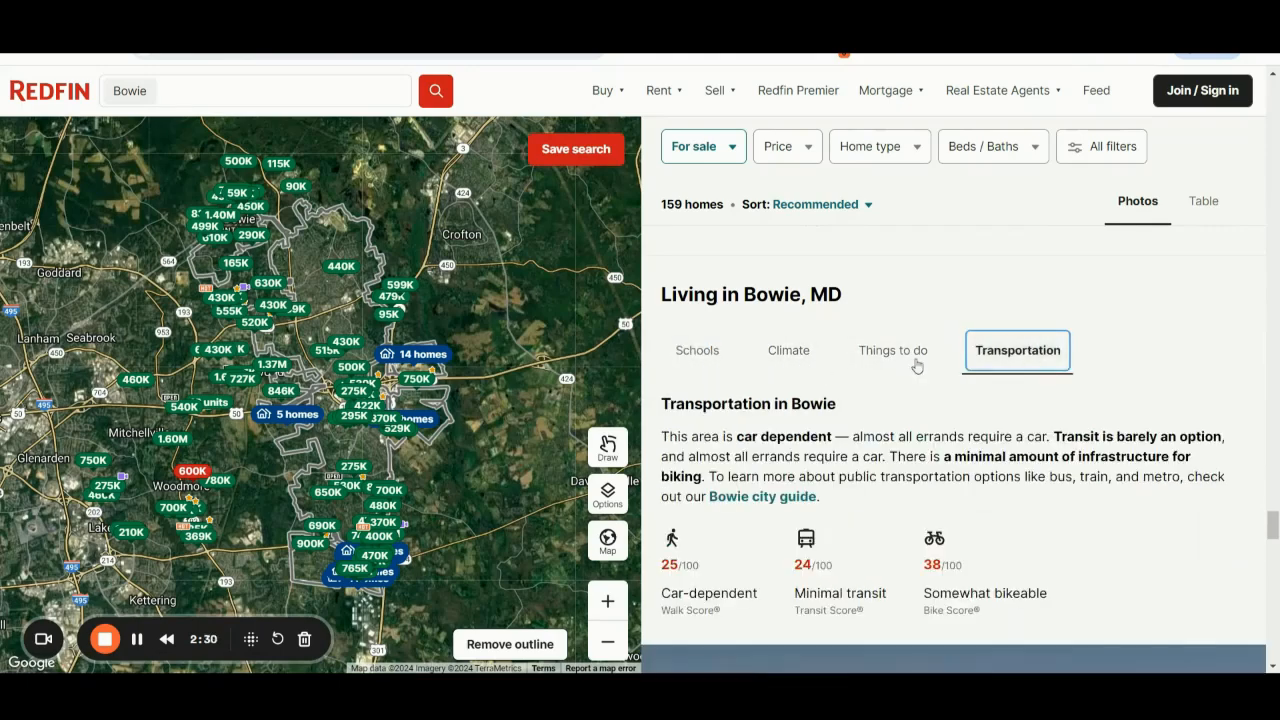
pyautogui.click(696, 350)
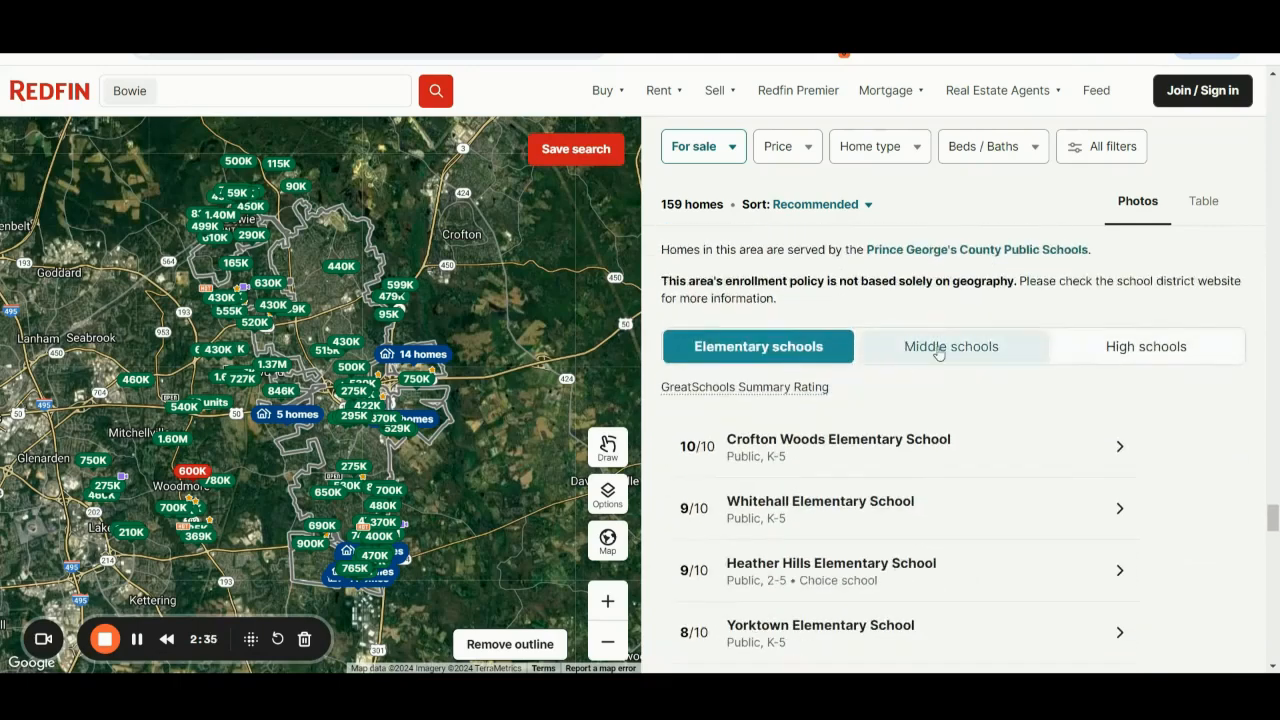
pyautogui.click(952, 346)
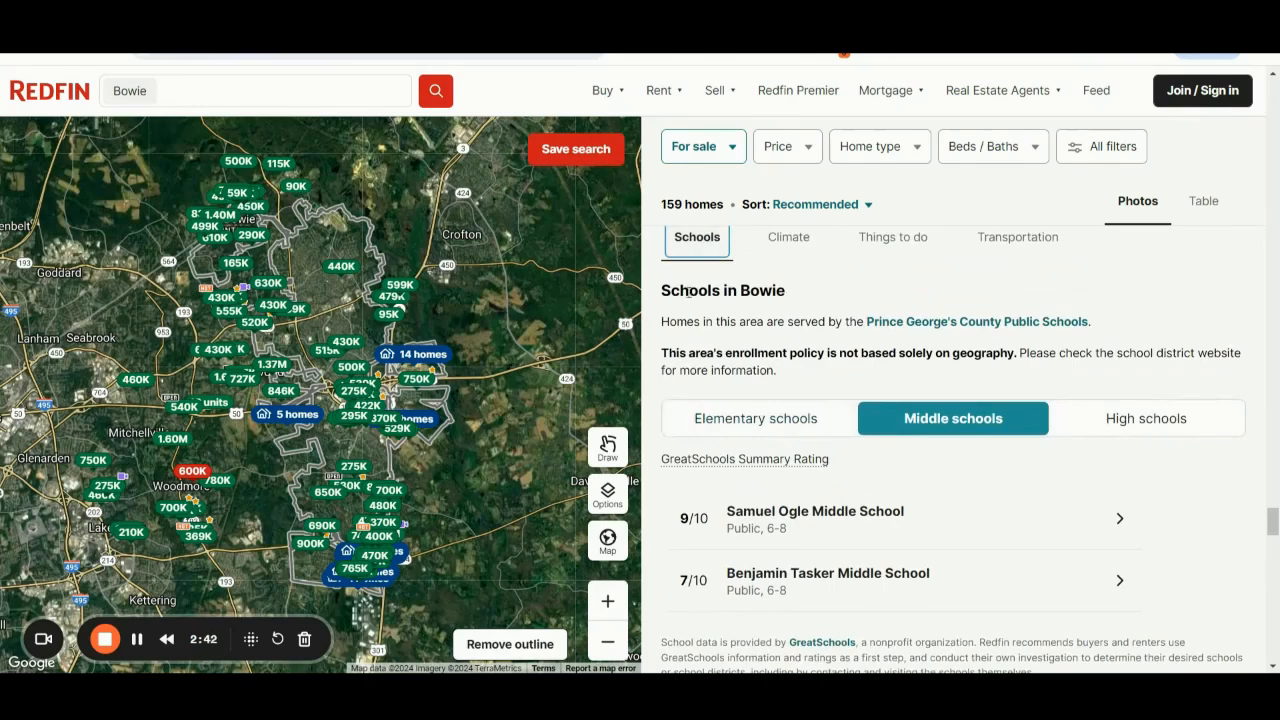
pyautogui.click(756, 418)
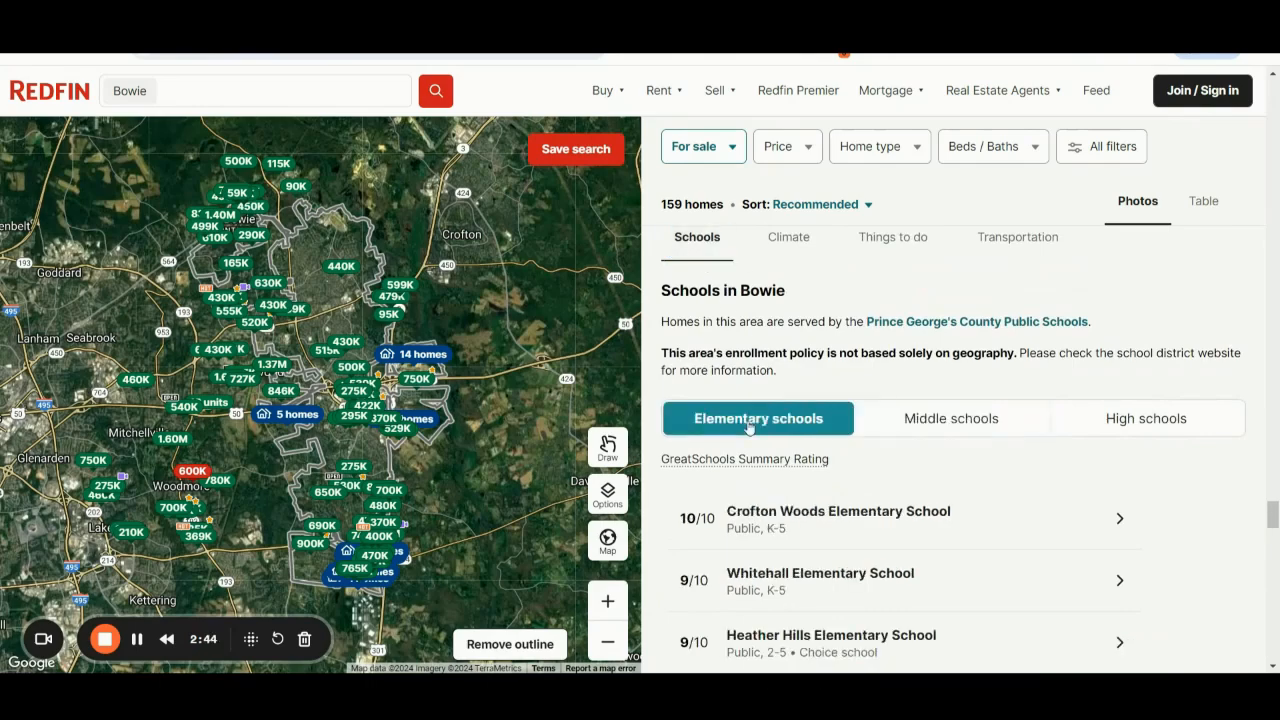
pyautogui.moveTo(952, 418)
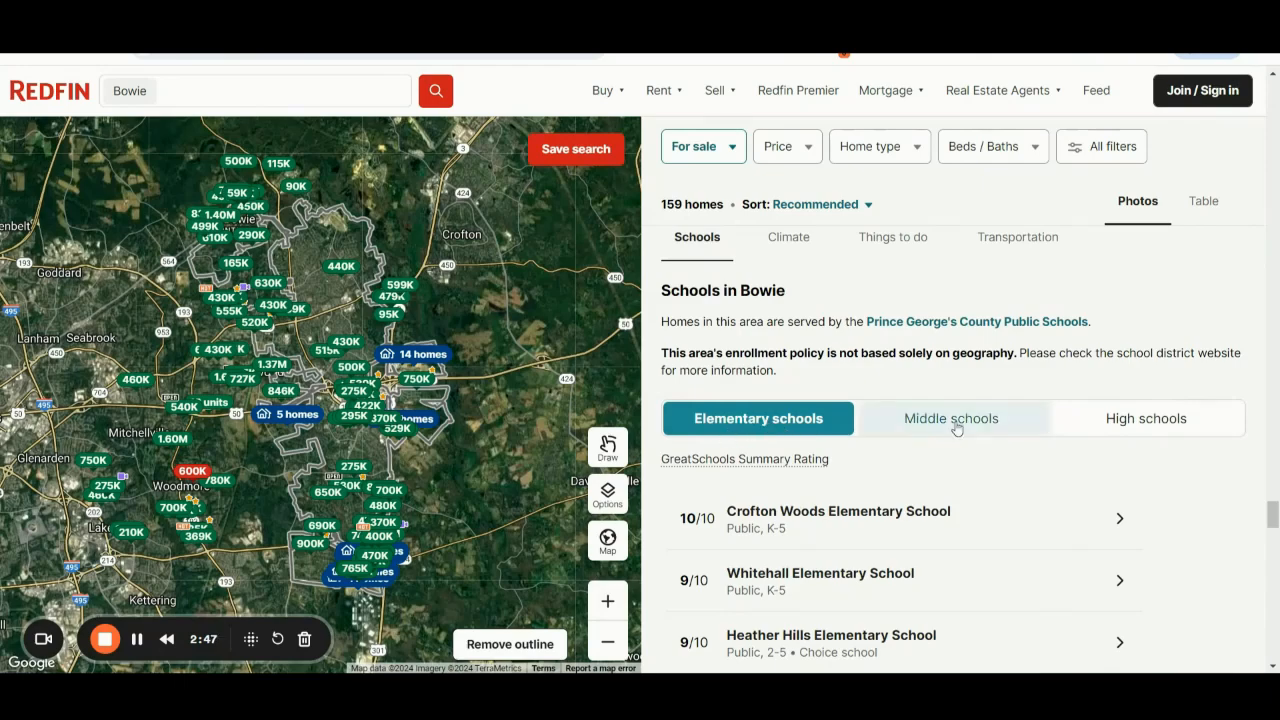
pyautogui.scroll(3)
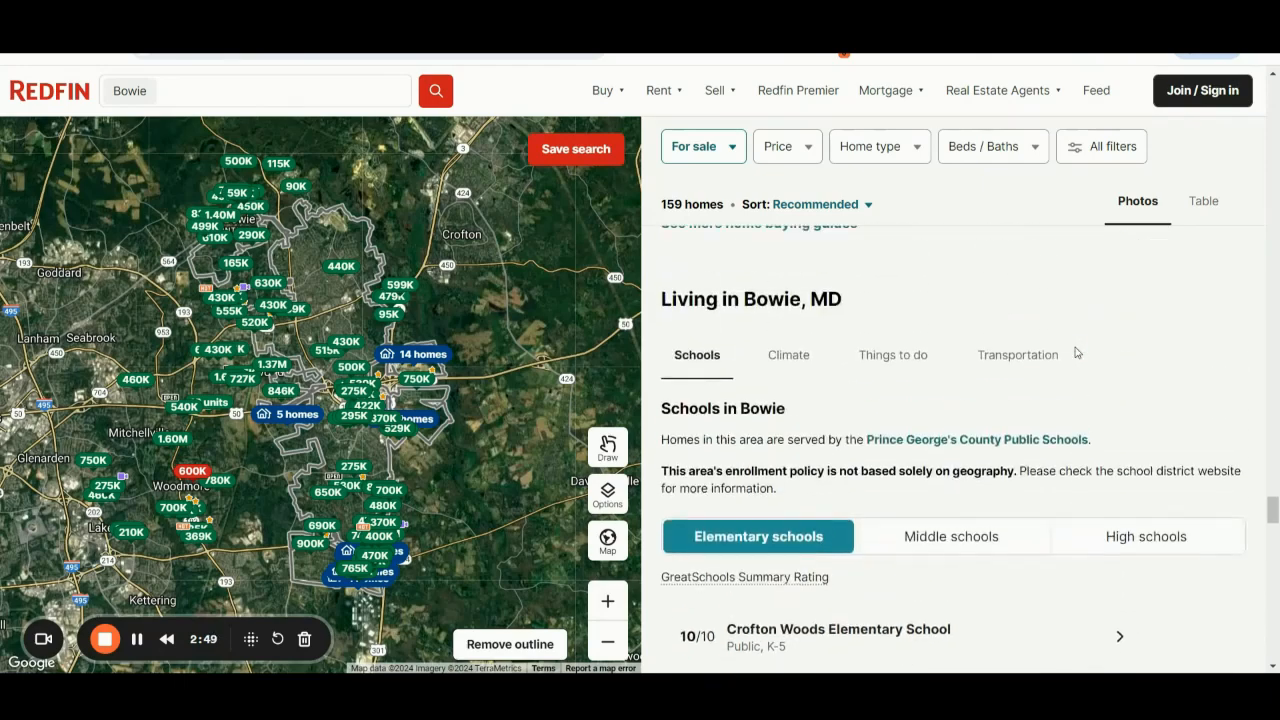
pyautogui.scroll(-3)
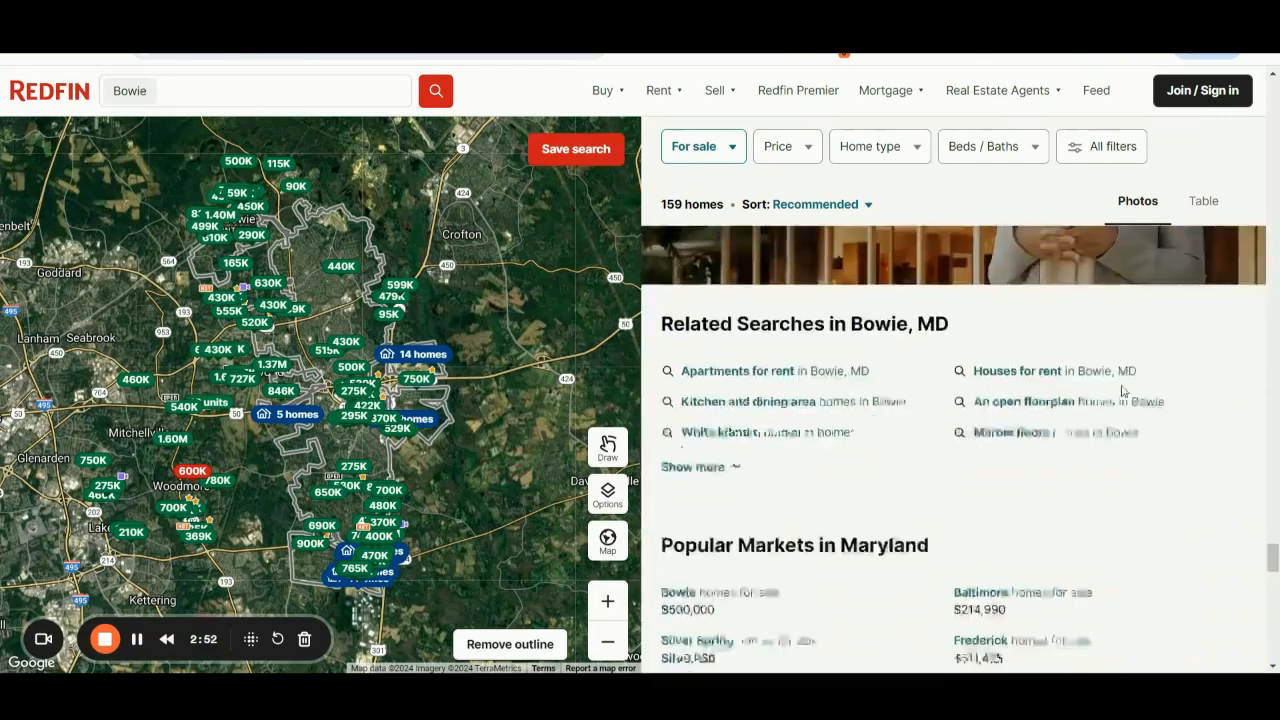
pyautogui.scroll(-3)
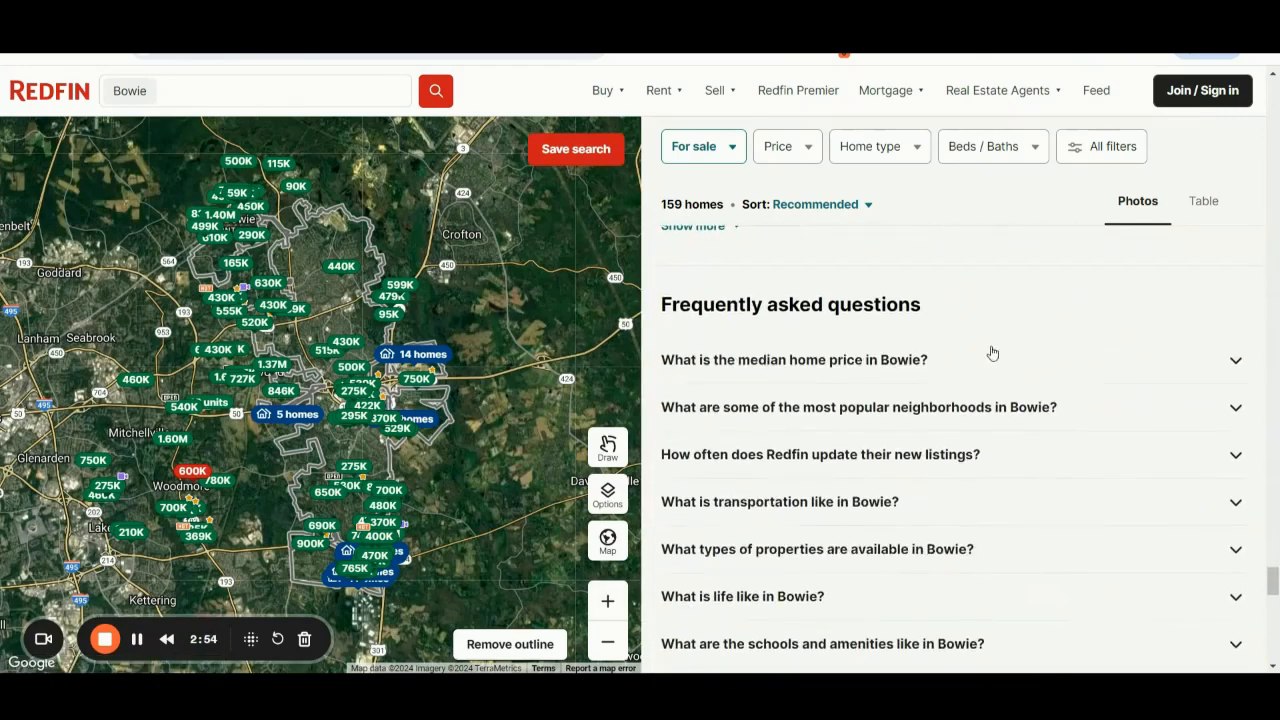
pyautogui.moveTo(910, 330)
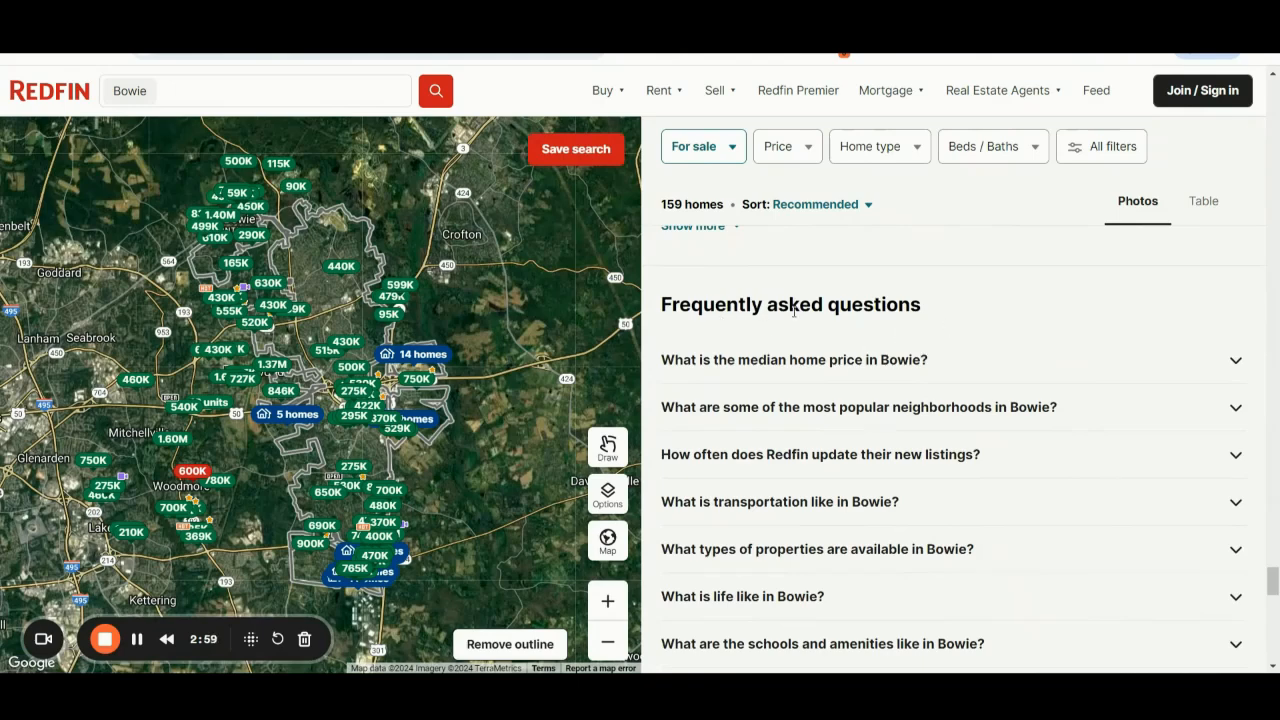
pyautogui.scroll(3)
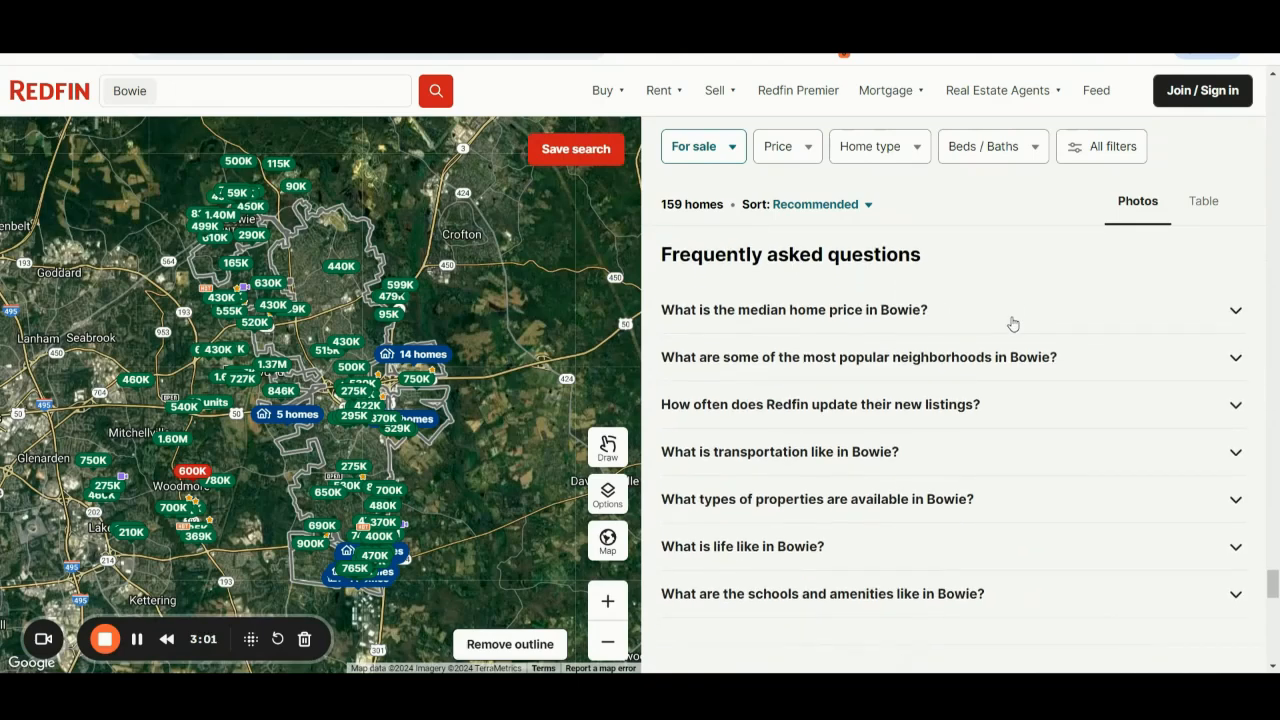
pyautogui.moveTo(918, 400)
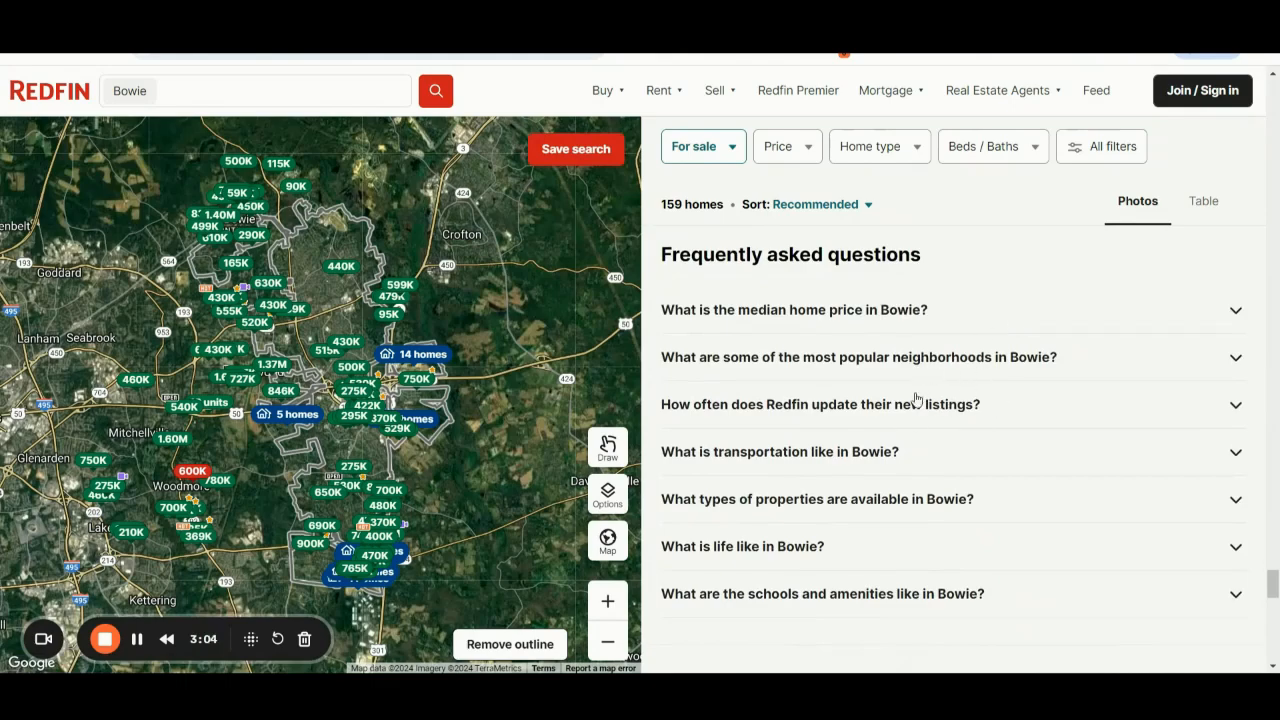
pyautogui.scroll(-3)
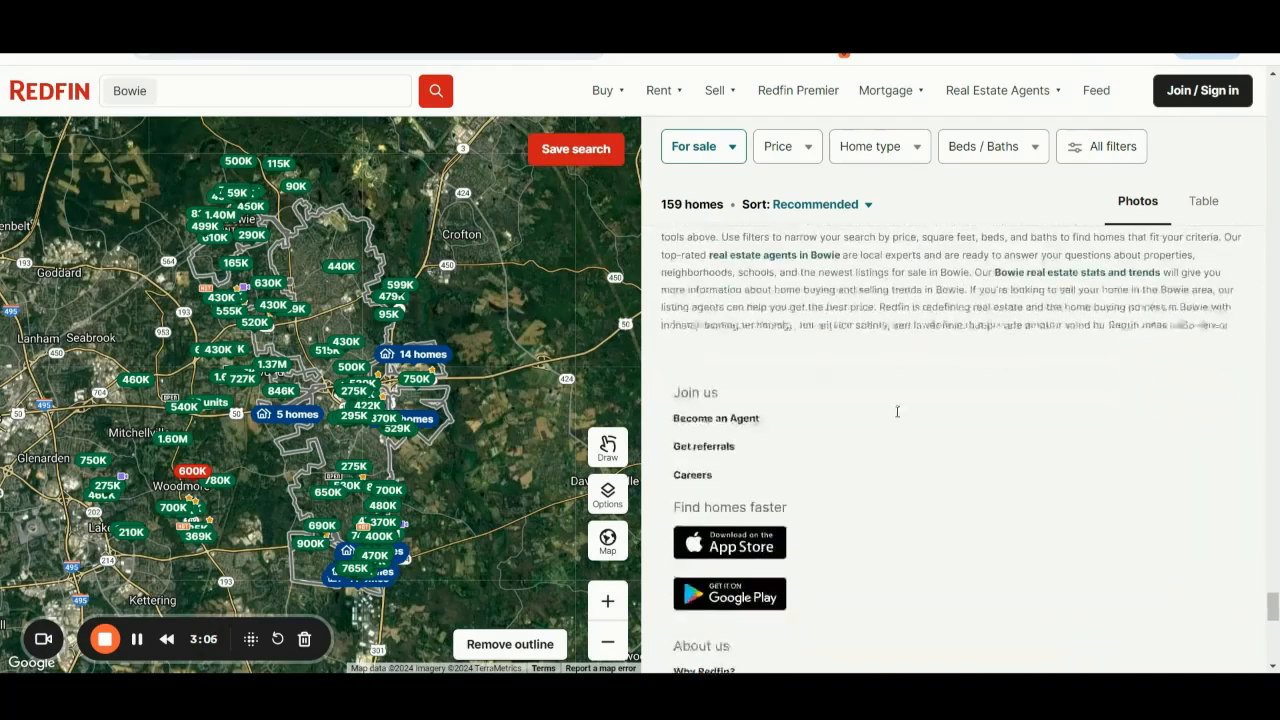
pyautogui.scroll(3)
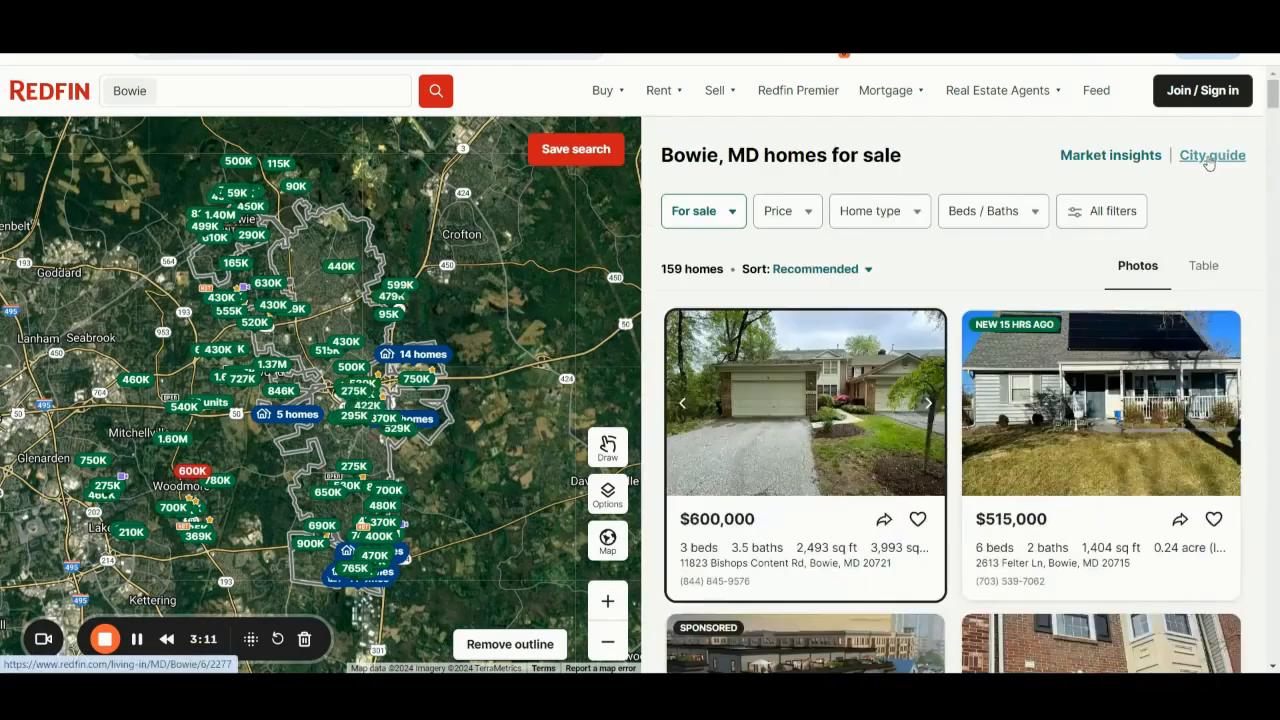
# - Go to the Bowie, MD City Guide and look over its overview section
pyautogui.click(1212, 156)
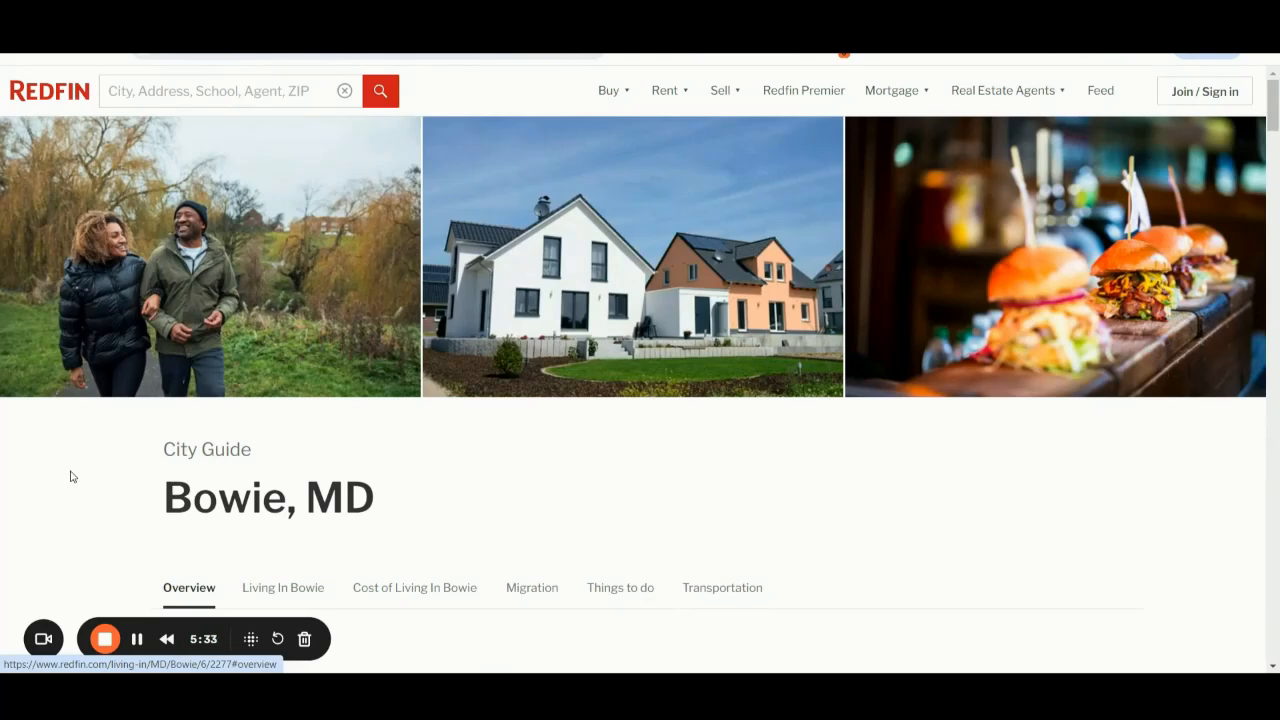
pyautogui.scroll(-3)
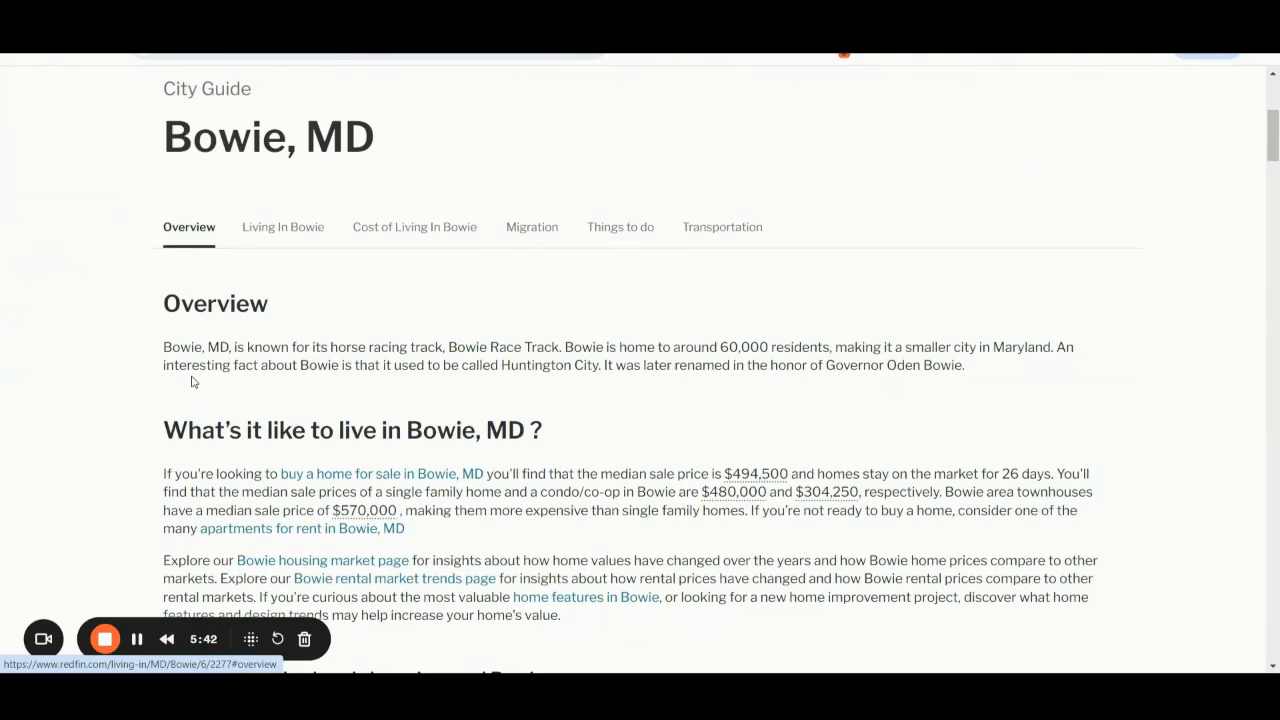
pyautogui.moveTo(72, 394)
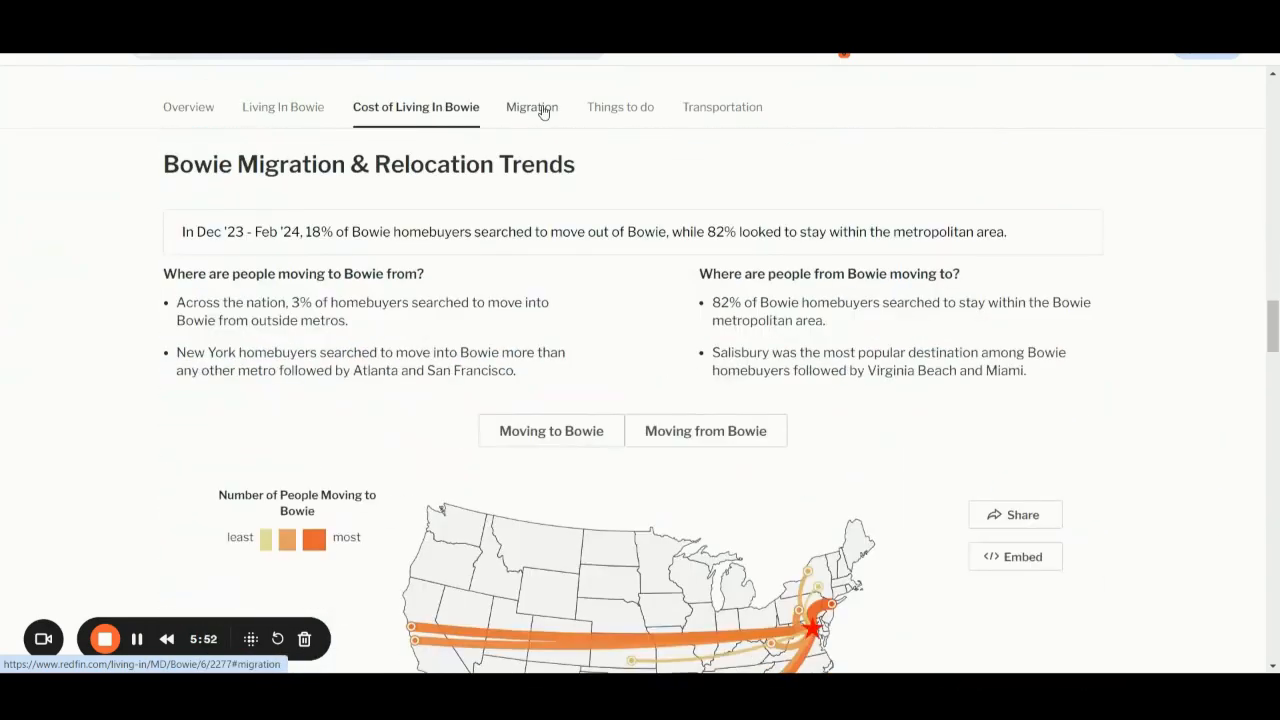
# - Browse Migration trends and Things to do, collapse Pet Lovers, then jump to Living In Bowie neighborhoods
pyautogui.click(532, 108)
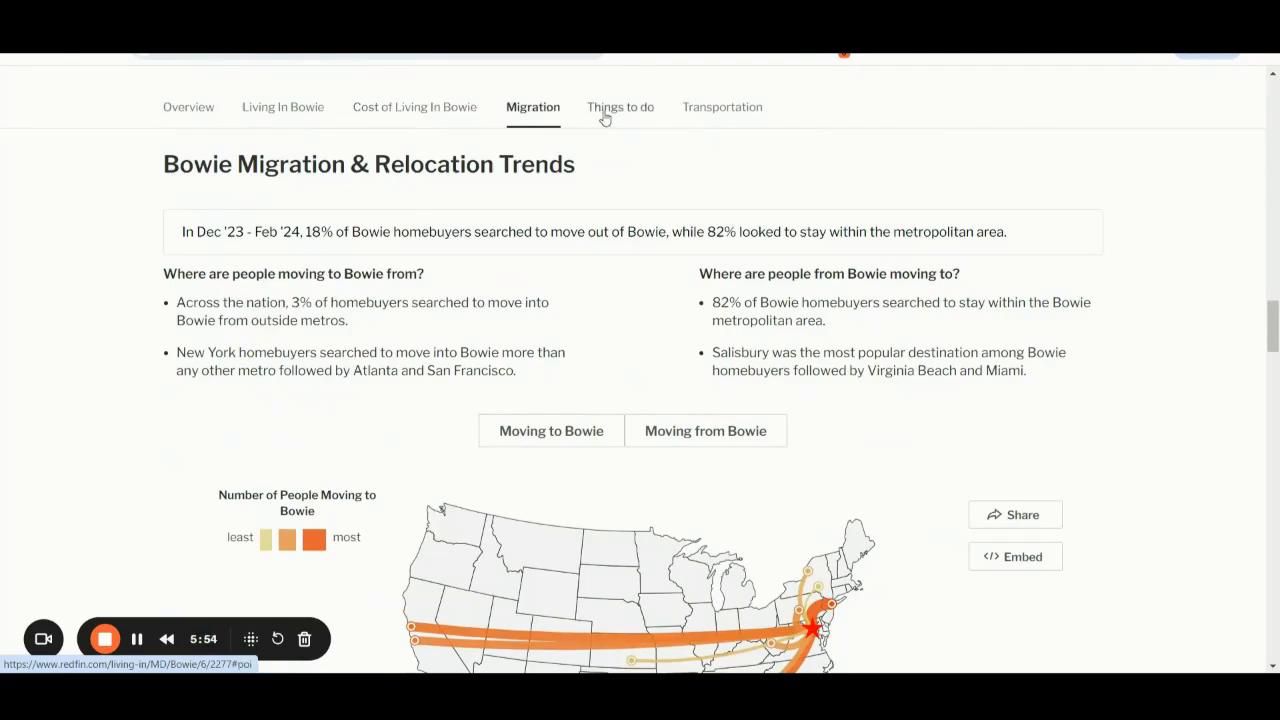
pyautogui.click(620, 108)
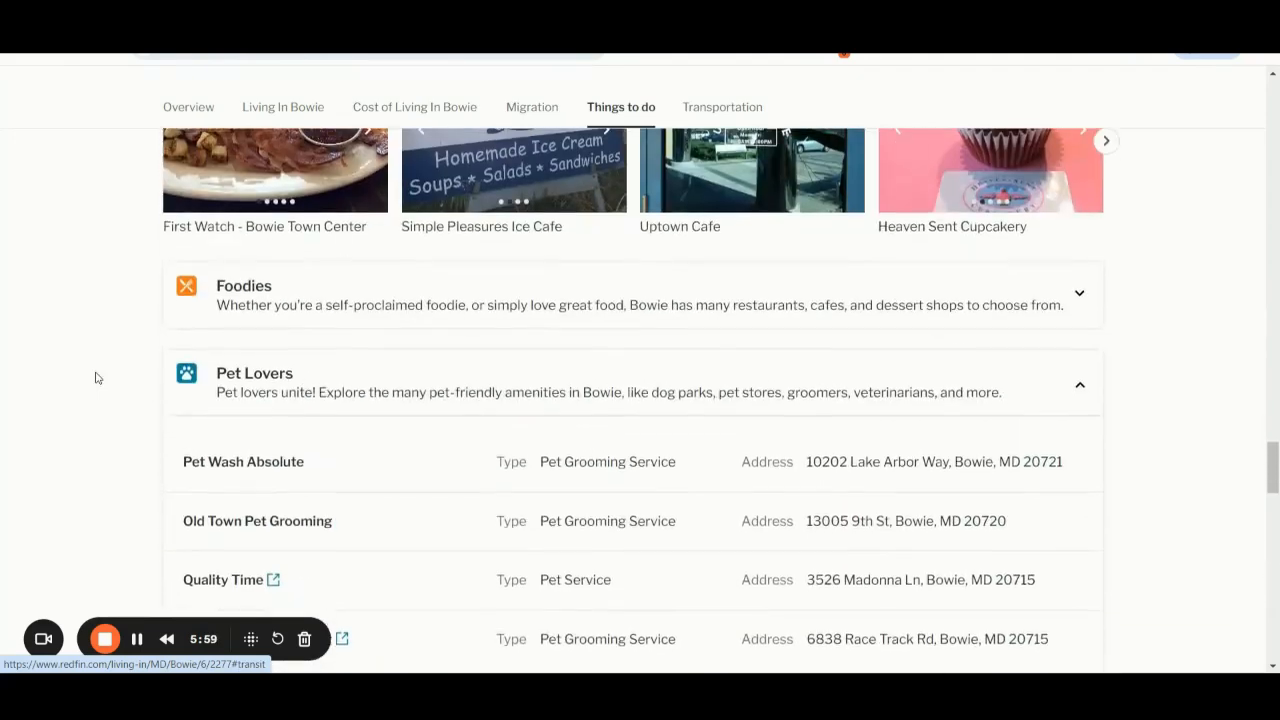
pyautogui.scroll(3)
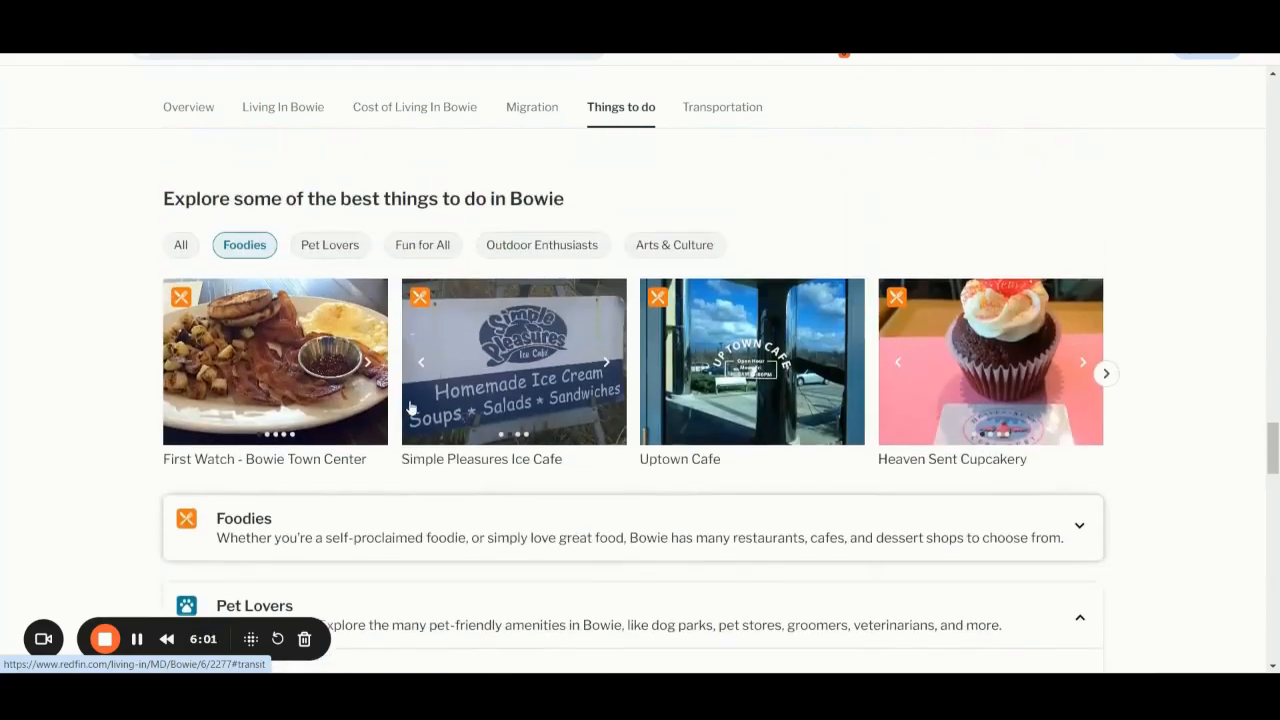
pyautogui.scroll(3)
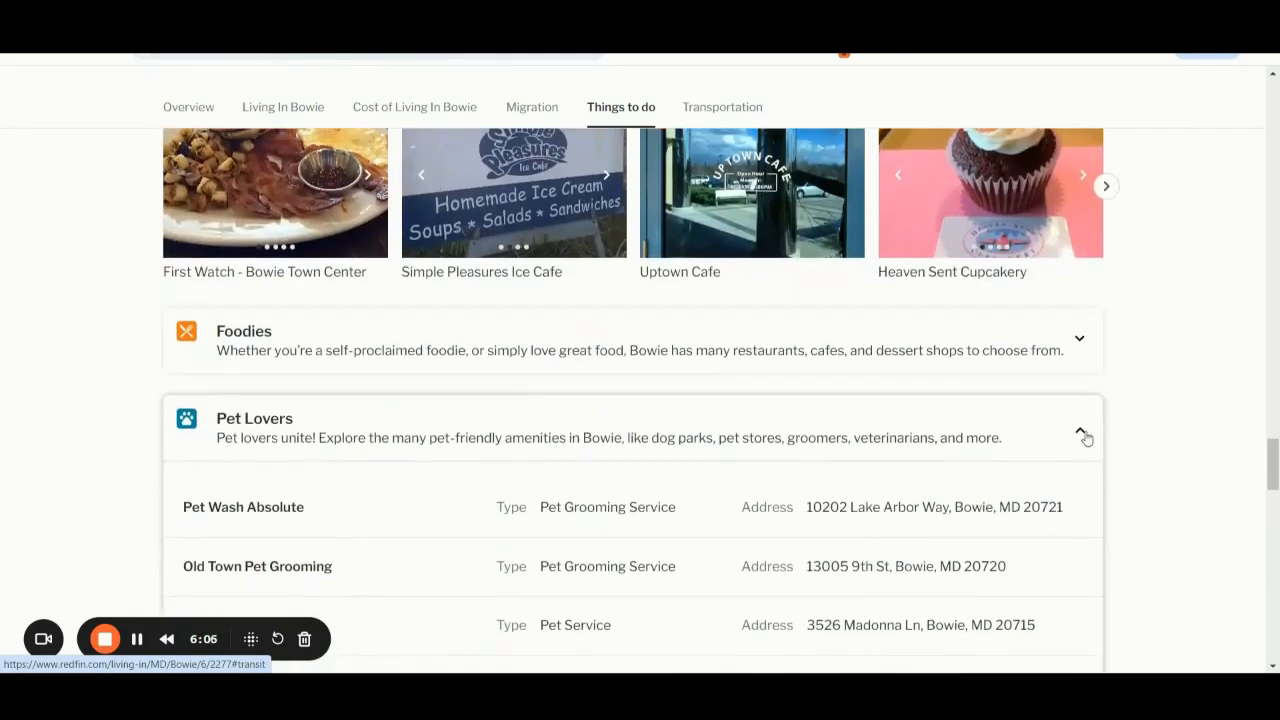
pyautogui.click(1080, 438)
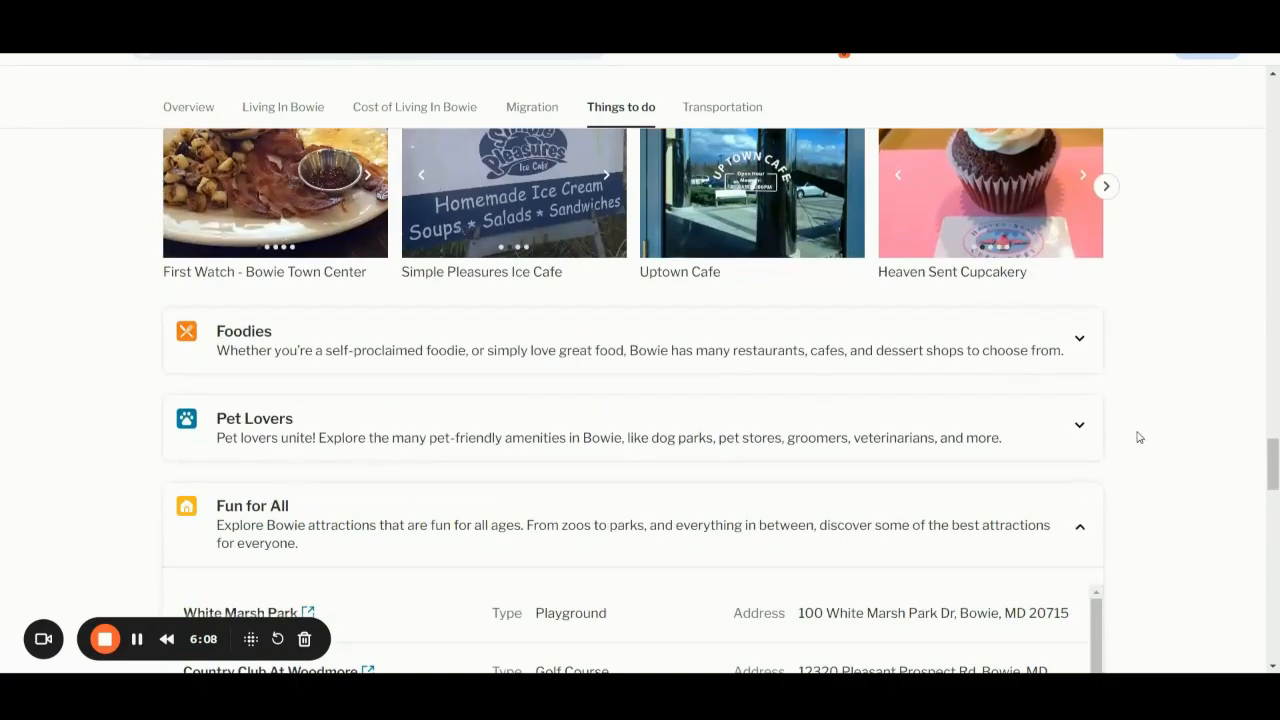
pyautogui.scroll(-3)
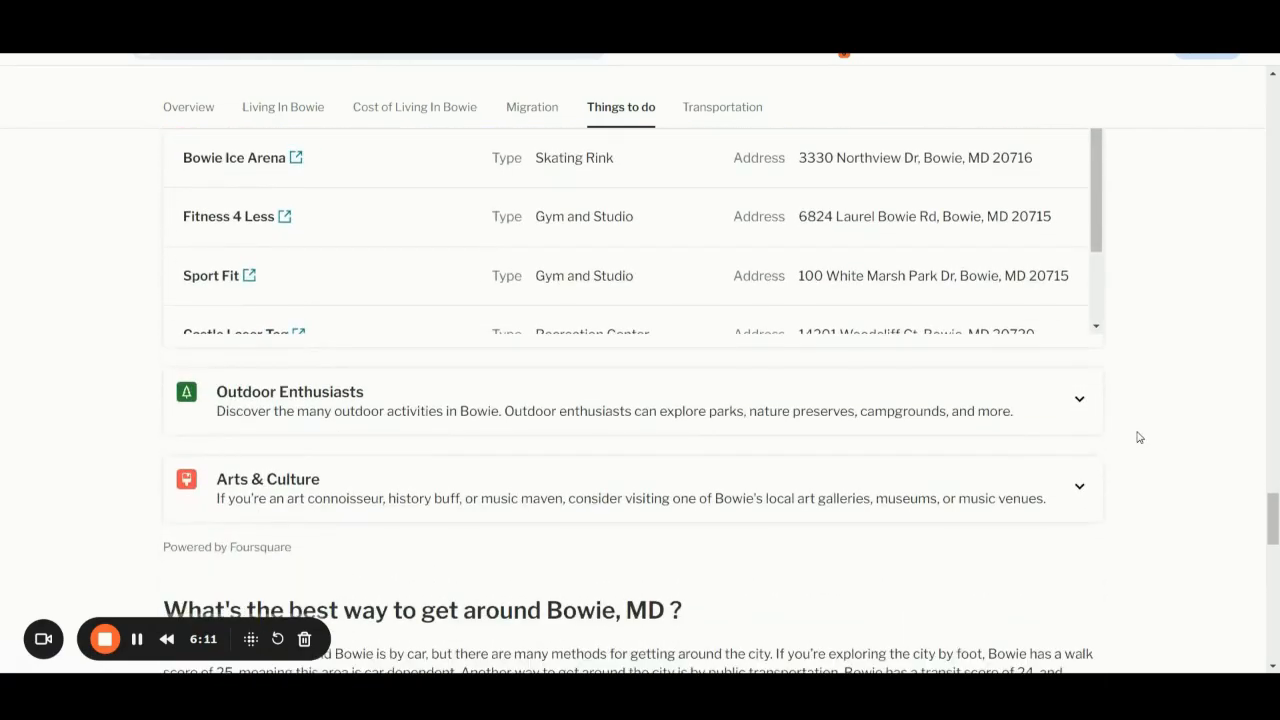
pyautogui.click(284, 108)
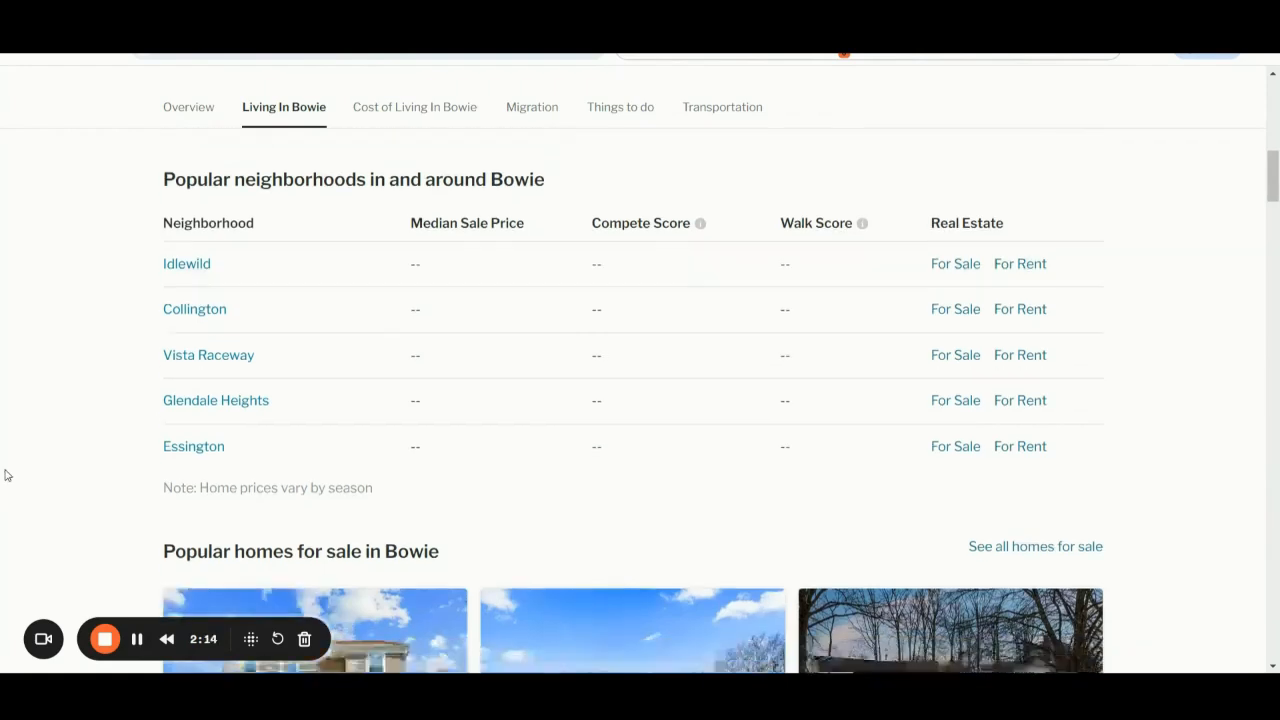
pyautogui.scroll(-3)
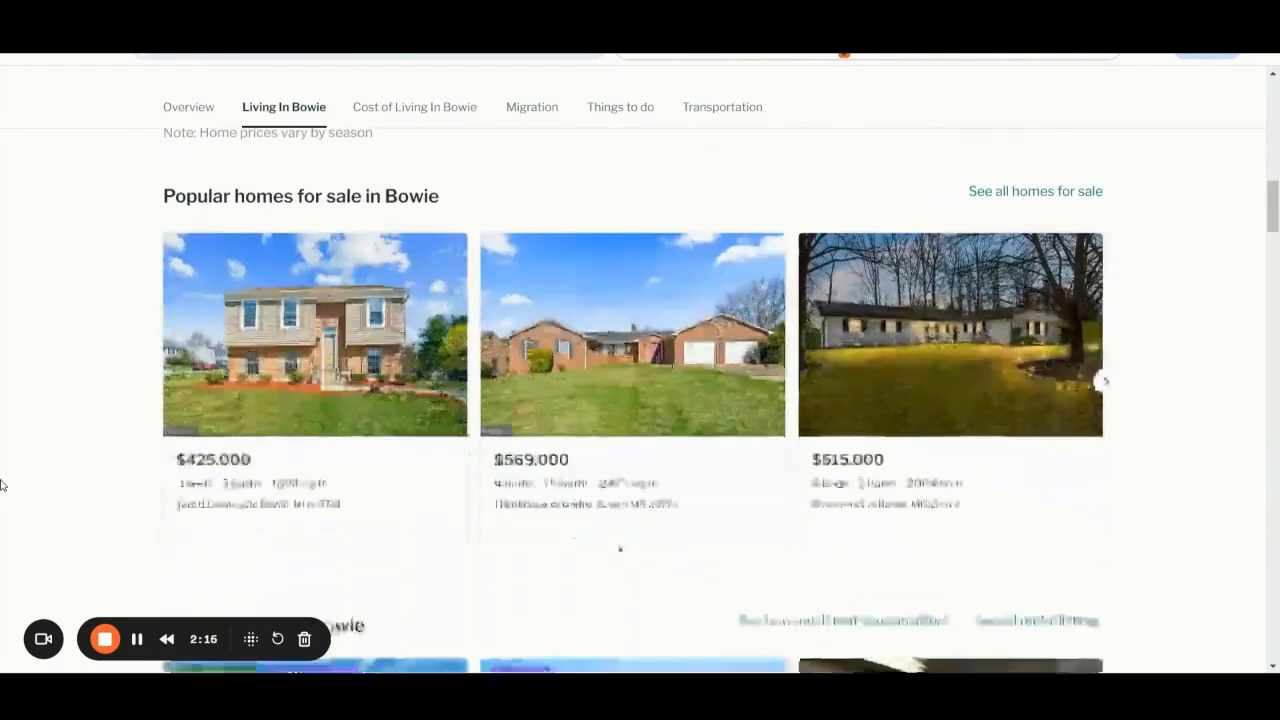
pyautogui.scroll(-3)
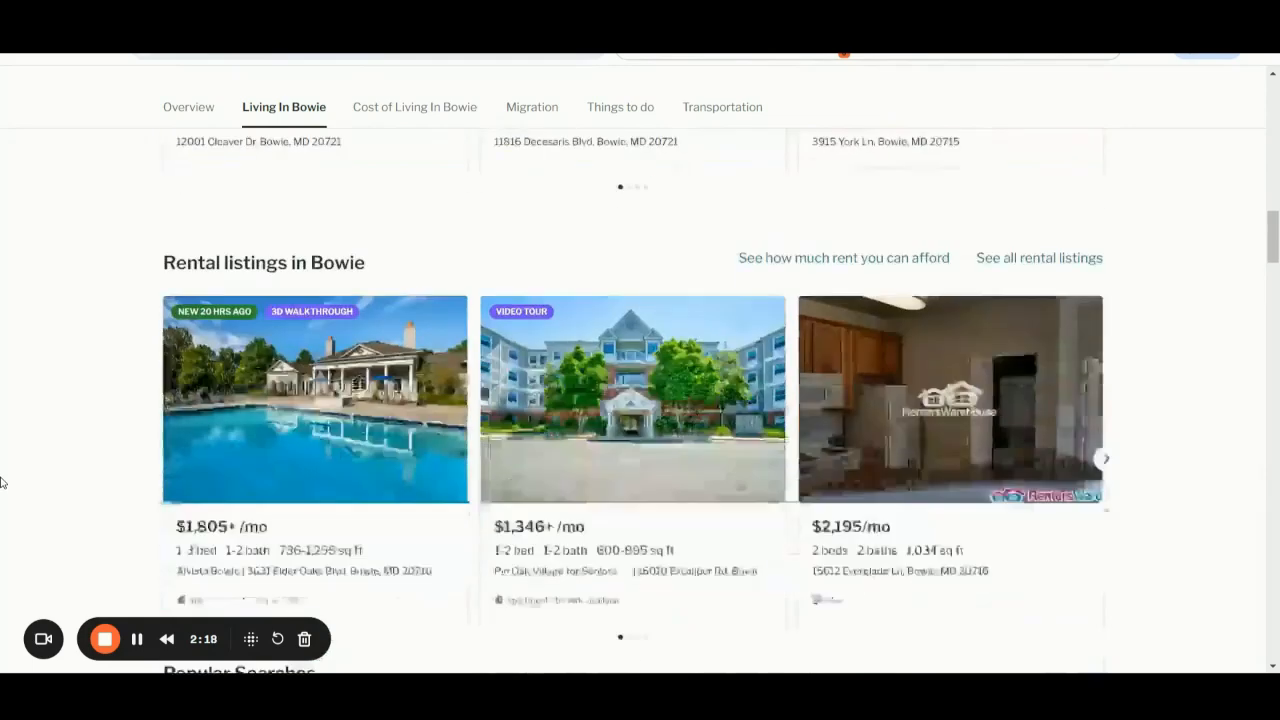
pyautogui.scroll(-3)
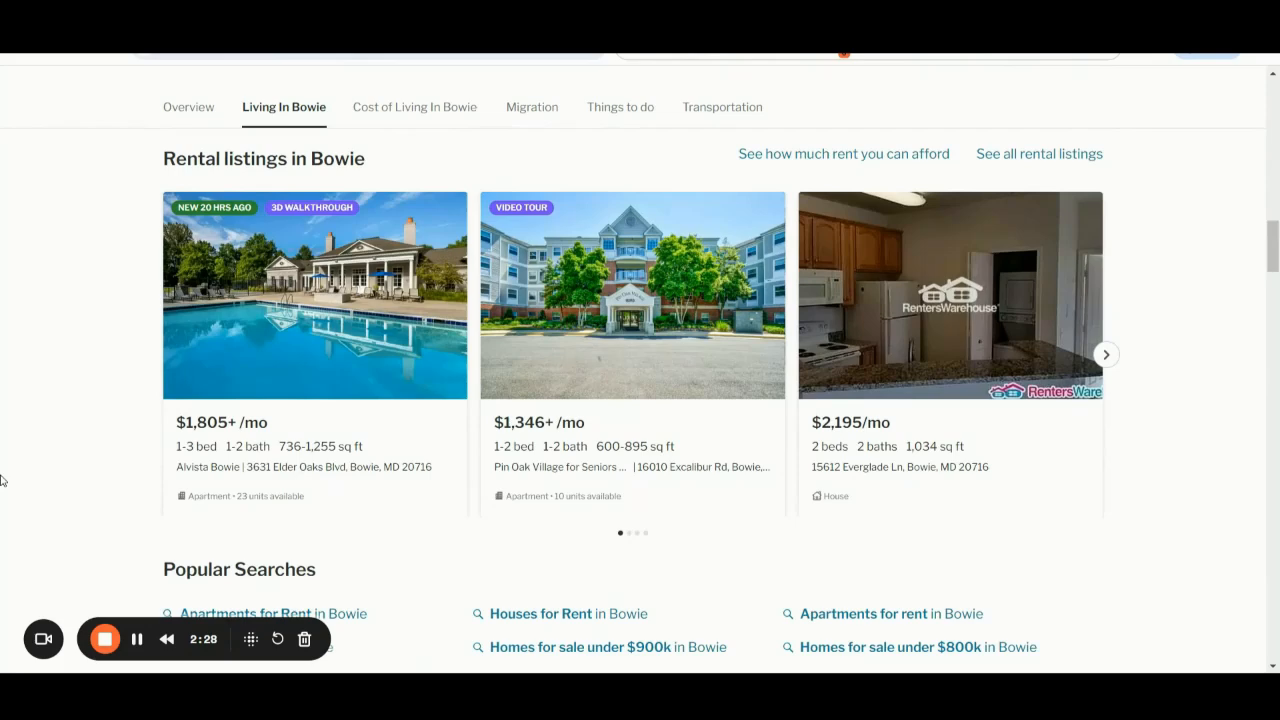
pyautogui.scroll(-3)
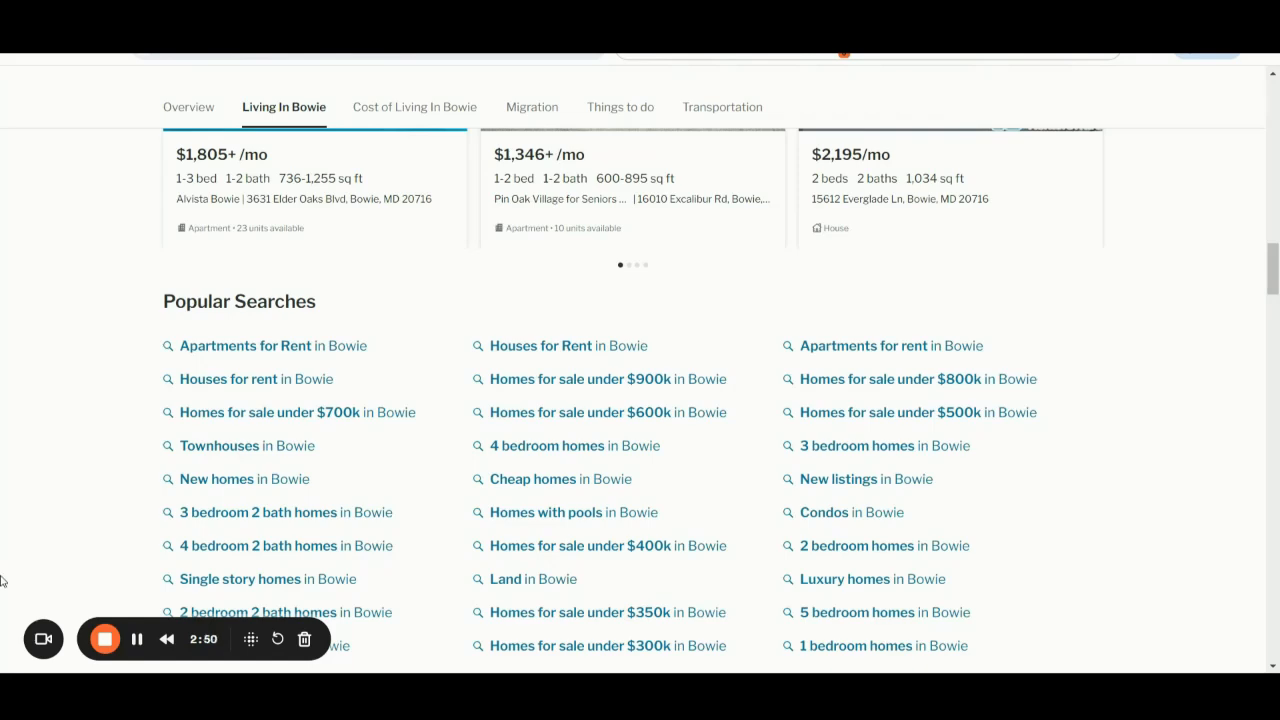
pyautogui.scroll(-3)
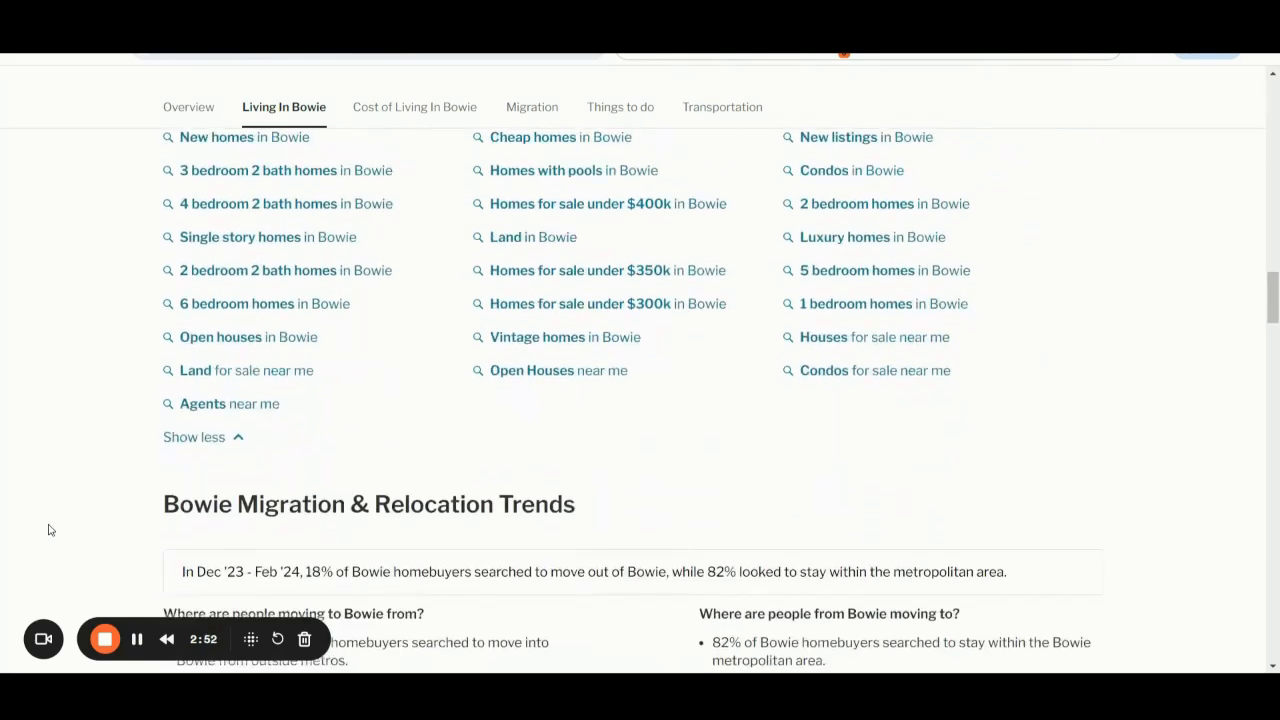
pyautogui.scroll(-3)
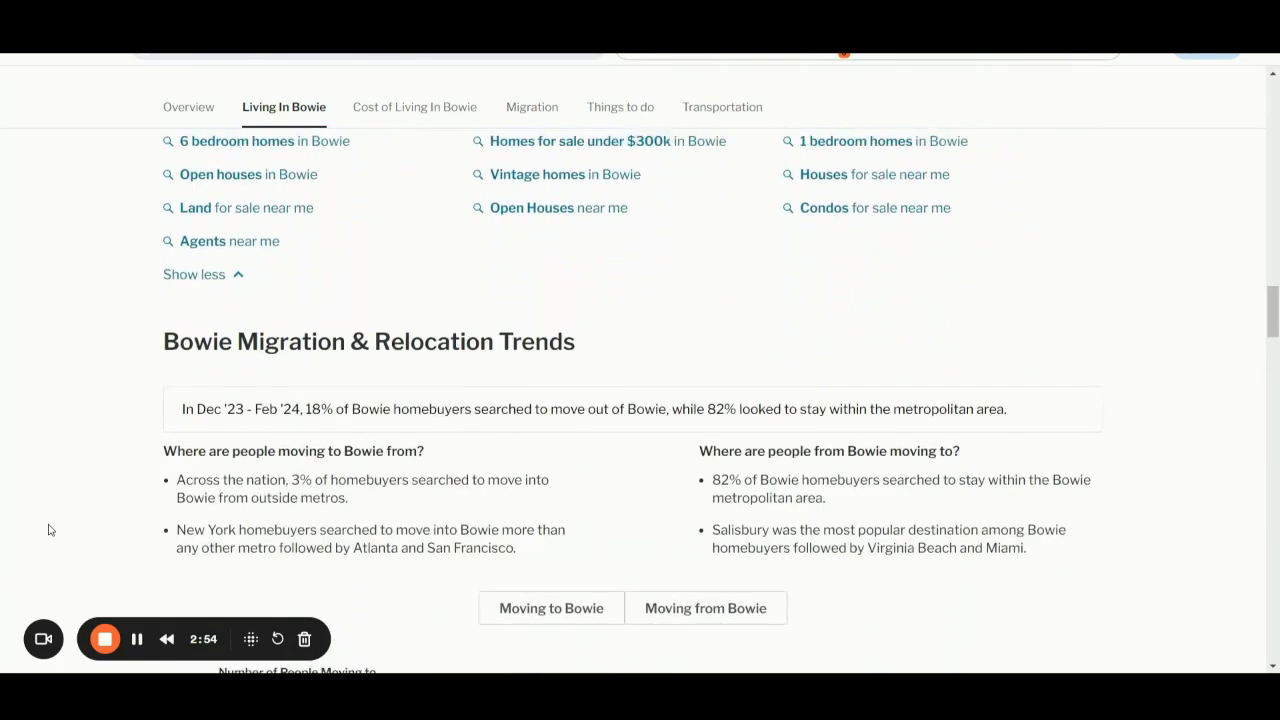
pyautogui.scroll(3)
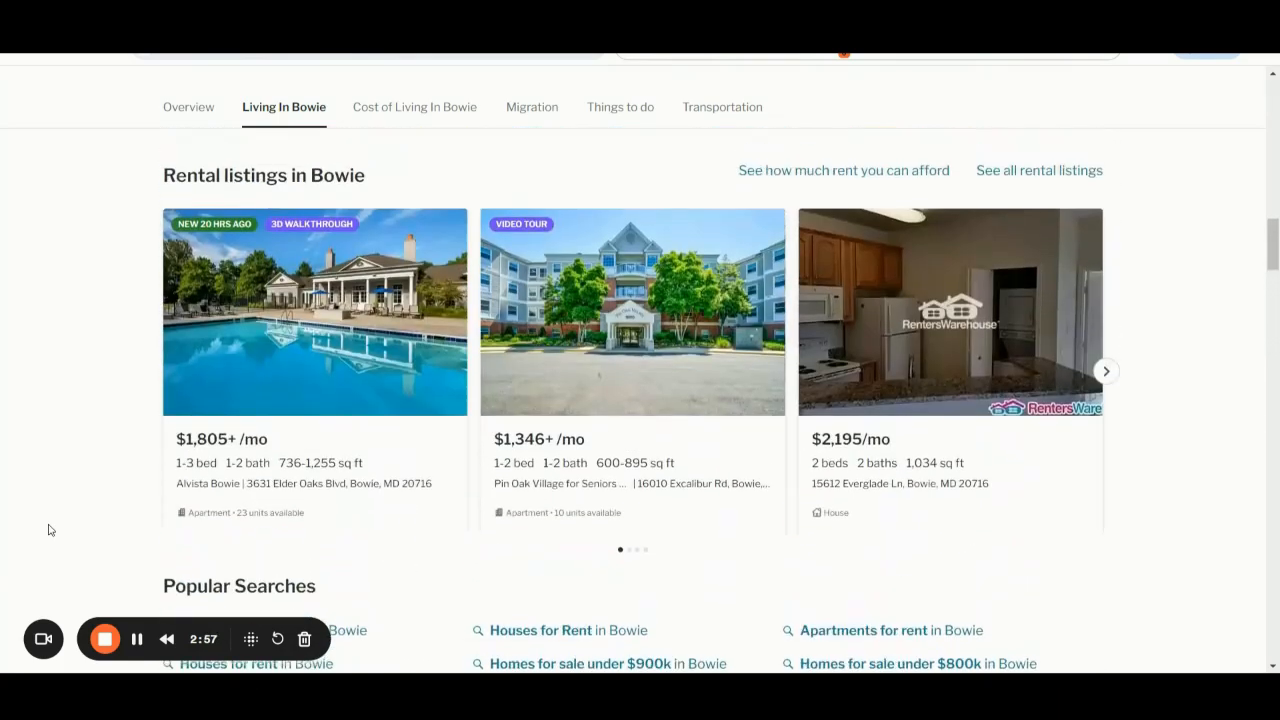
pyautogui.scroll(-3)
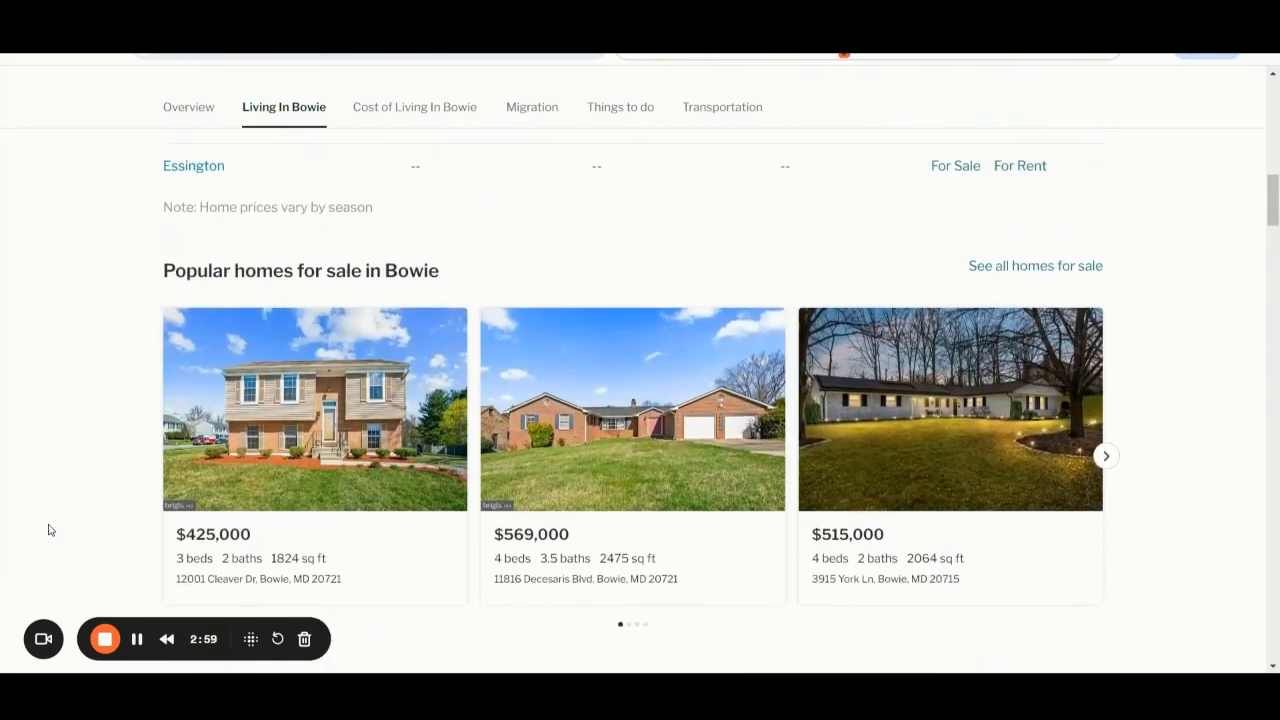